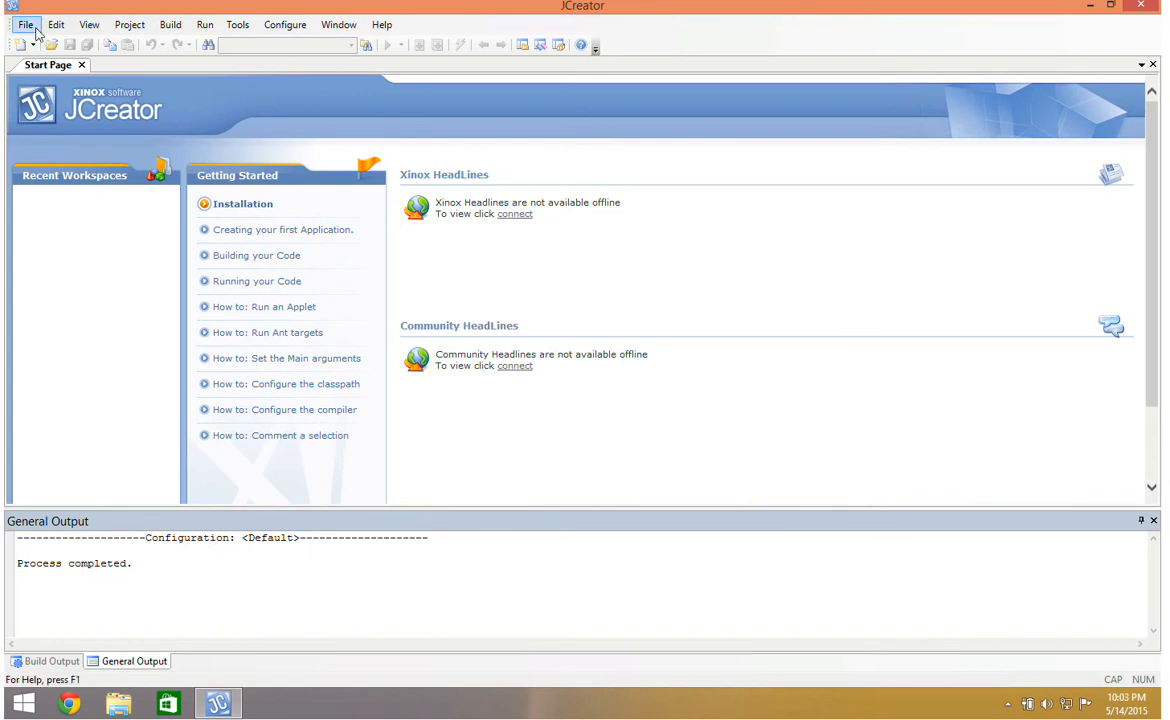
Step: Create a new empty Java file named Telephone, saved to the Desktop
click(16, 44)
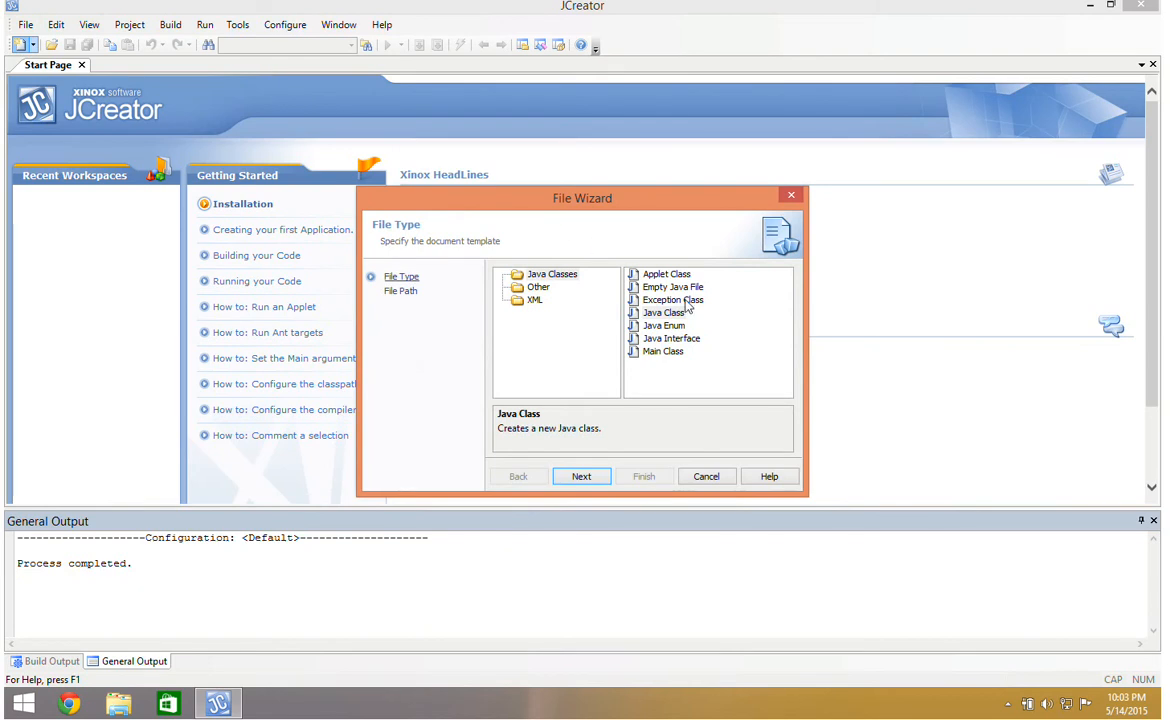
click(672, 288)
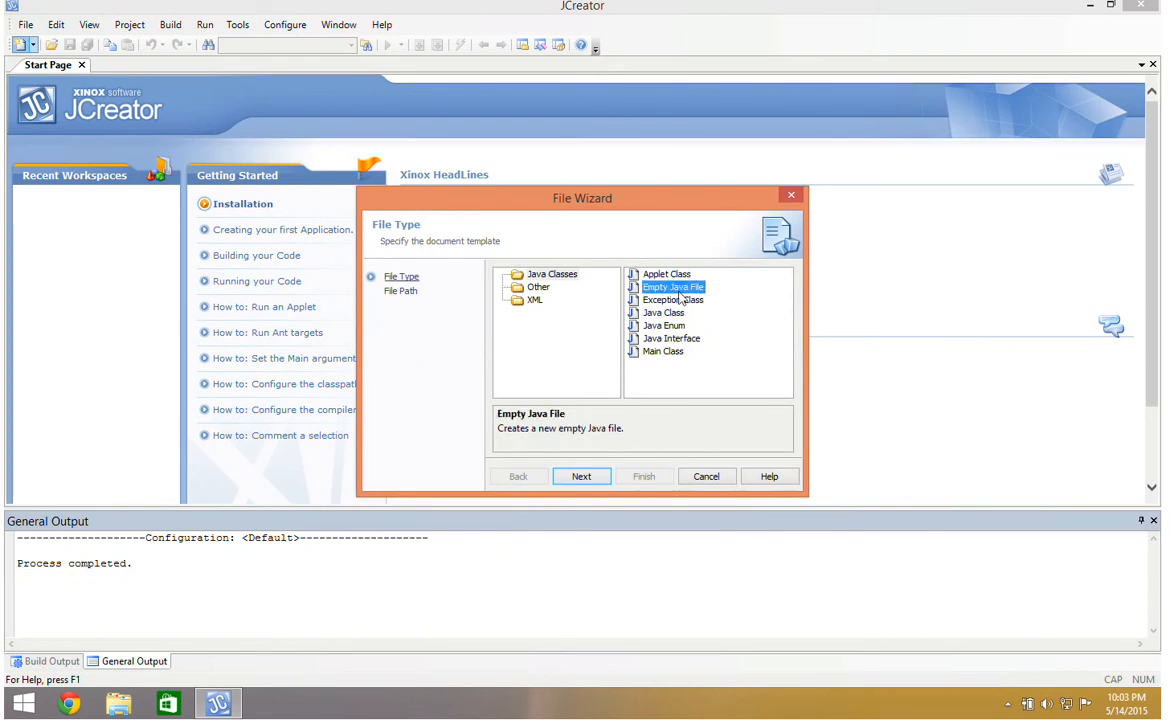
click(580, 476)
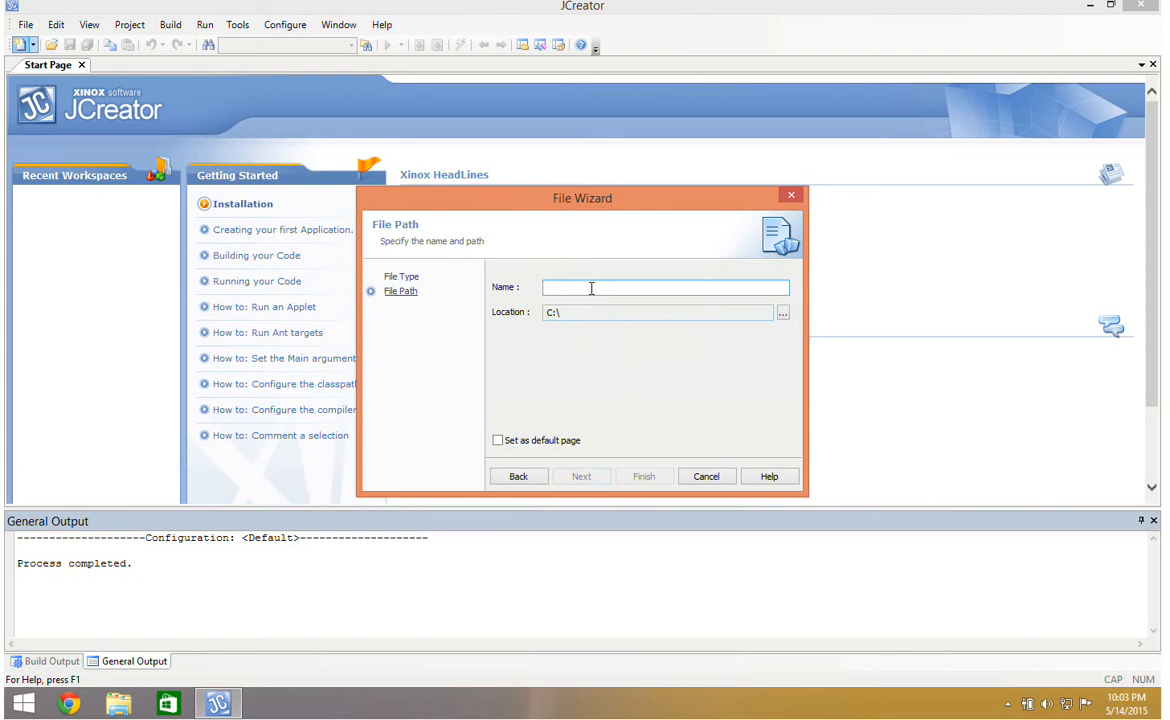
text(Telephone)
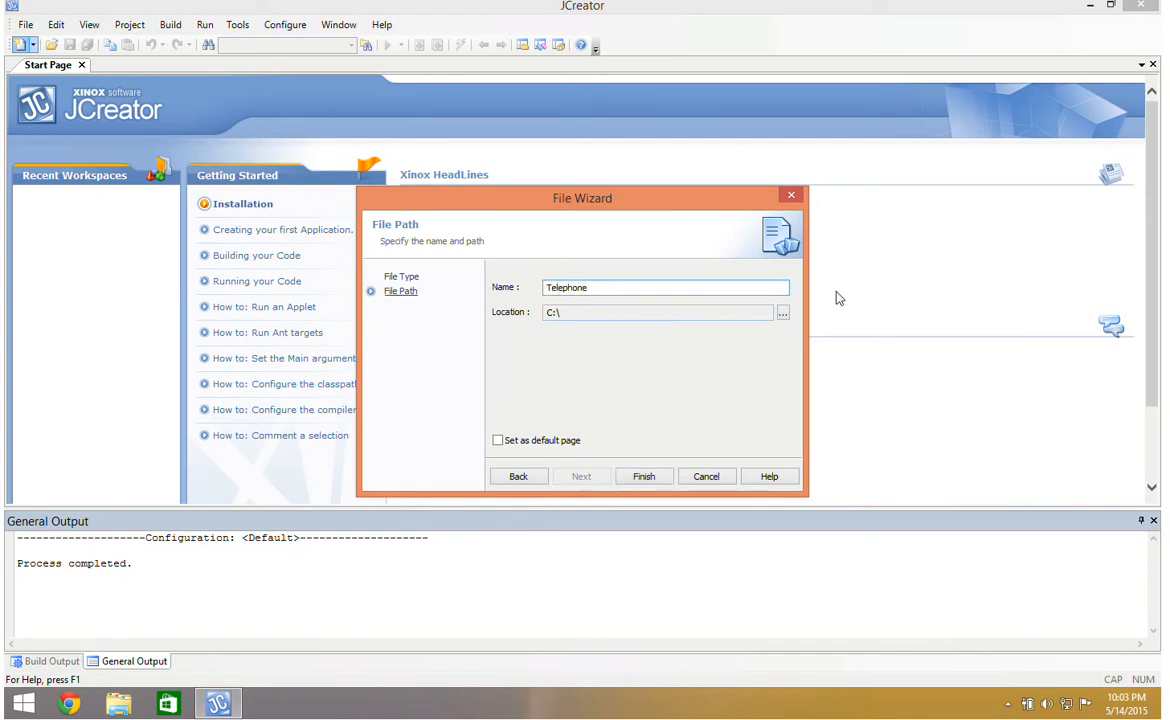
click(784, 312)
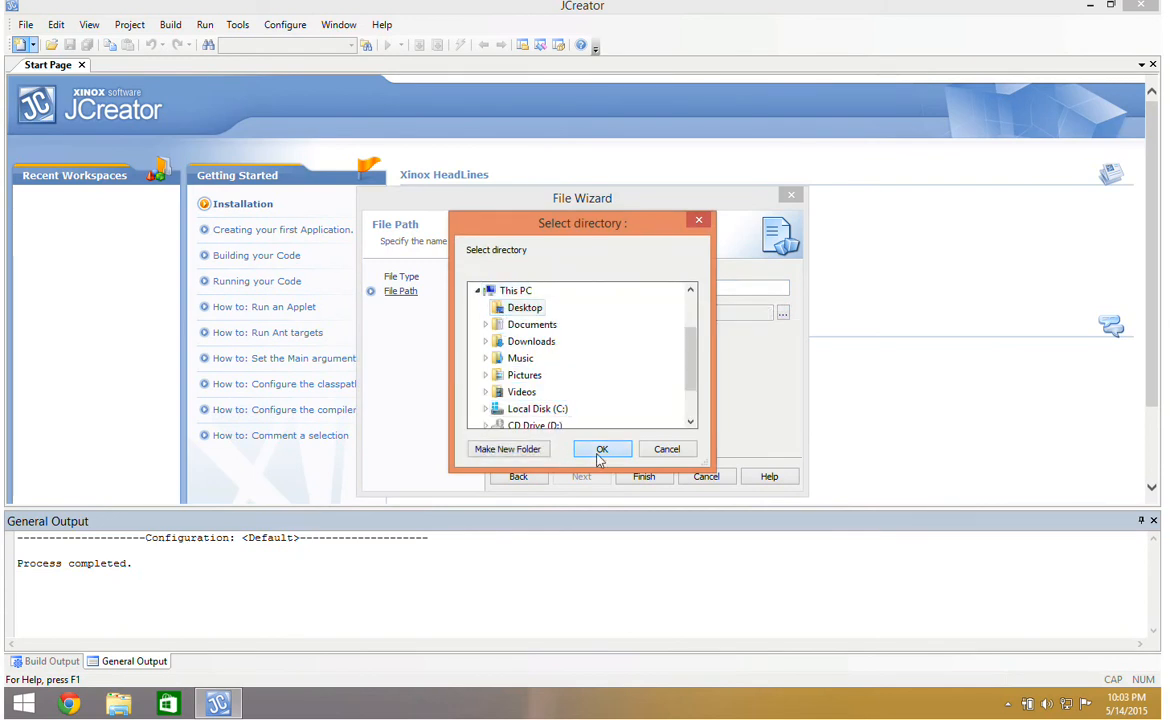
click(600, 448)
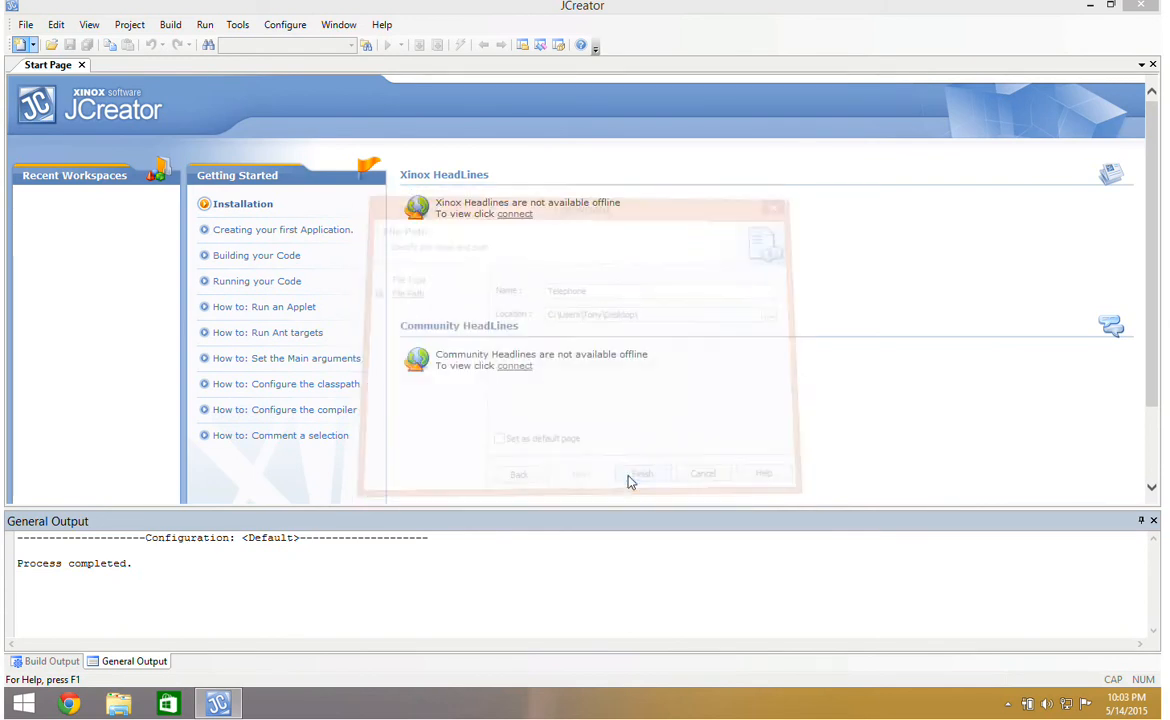
click(642, 472)
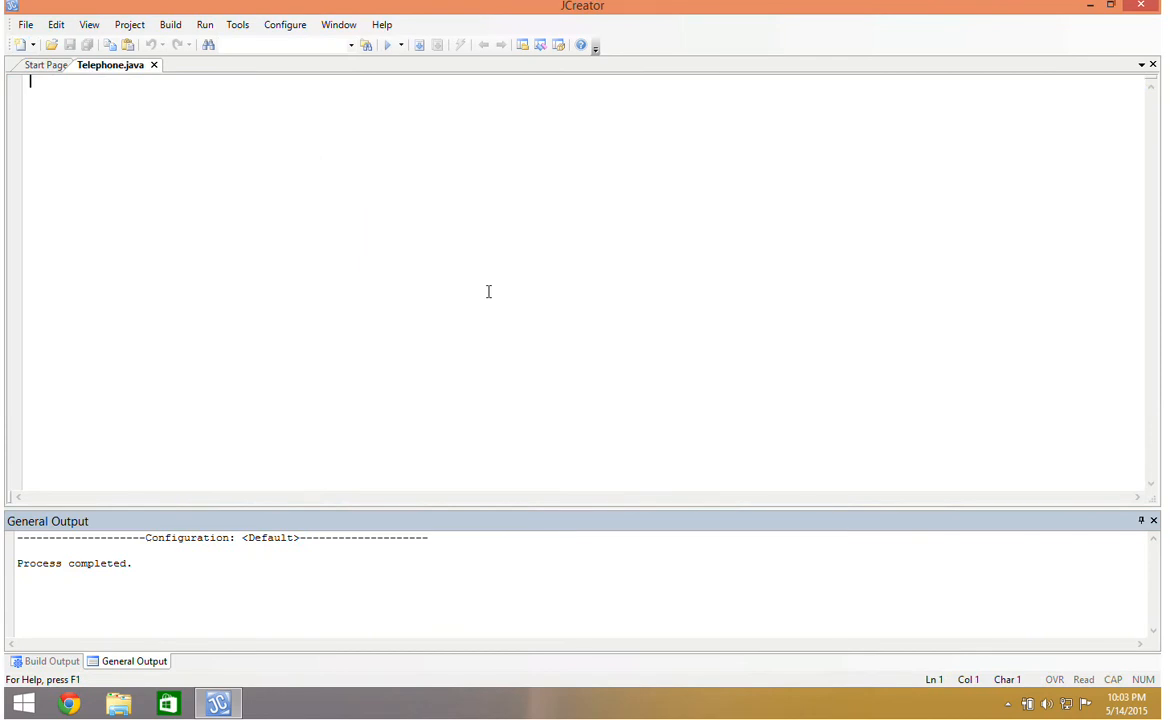
Step: Write import lines for javax.swing JFrame, JLabel, JButton and JPanel
text(import)
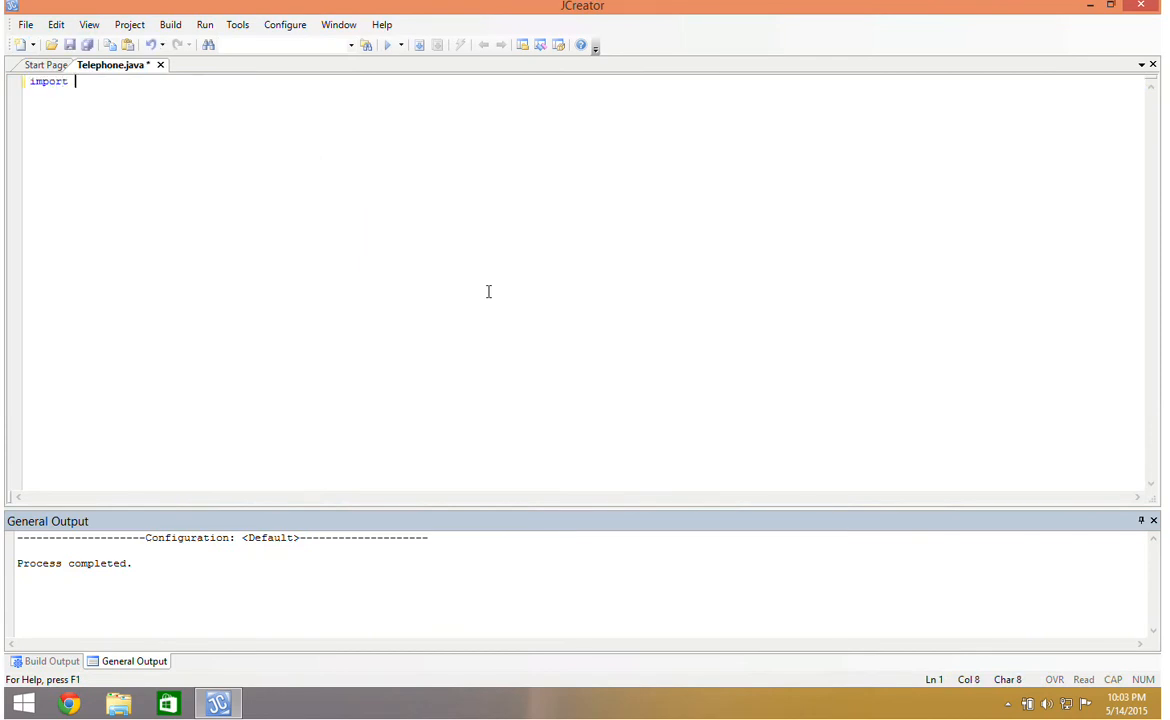
text(javax.a)
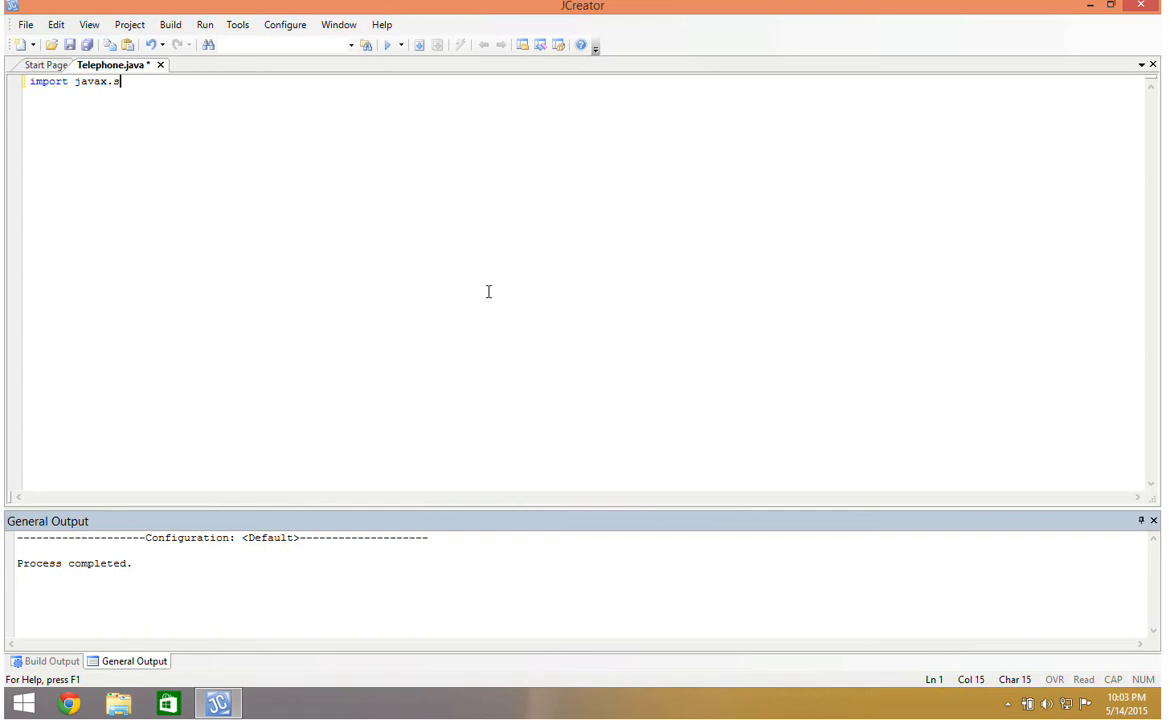
text(wing.JFrame;)
text(import)
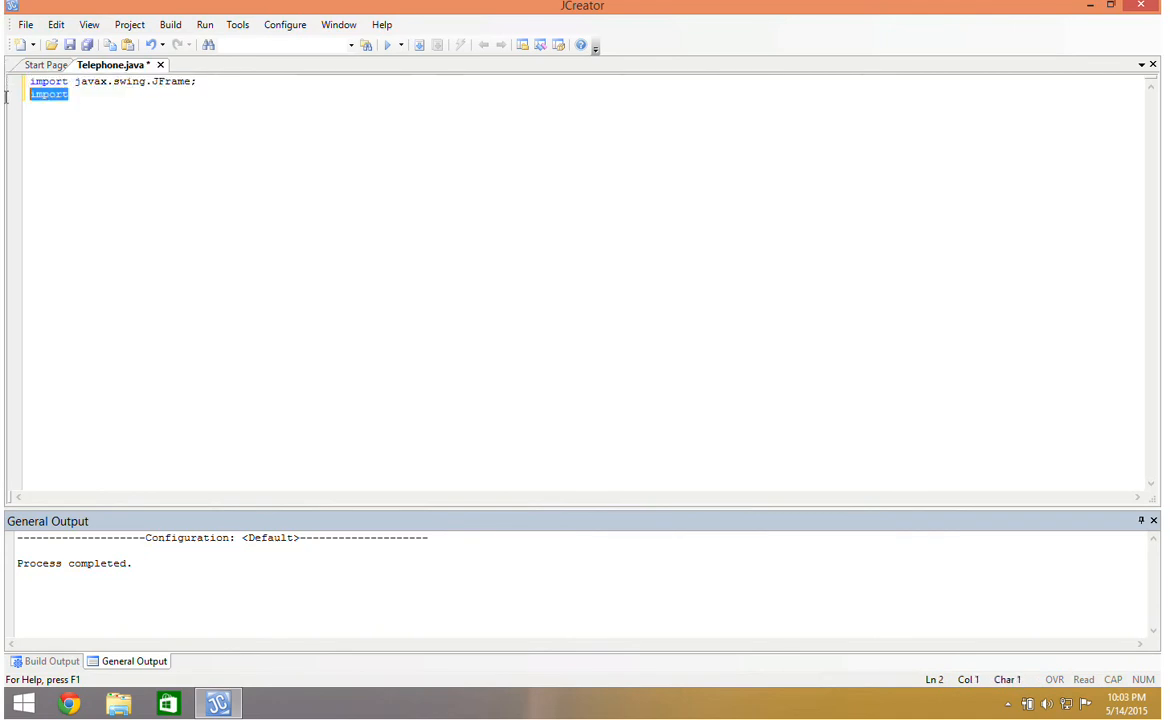
text(javax.swing.J)
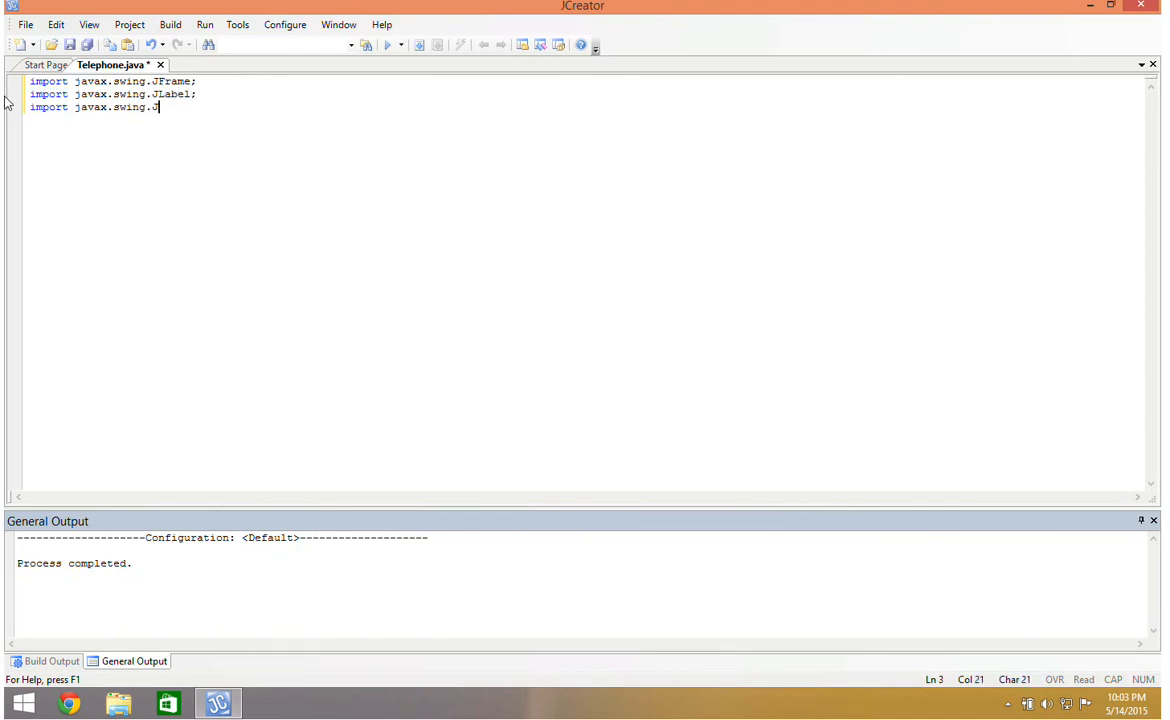
text(Button;)
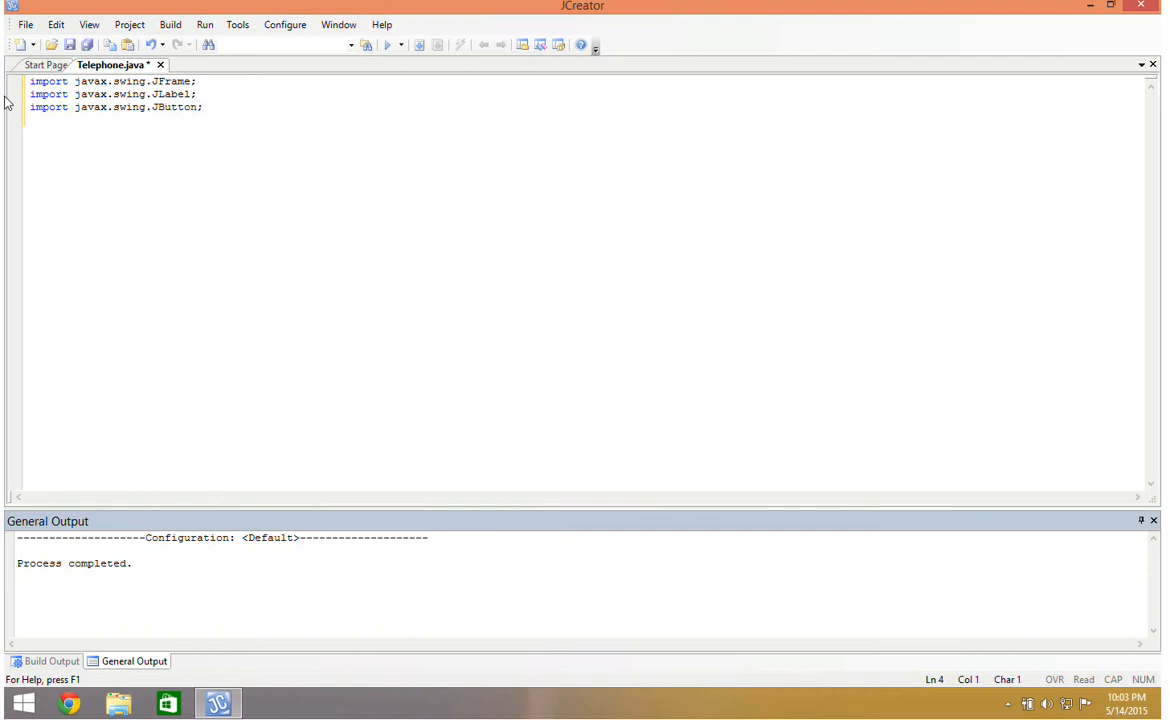
text(import javax.swing.JPanel;)
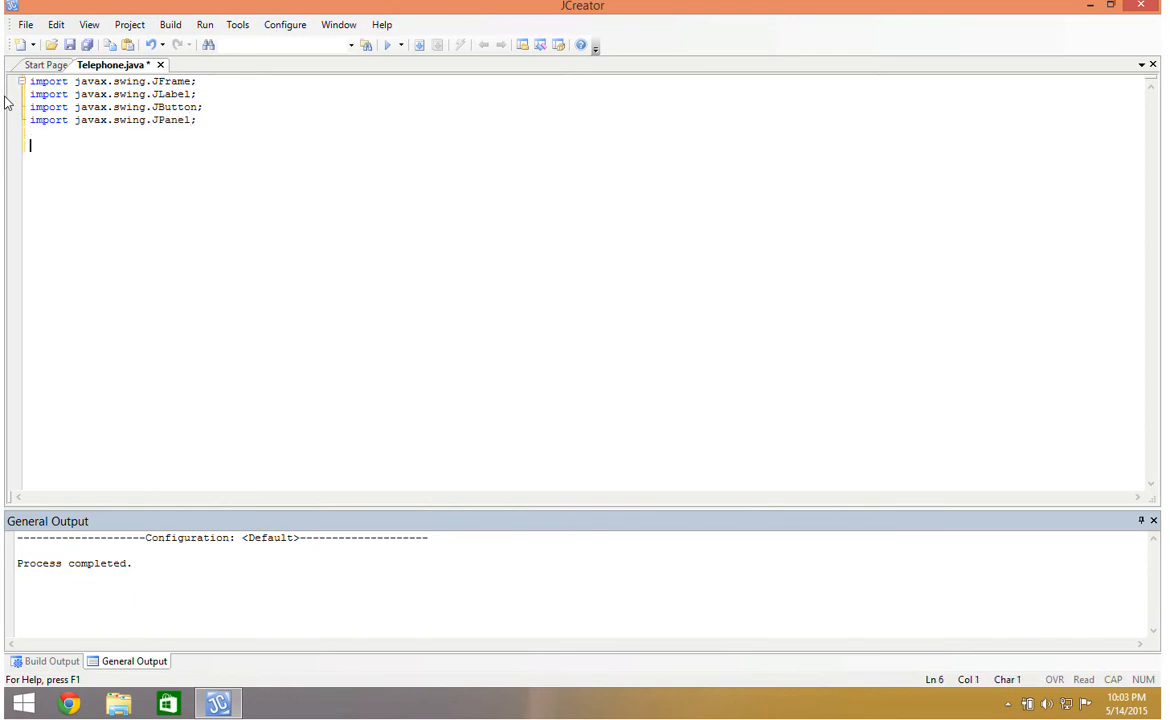
Step: Add imports for java.awt Container, GridLayout and BorderLayout
text(import jav)
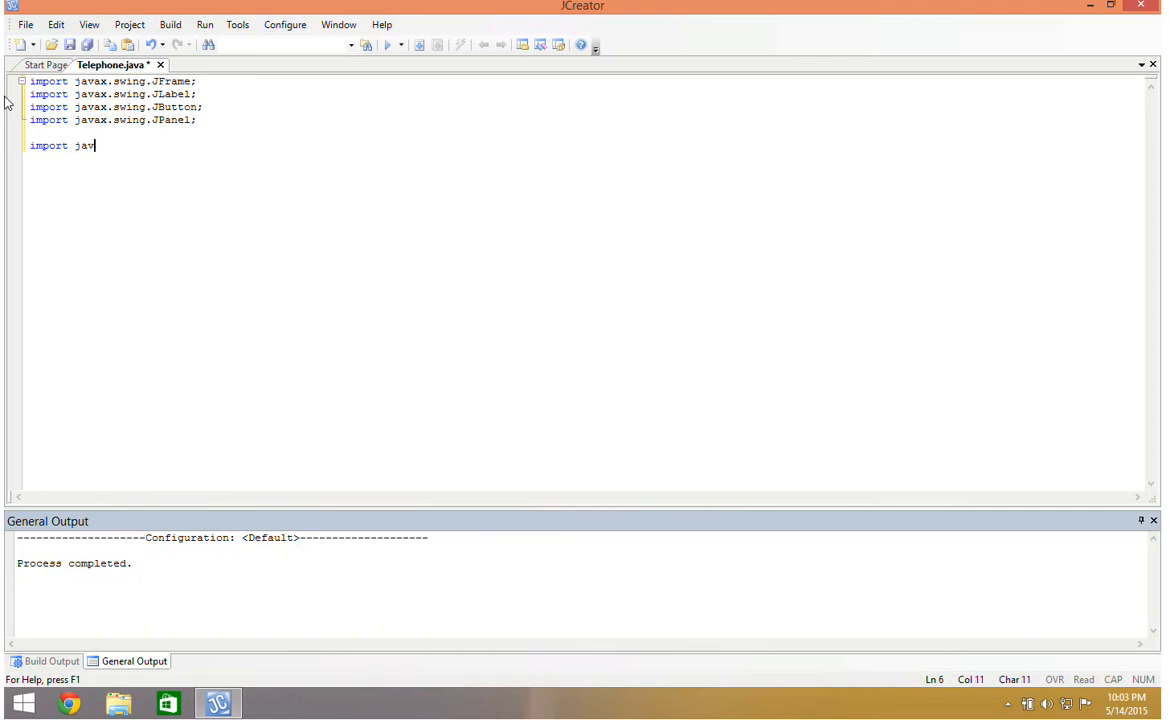
text(a.awt.)
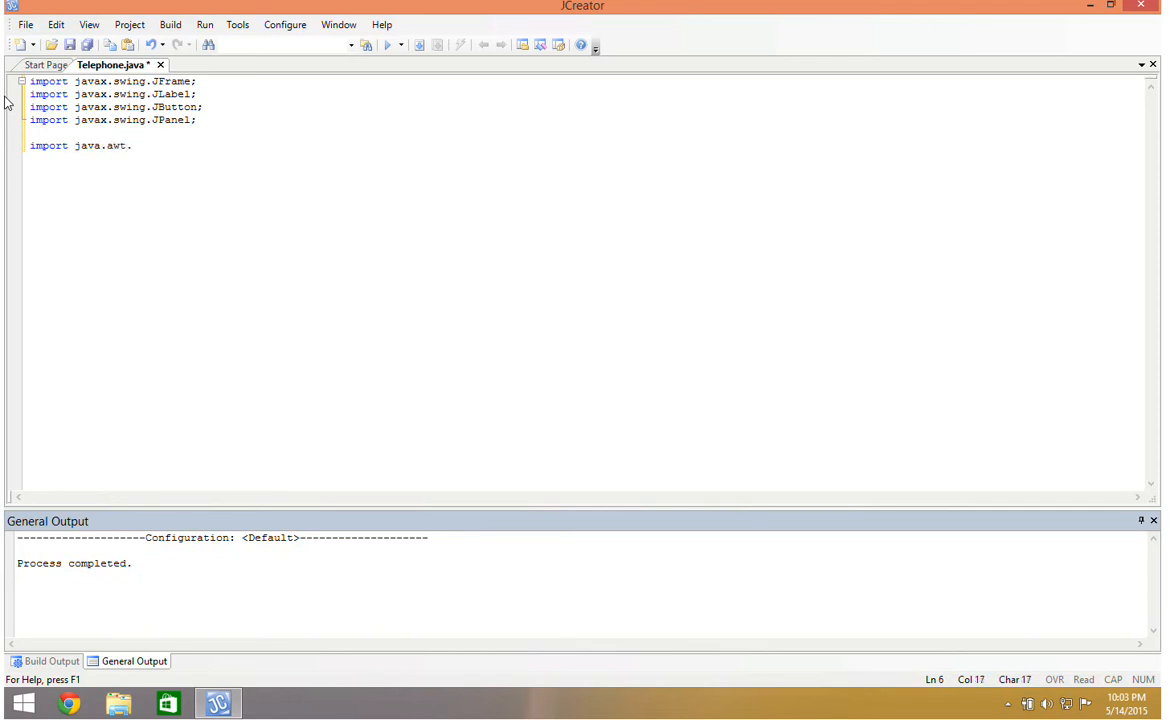
text(Container;)
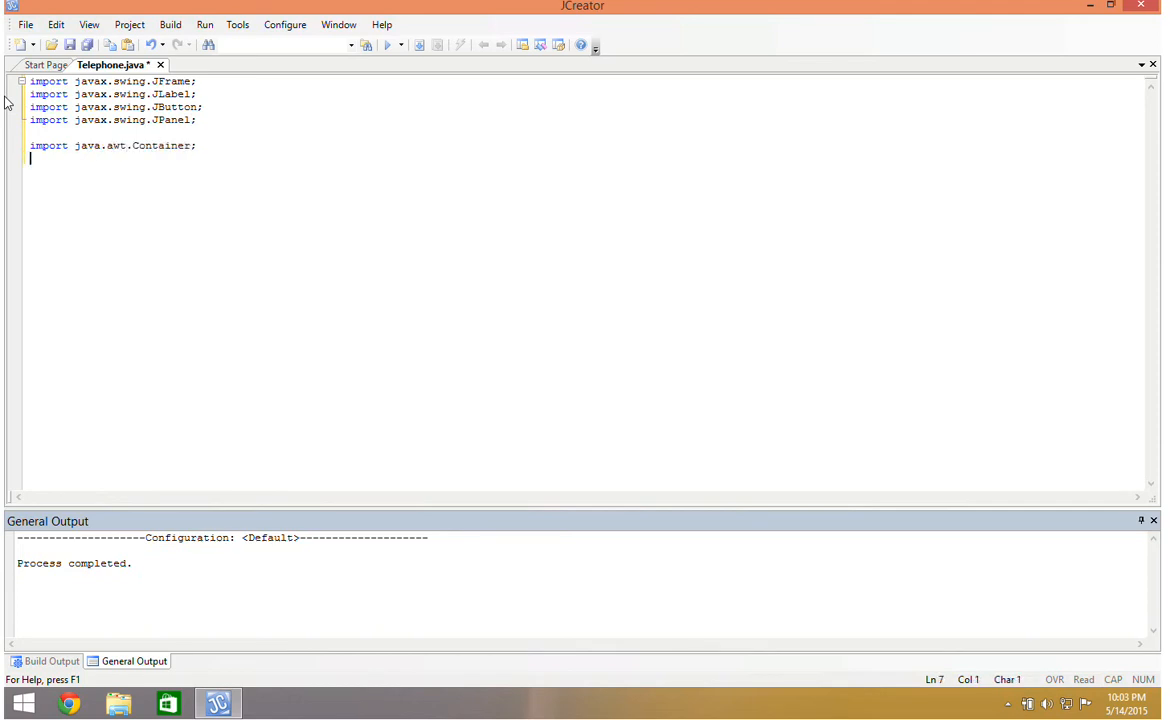
text(import jav)
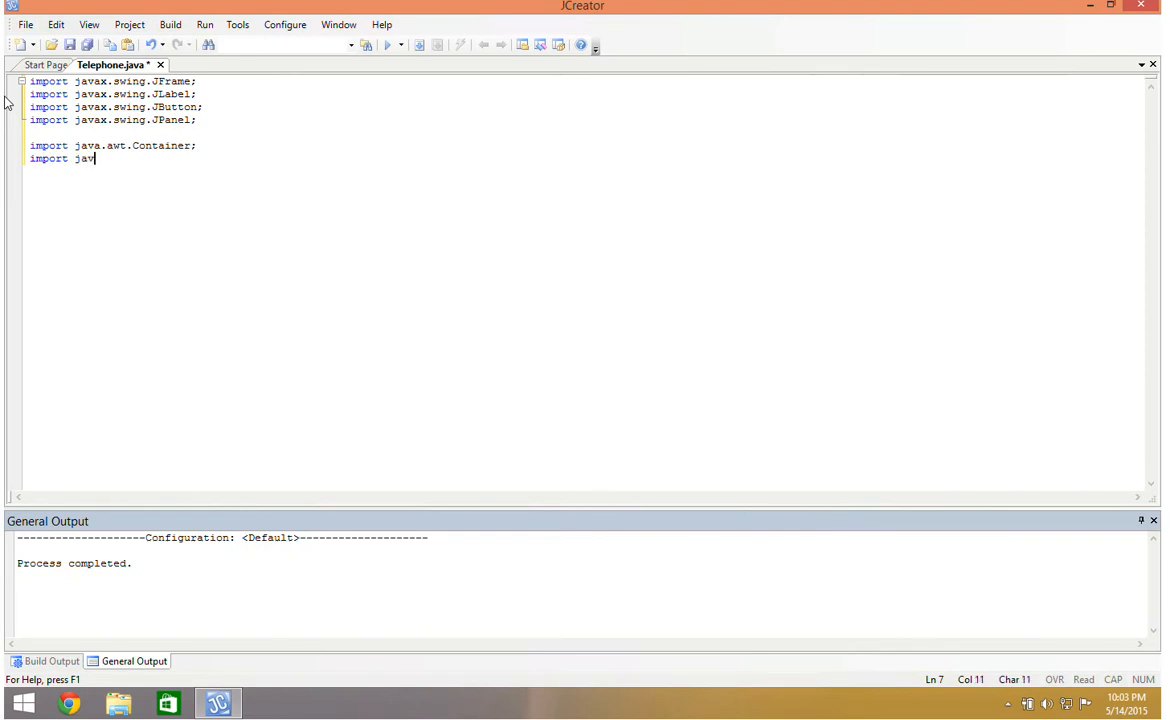
text(a.awt.)
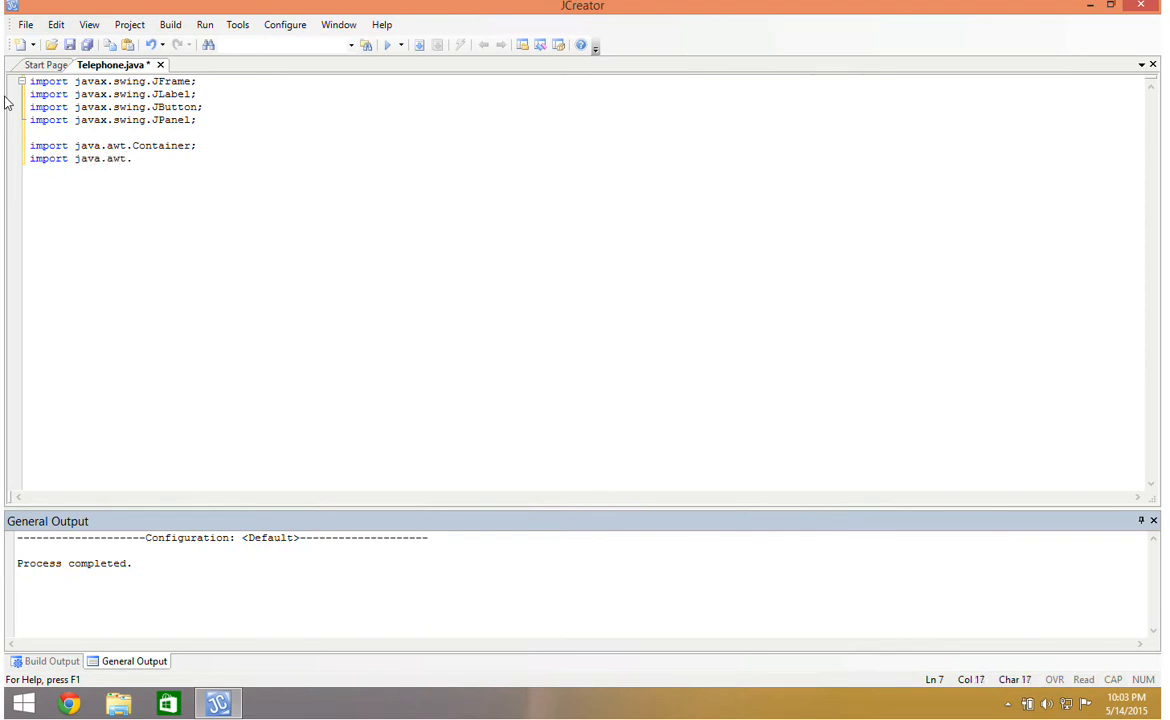
text(Grid)
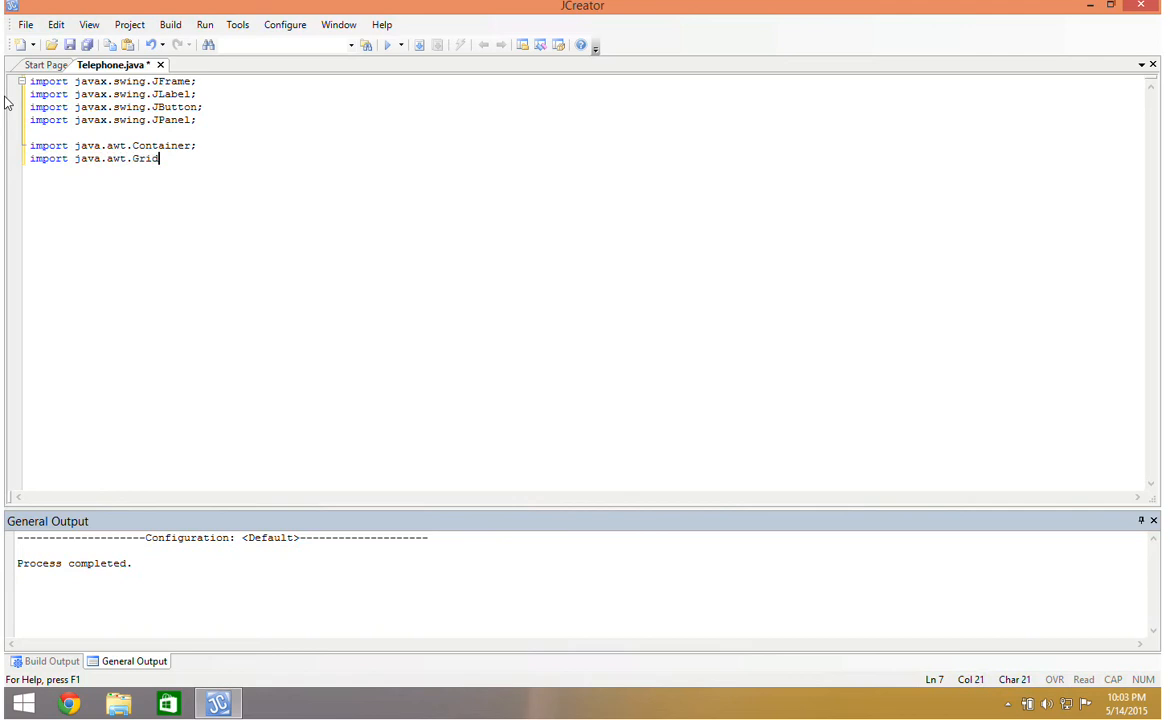
text(Layout;)
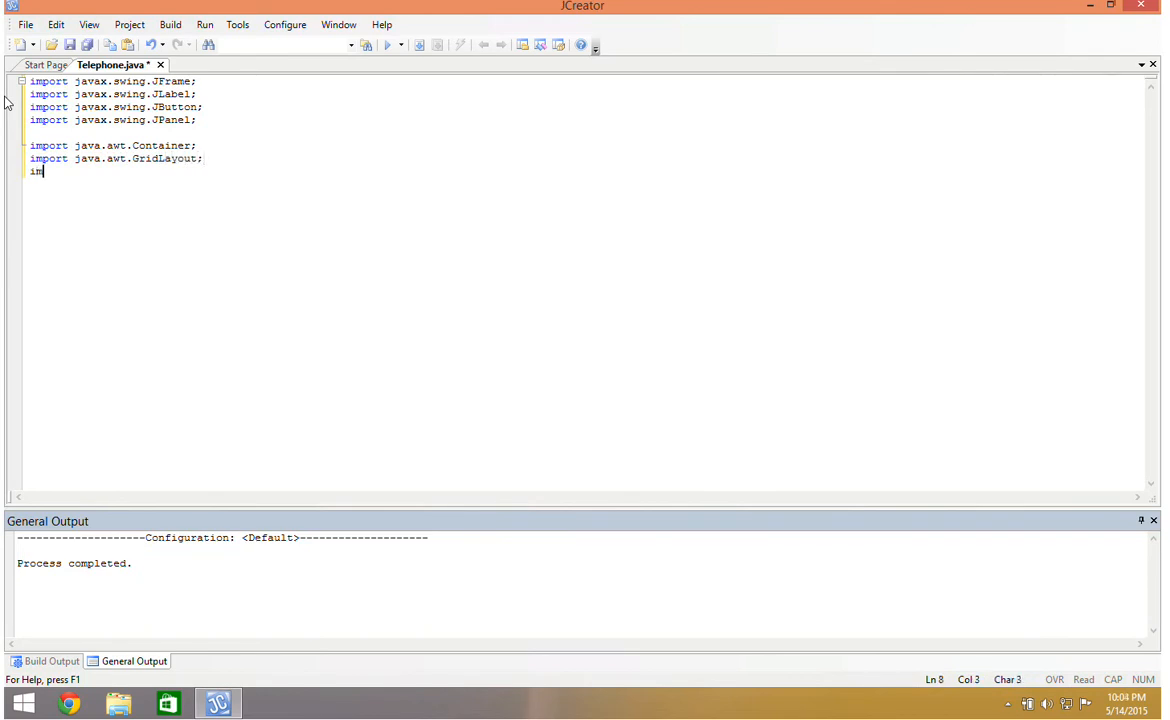
text(port)
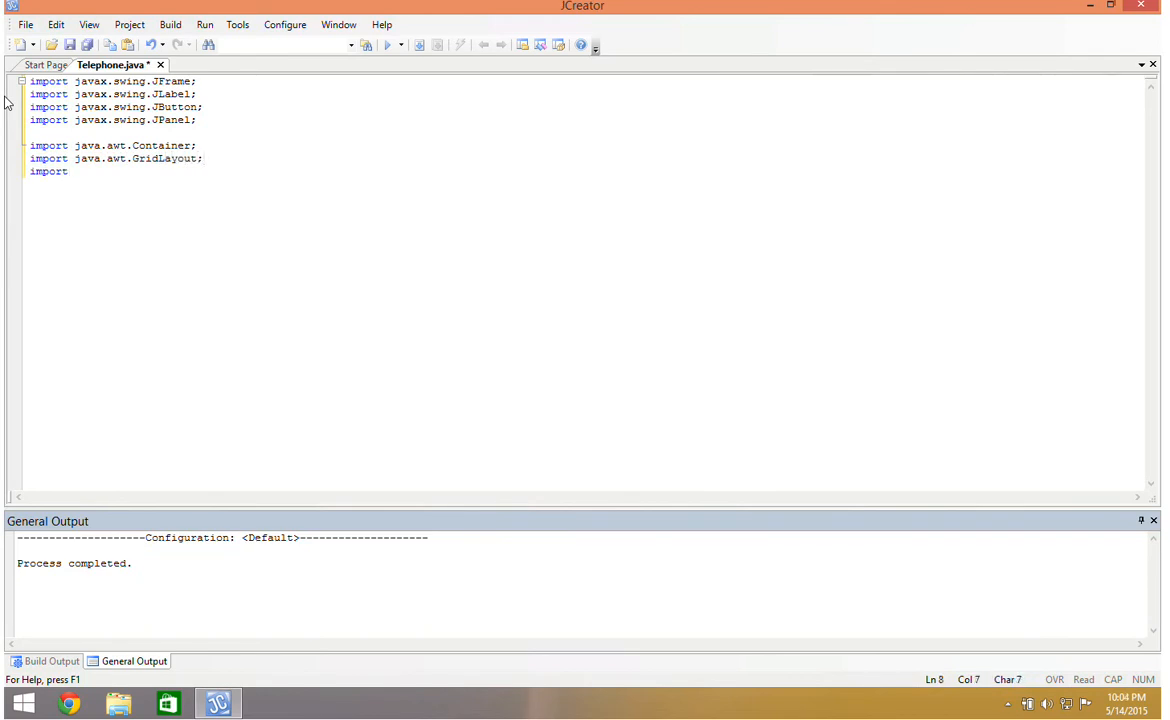
text(java.)
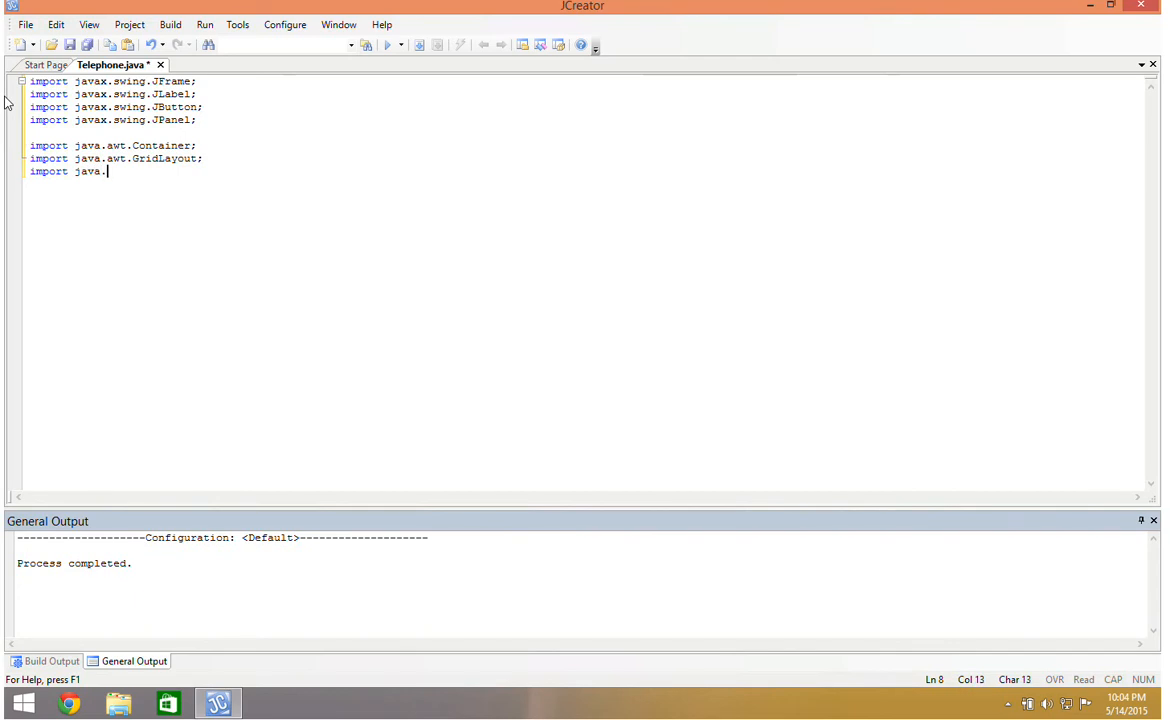
text(BorderLayout;)
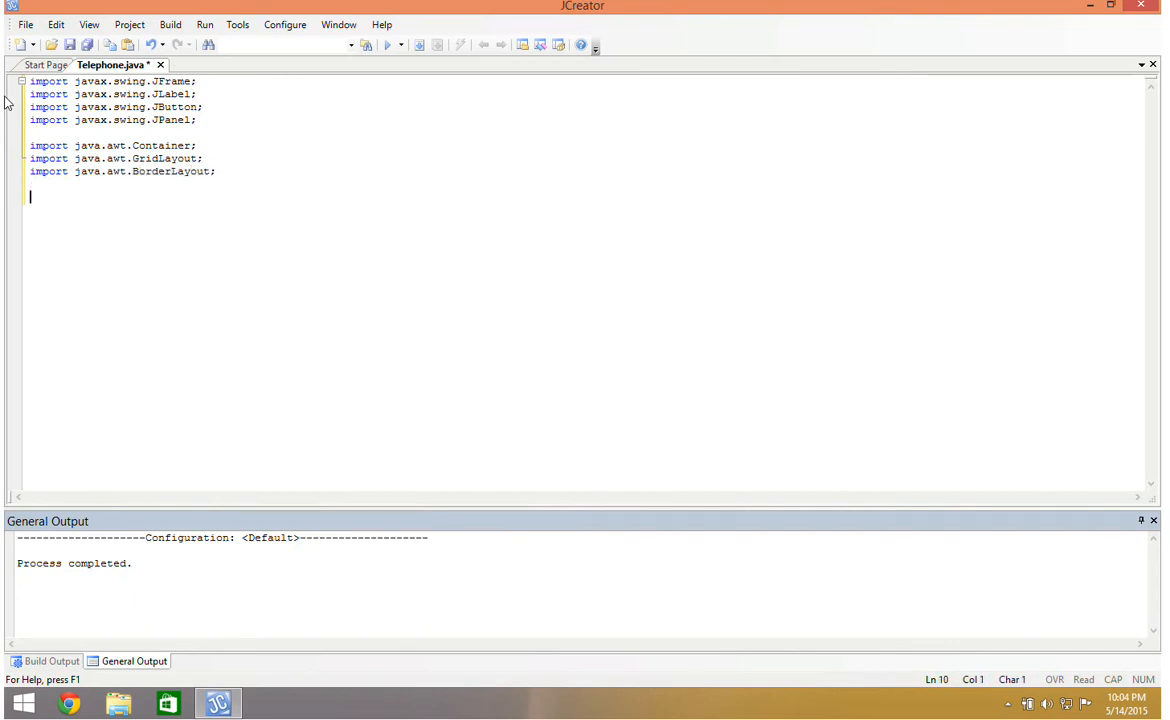
Step: Add imports for java.awt.event ActionListener and ActionEvent
text(import)
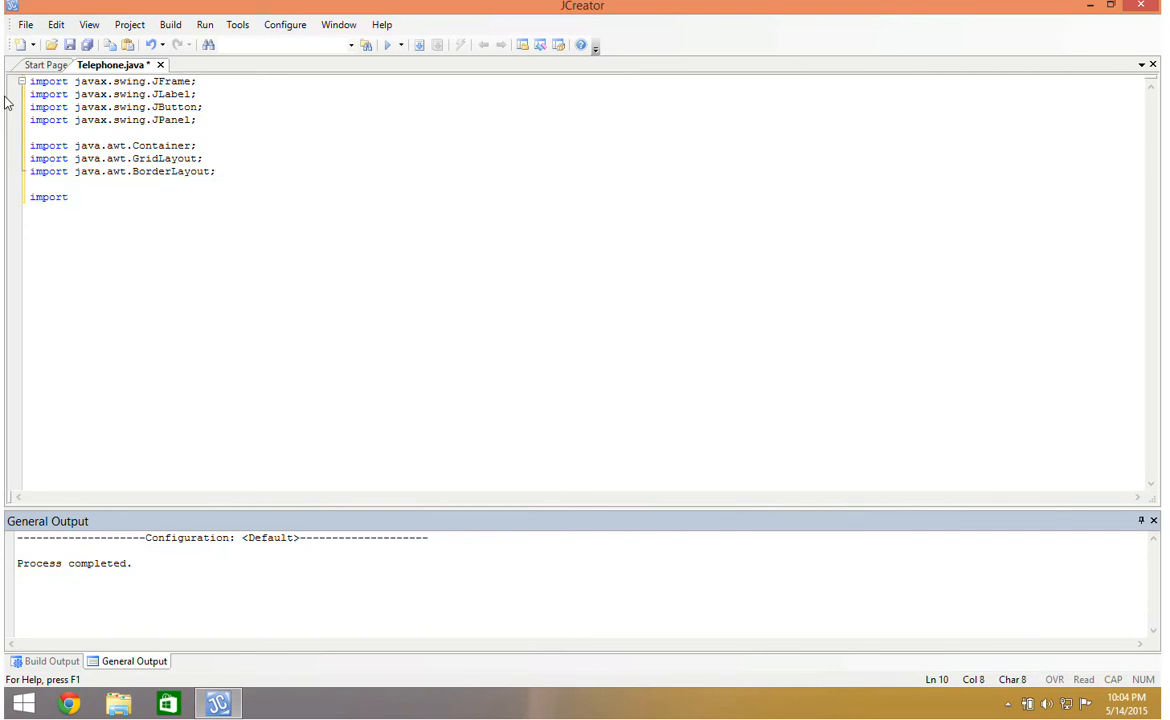
text(java.awt.eve)
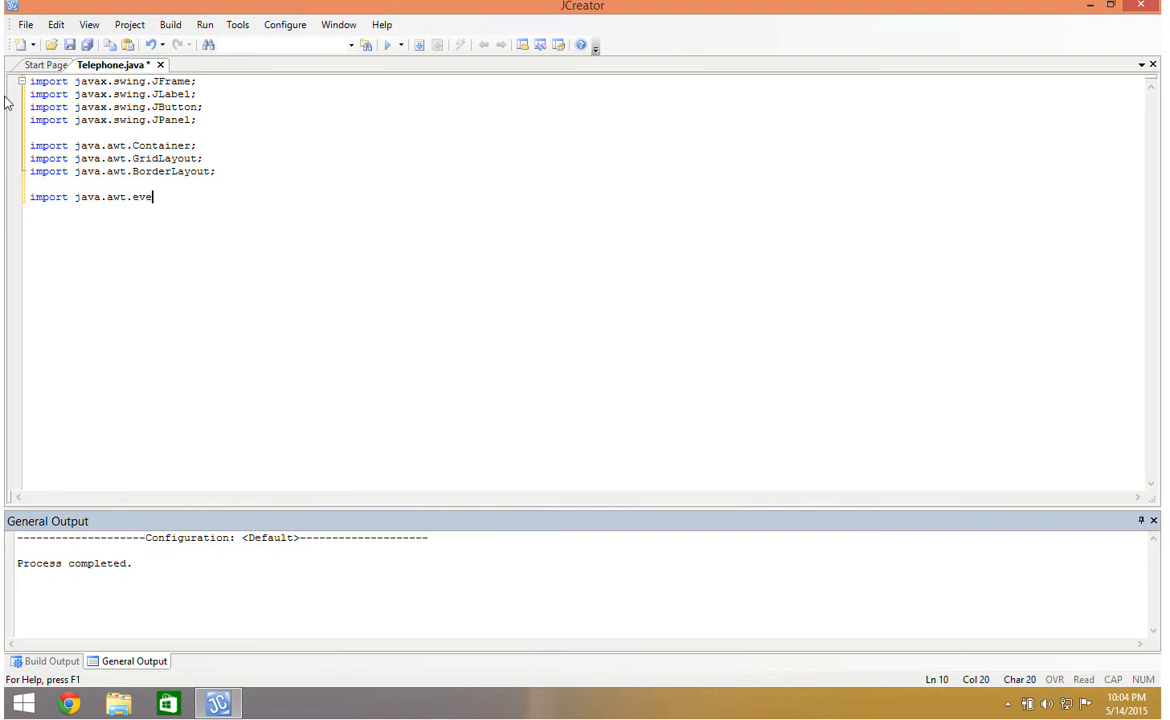
text(nt.Act)
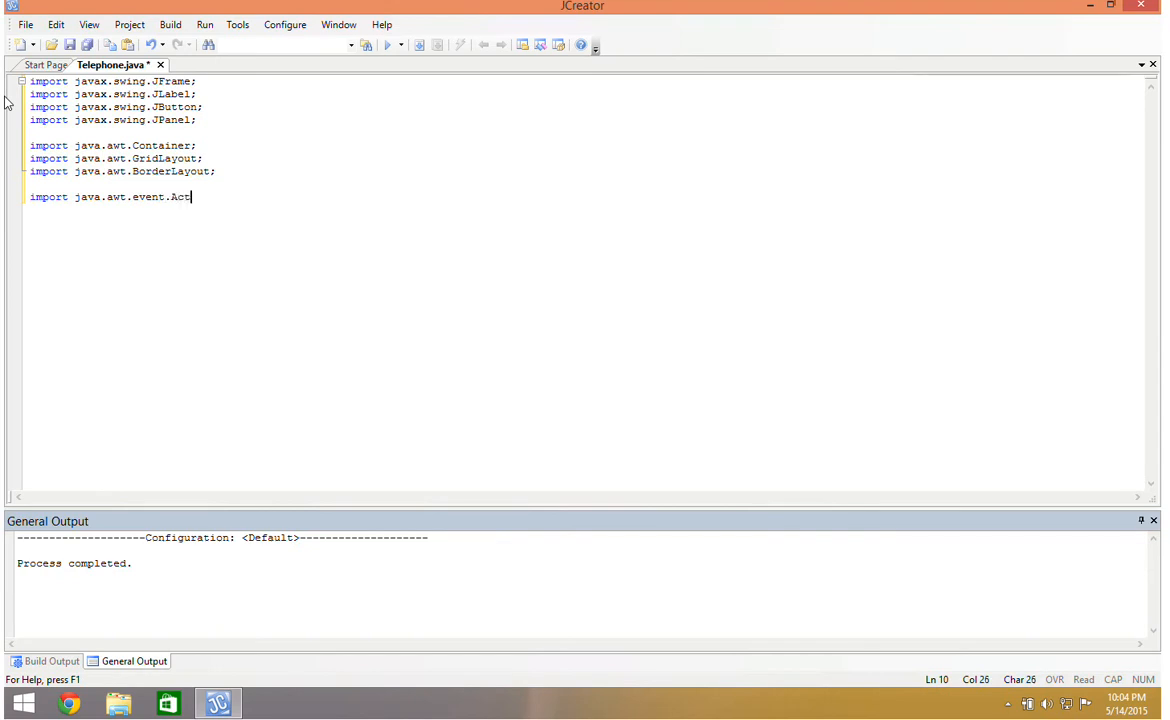
text(ionListener)
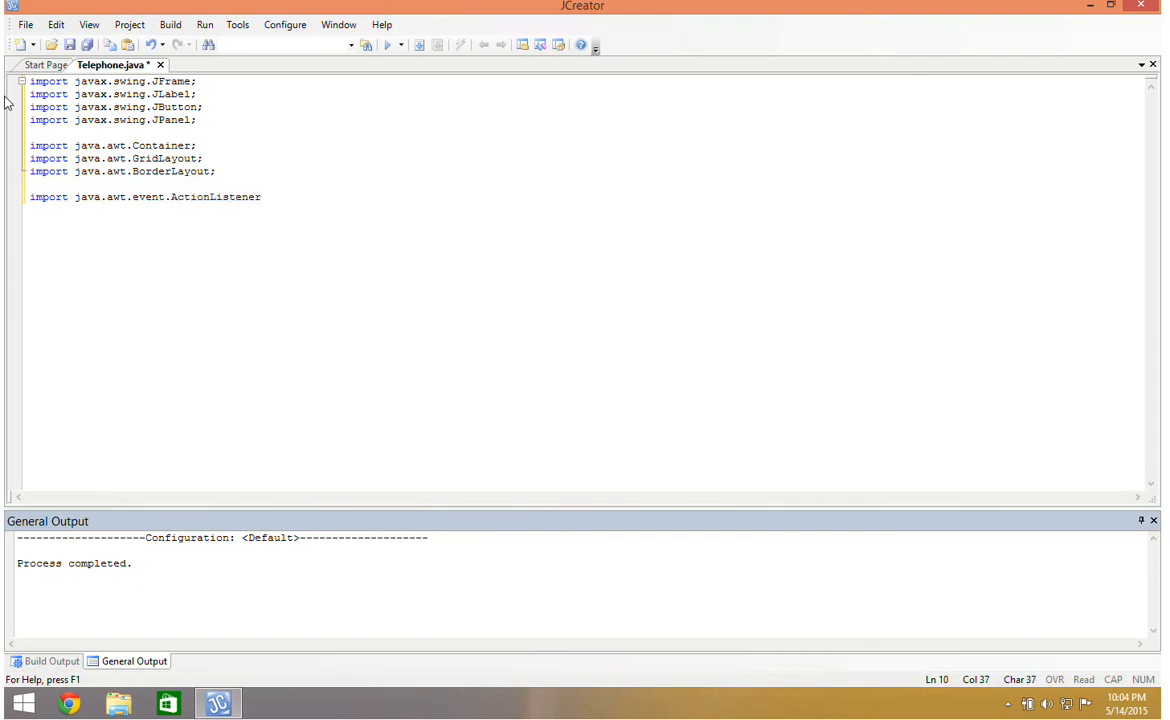
text(;)
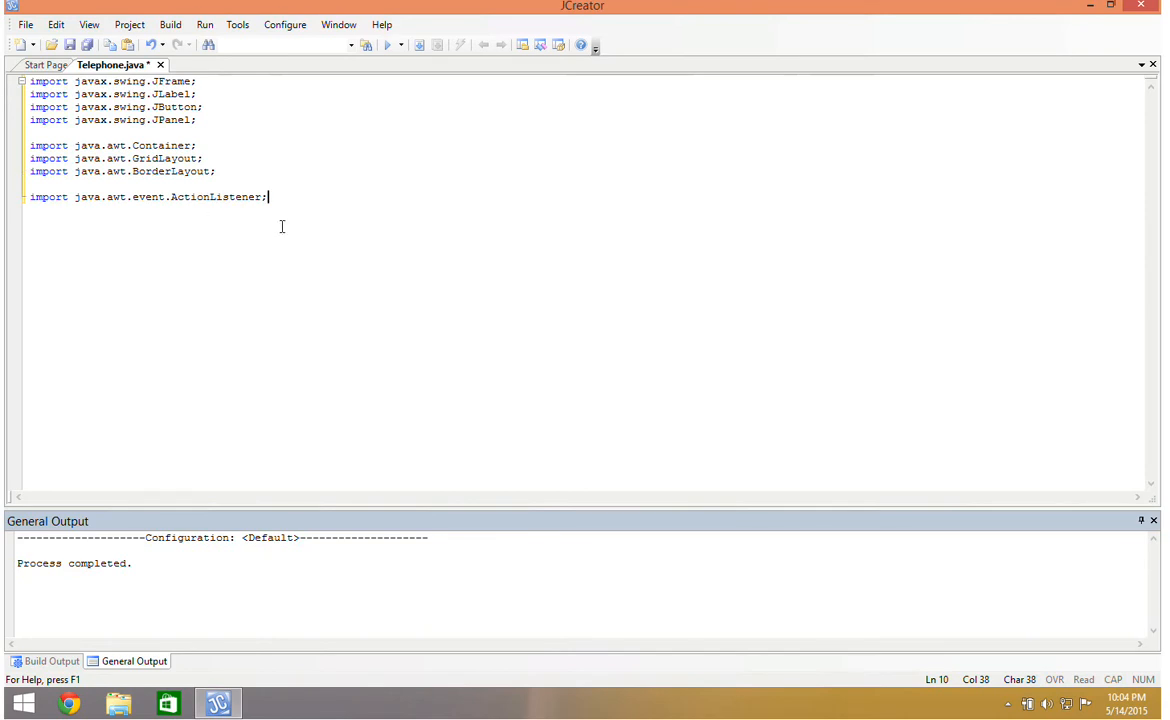
mouse_move(212, 196)
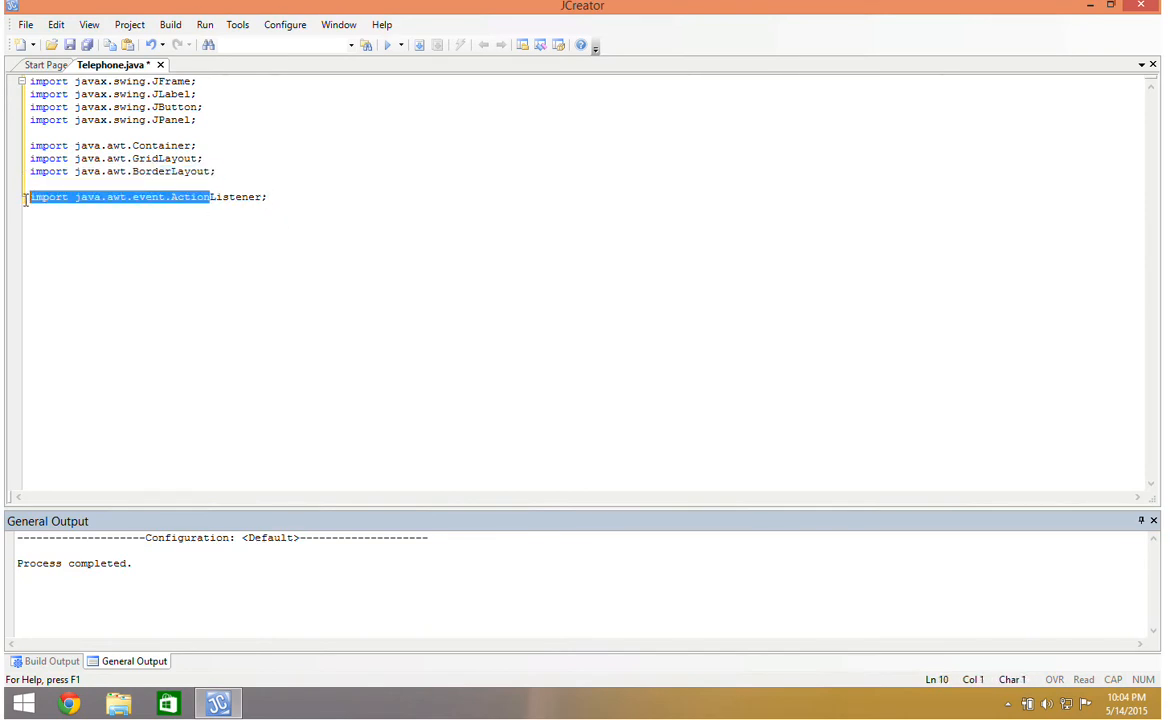
click(230, 198)
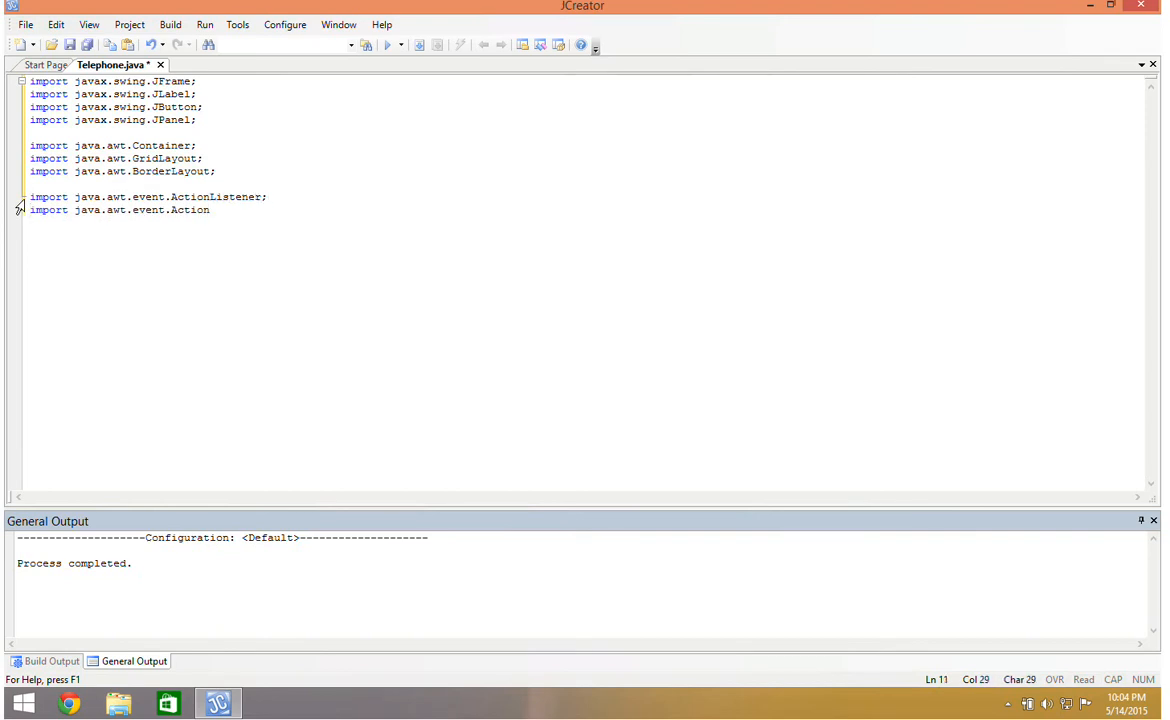
text(Event;)
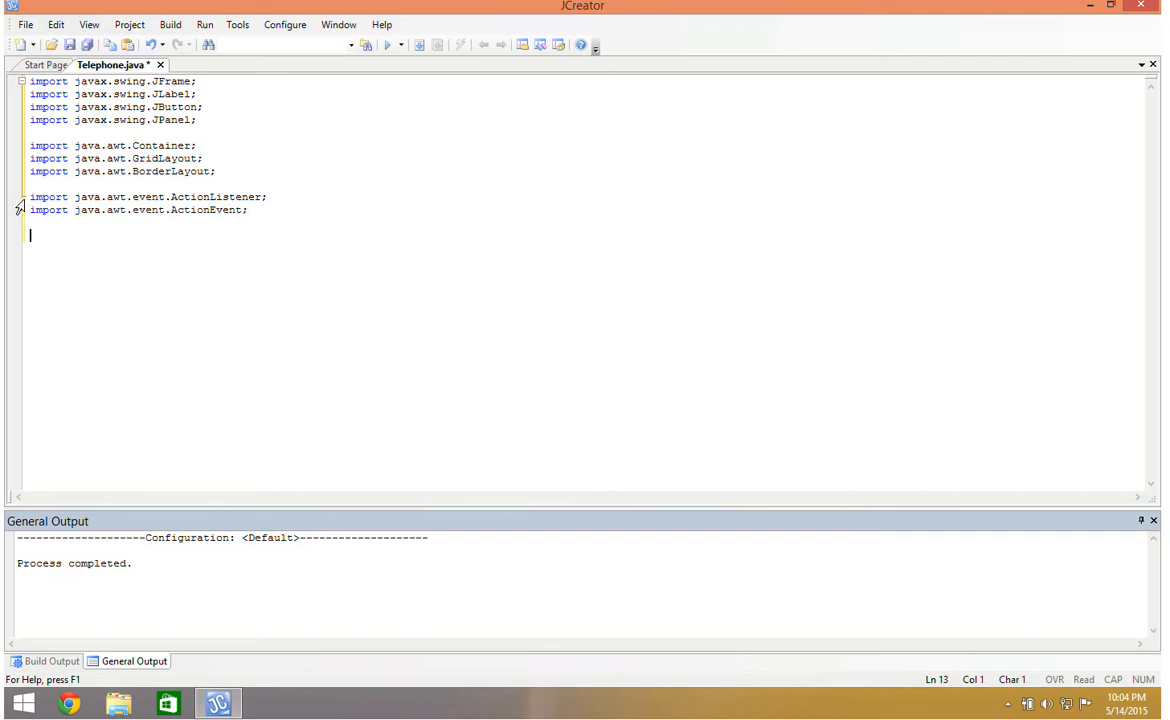
Step: Declare public class Telephone extending JFrame and implementing ActionListener
text(public cl)
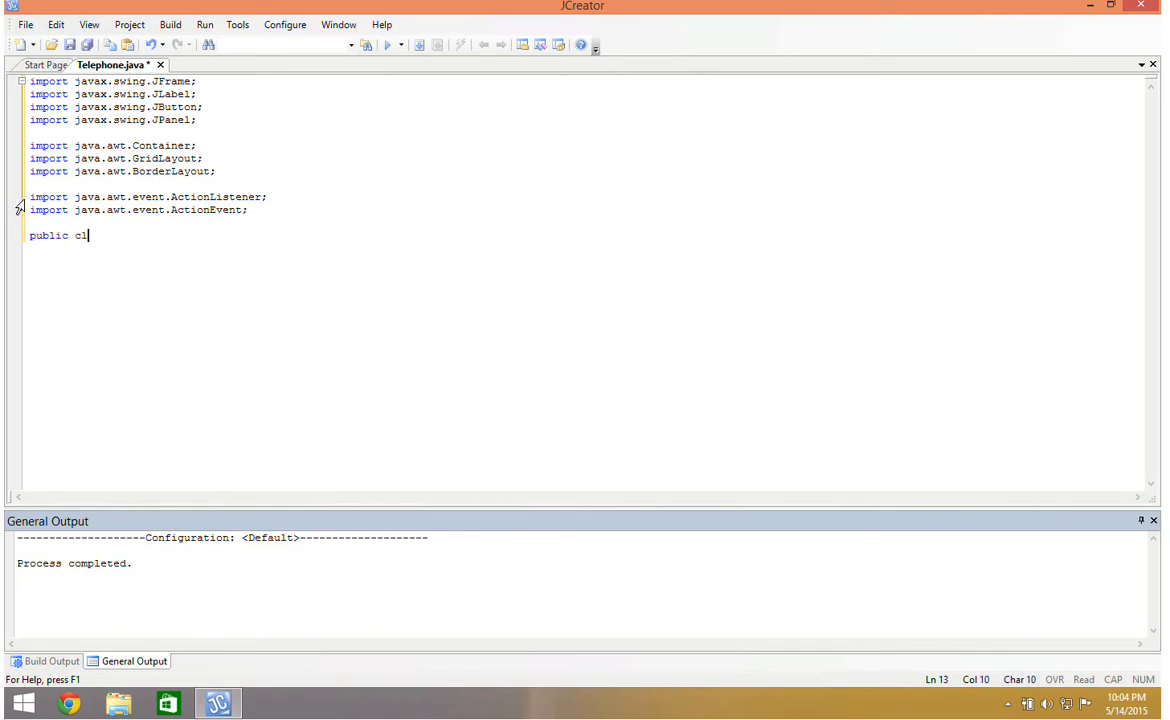
text(ass Telephone e)
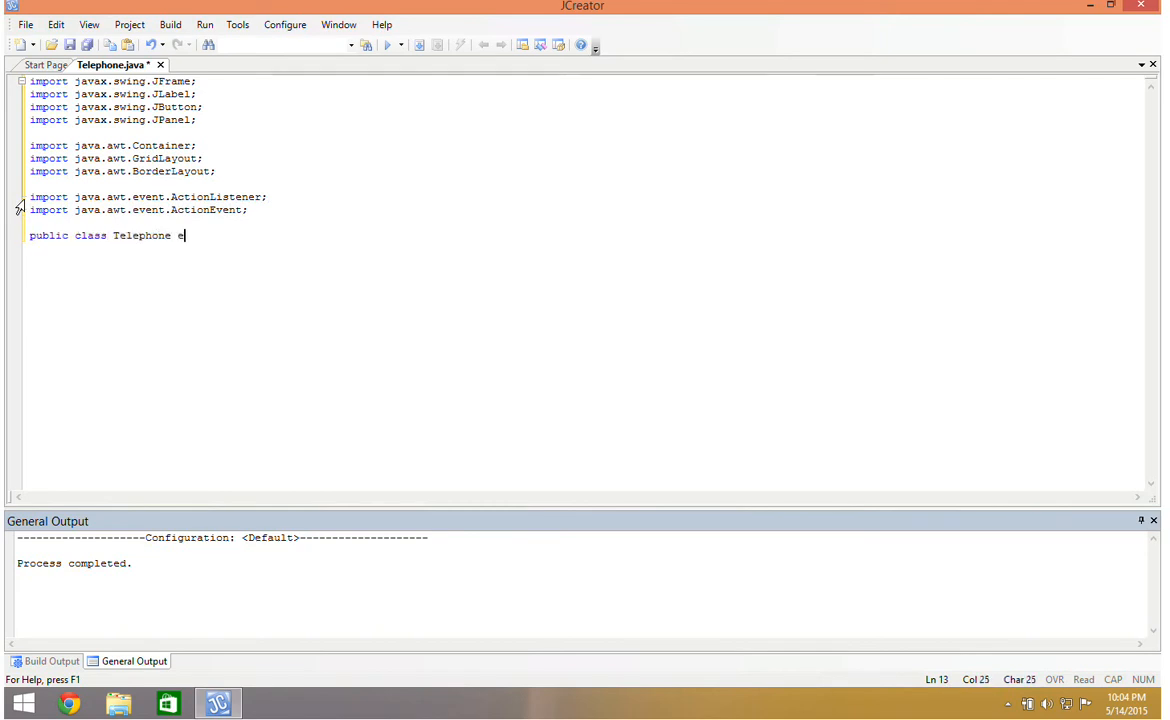
text(xtends JFram)
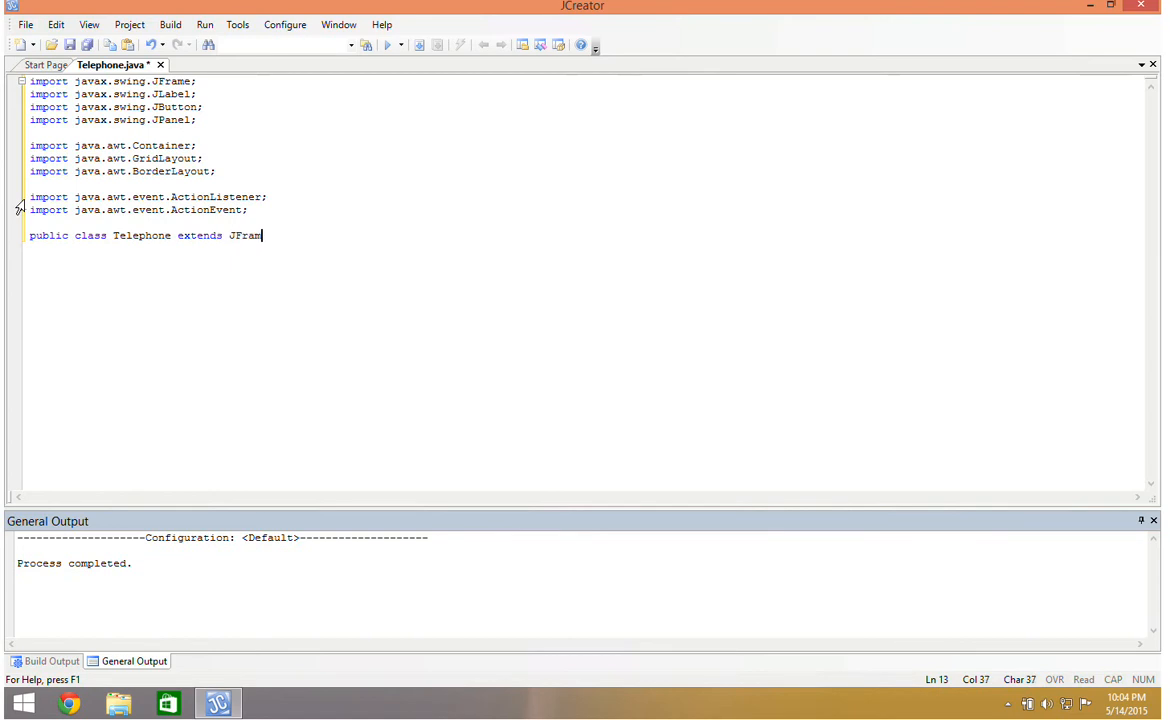
text(impl)
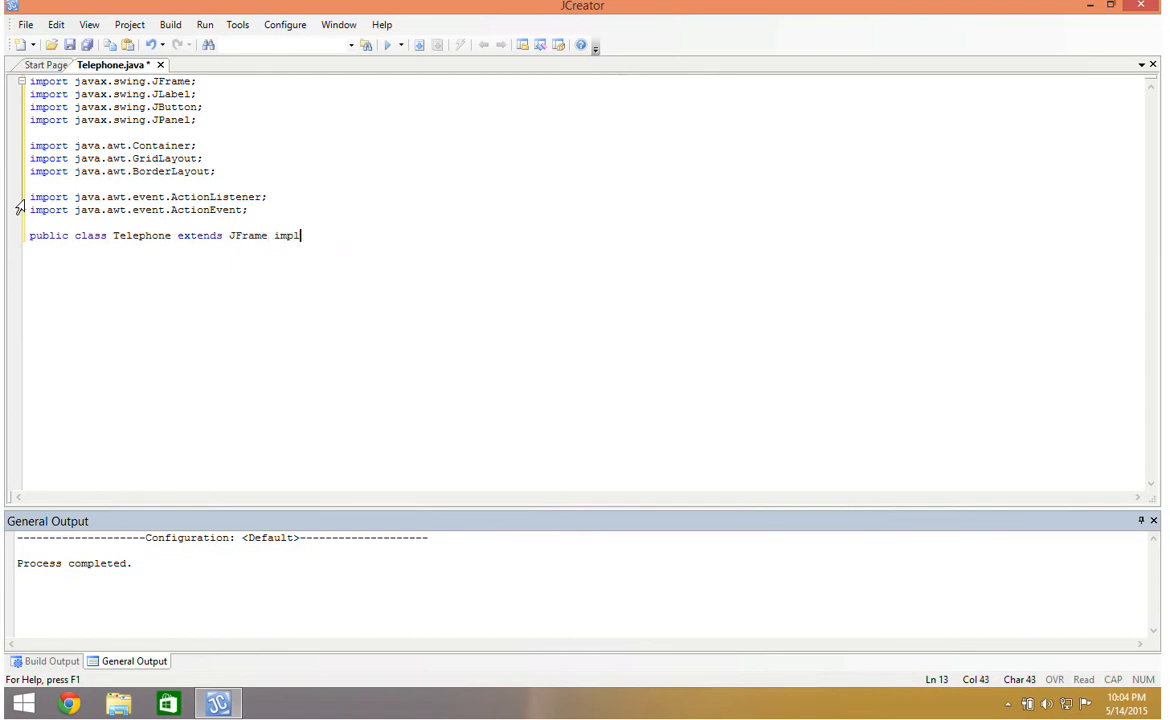
text(ements)
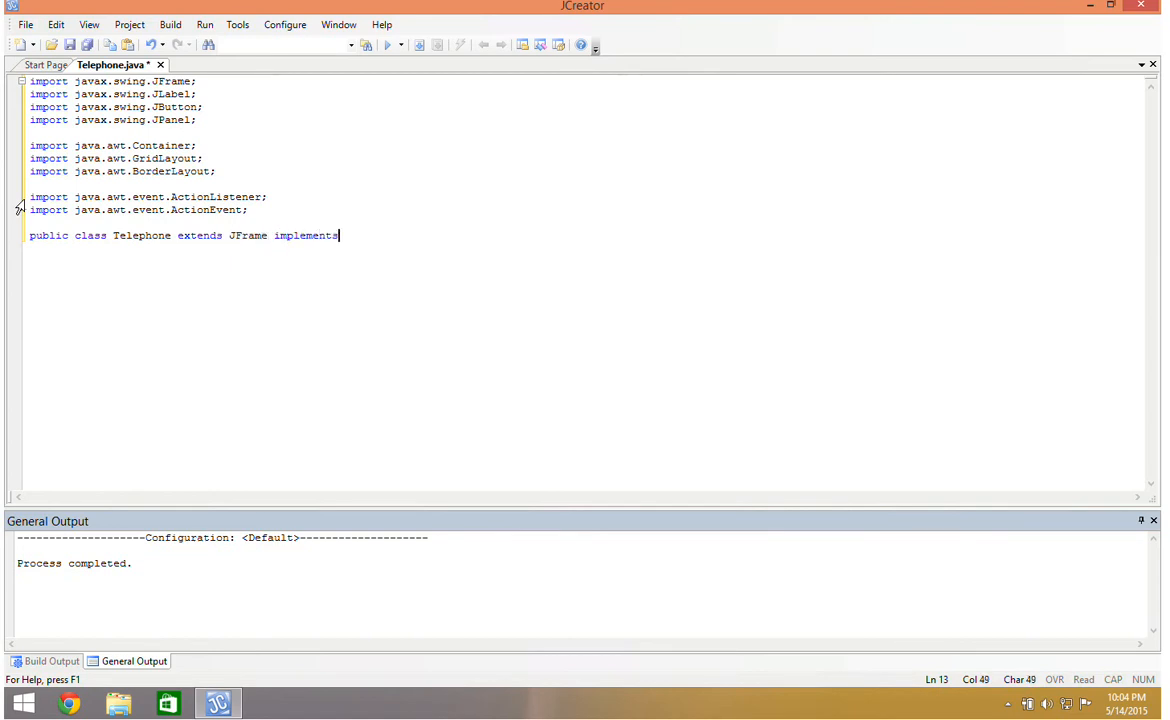
text(ActionListener)
text({)
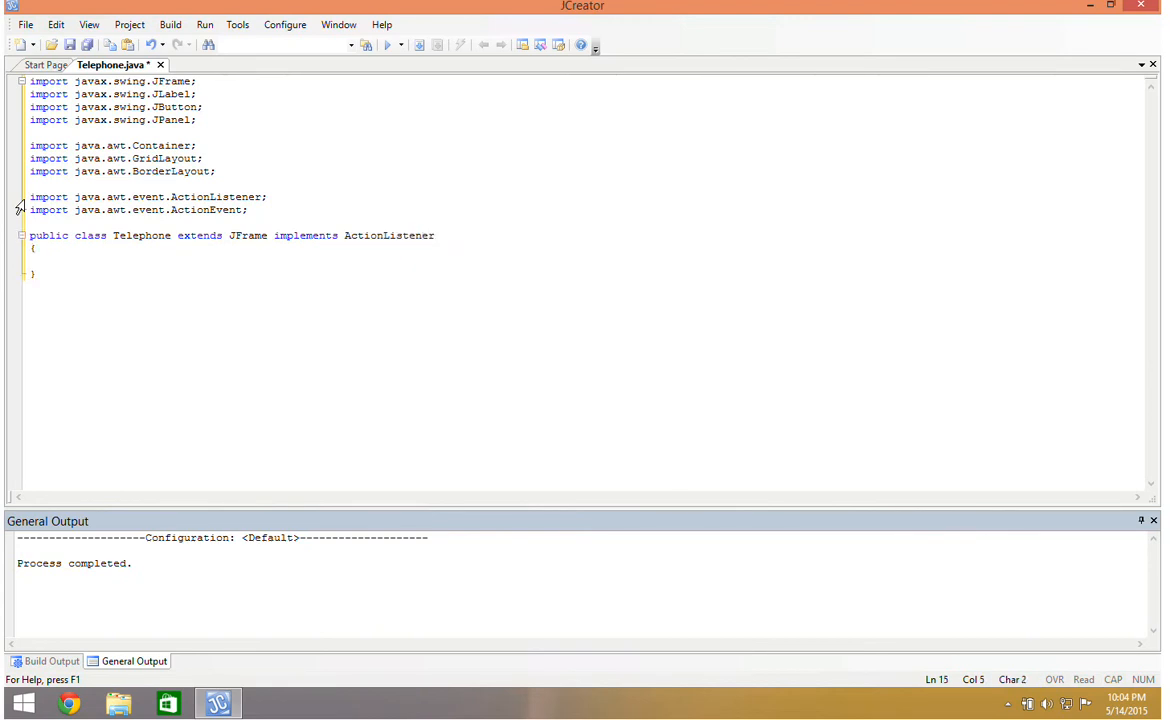
Step: Write the constructor setting size 400 by 400, EXIT_ON_CLOSE, title "Telephone" and visible true
text(public class Telepho)
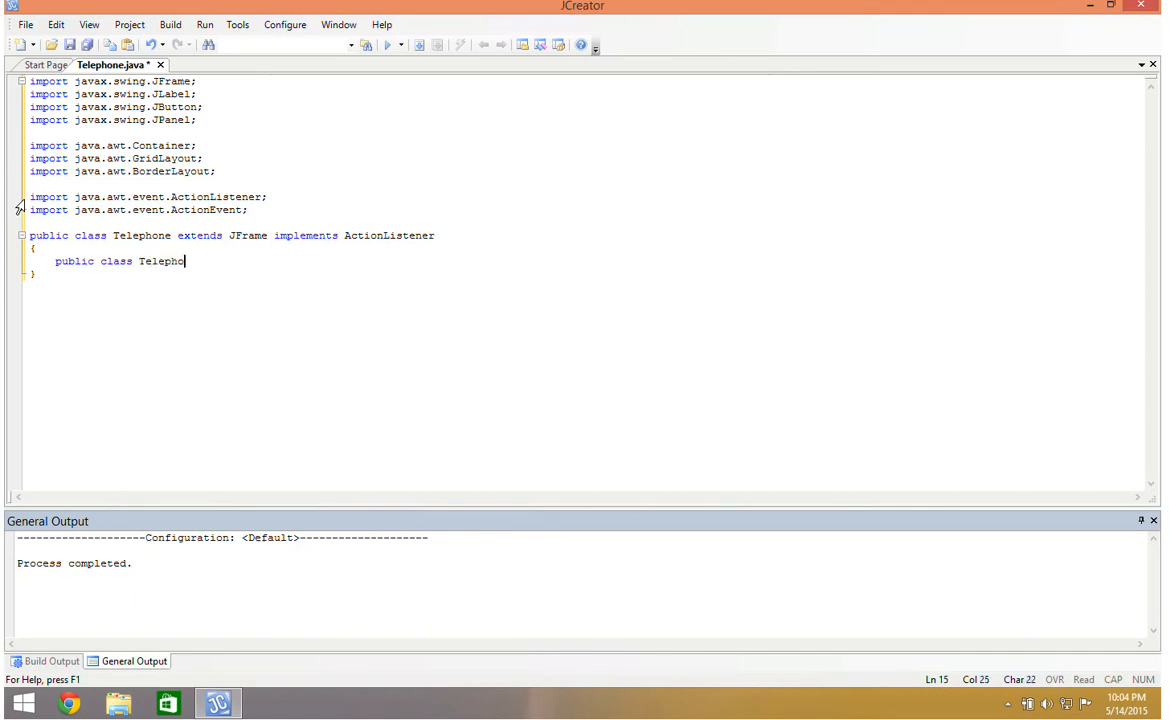
text(())
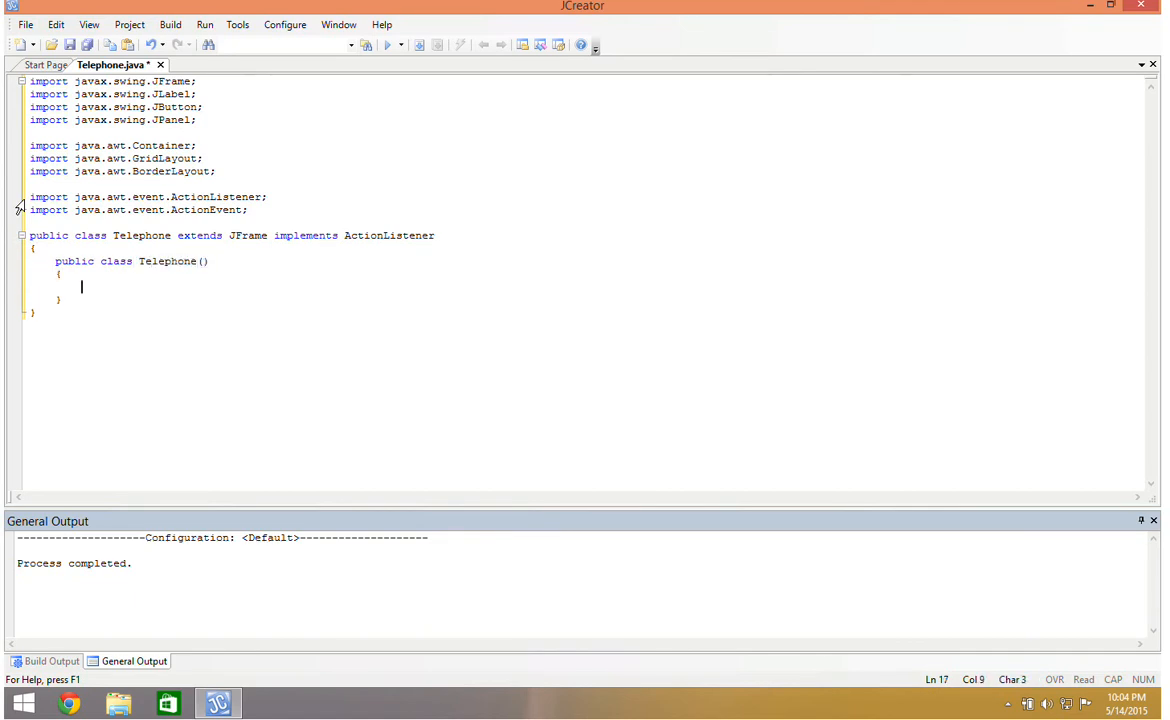
text(//JJFrame Stuff)
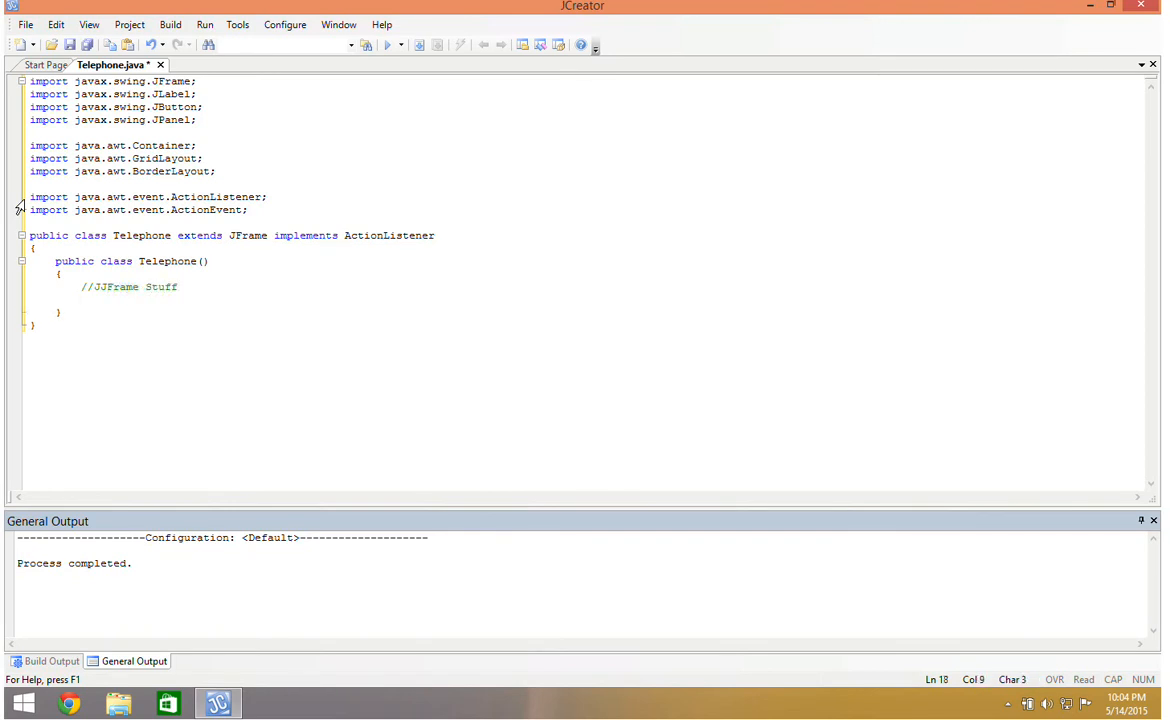
text(setSize(400,400);)
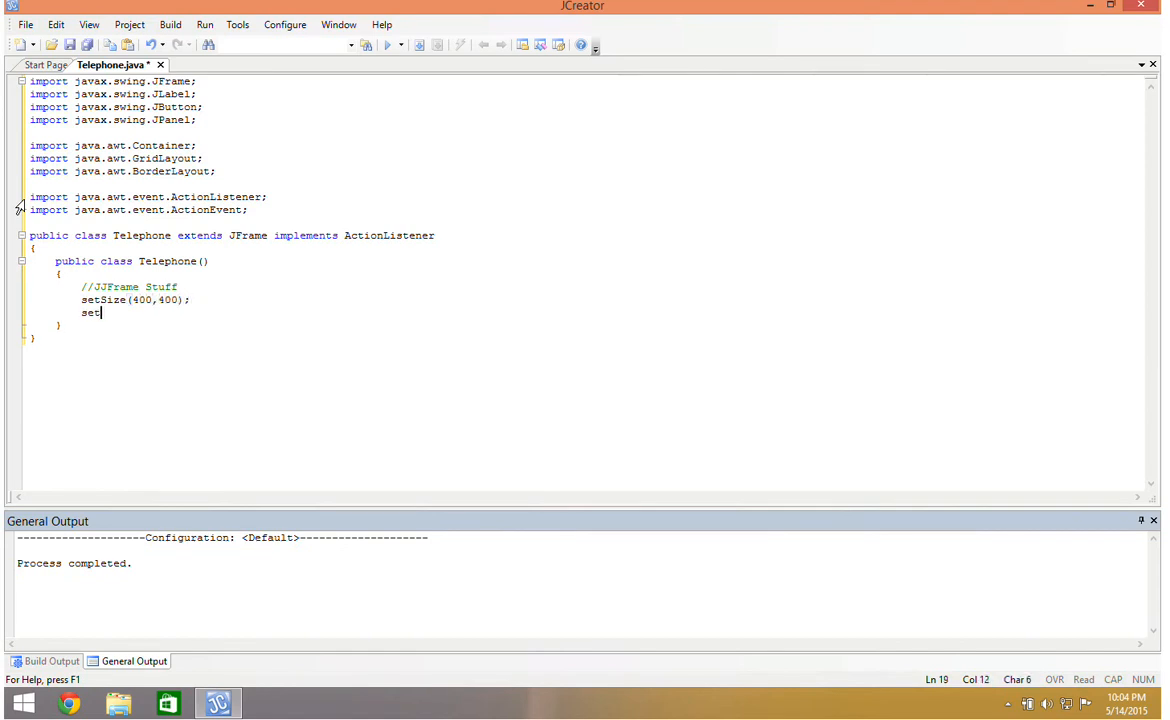
text(DefaultCloseOperation(EXIT_)
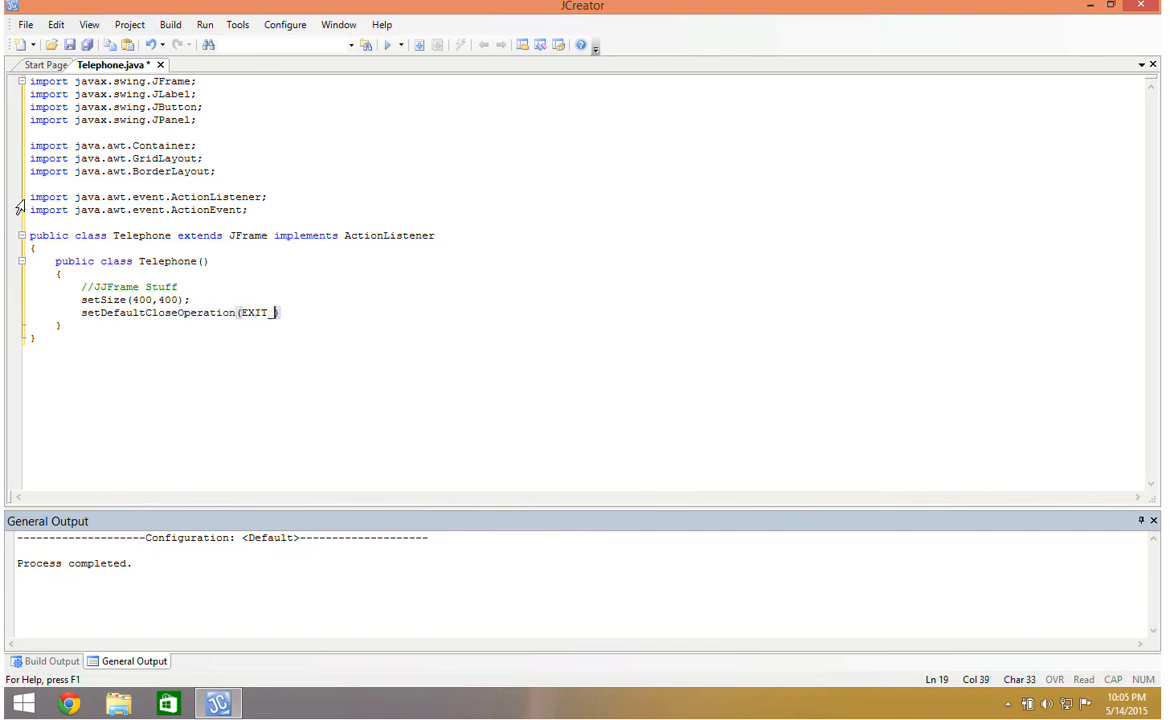
text(ON_CLOSE);)
text(setTitle()
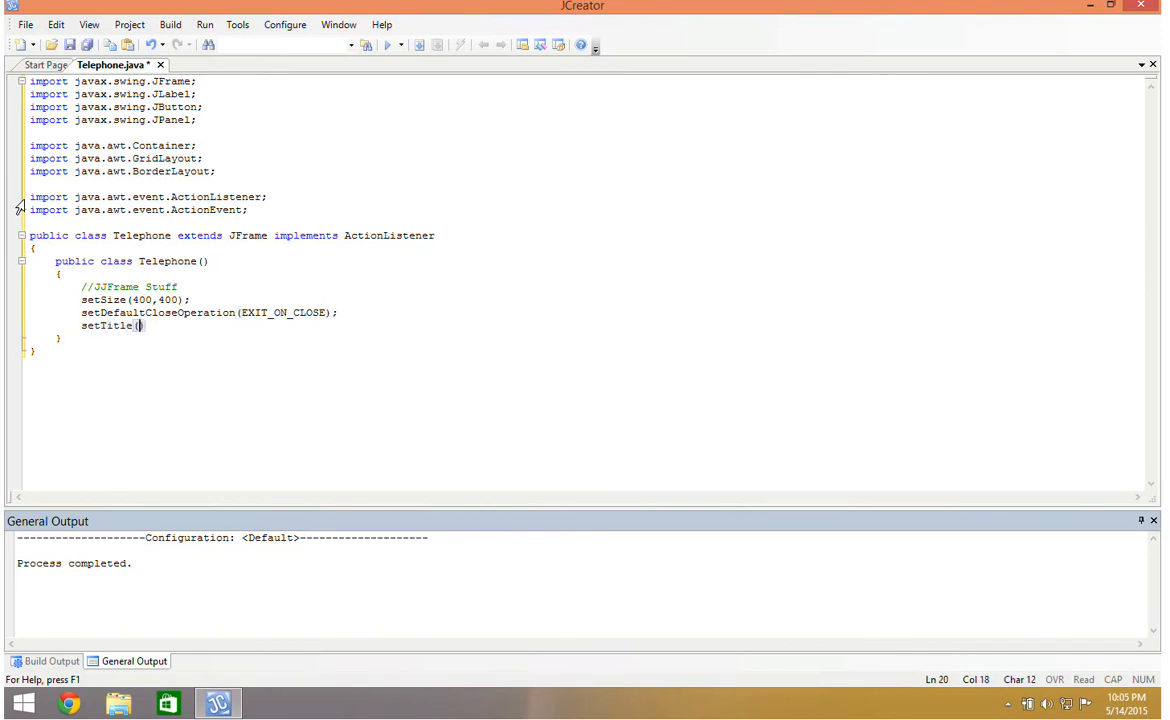
text("Telephone)
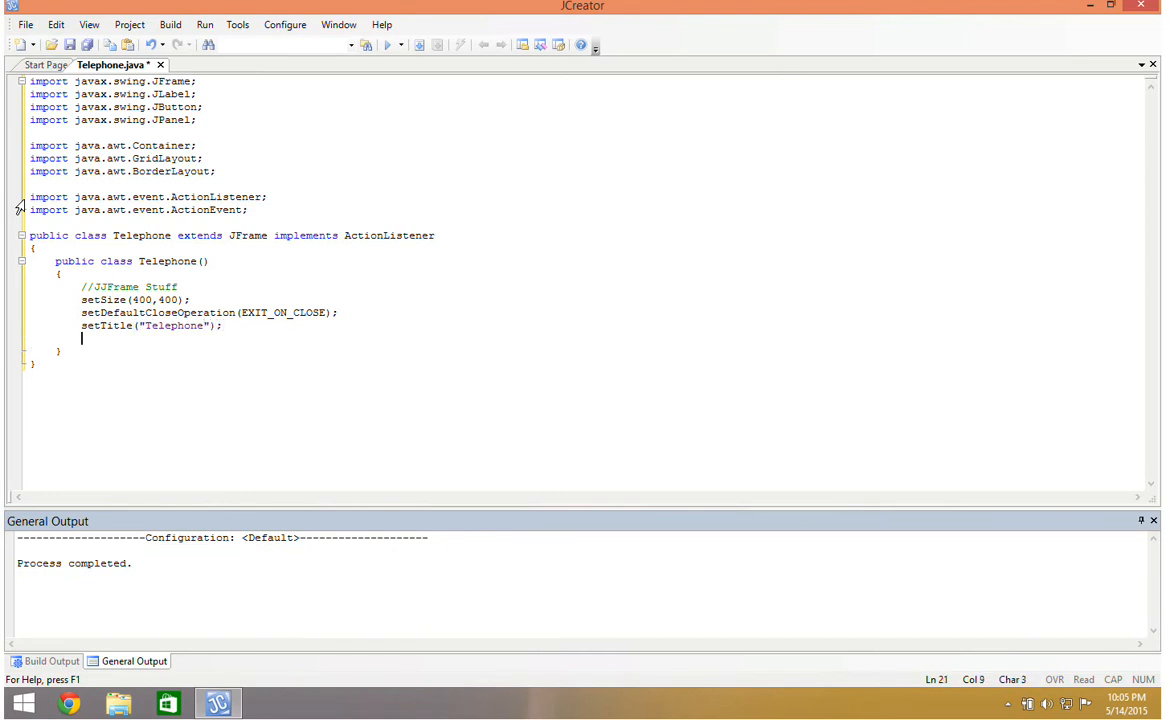
text(setVisible ()
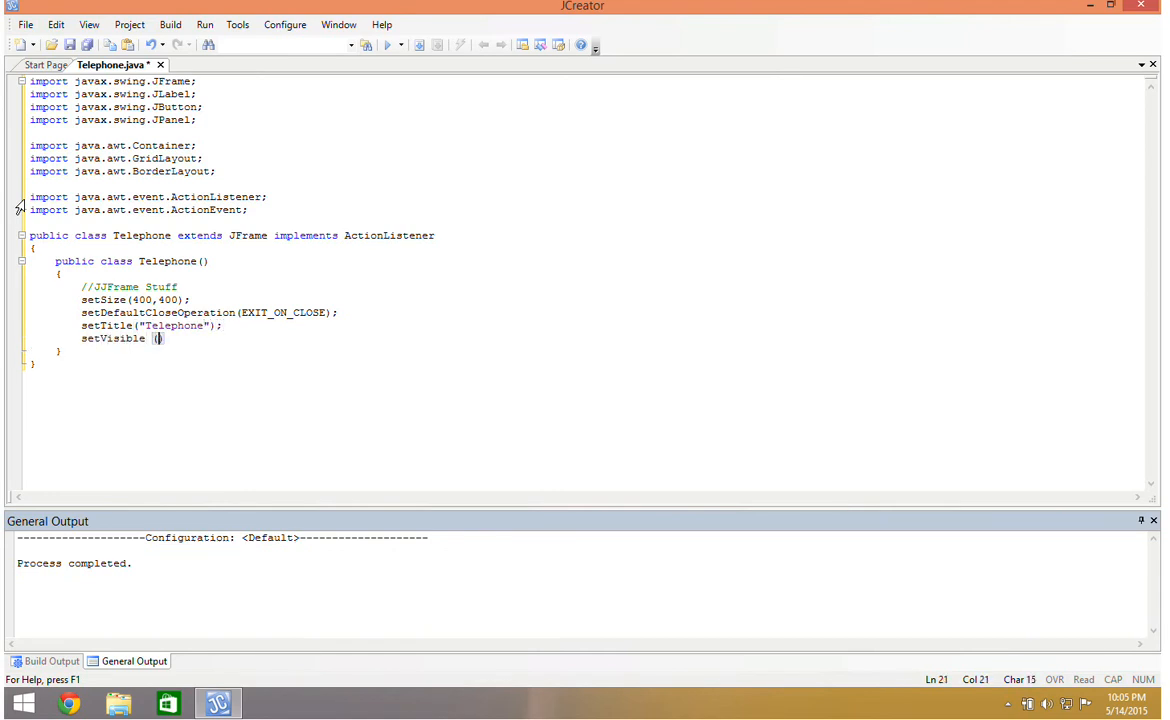
text(t)
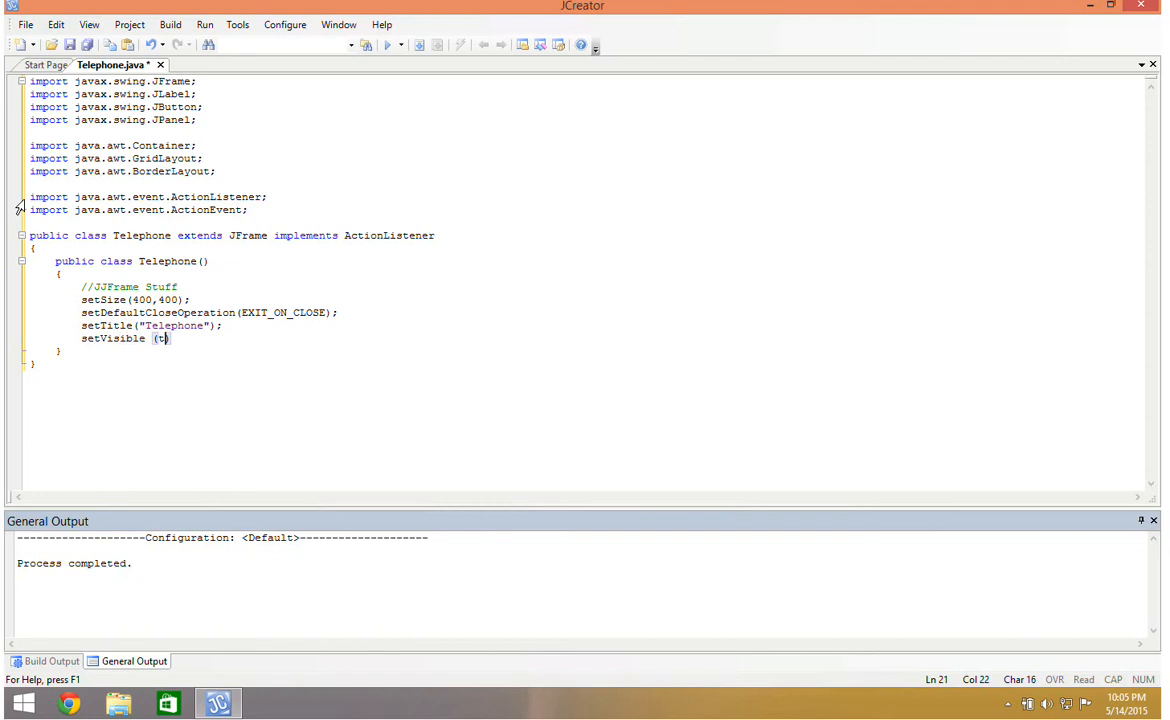
text(rue);)
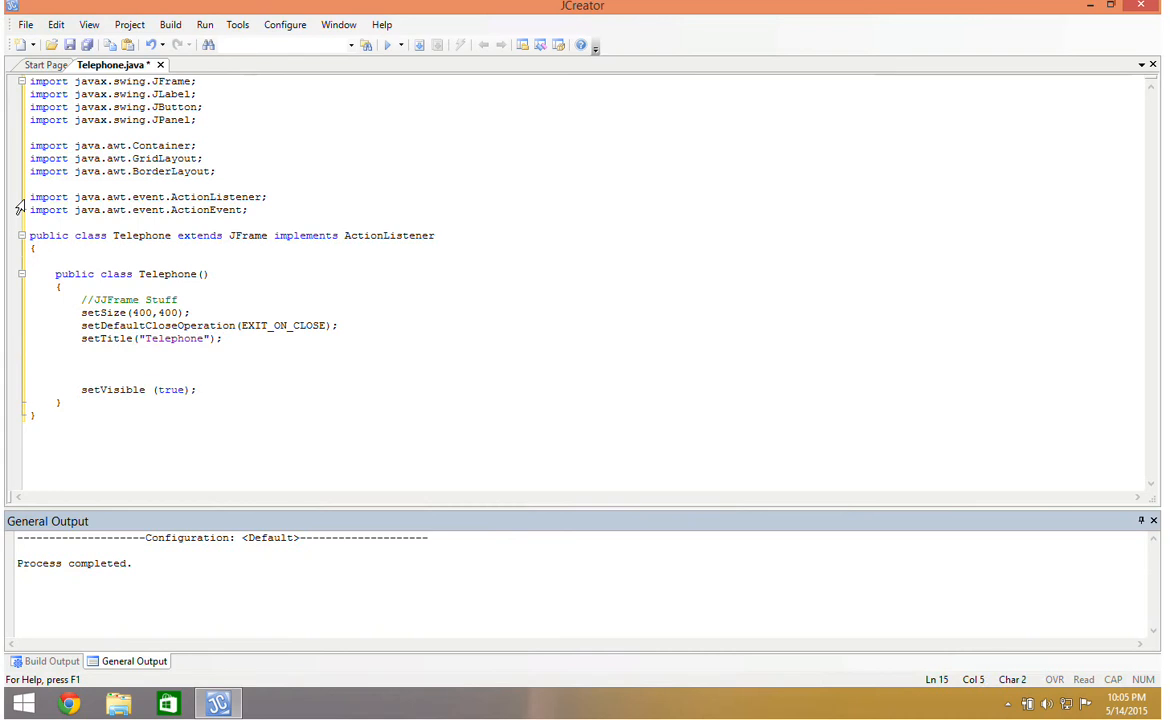
Step: Declare private fields JLabel output, JButton clear and JButton[] buttons
text(private)
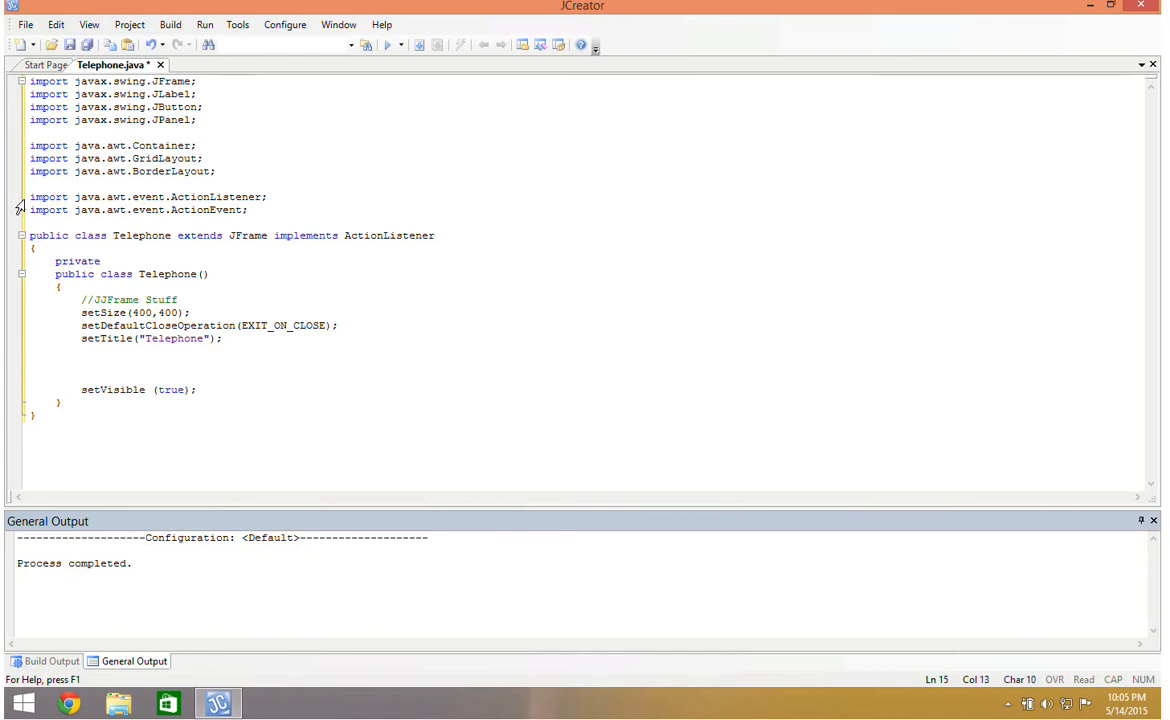
text(JLable)
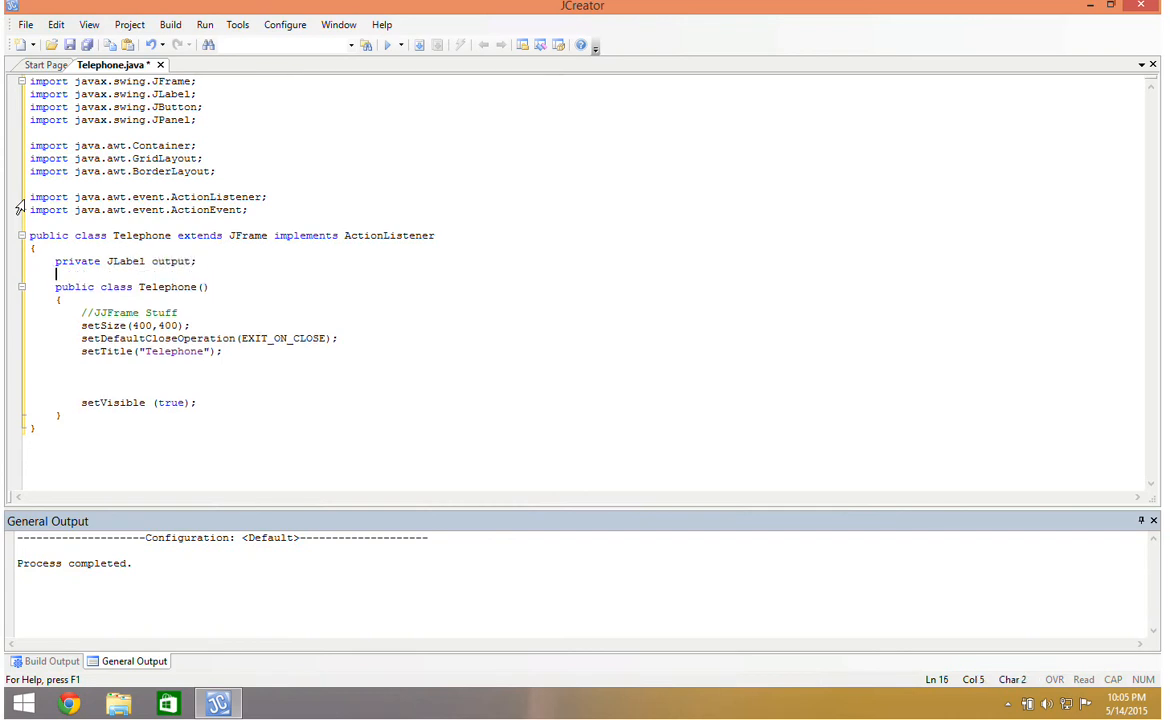
text(private JB)
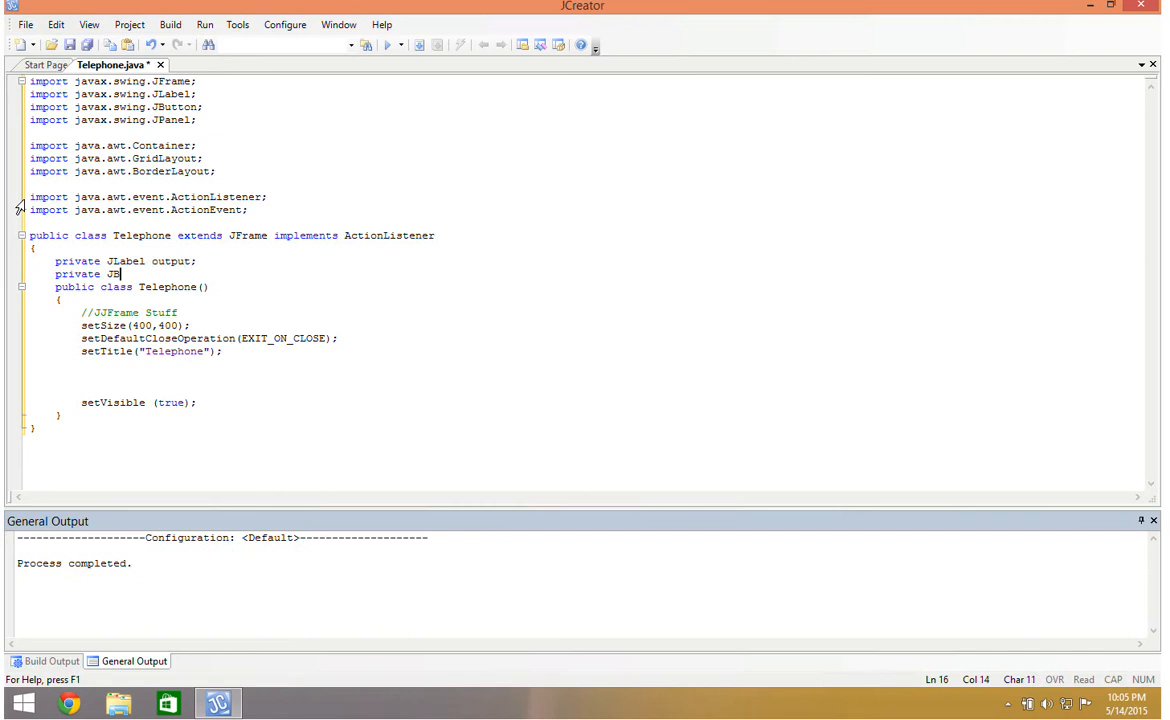
text(utton clear)
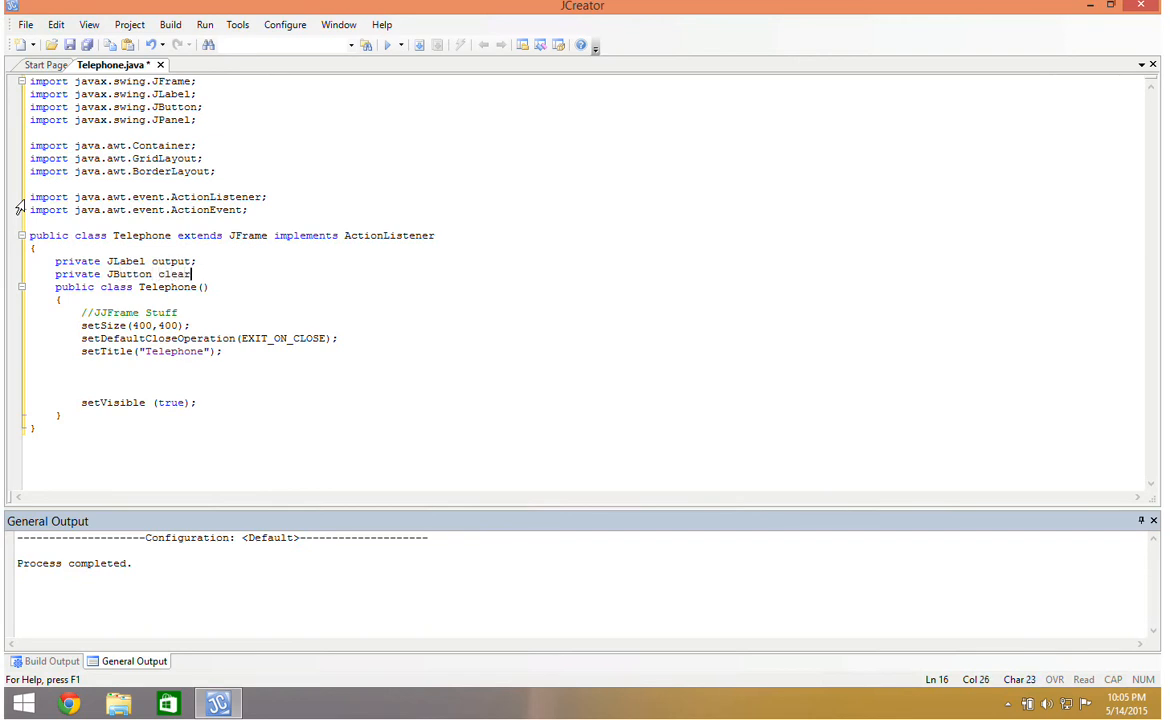
text(private JButton)
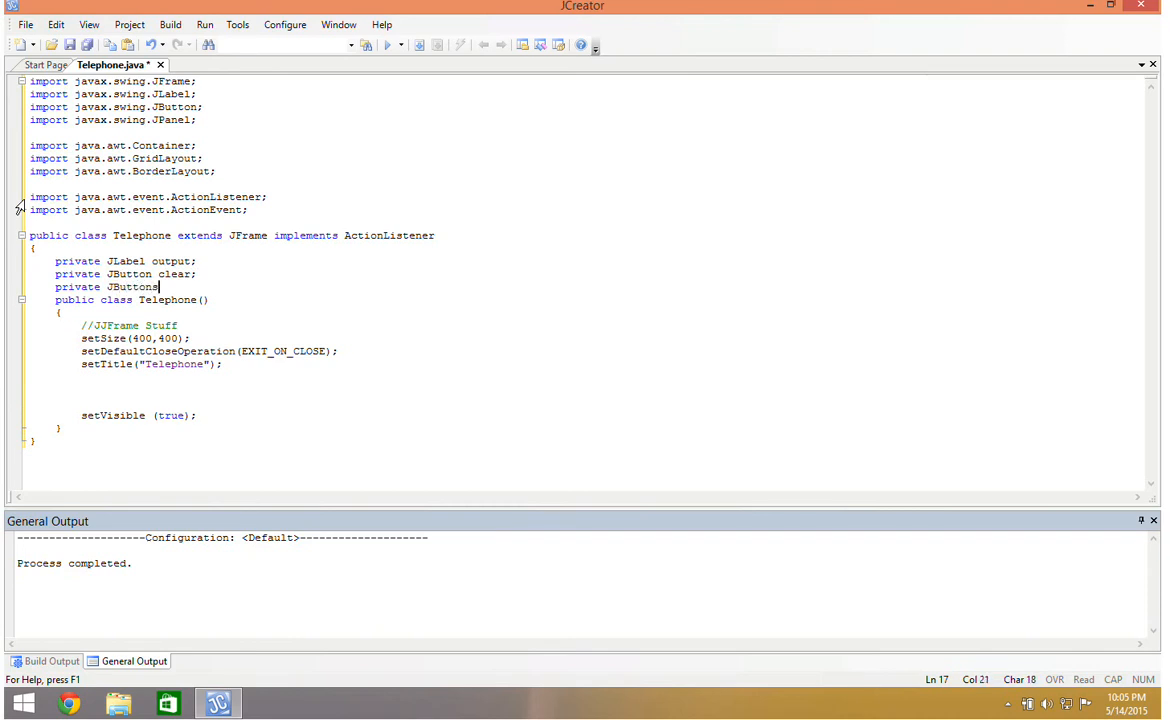
text([] buttons;)
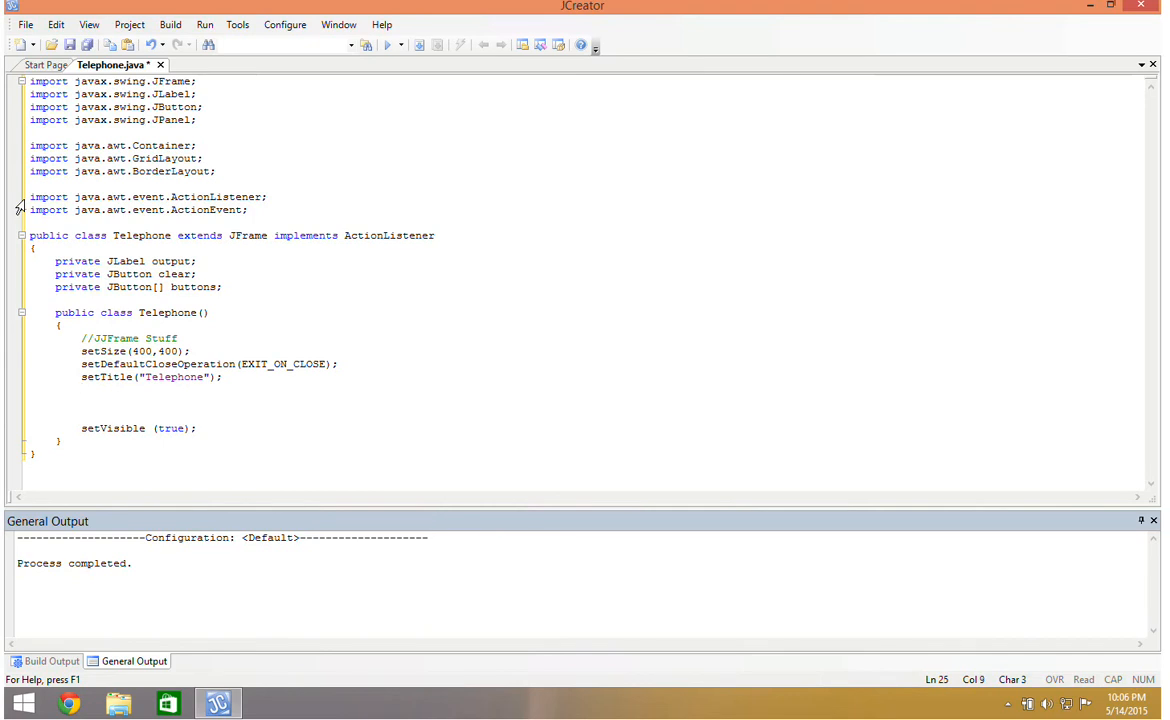
Step: Under an init comment, create output as a new JLabel(" ") centred
text(//initalize compon)
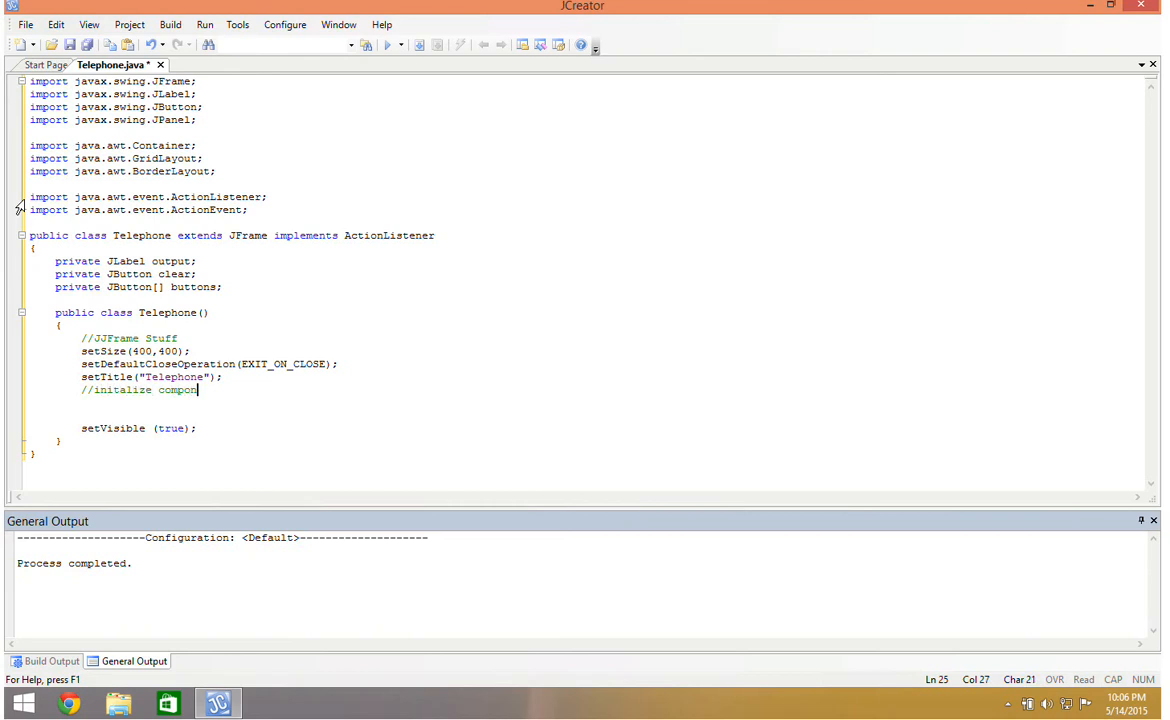
text(out)
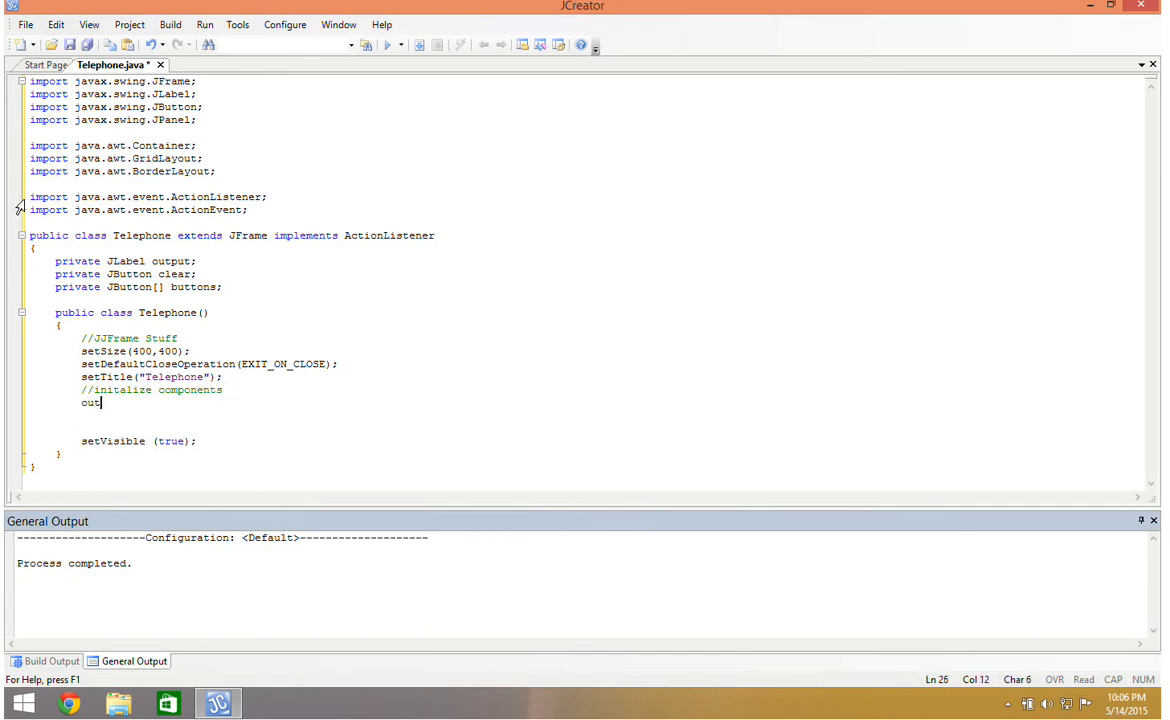
text(put = new JLabel)
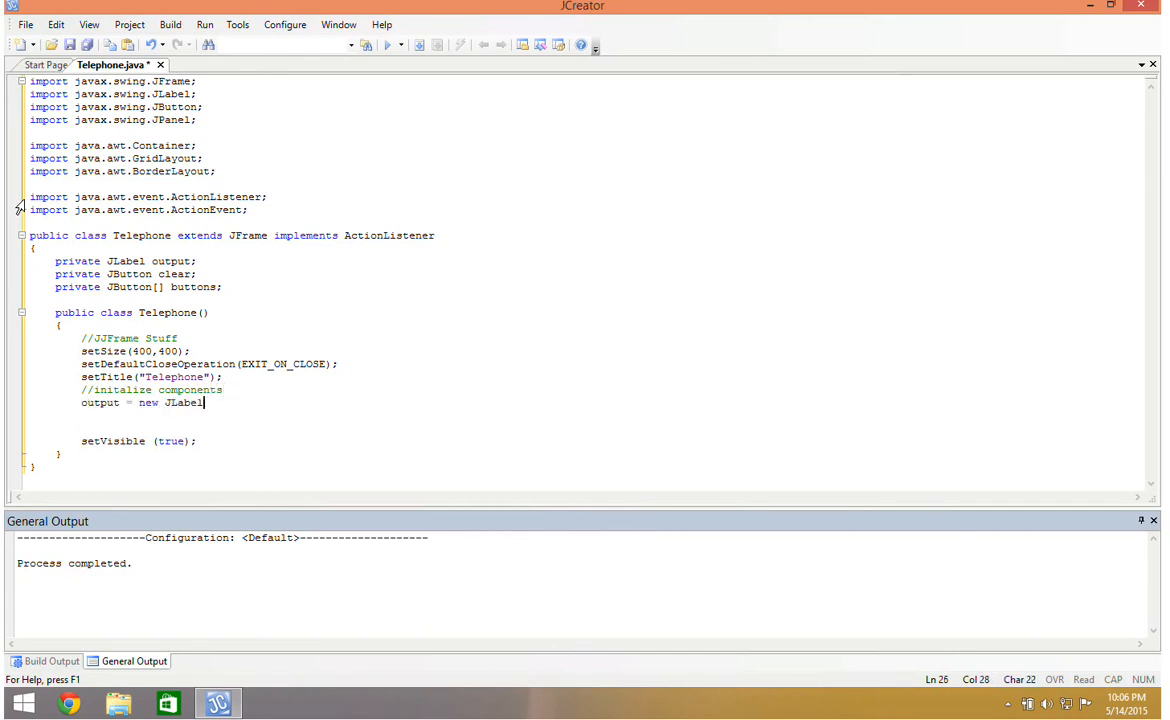
text((" ")
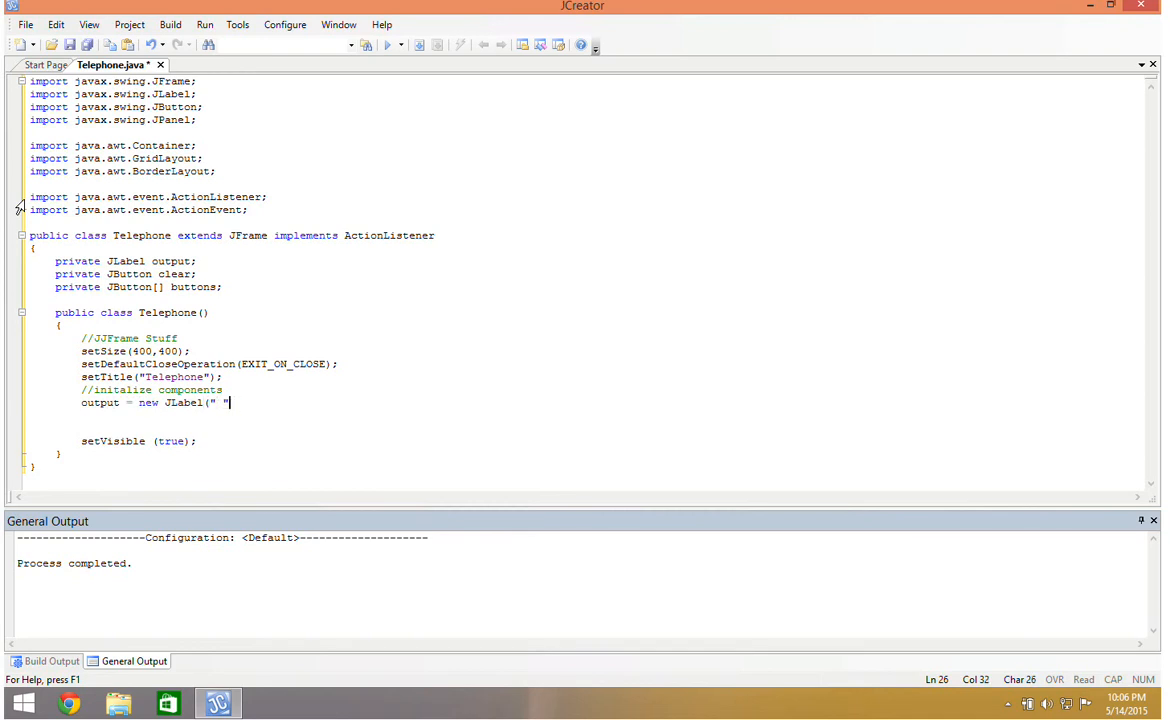
text(, JLabel.)
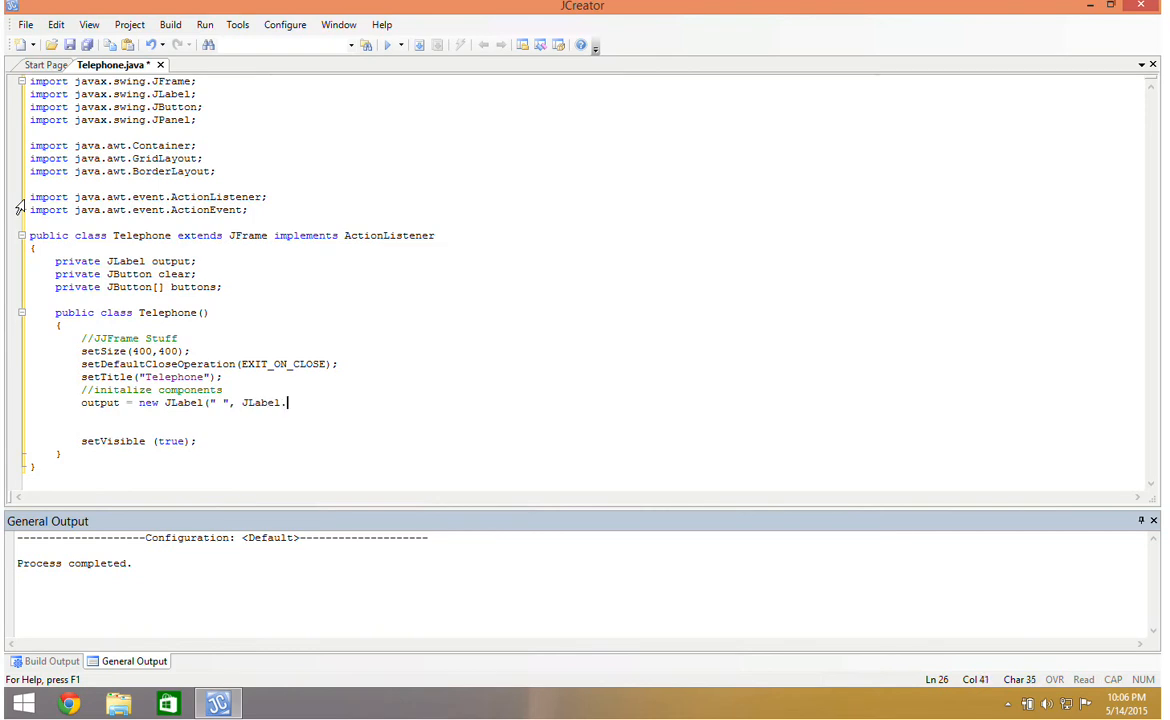
text(CENTER))
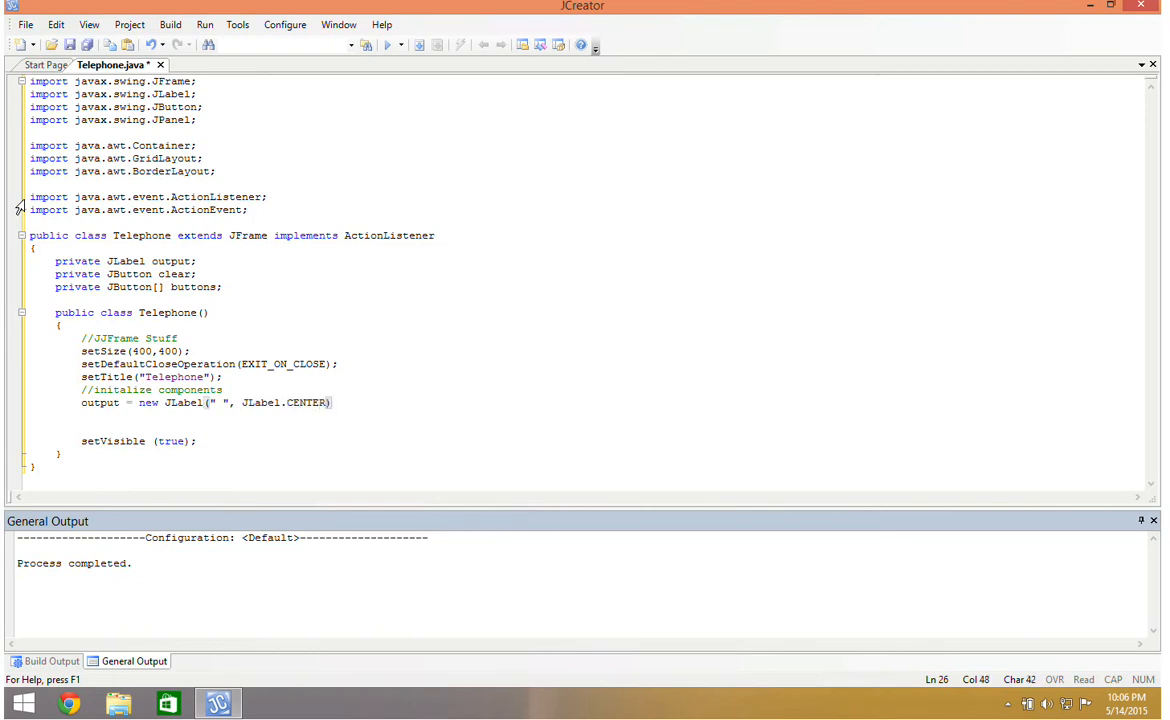
text(;)
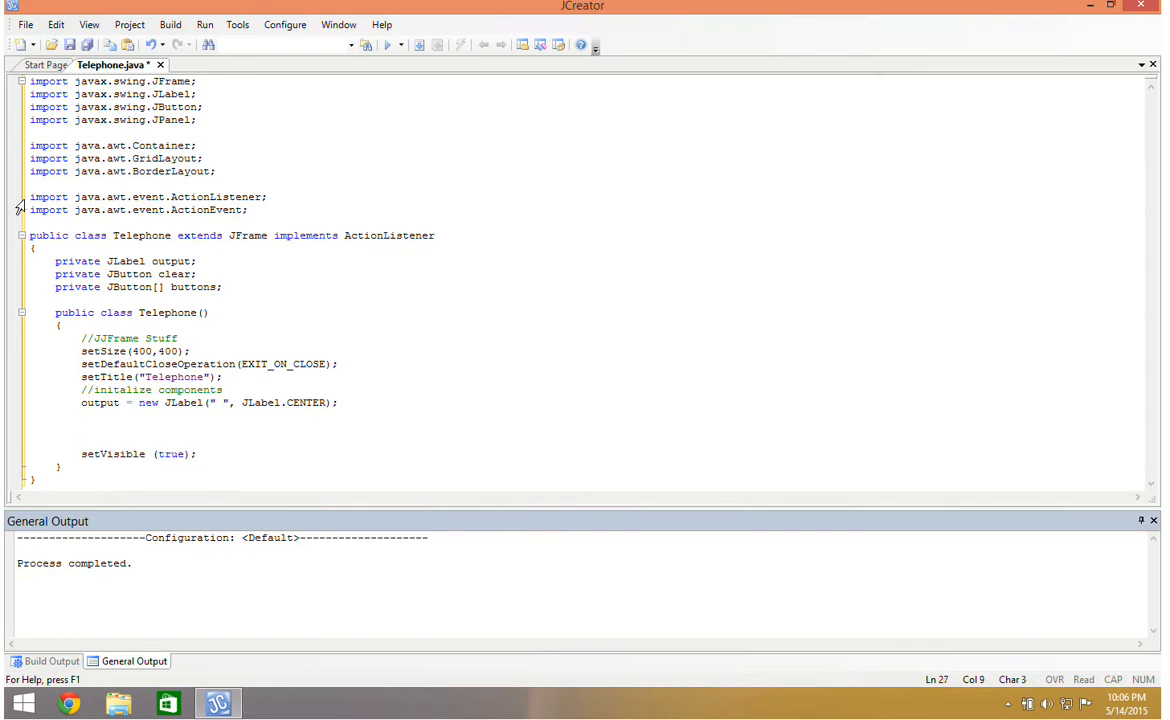
Step: Create the clear button labelled "CLEAR" and buttons as a new JButton[12] array
text(clear = new)
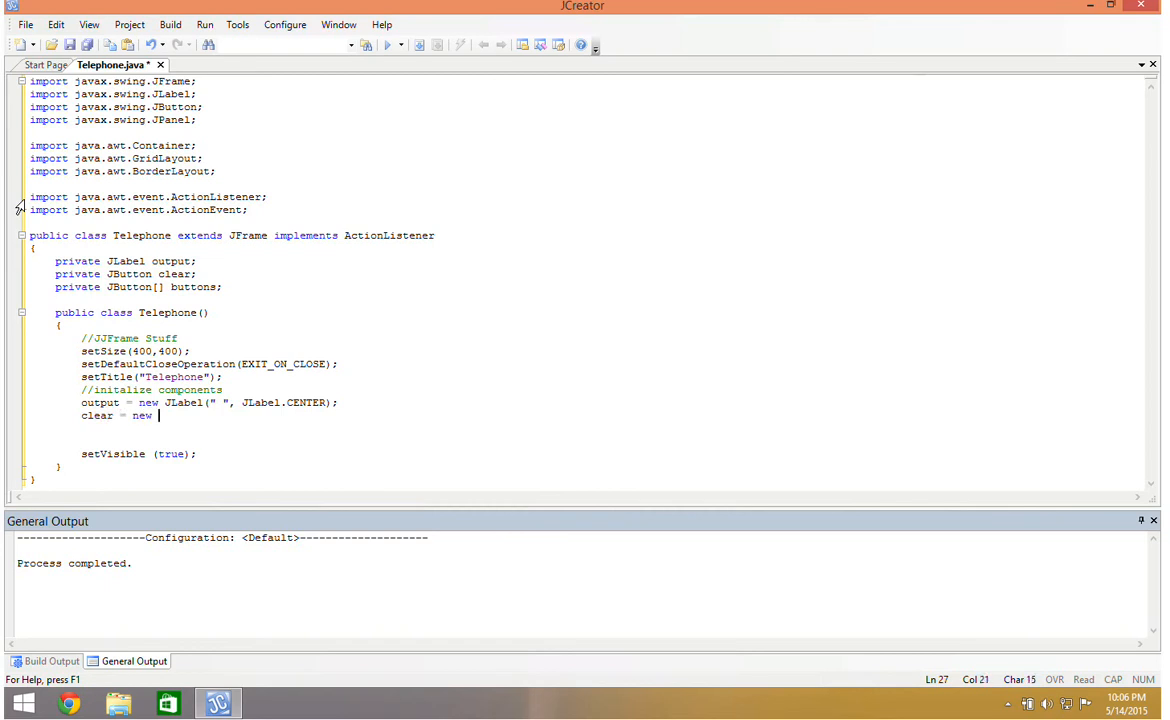
text(JLabel)
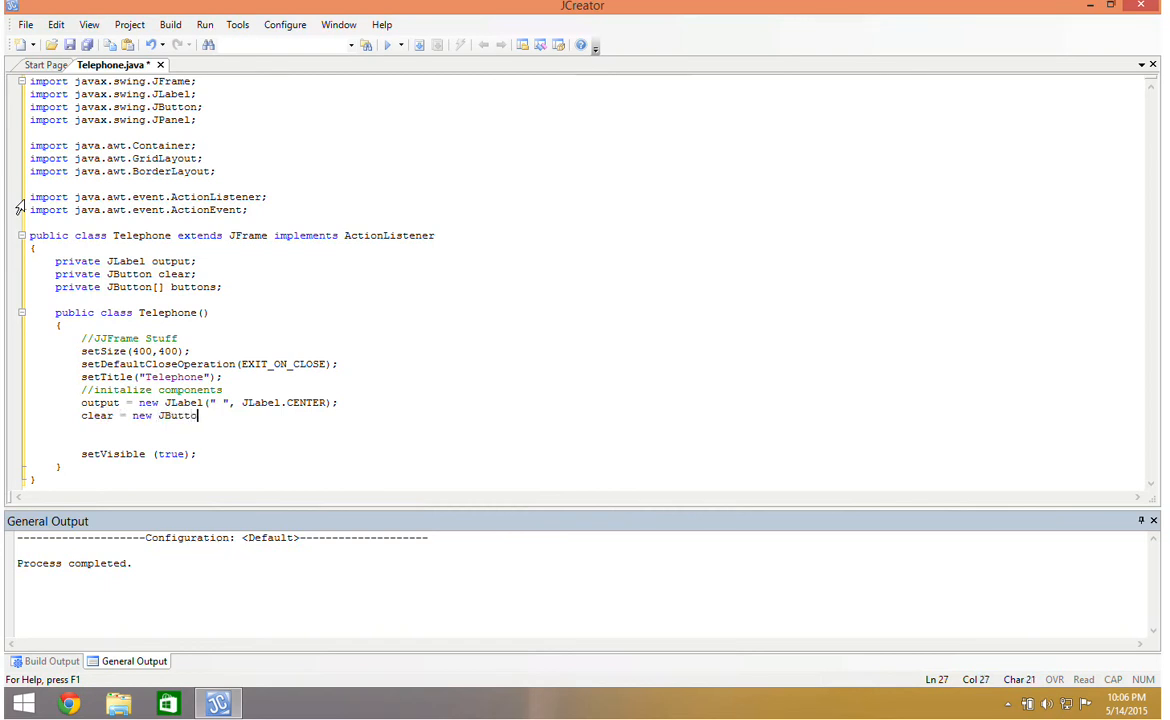
text(("CLEAR"))
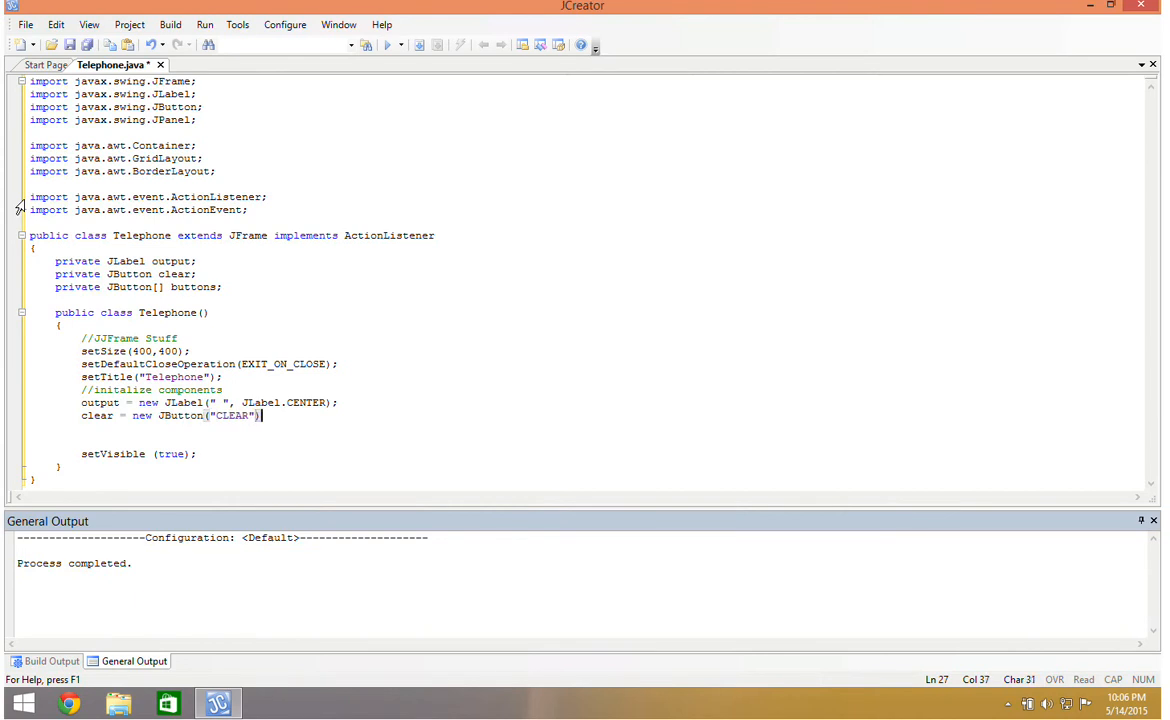
text(c)
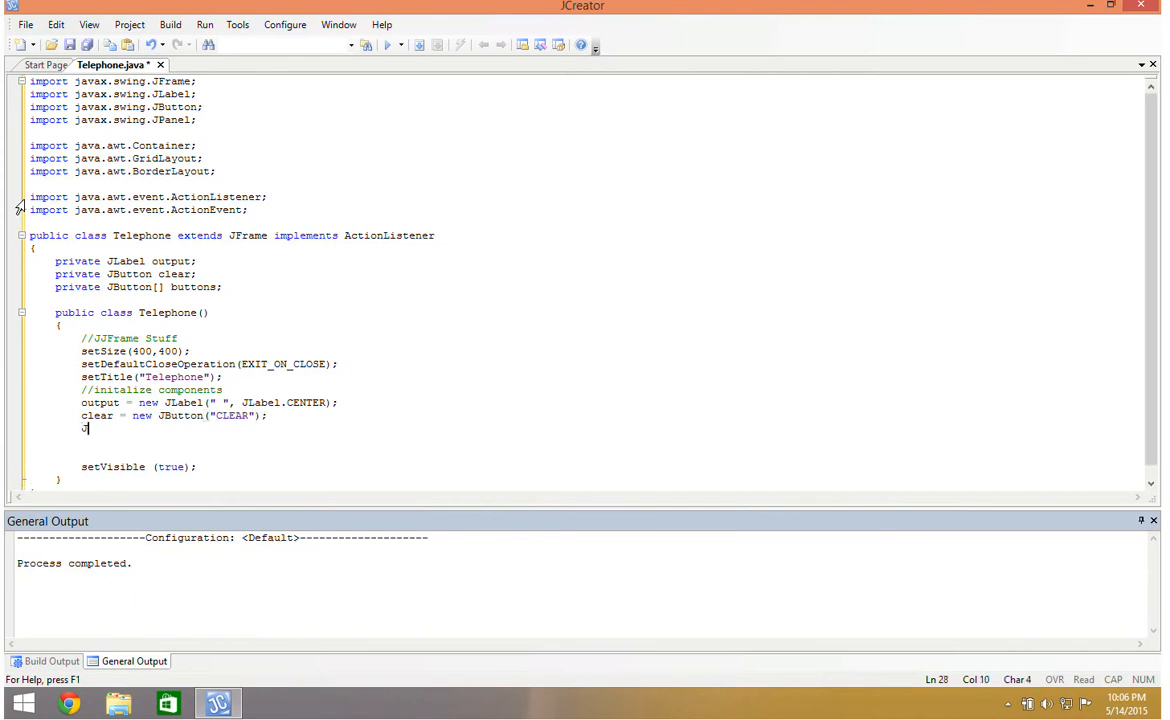
text(JButton)
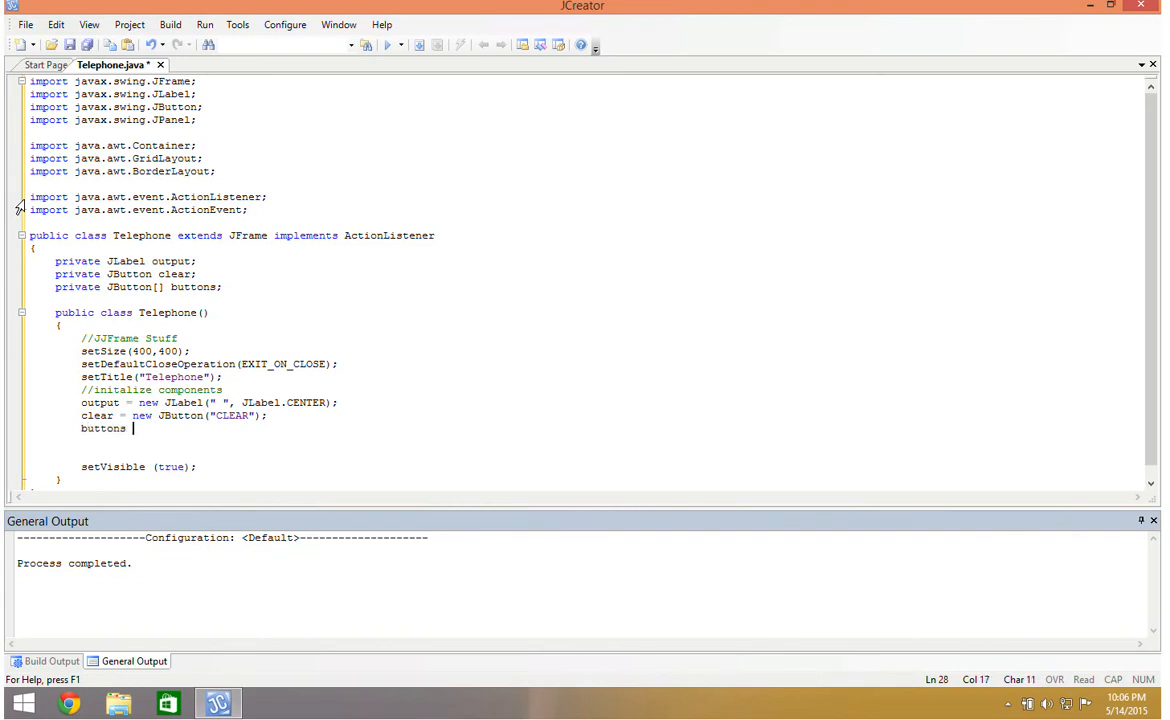
text(= new JButton[)
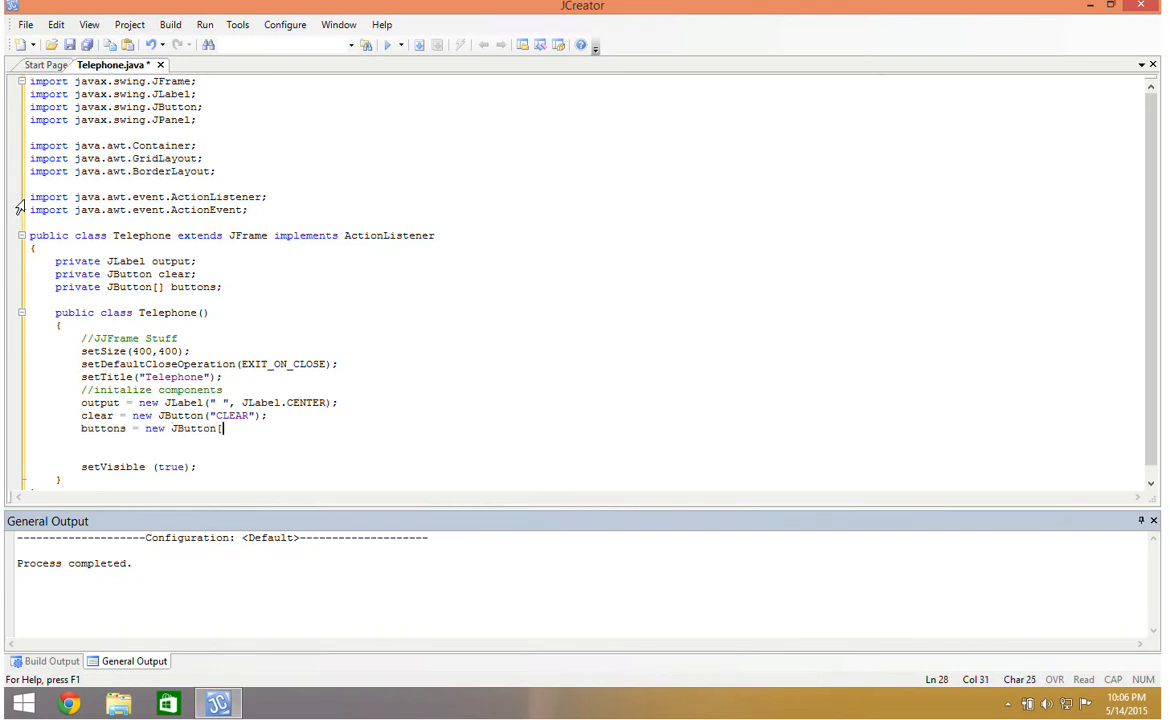
text(12];)
click(190, 442)
text(for (int i = 0; i <= )
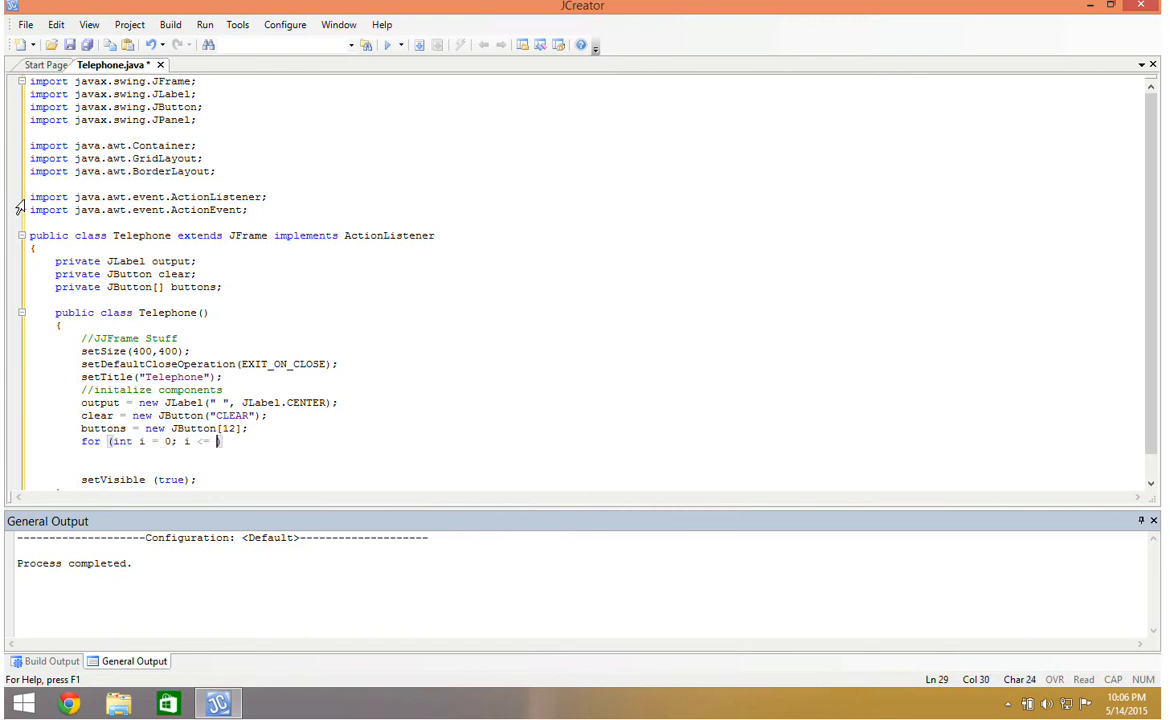
Step: Write a for loop up to 9 assigning buttons[i] = new JButton(""+i)
text(9 ; i ++)
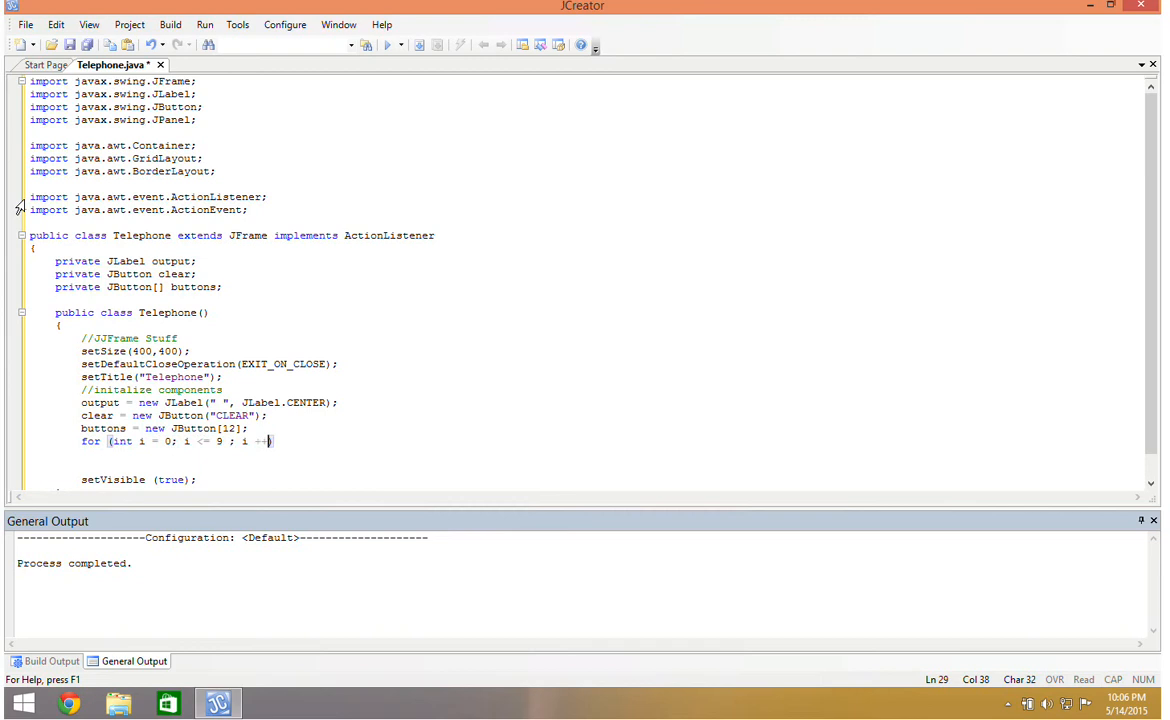
text(buttons)
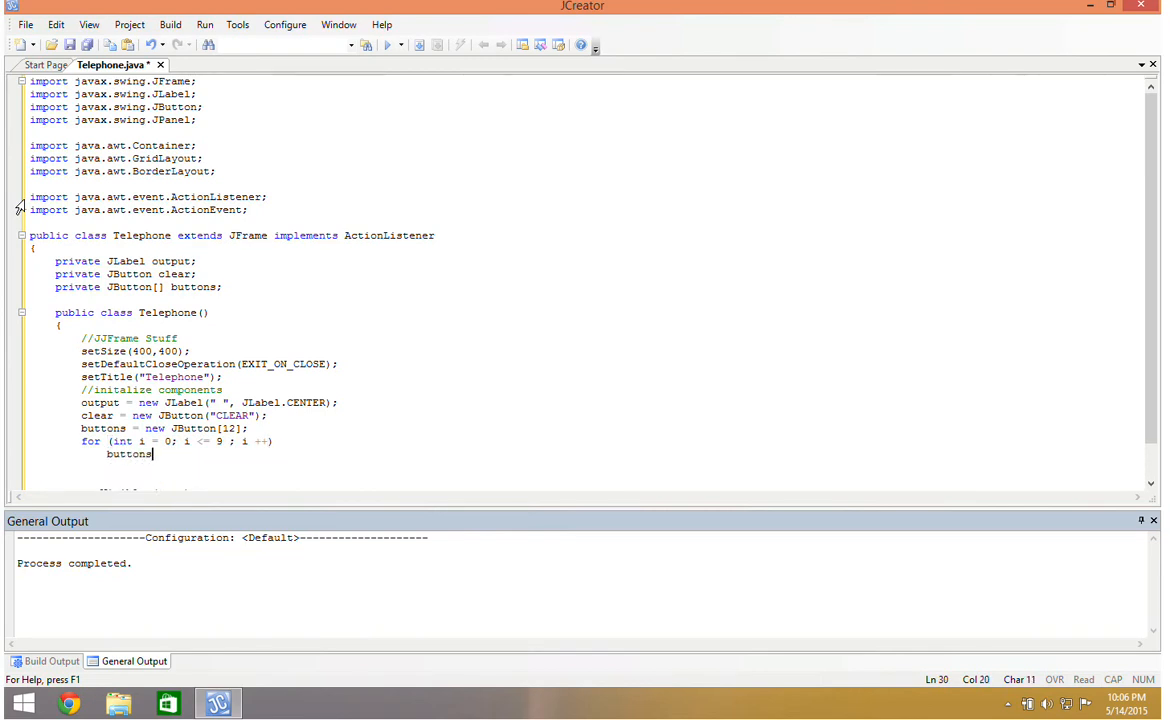
text([i])
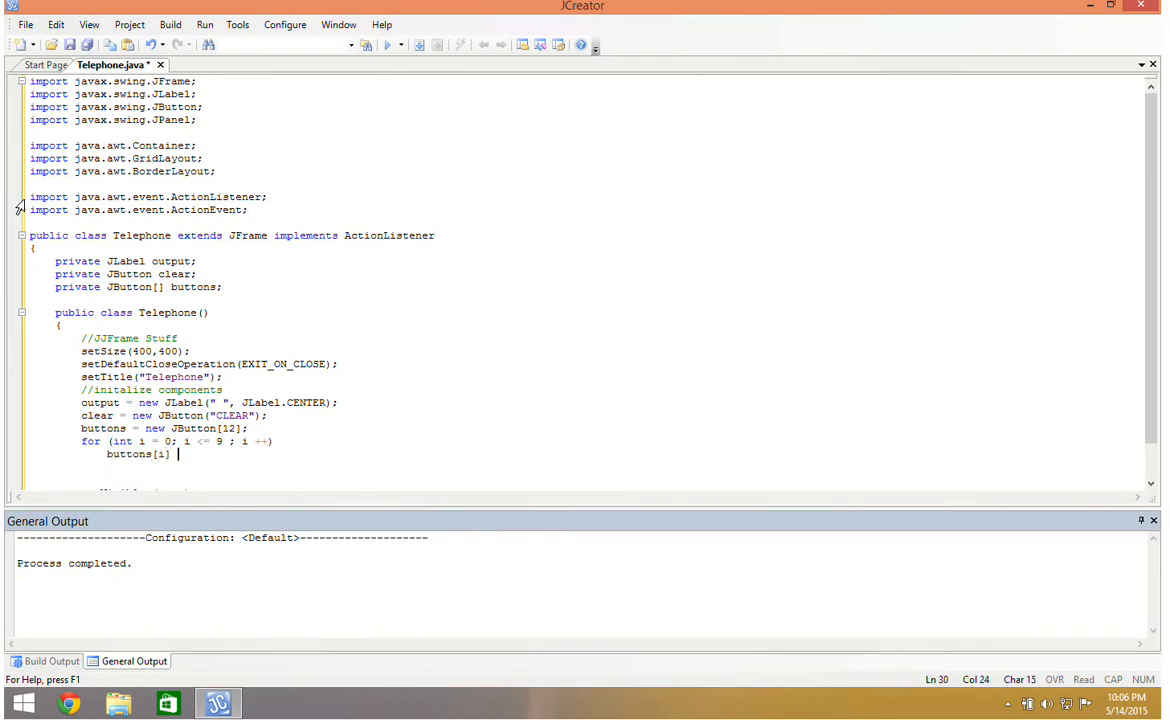
text(= new JButton()
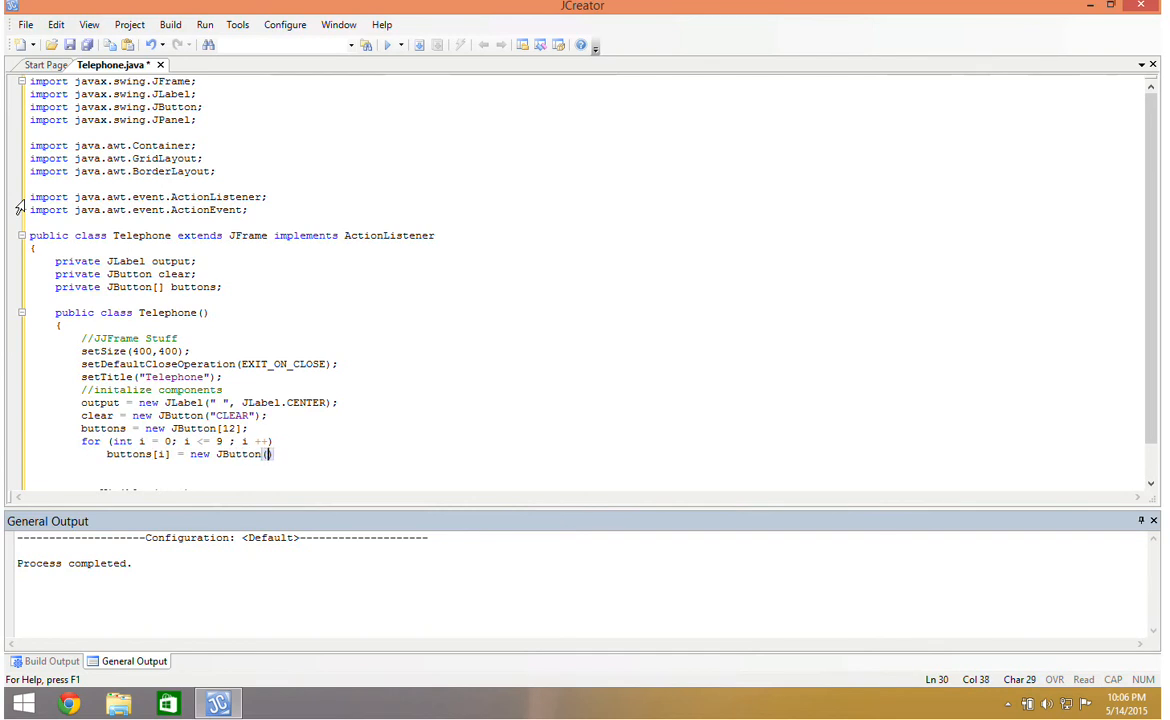
text())
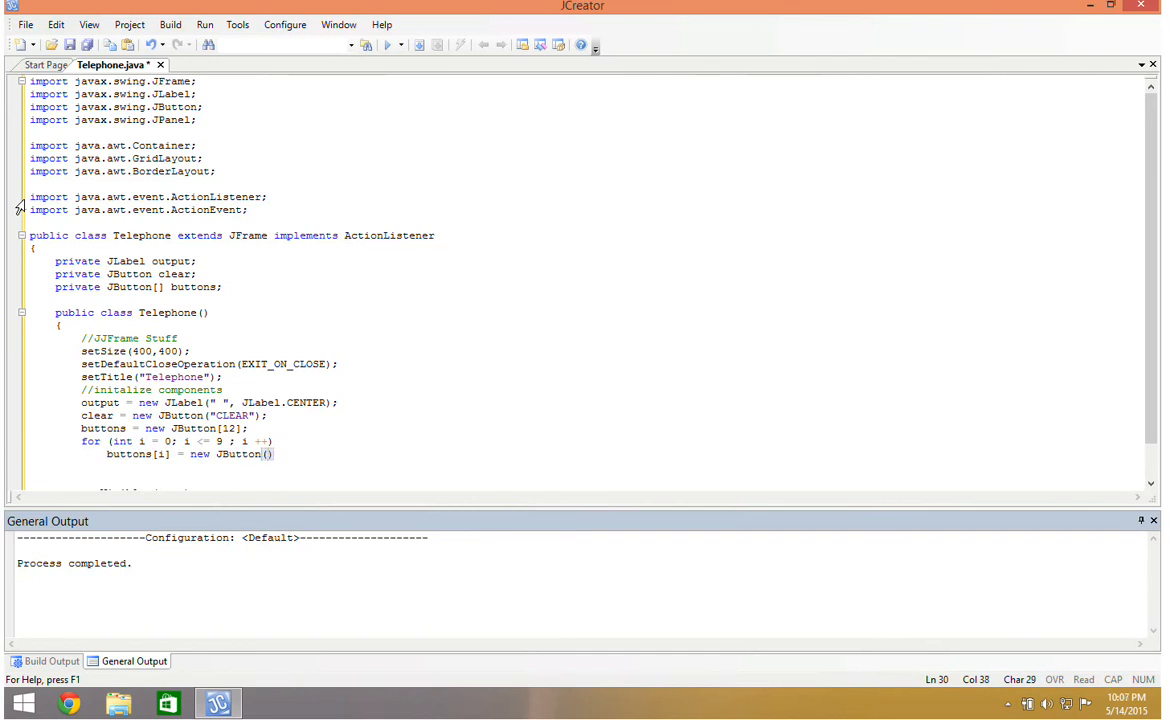
text("")
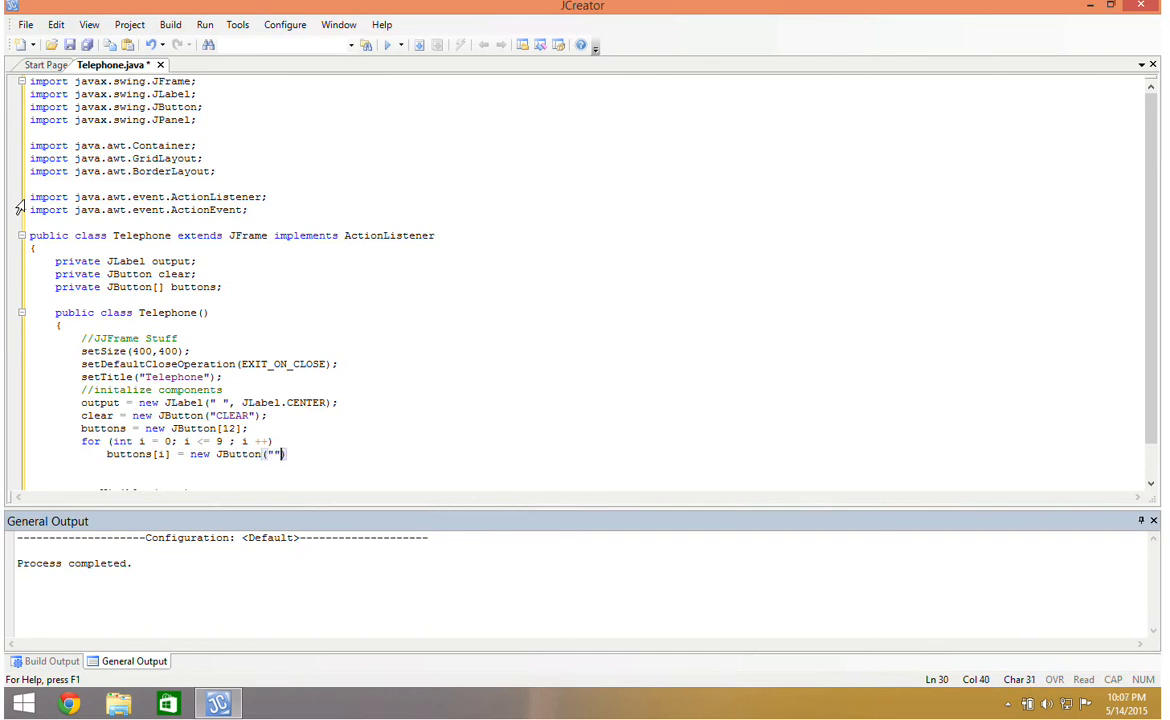
text(+i)
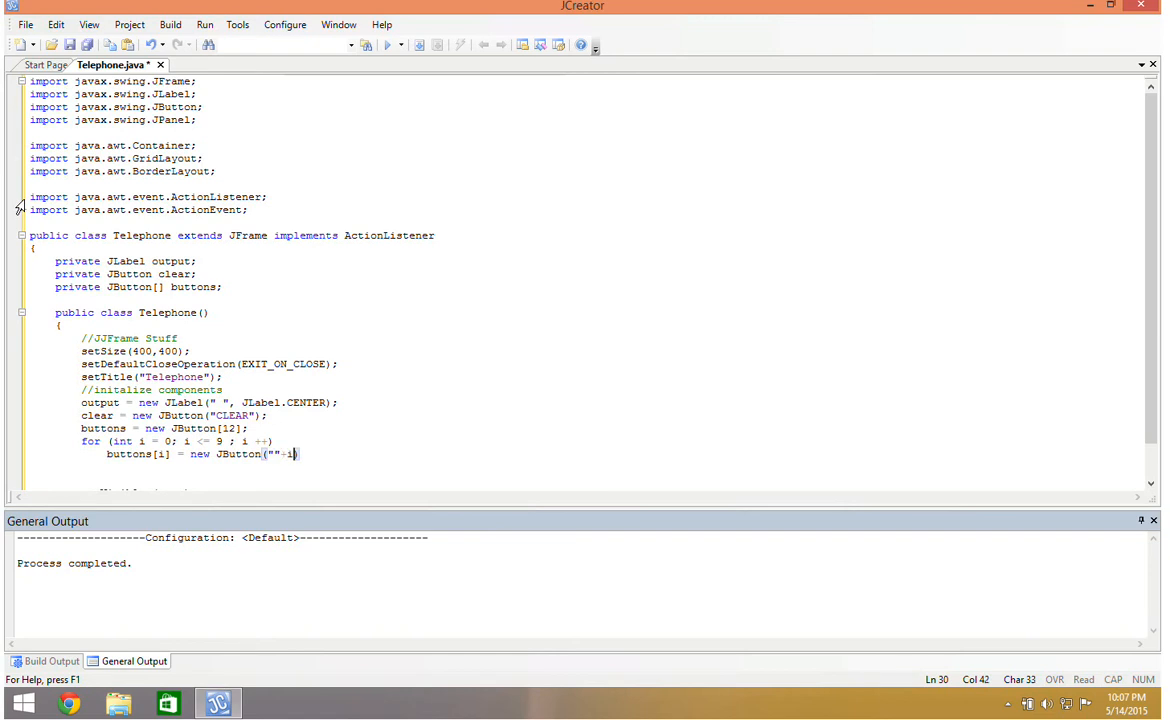
text();)
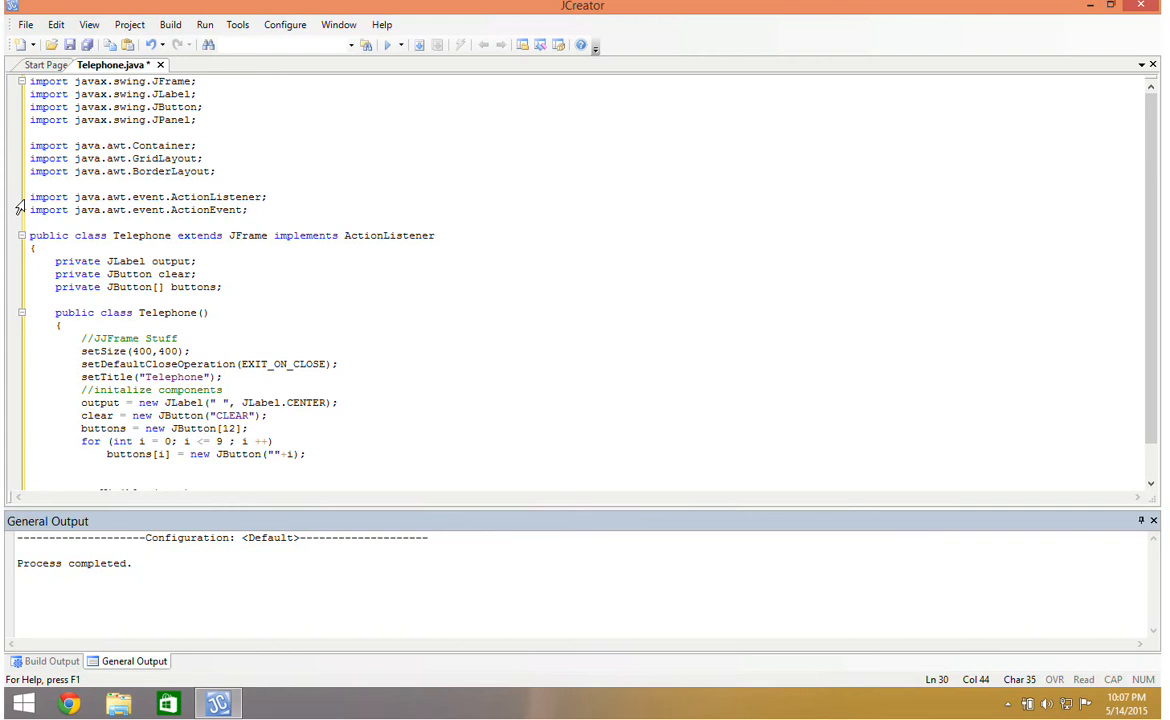
key(enter)
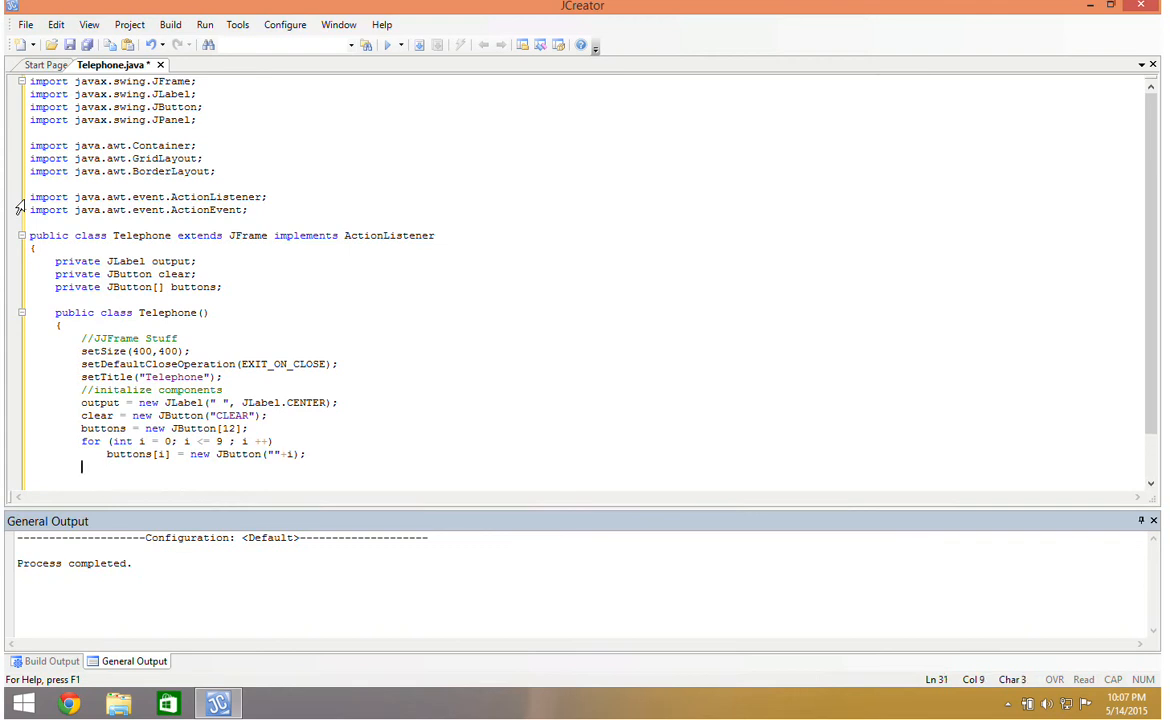
Step: Assign buttons[10] a new JButton("#") and buttons[11] a new JButton("*")
text(buttons)
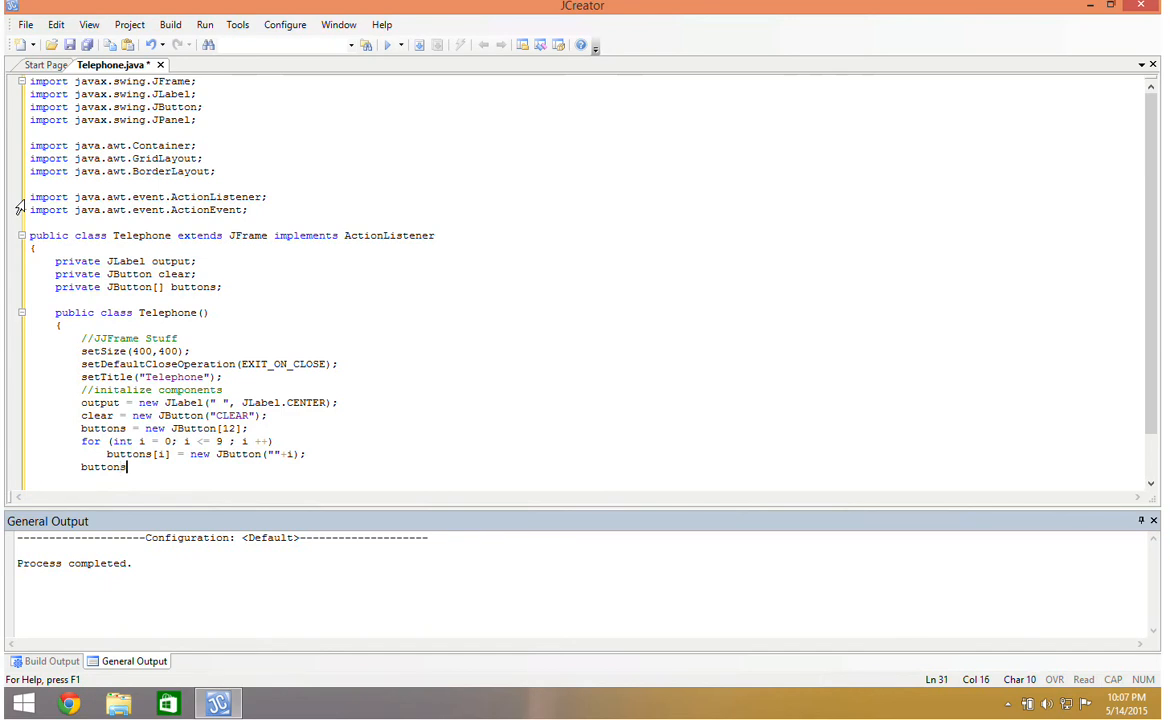
text([10])
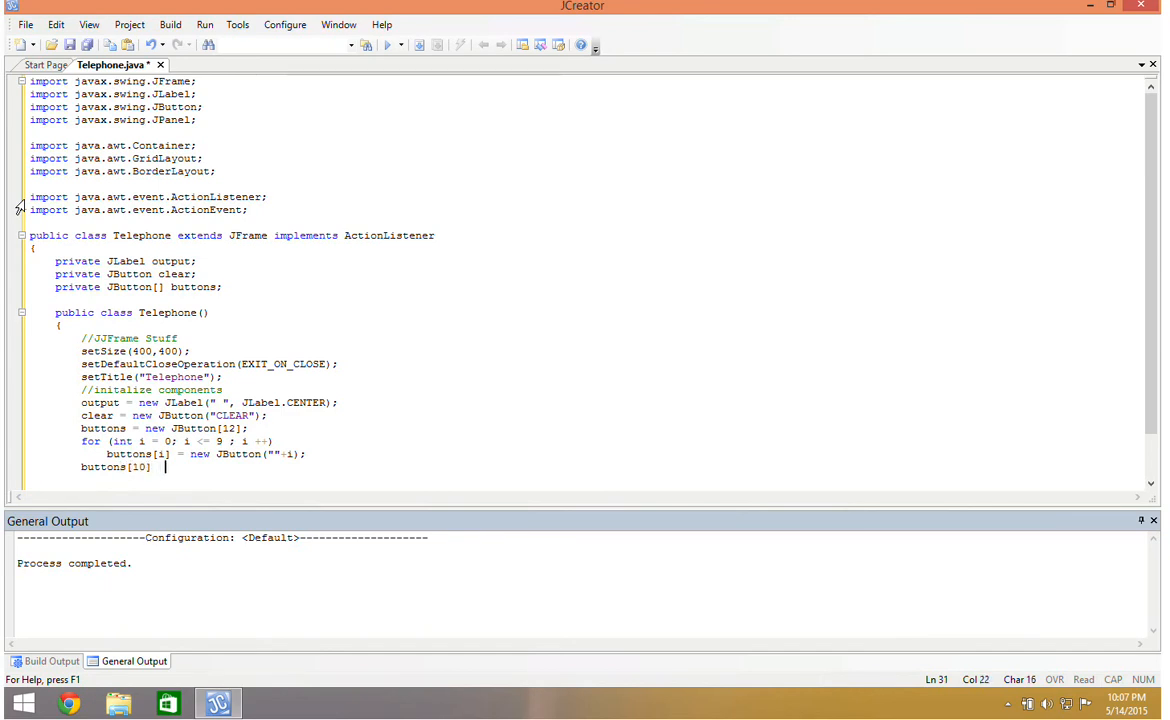
text(= new Butt)
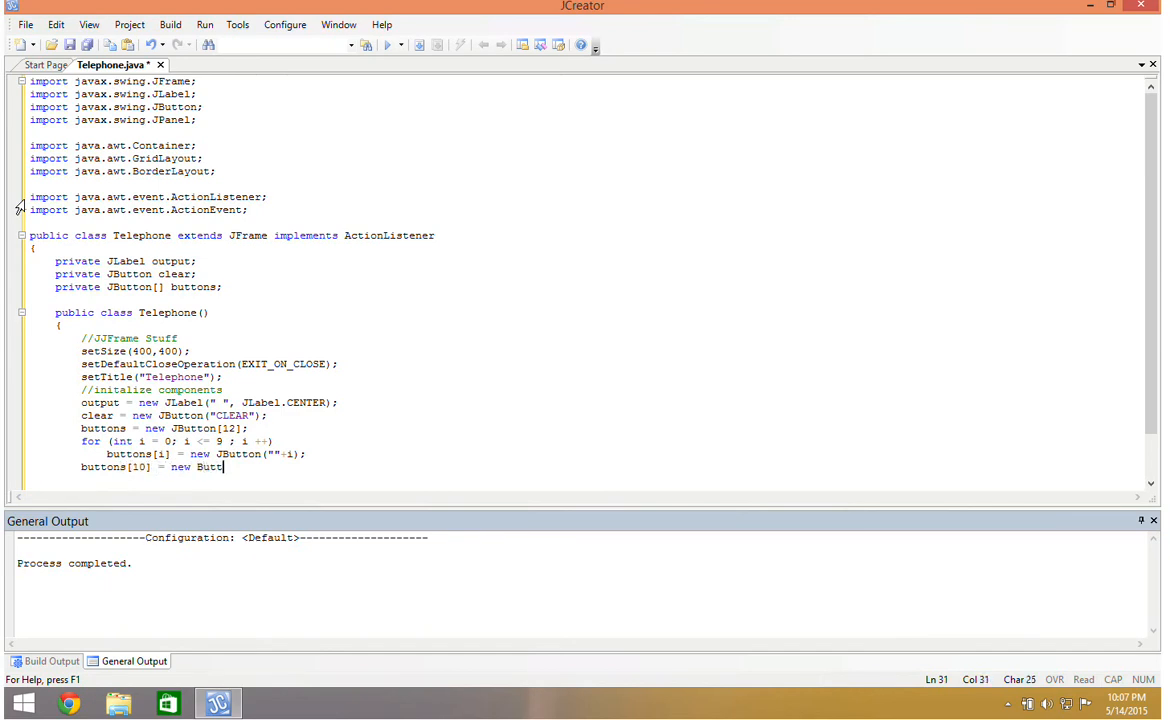
text(on)
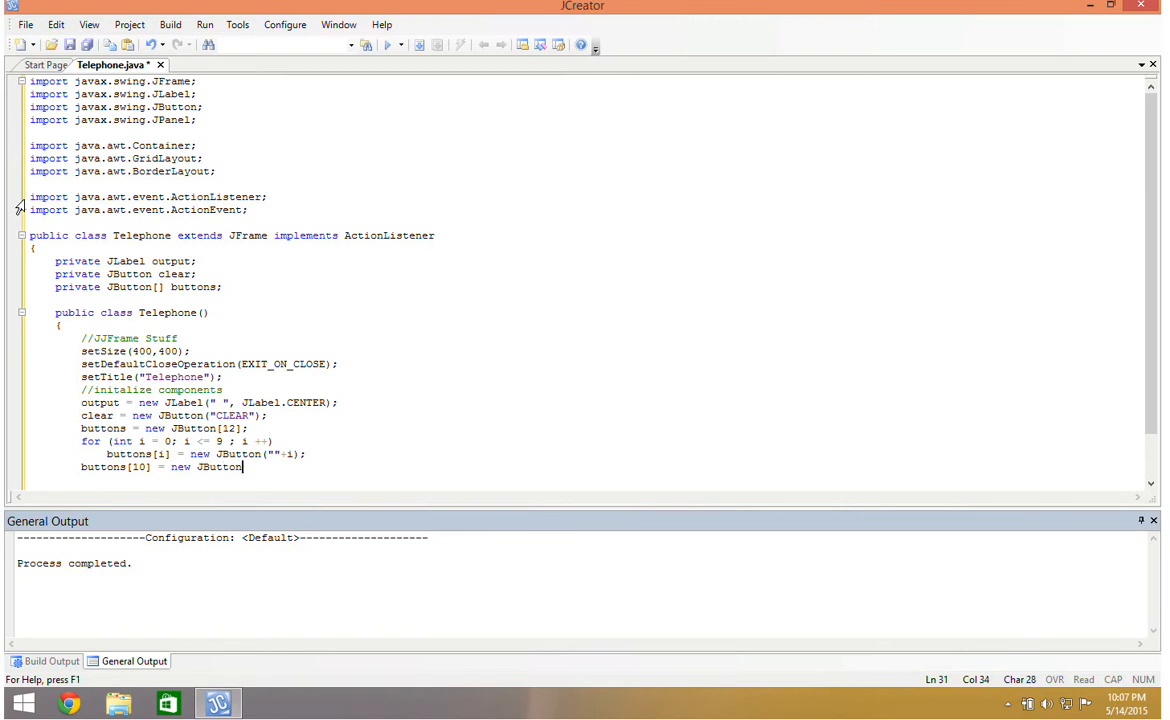
text(("#");)
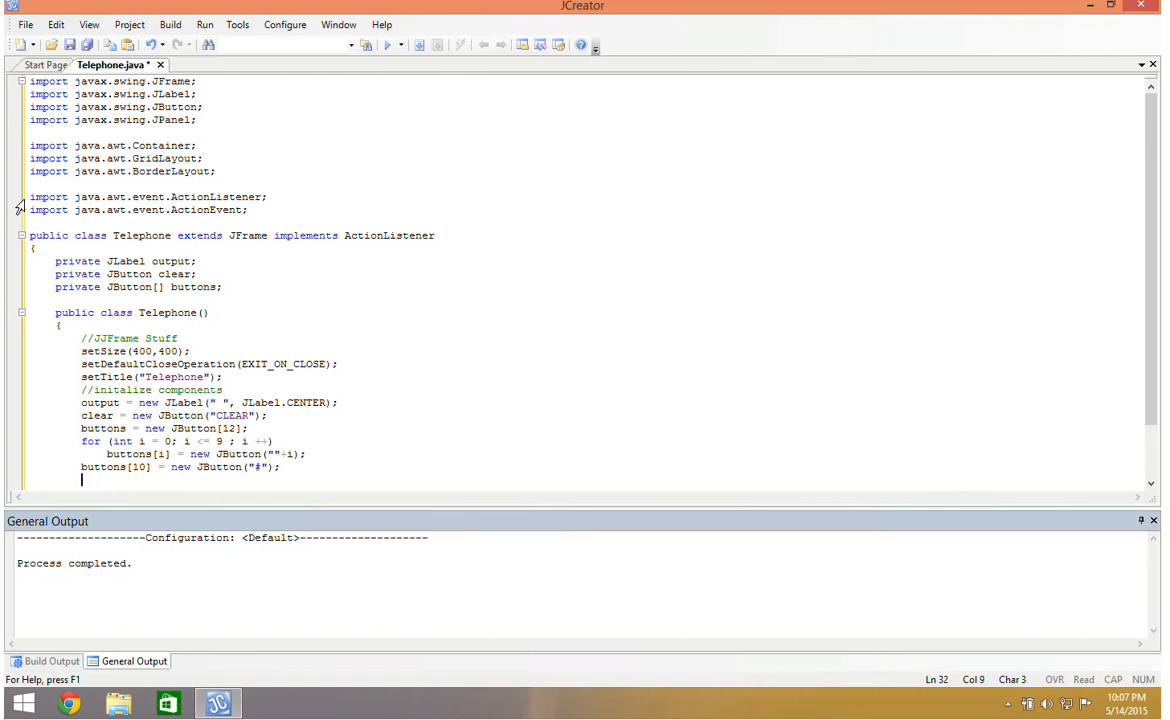
text(buttons[1)
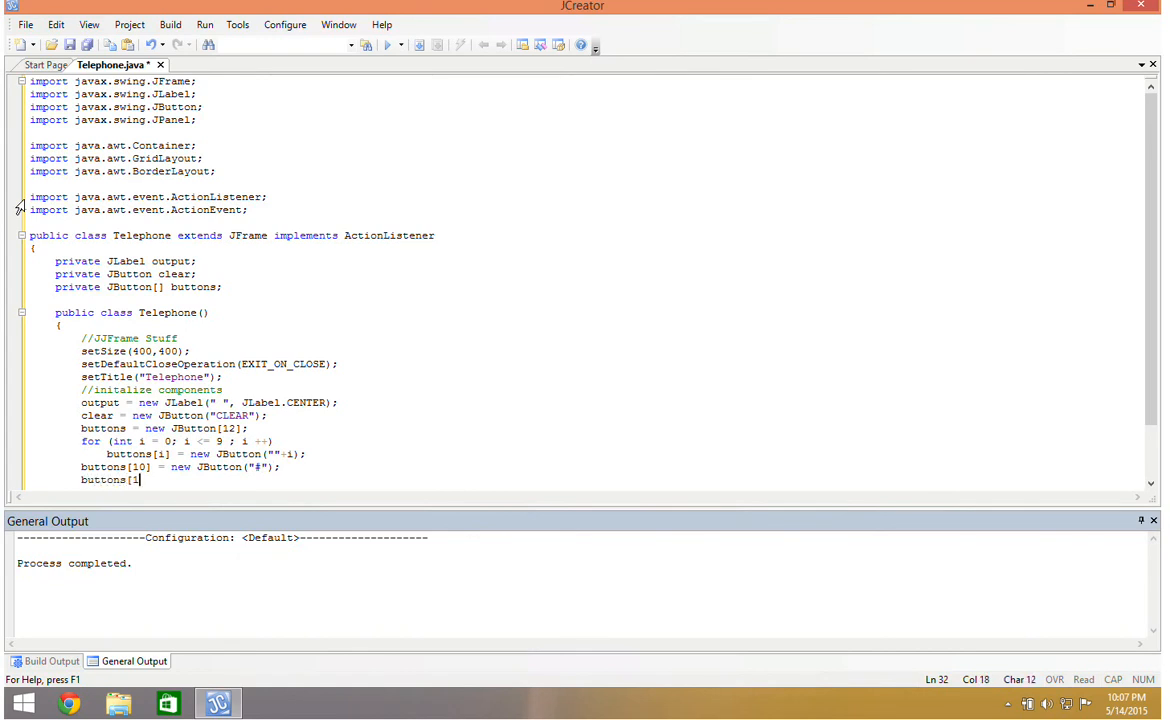
text(1] = new B)
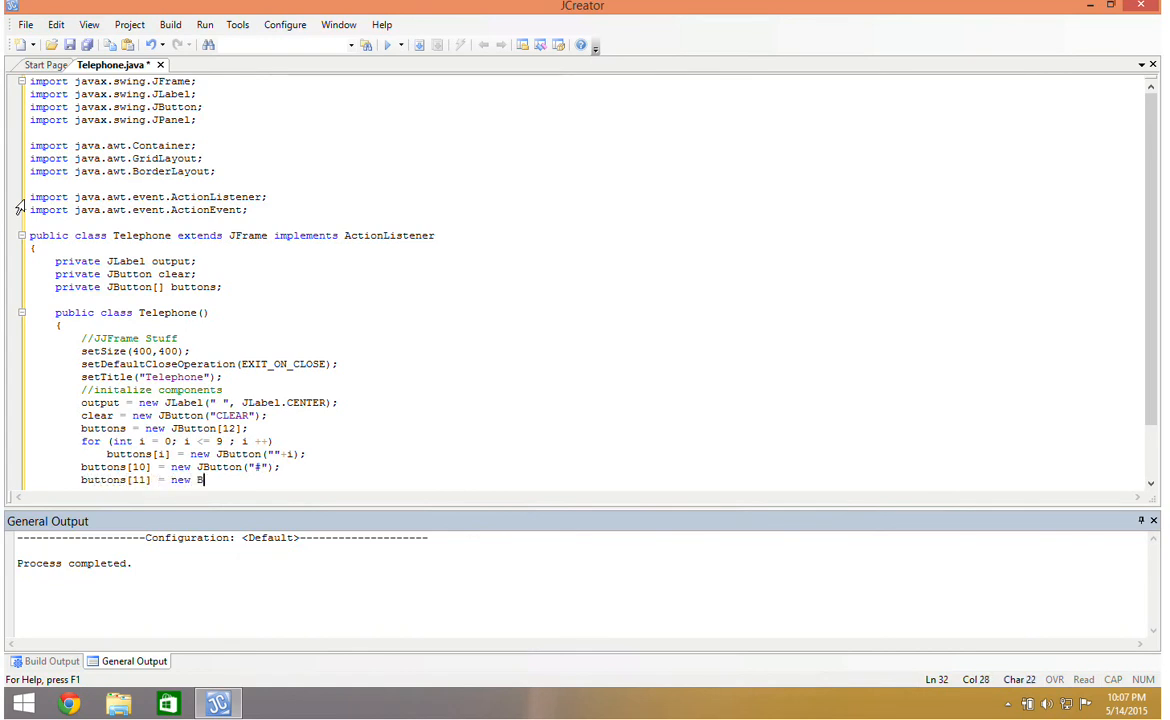
text(Button("*");)
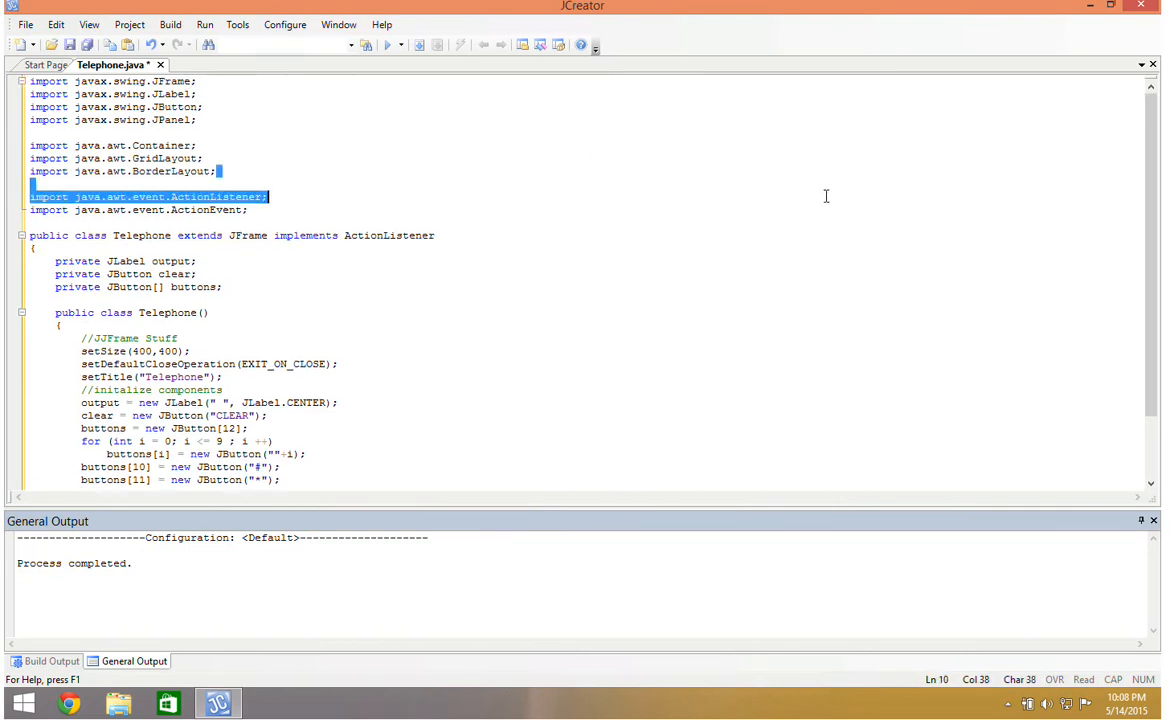
click(694, 254)
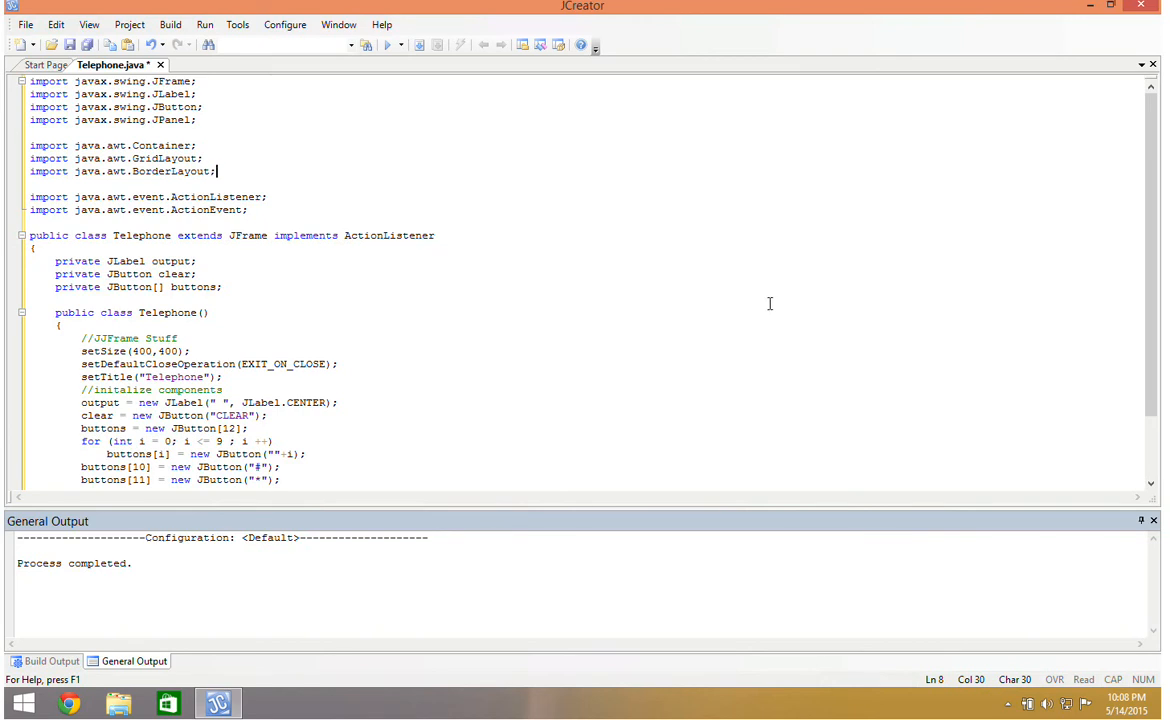
mouse_move(772, 336)
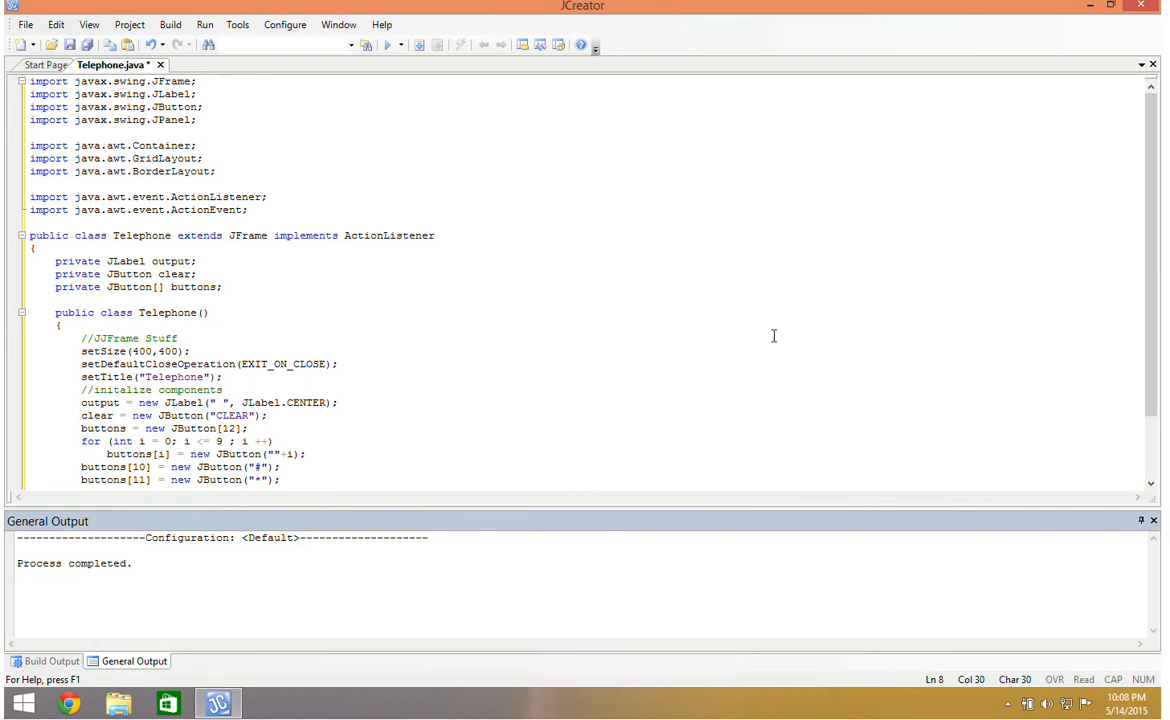
mouse_move(774, 332)
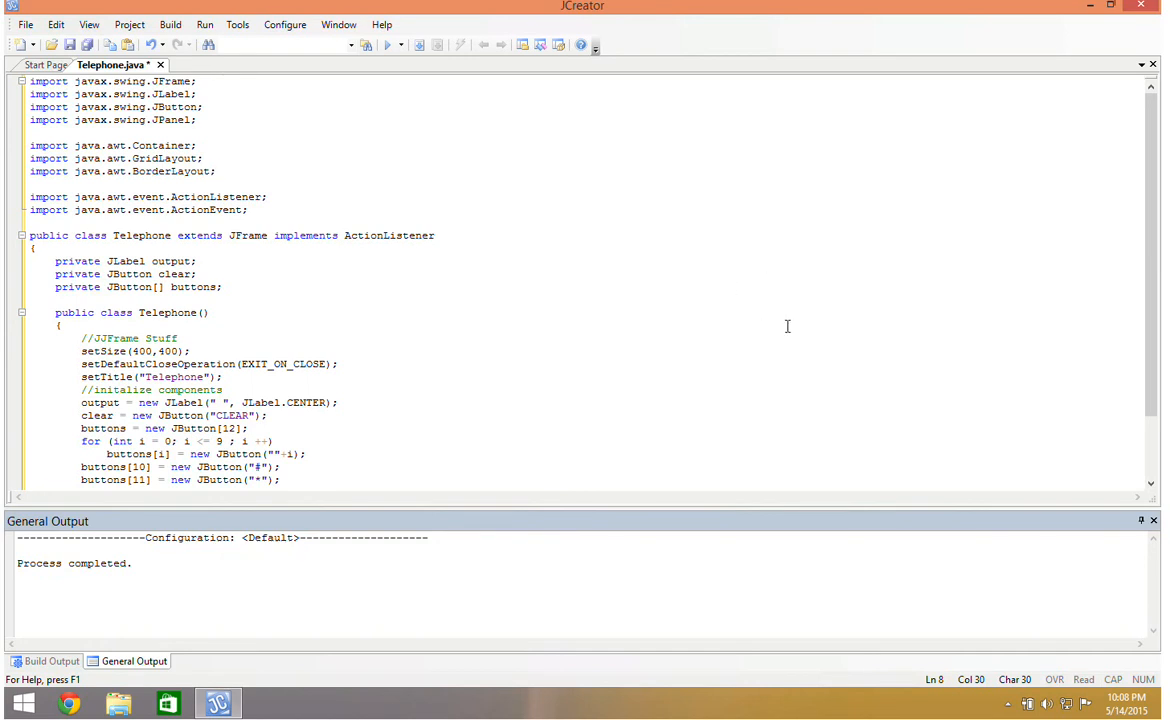
mouse_move(760, 280)
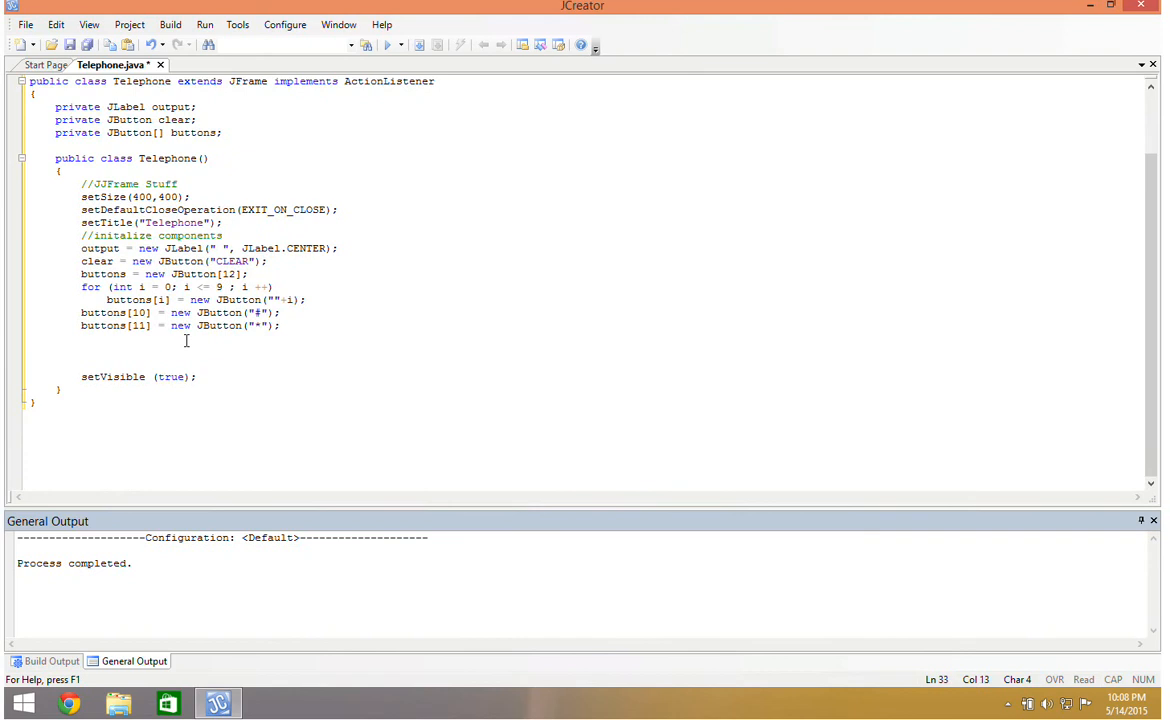
Step: Create JPanel center and set its layout to a new GridLayout(4,3)
text(//set up a panel)
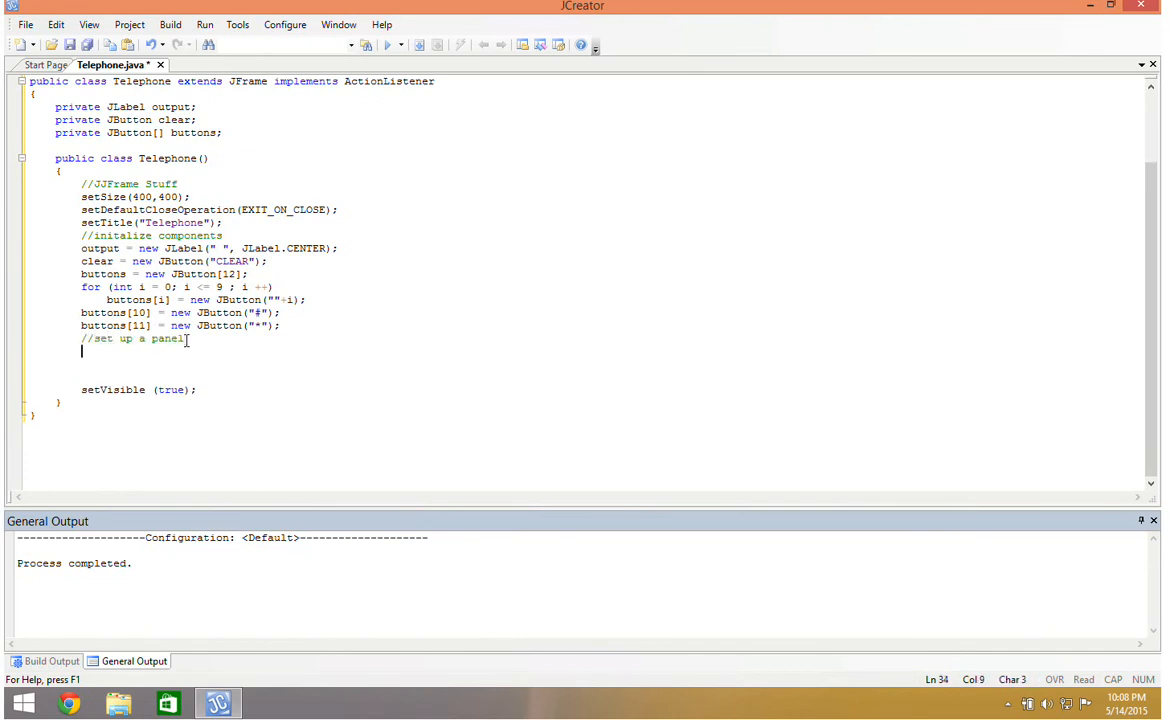
text(JPanel center = new J)
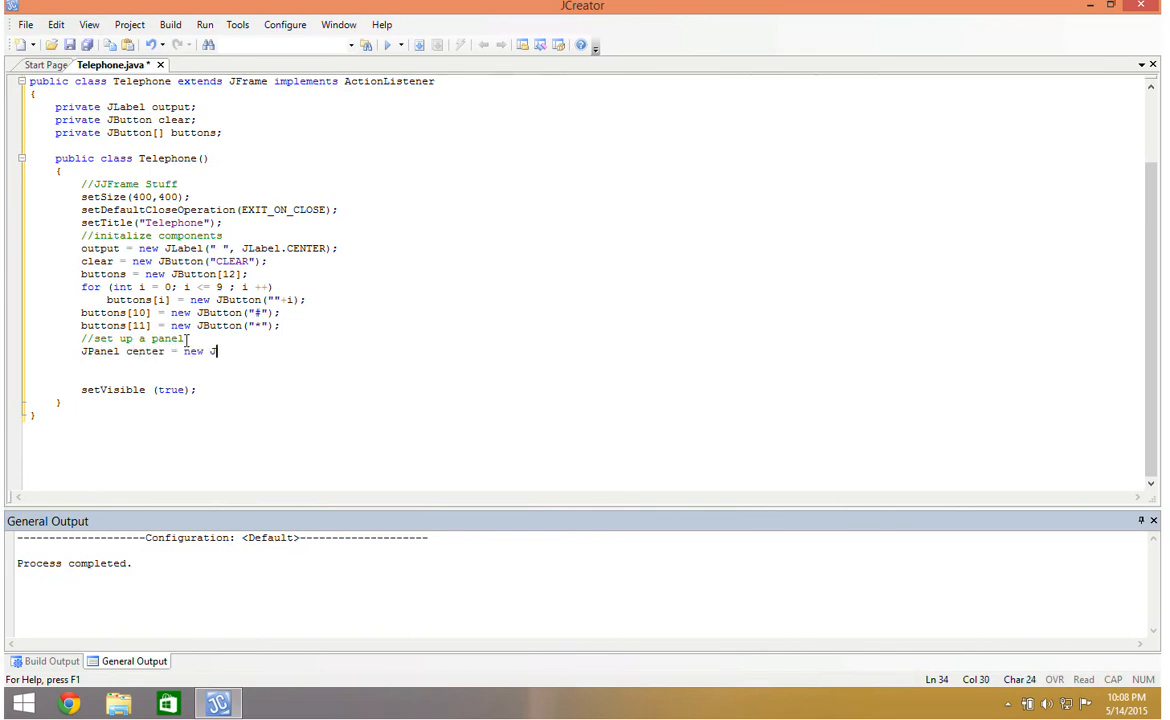
text(Panel)
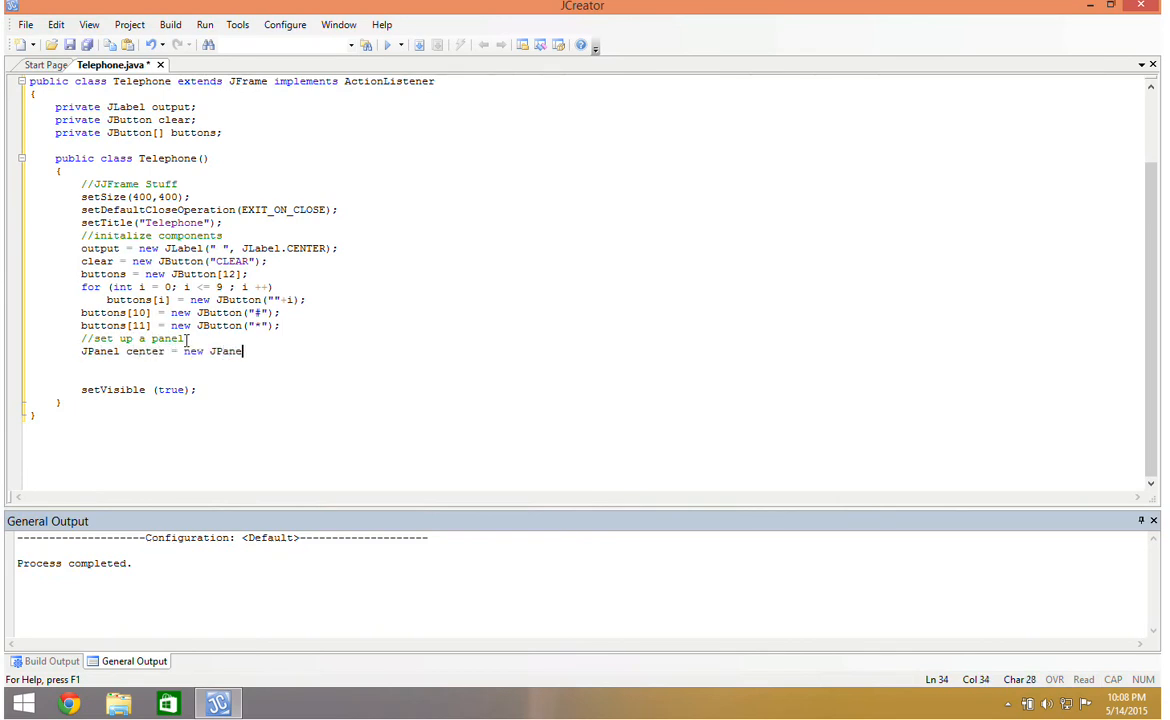
text(();)
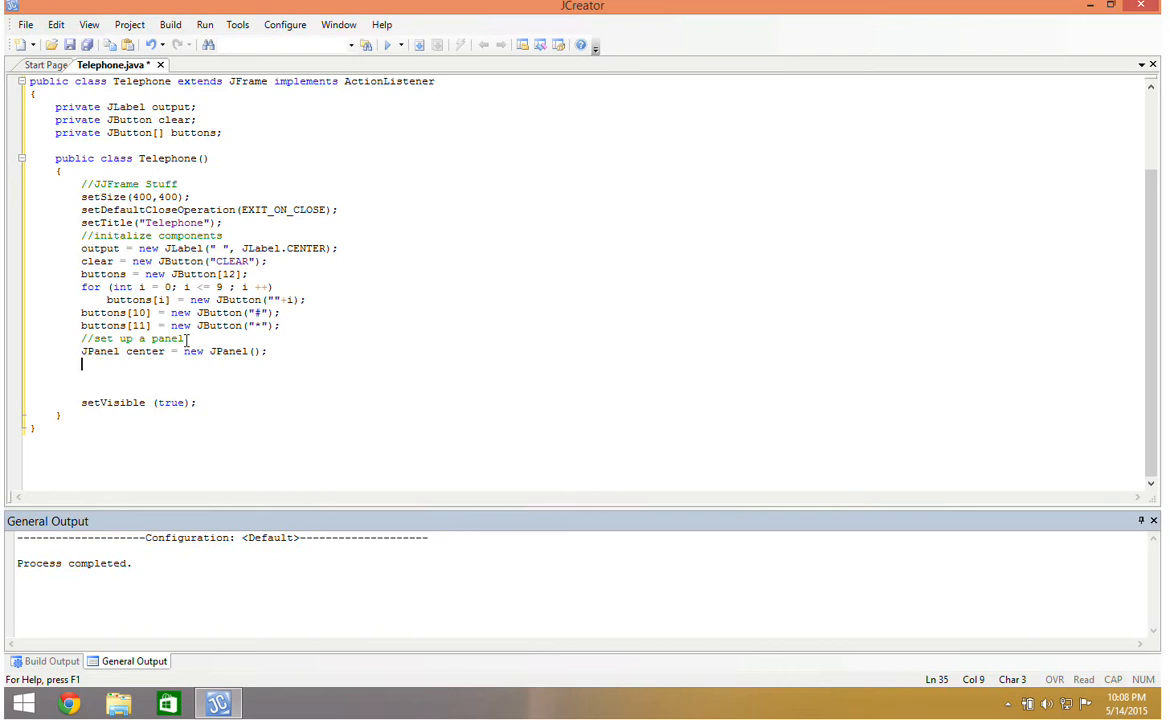
text(c)
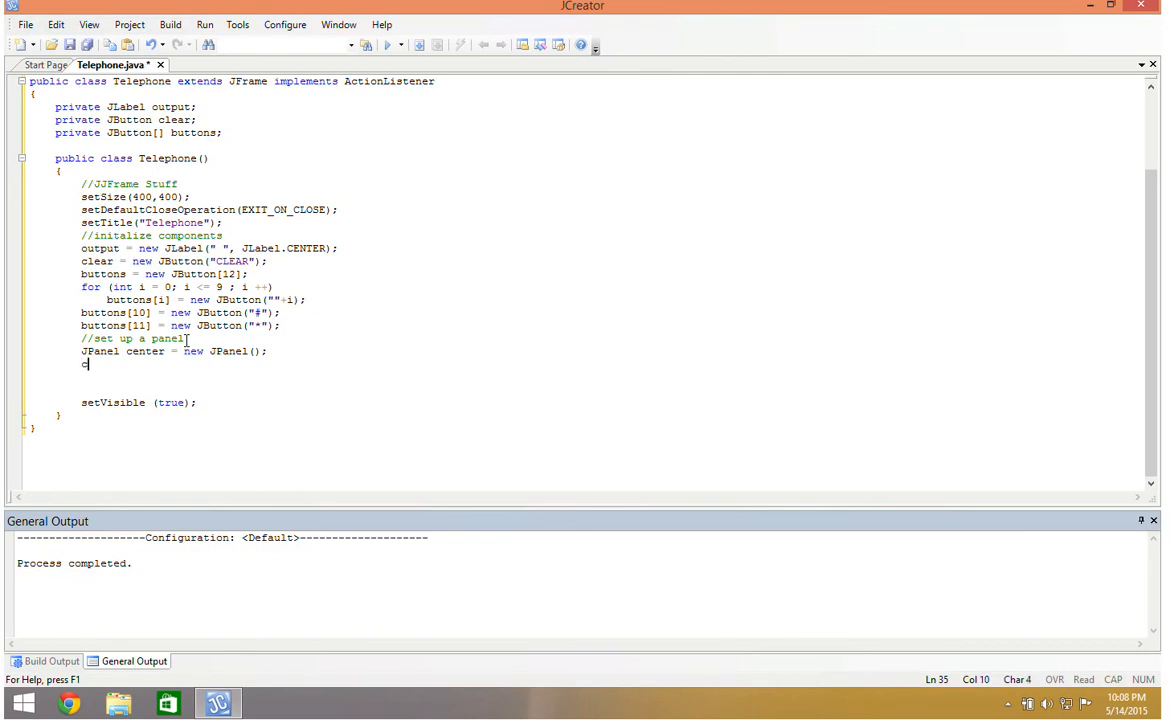
text(center.setLayout)
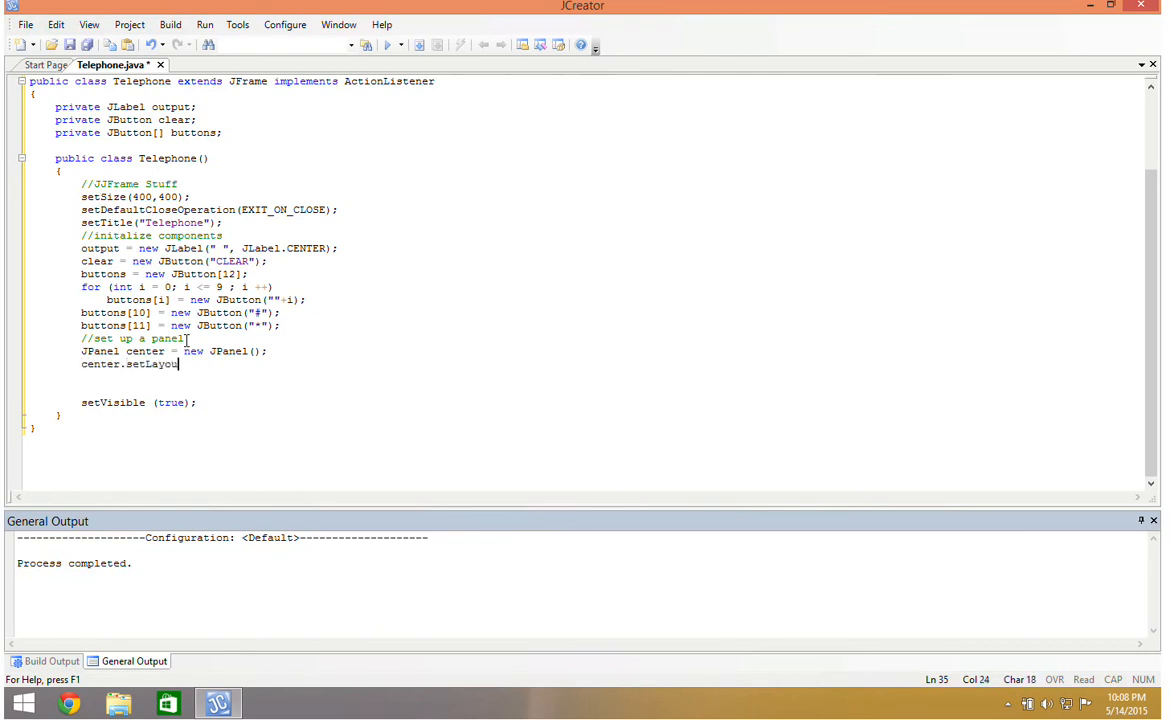
text((new Gri)
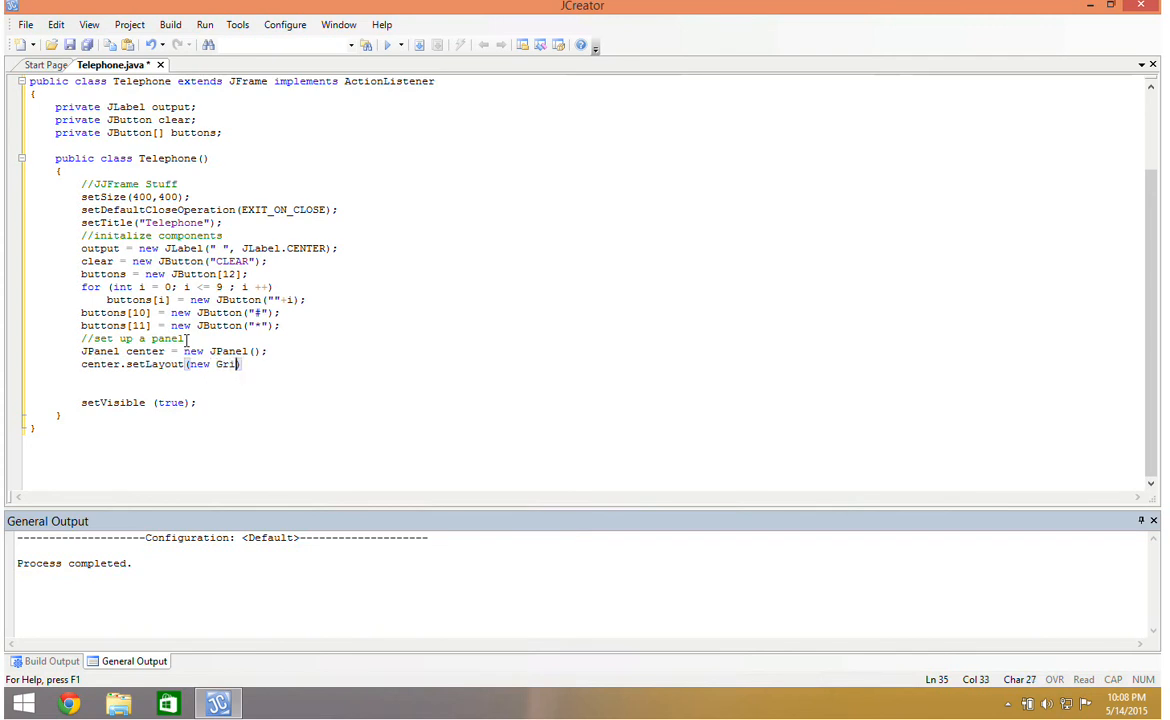
text(dLayout)
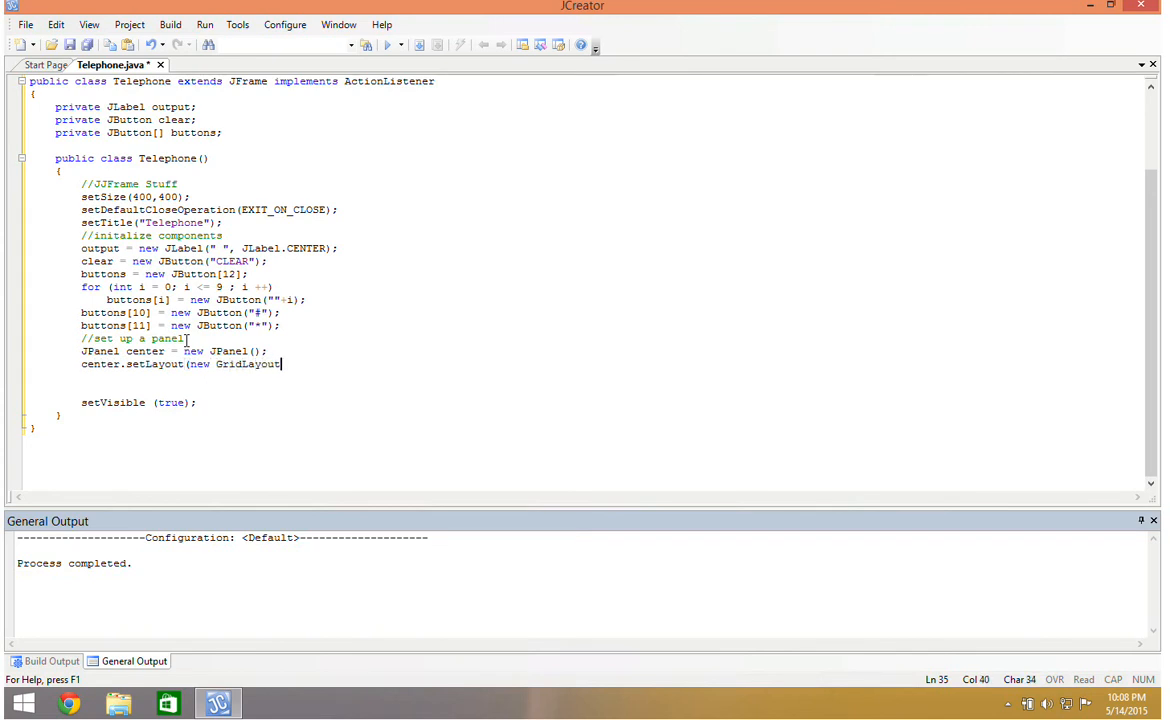
text(());)
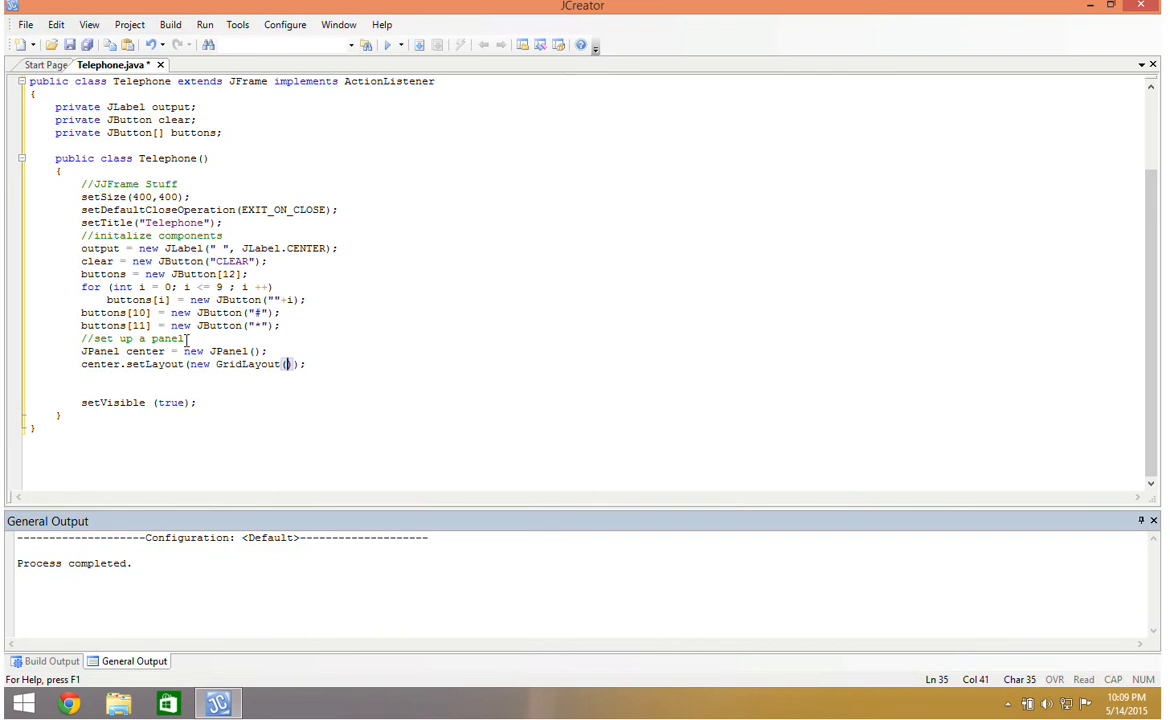
text(4,3)
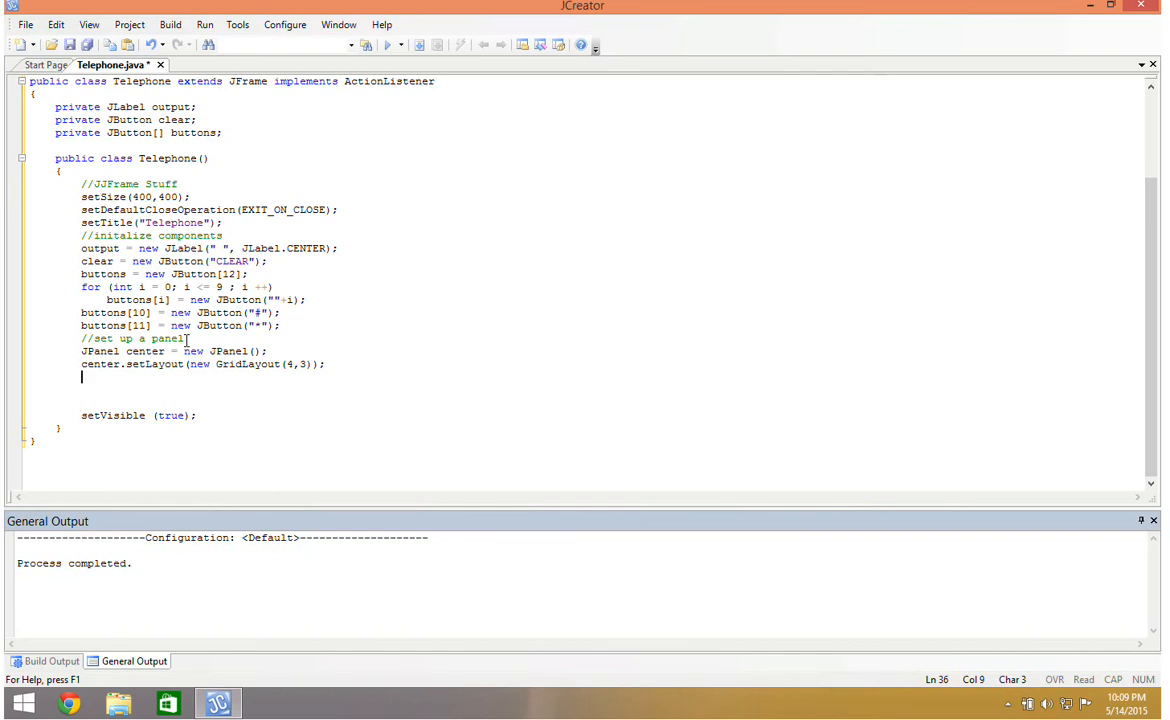
Step: Write a for loop from 1 adding buttons[i] to the center panel
text(for ()
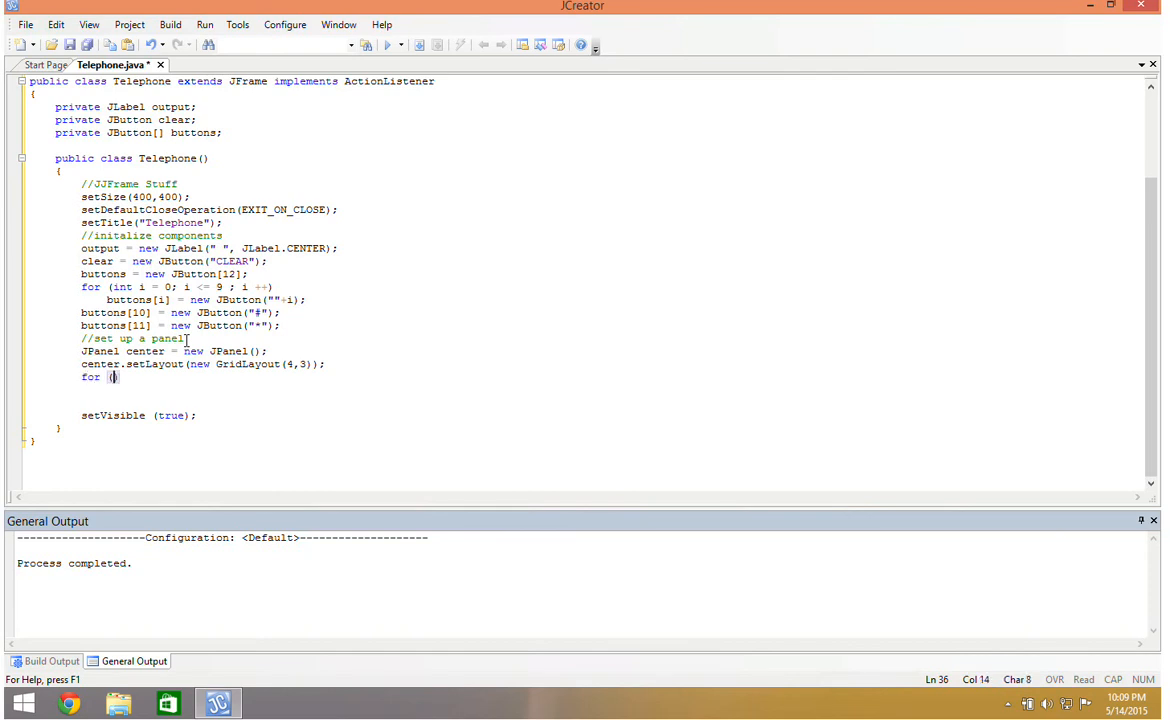
text(int i = 1; i <= 9; i +)
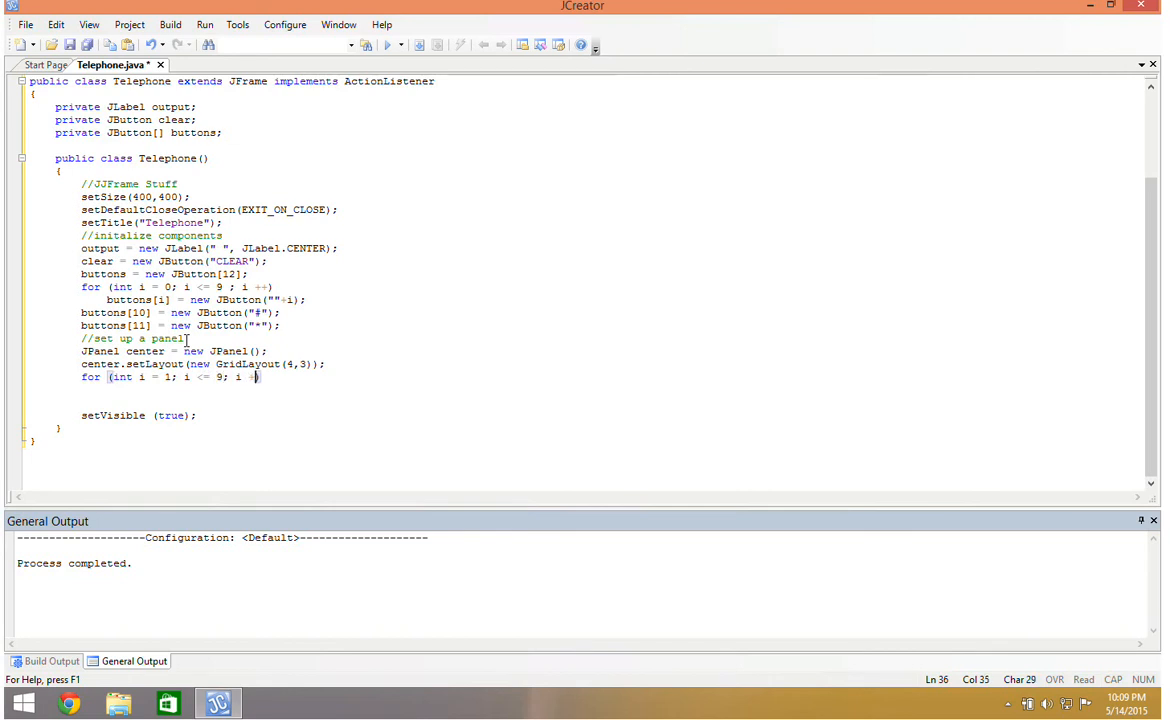
text())
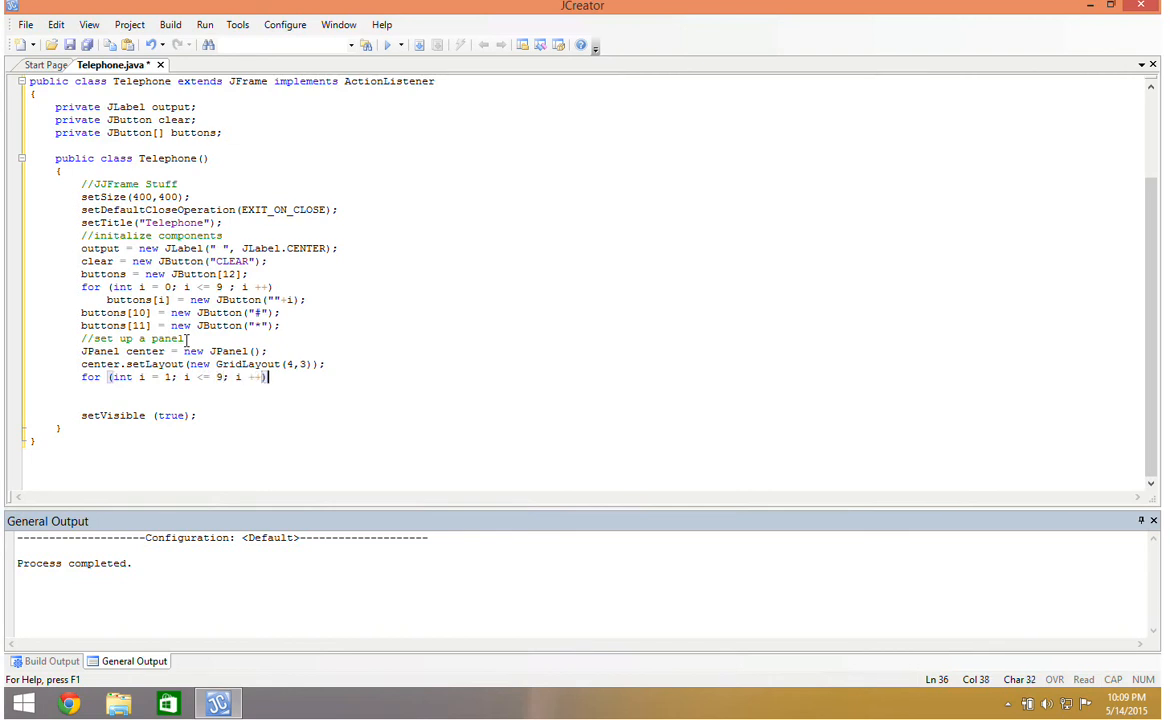
text(ce)
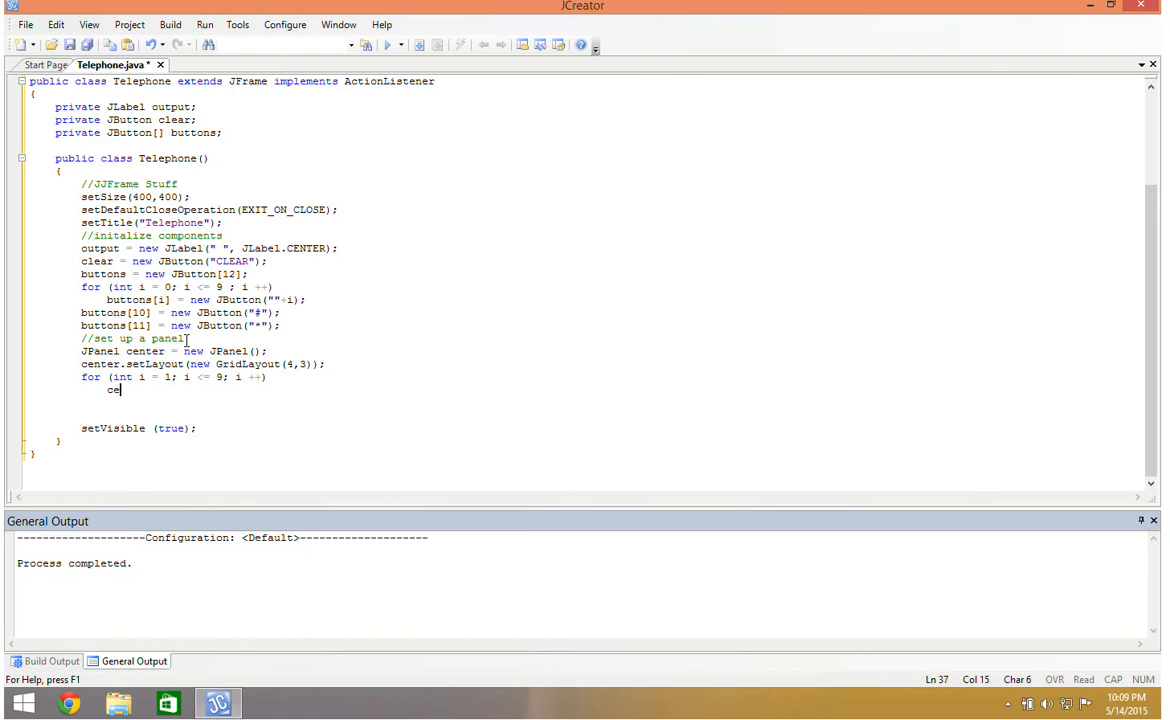
text(enter.add())
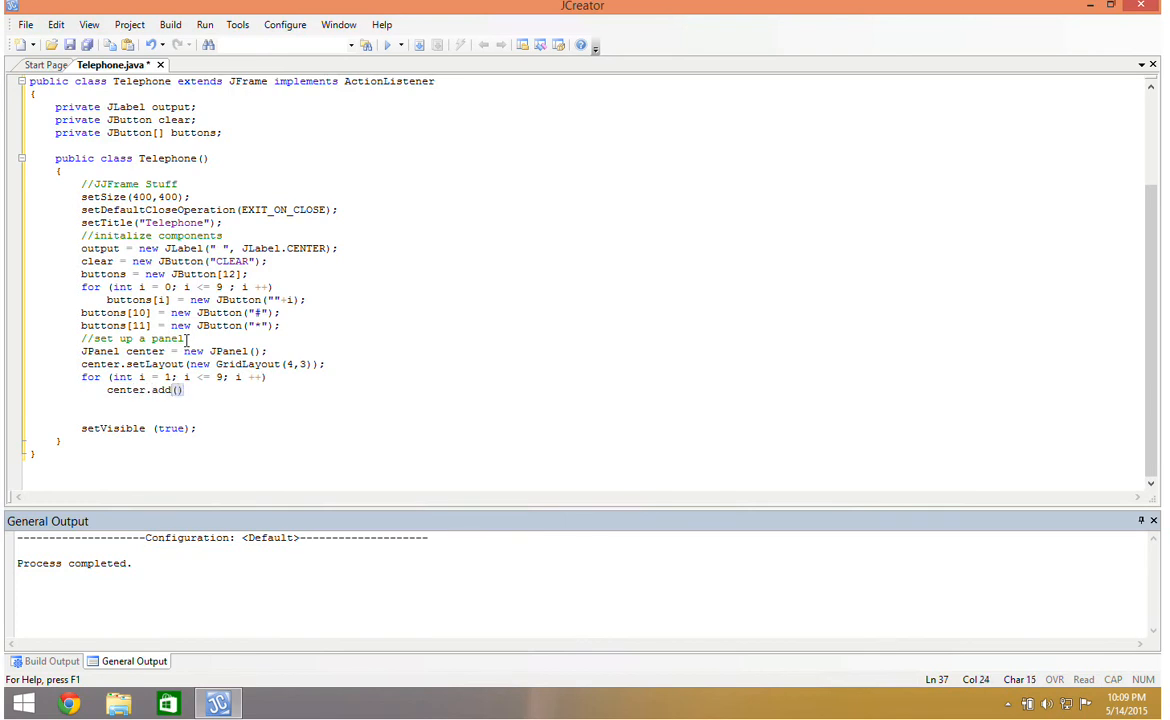
text(buttons[i])
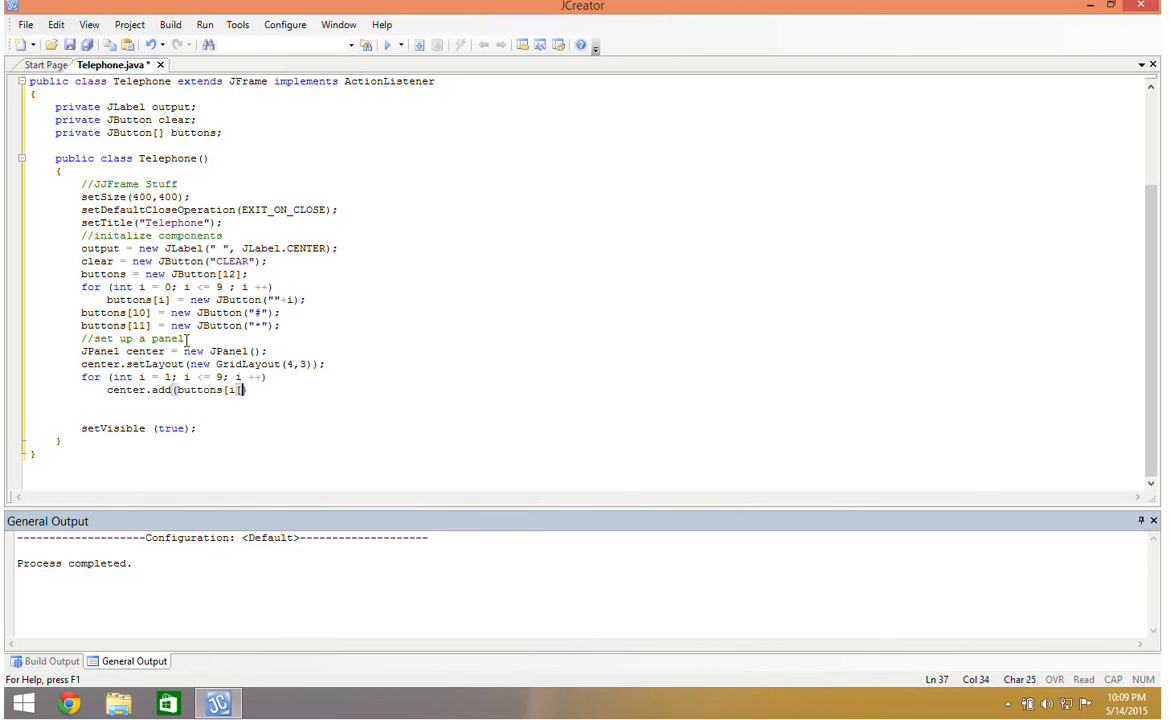
text()0)
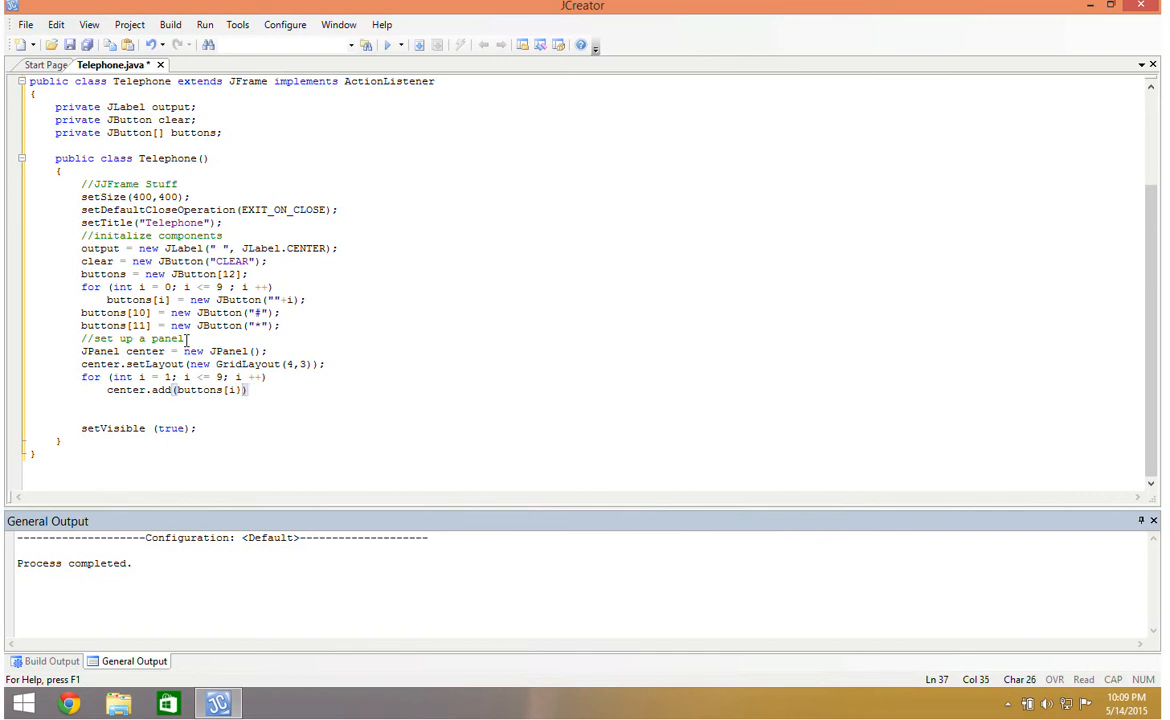
text(;)
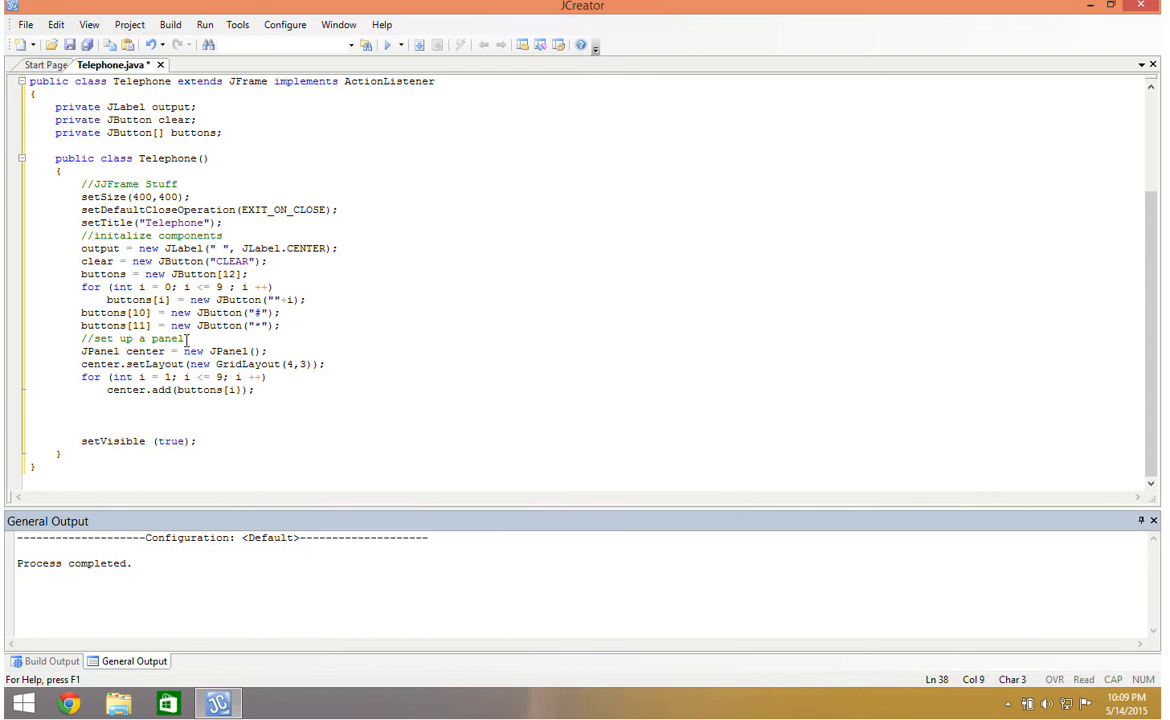
Step: Add buttons[10], buttons[0] and buttons[11] to center for the bottom row
text(center.add())
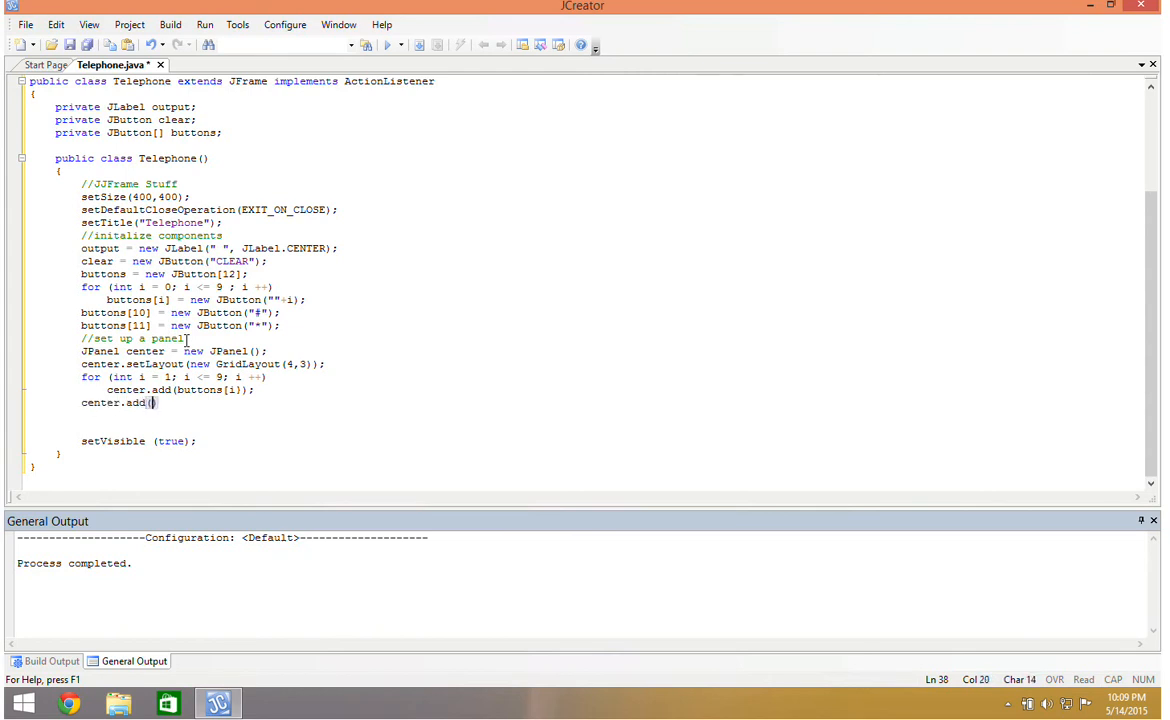
text(buttons)
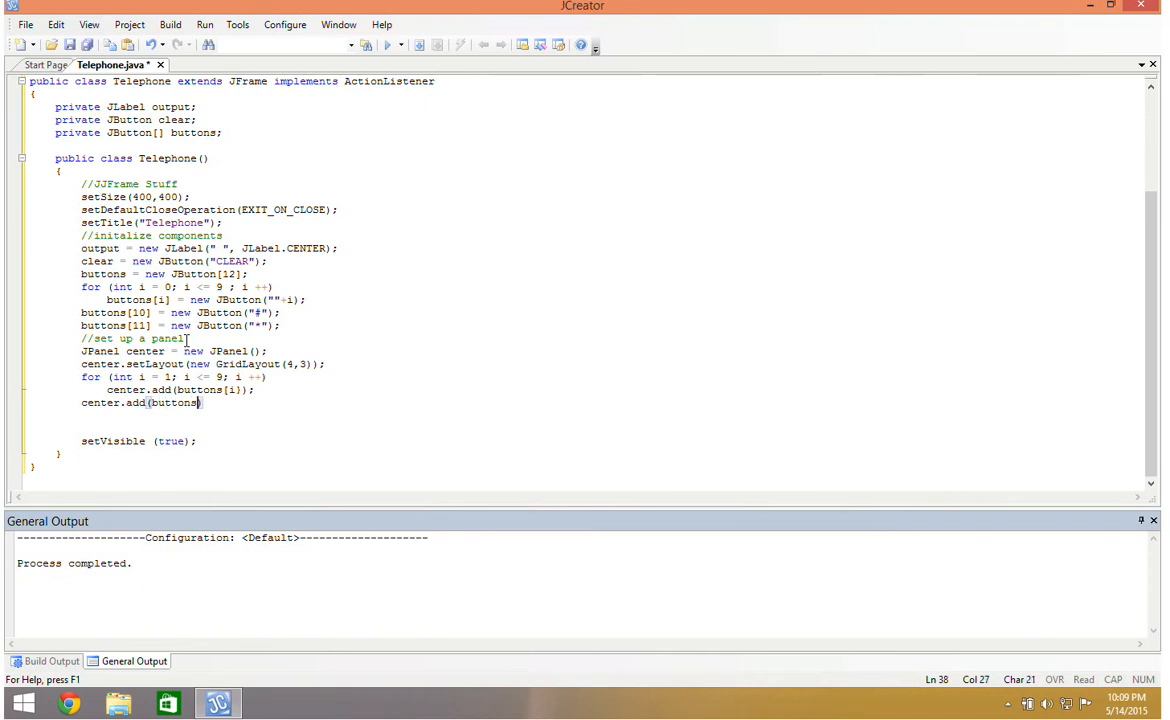
text([10]);)
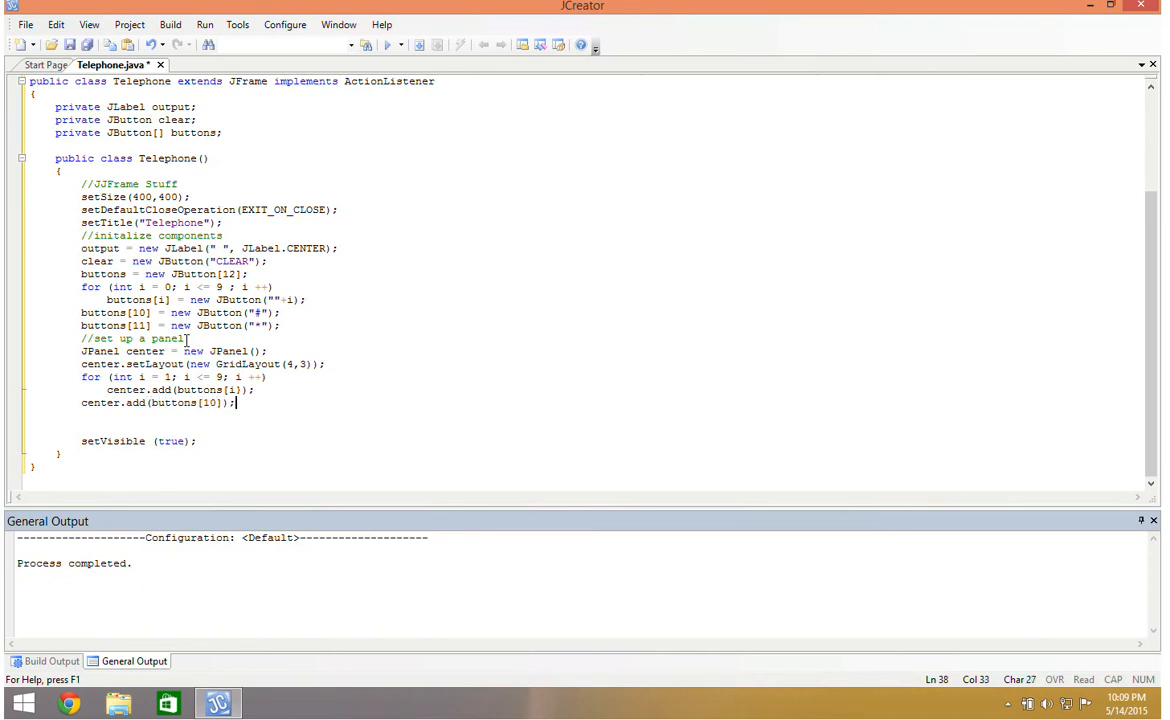
text(center.a)
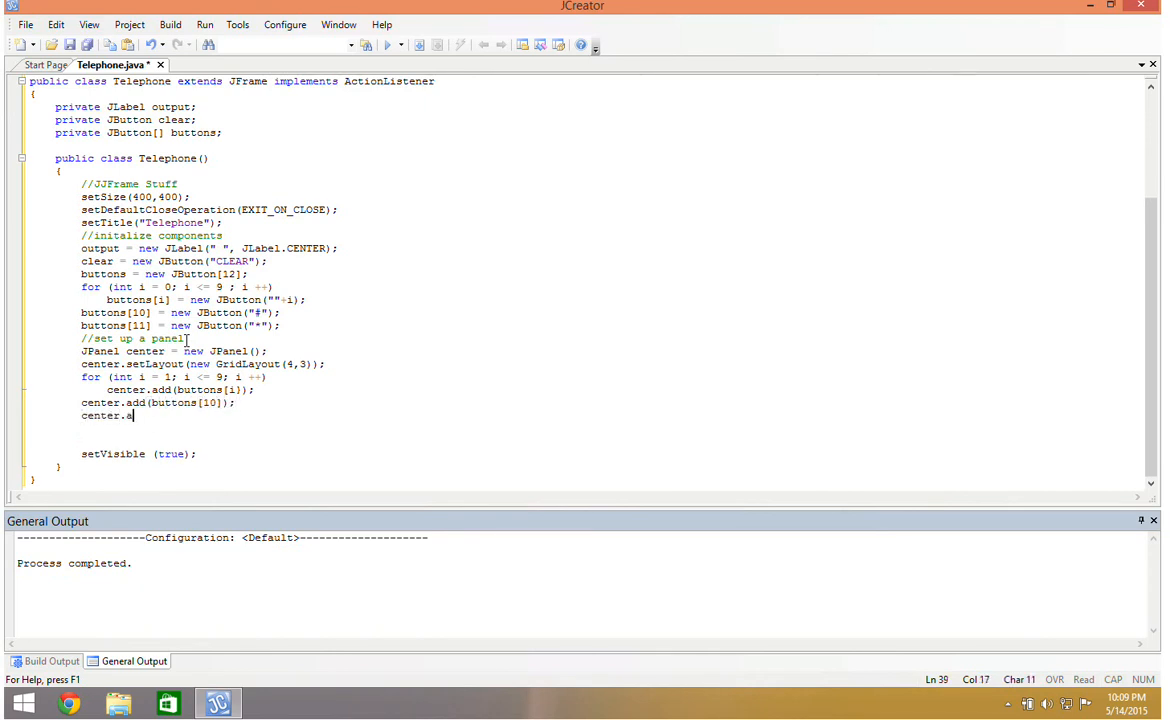
text(dd(buttons[0]);)
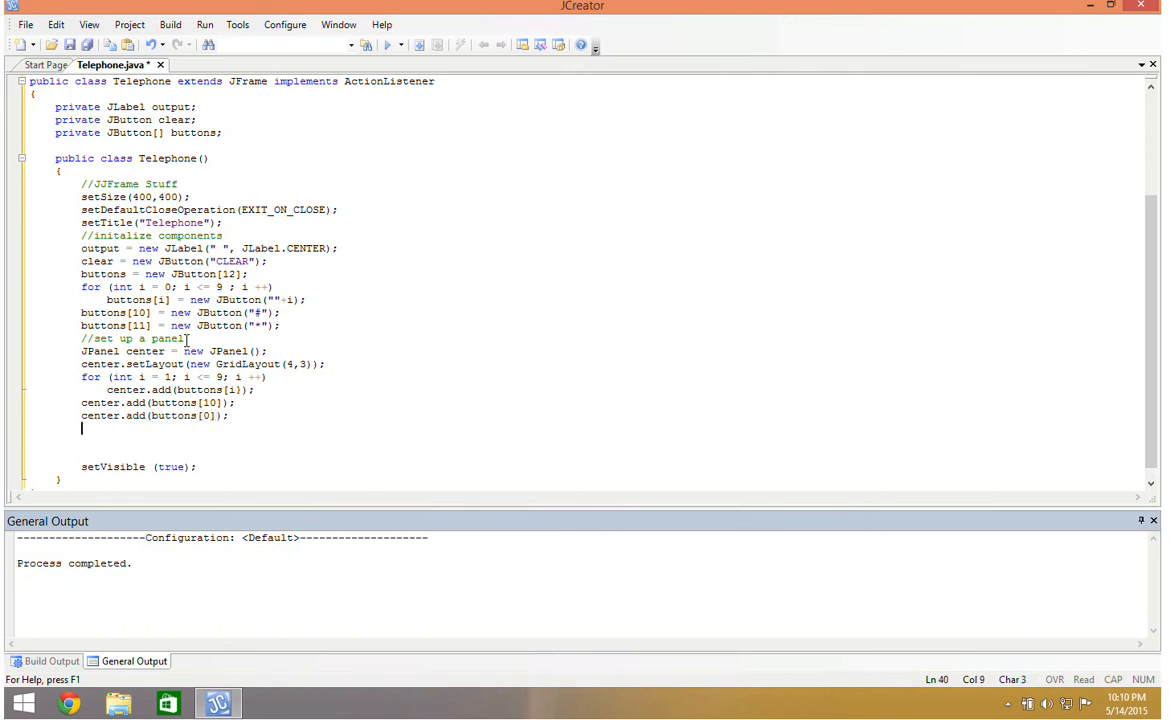
text(center.add()
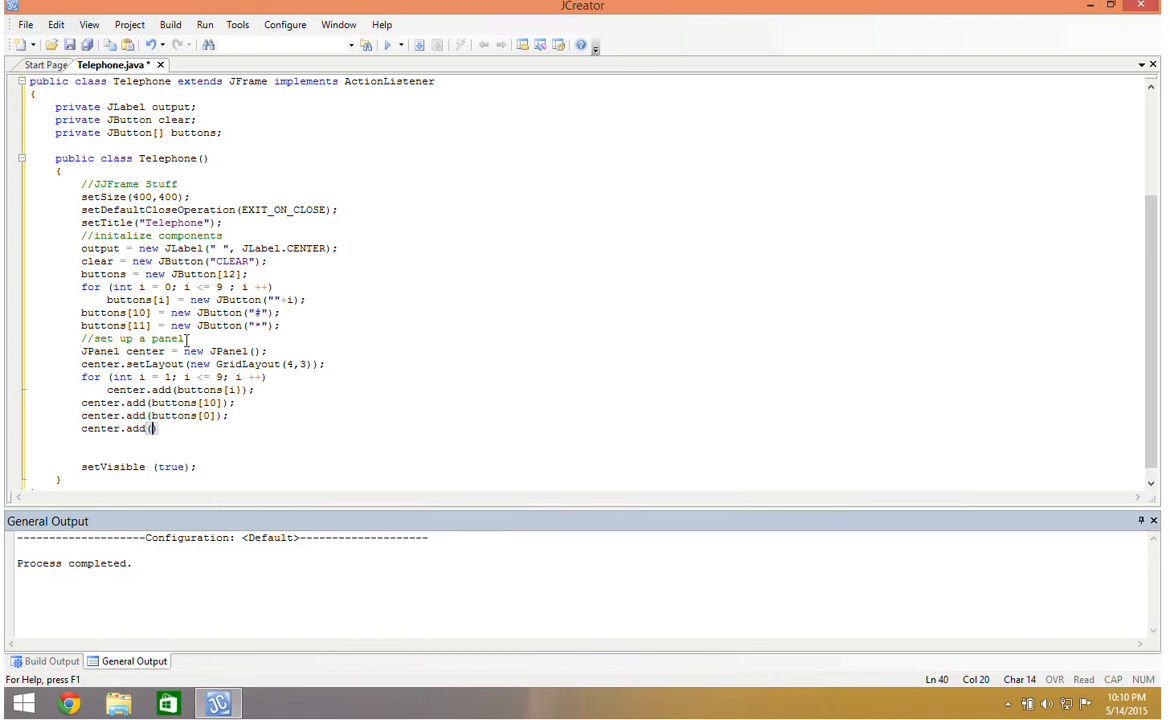
text(buttons[11])
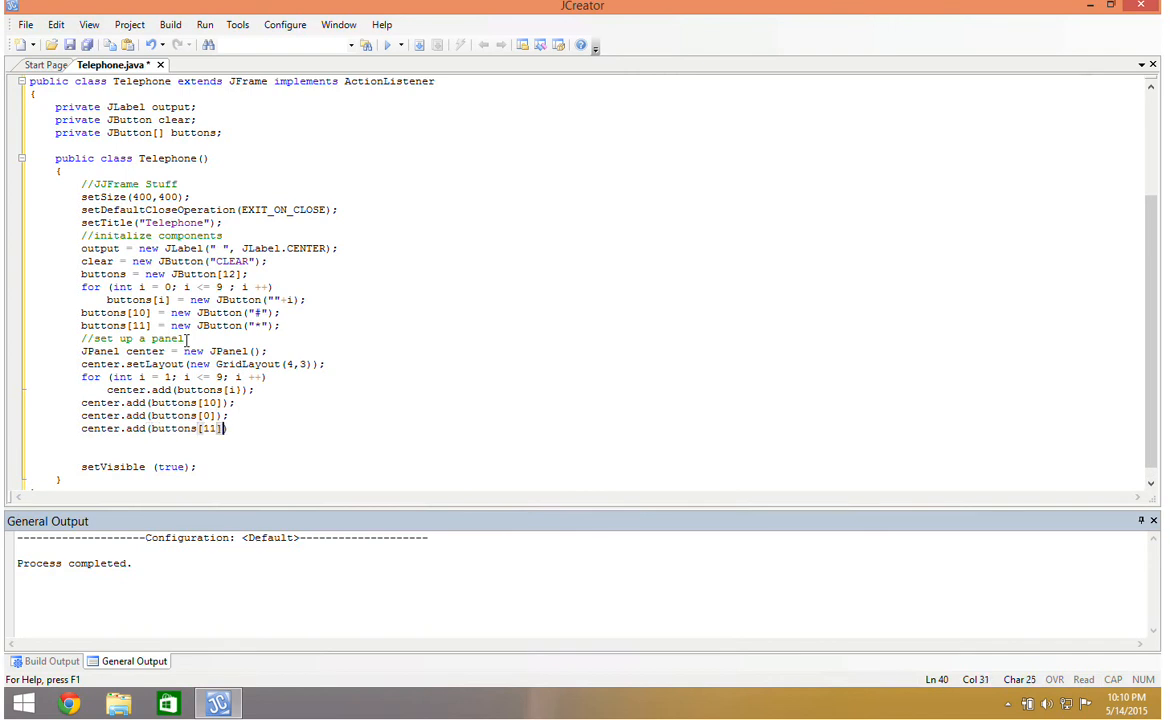
text();)
text(//set up)
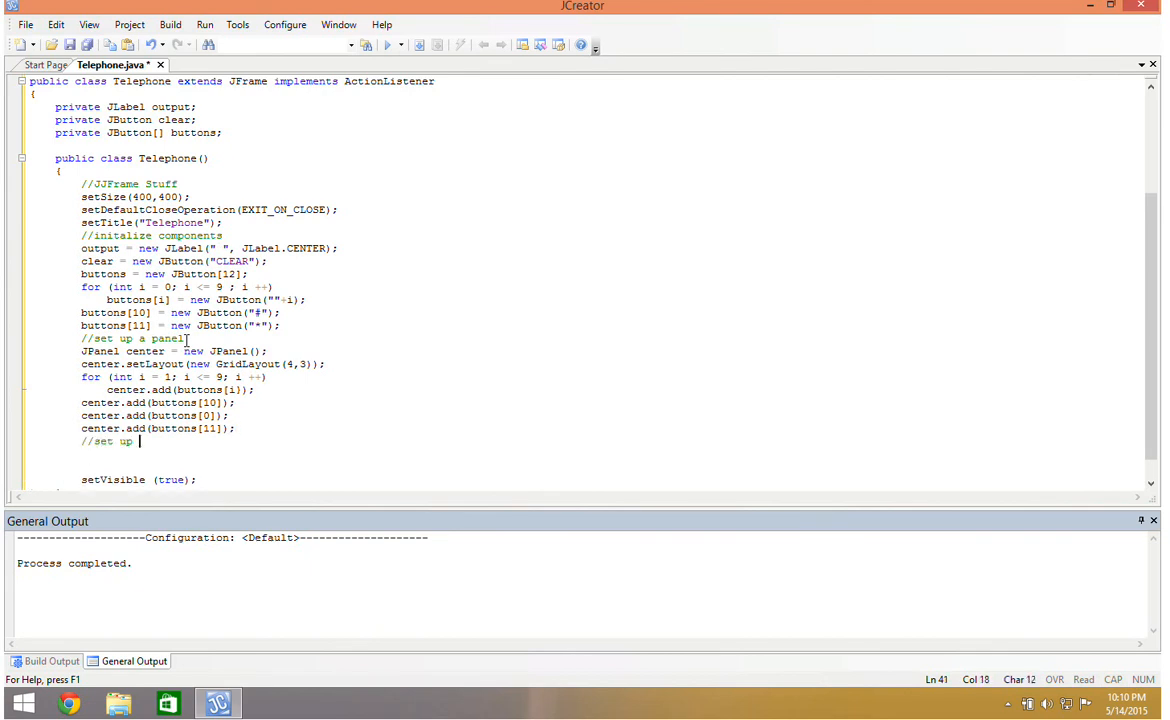
Step: Get the content pane into Container pane and set its layout to a new BorderLayout
text(the layout of the frame)
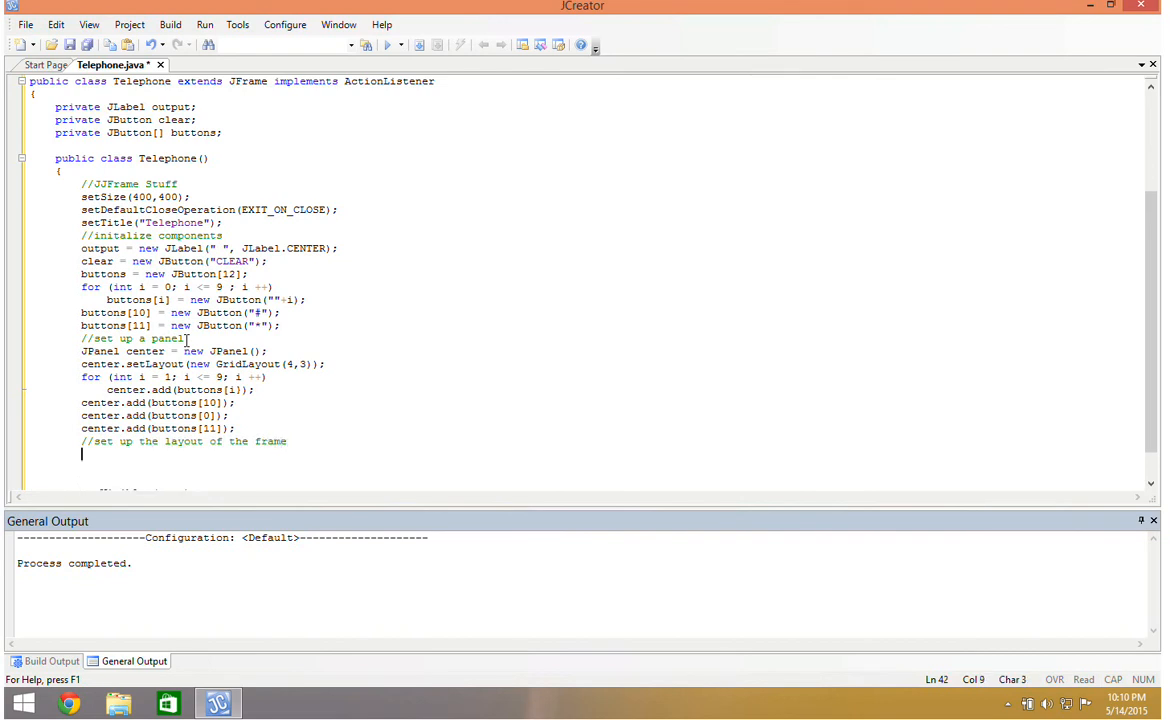
text(Container pane = ne)
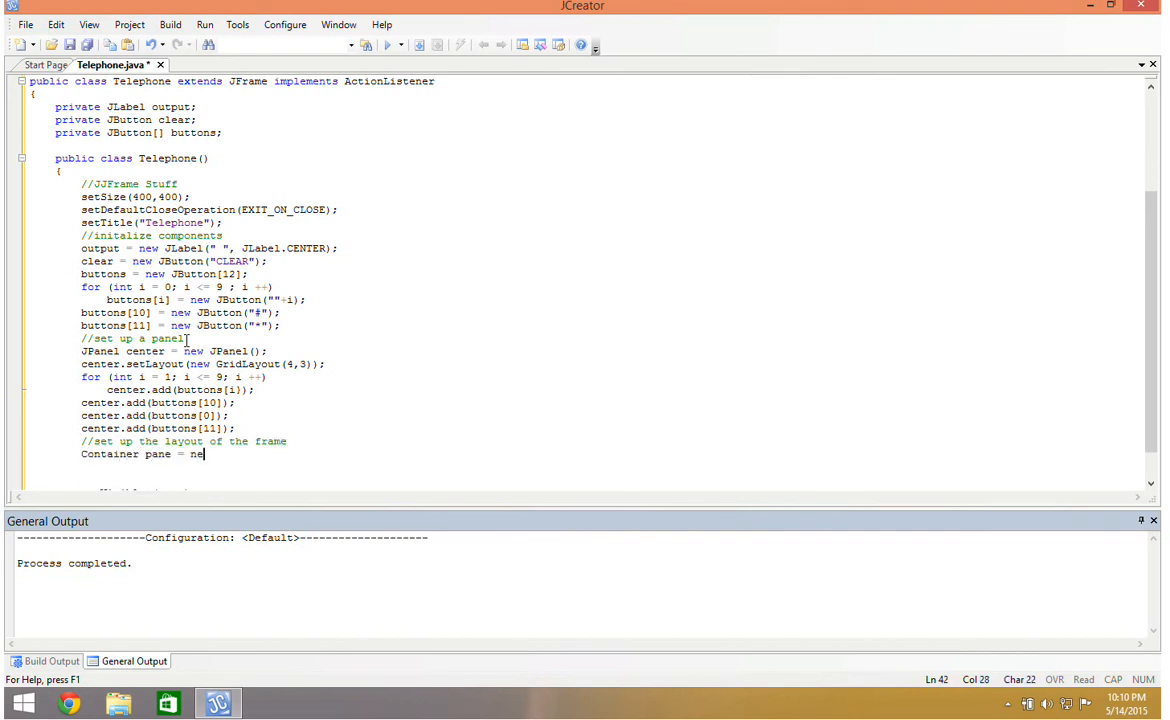
key(Backspace)
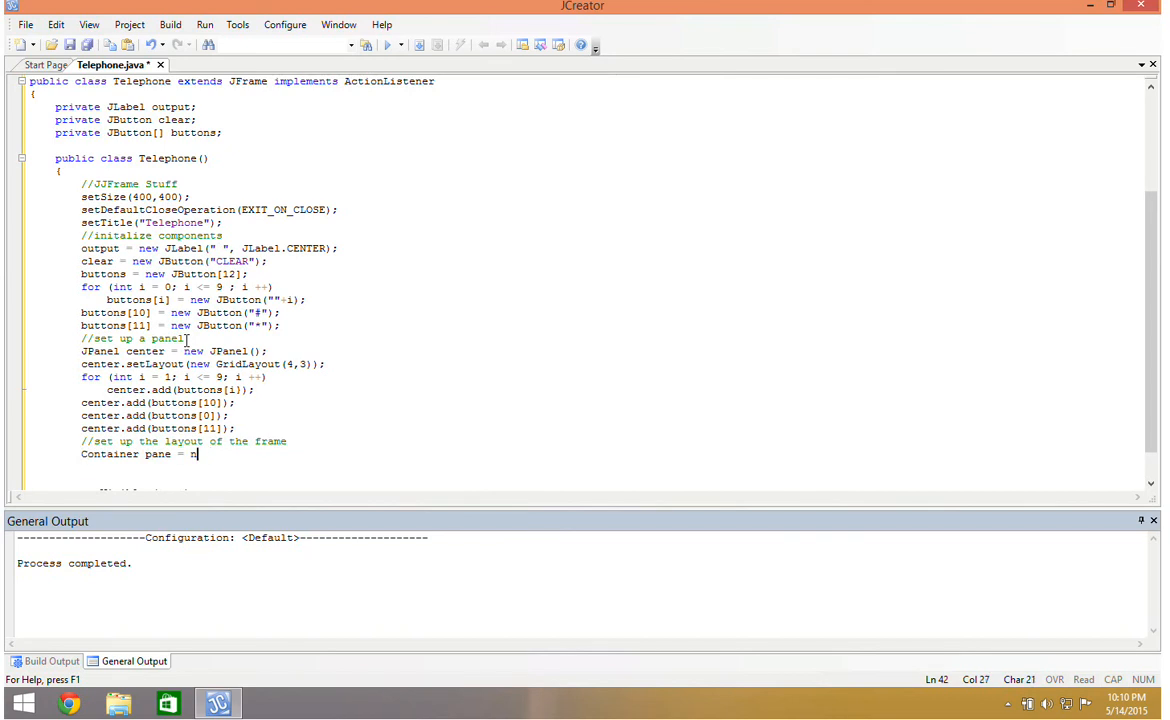
key(backspace)
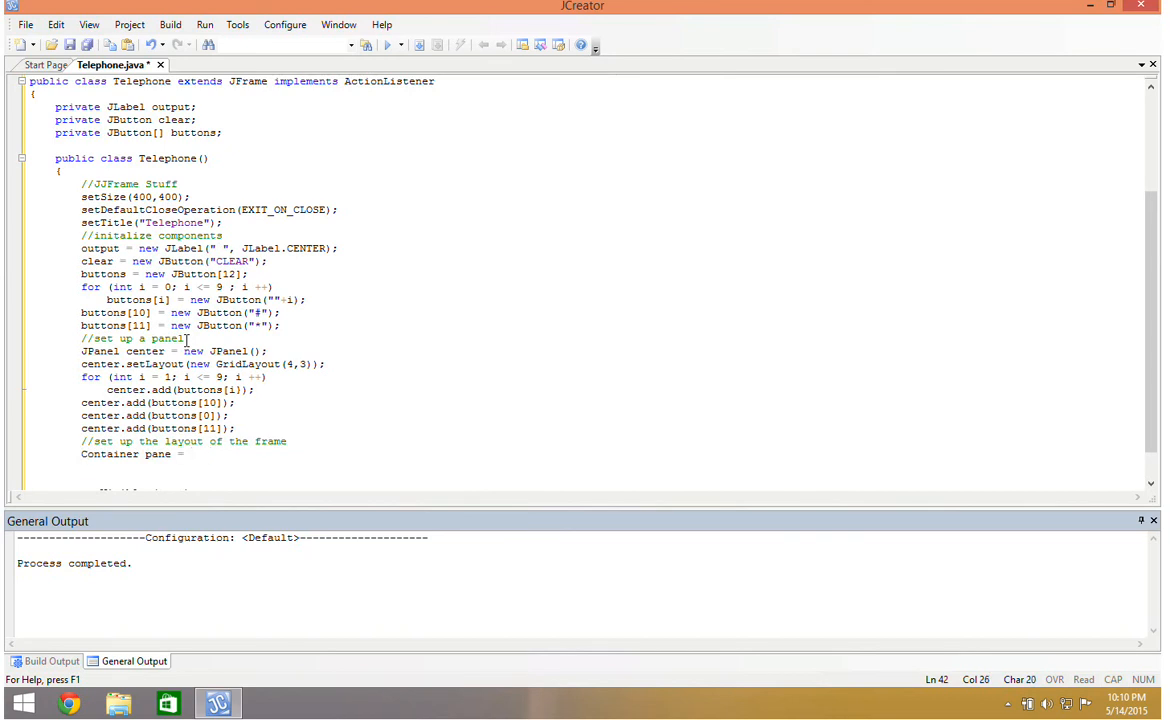
text(t)
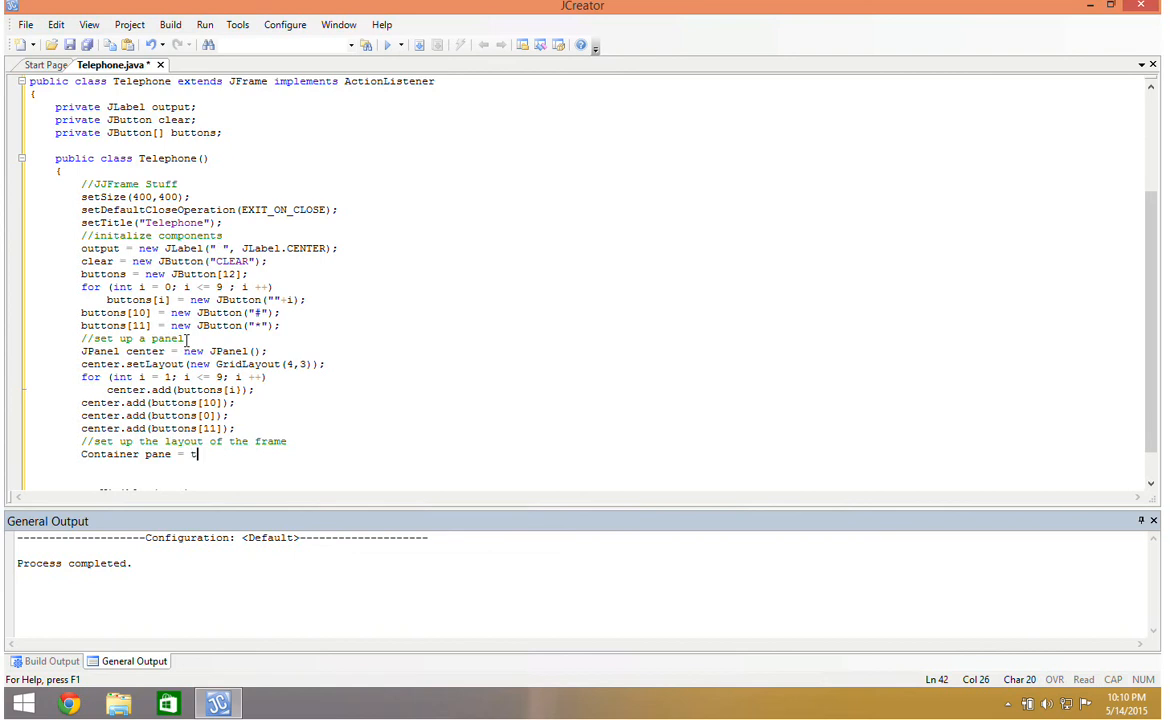
text(his.getContent)
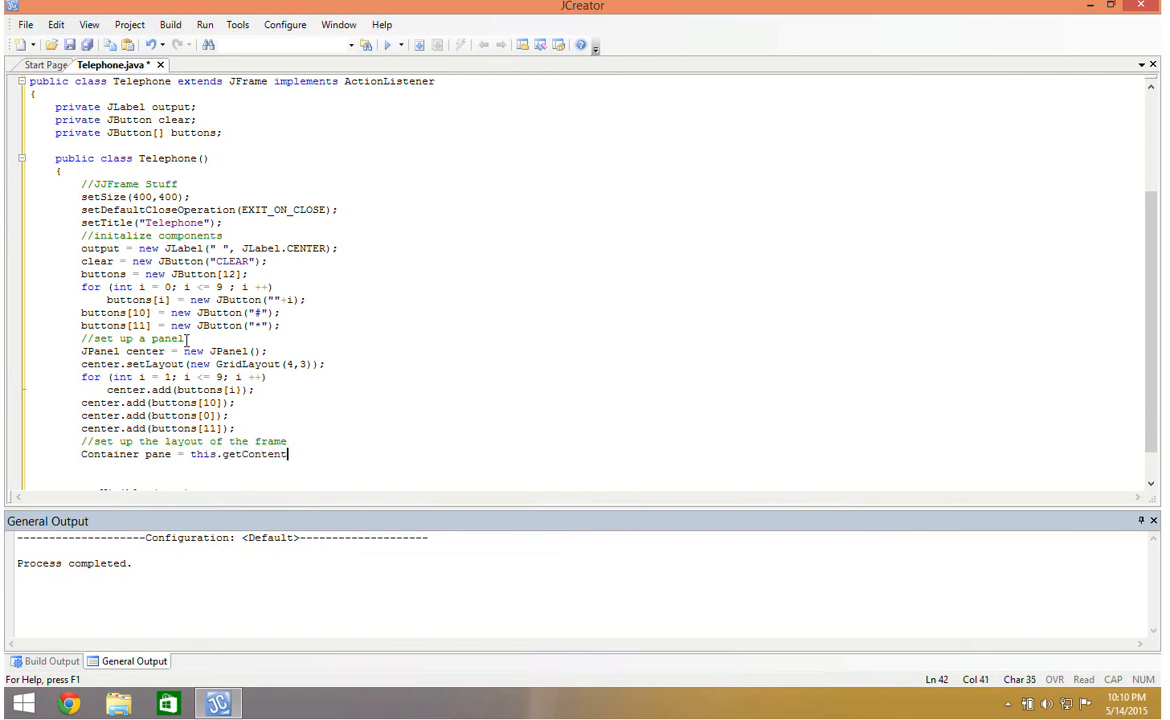
text(Pane();)
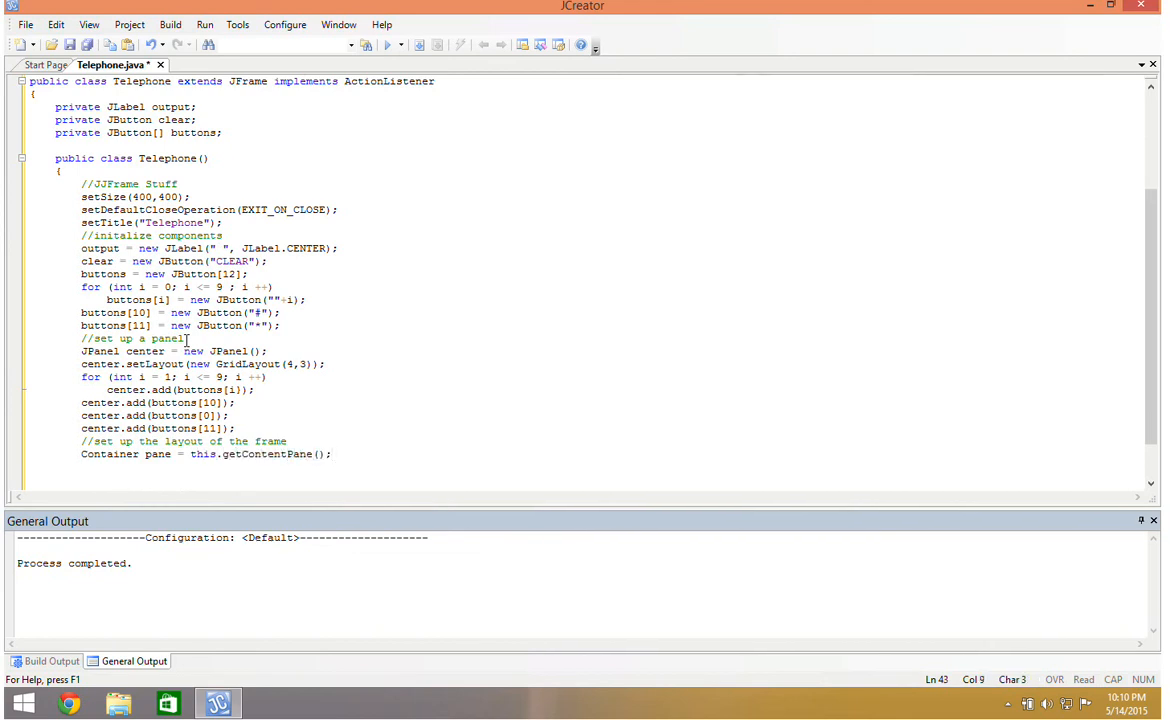
text(pane.)
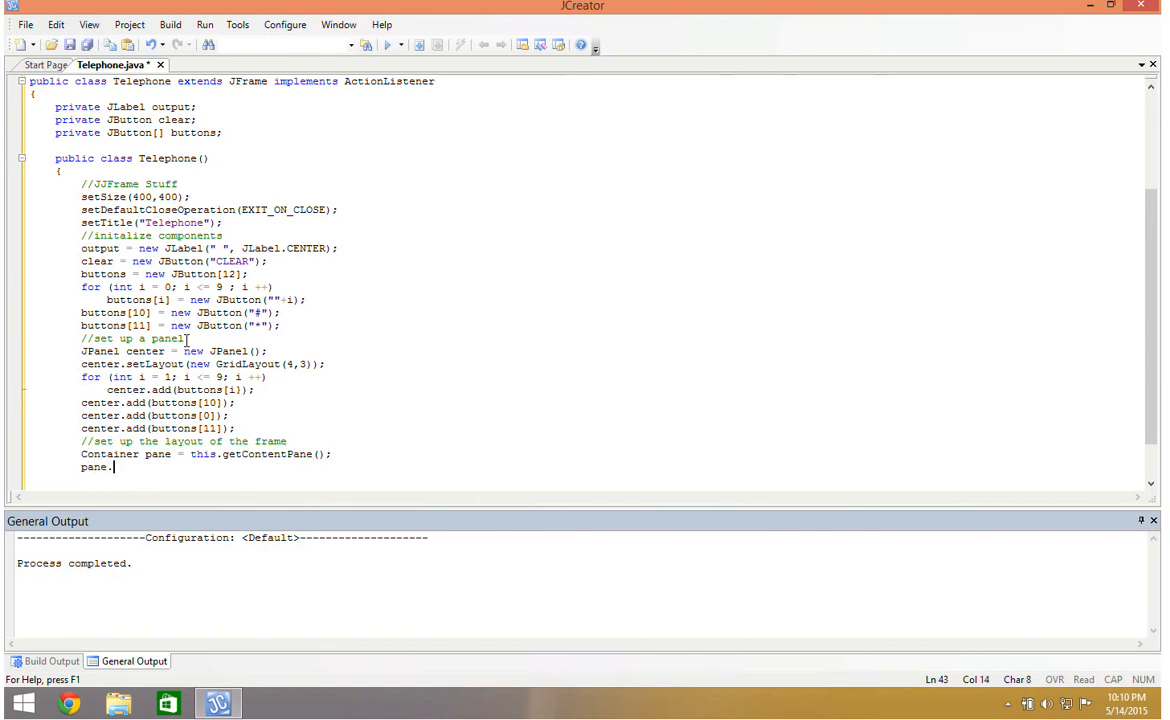
text(setLayout (new Border)
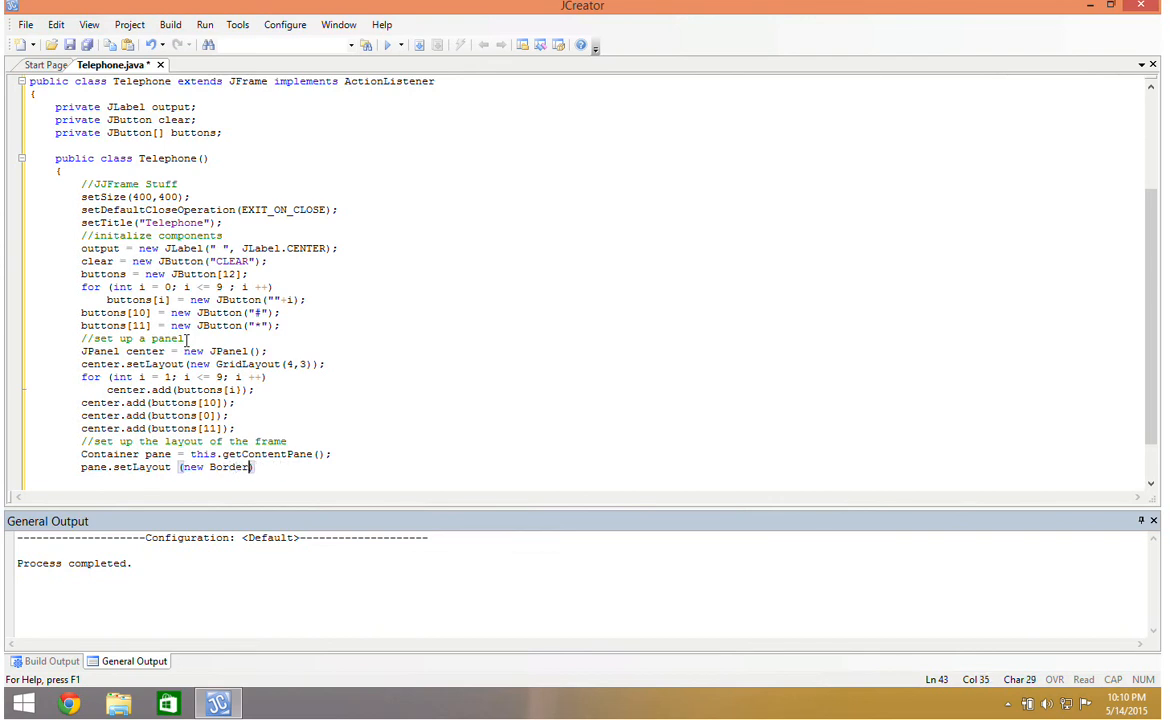
text(Layout());)
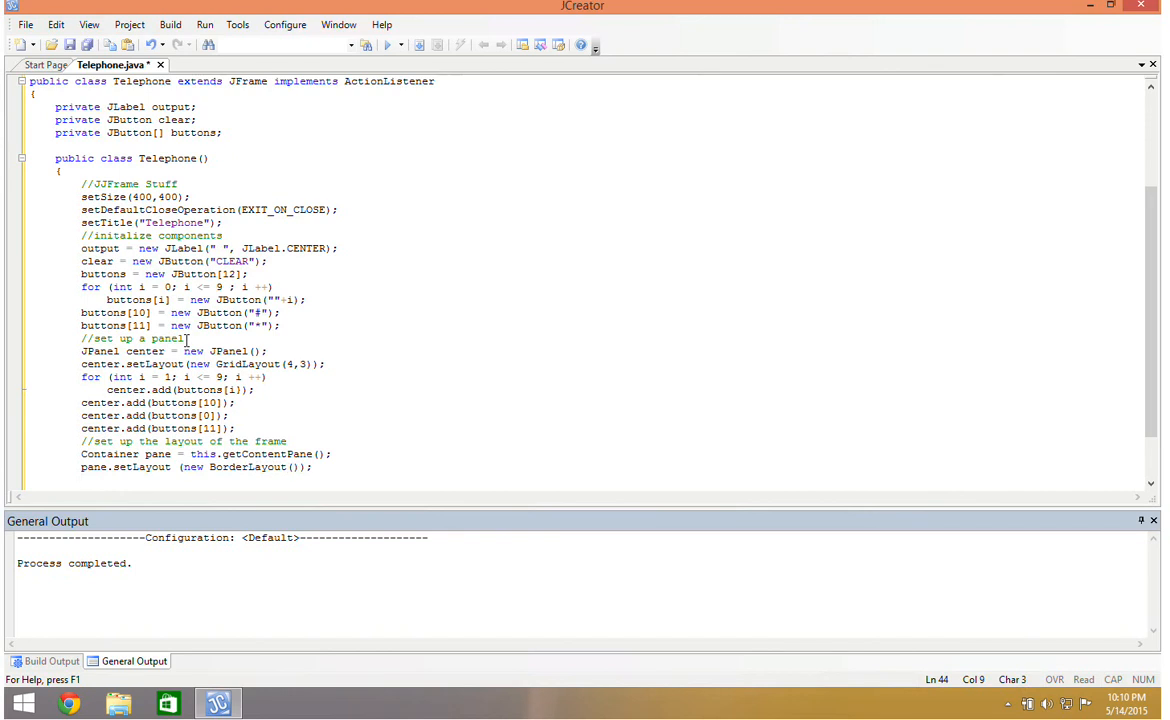
Step: Add output at BorderLayout NORTH, center at CENTER and clear at the south edge
text(pa)
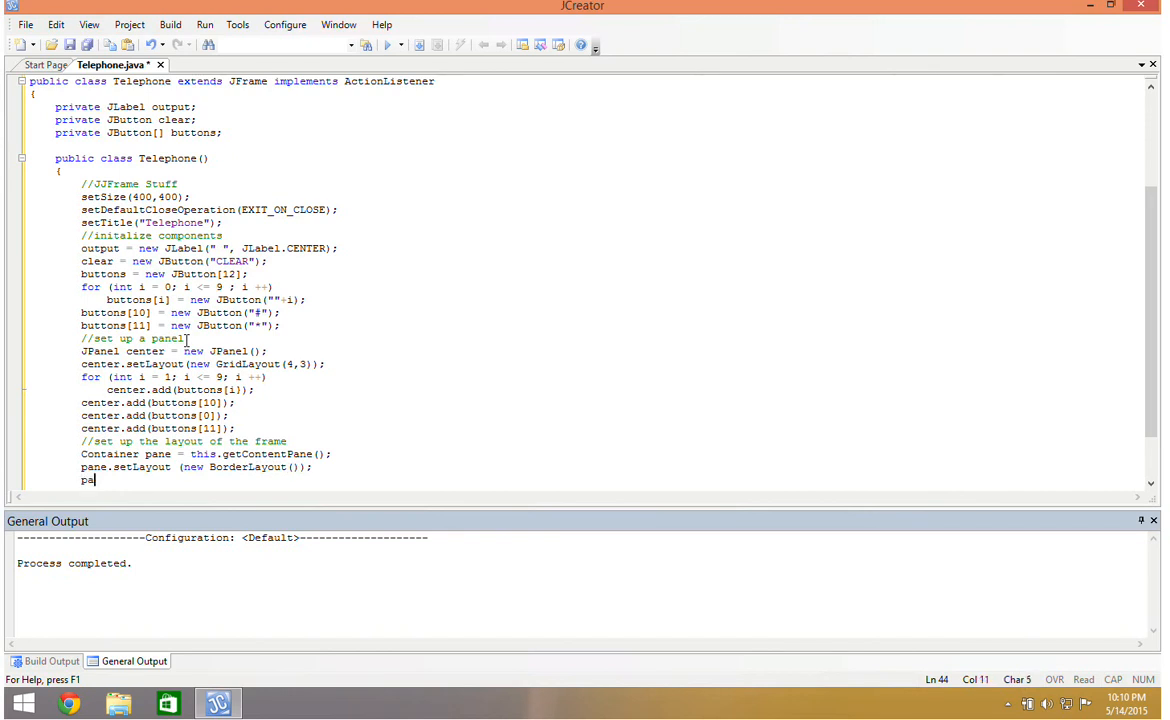
text(ne.add)
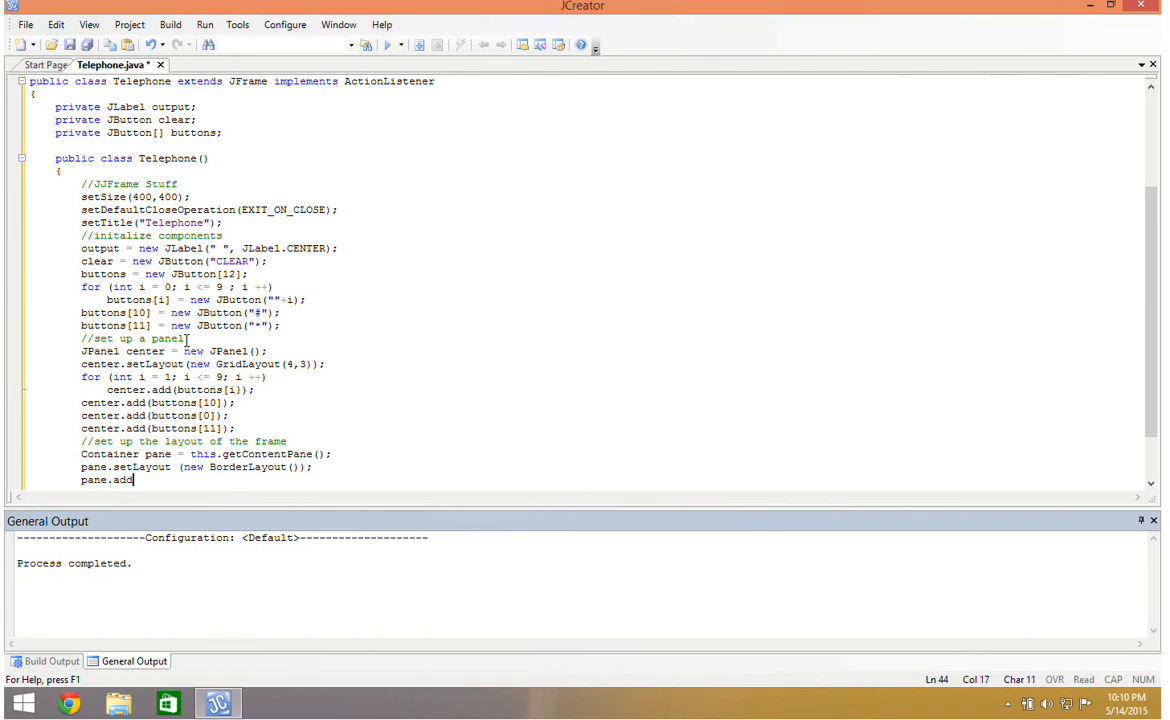
text((output)
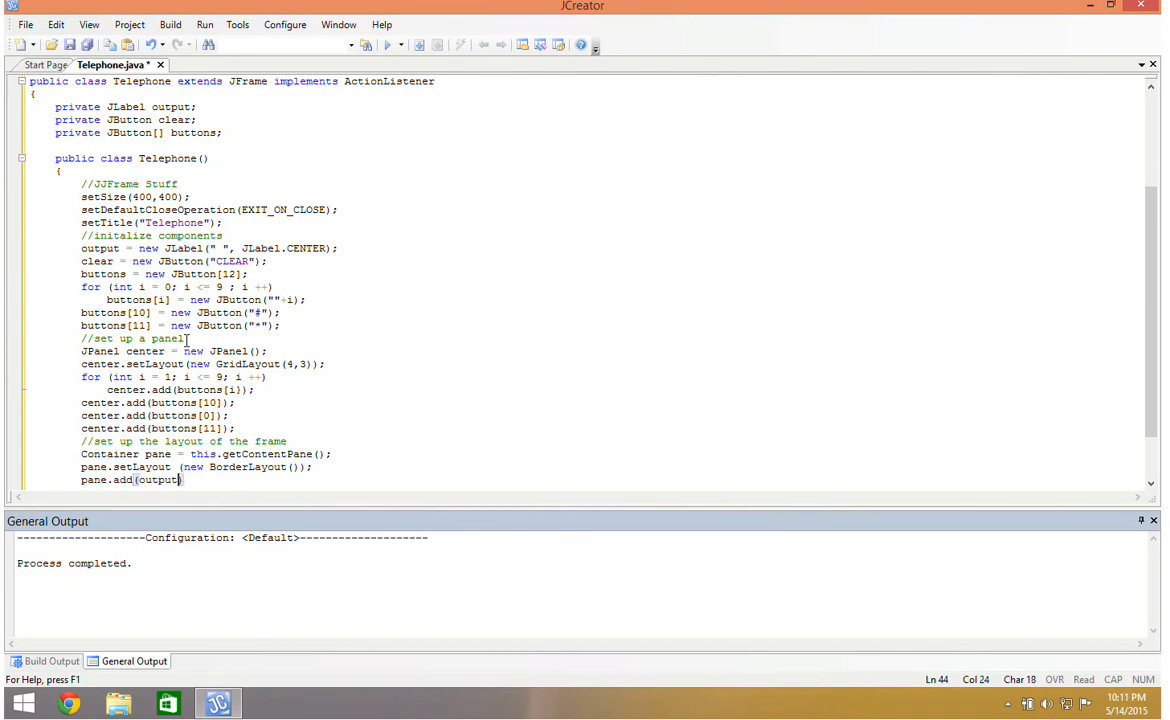
text(, Borlo)
text(pan)
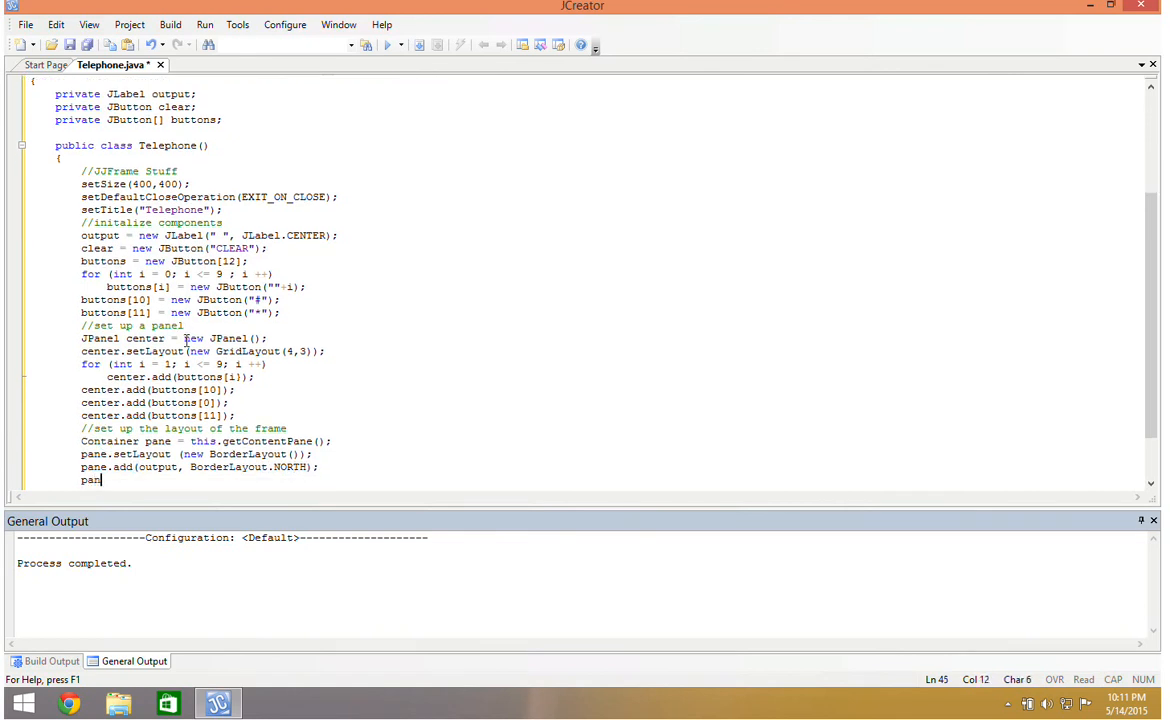
text(e.add())
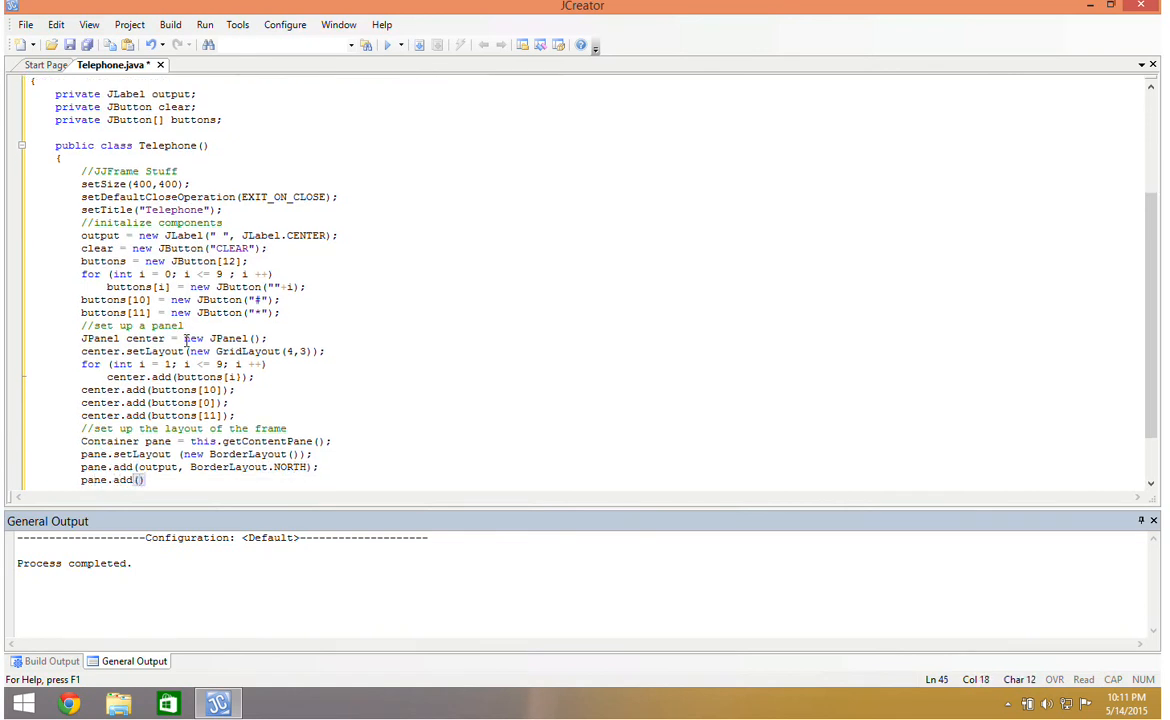
text(center,)
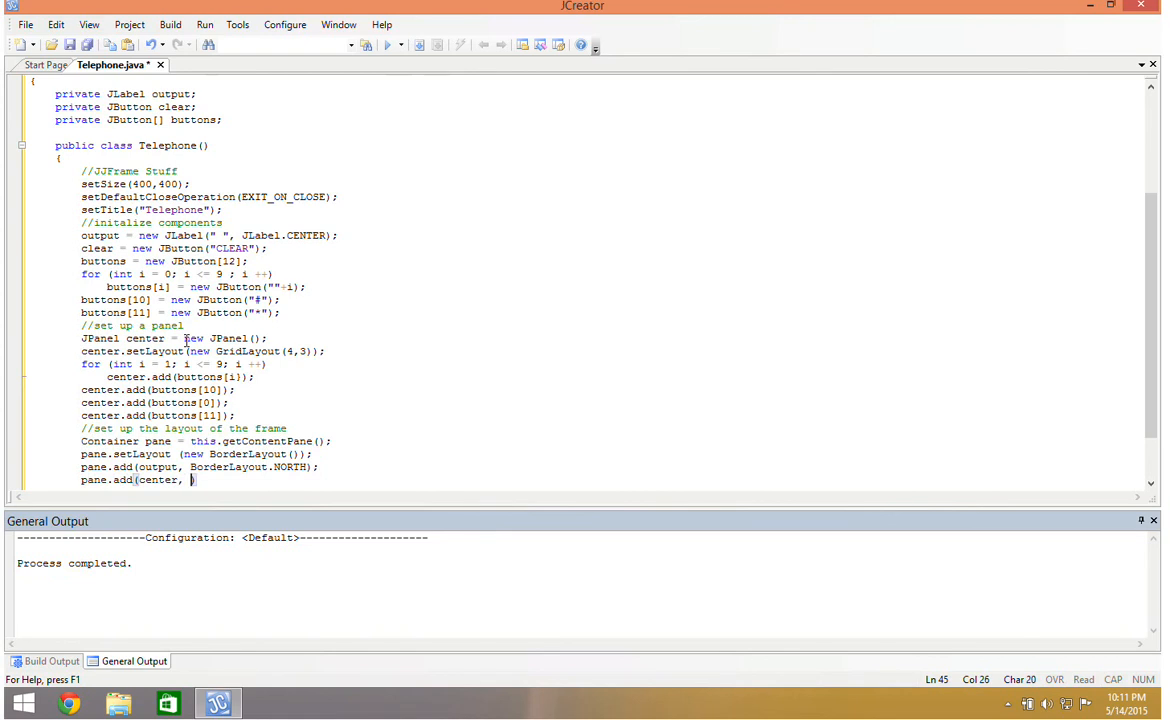
text(BorderLayout.)
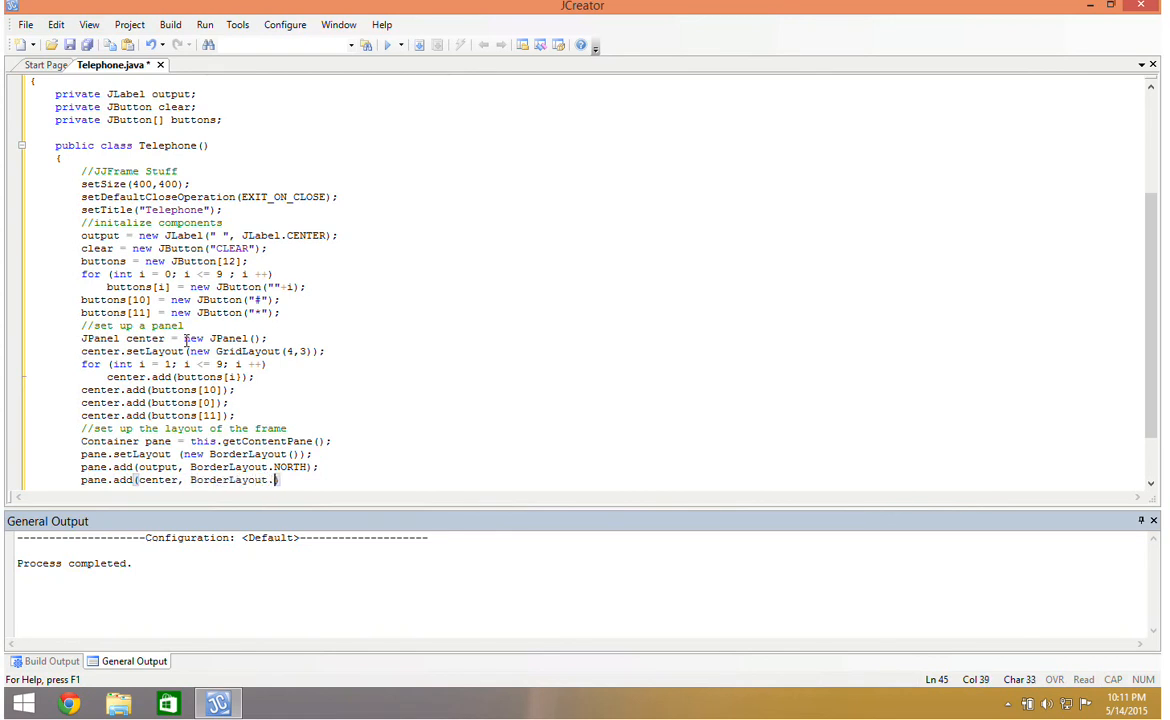
text(CENTER)
text(pand.)
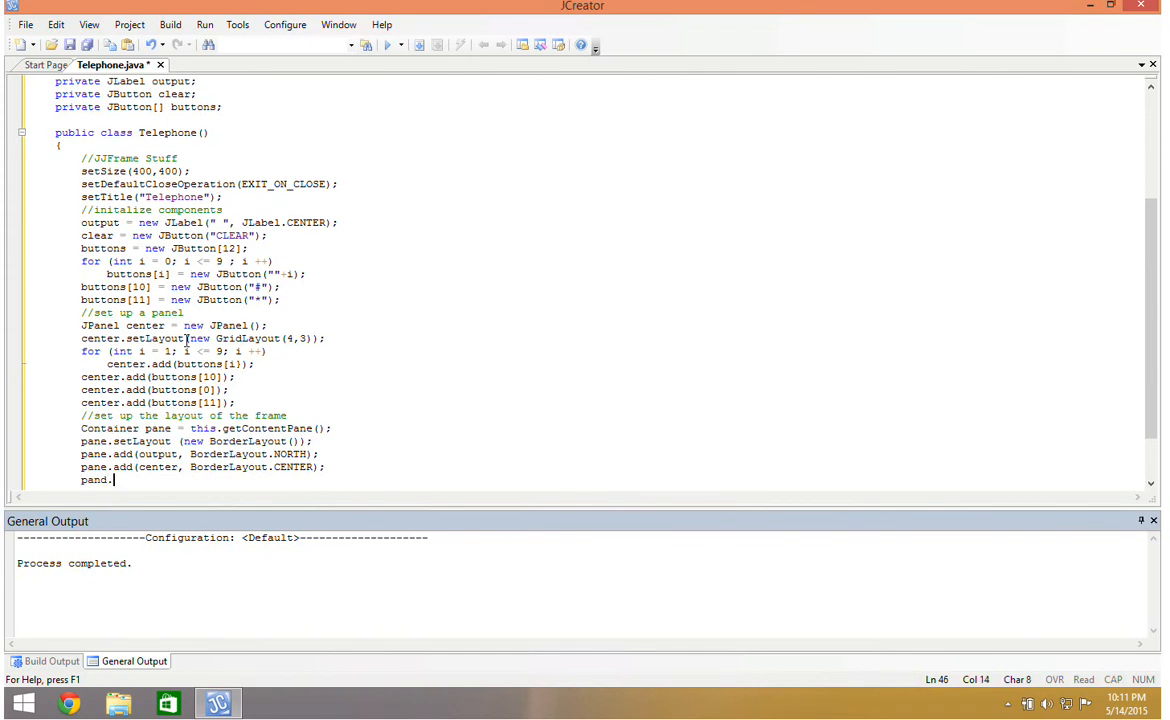
text(add())
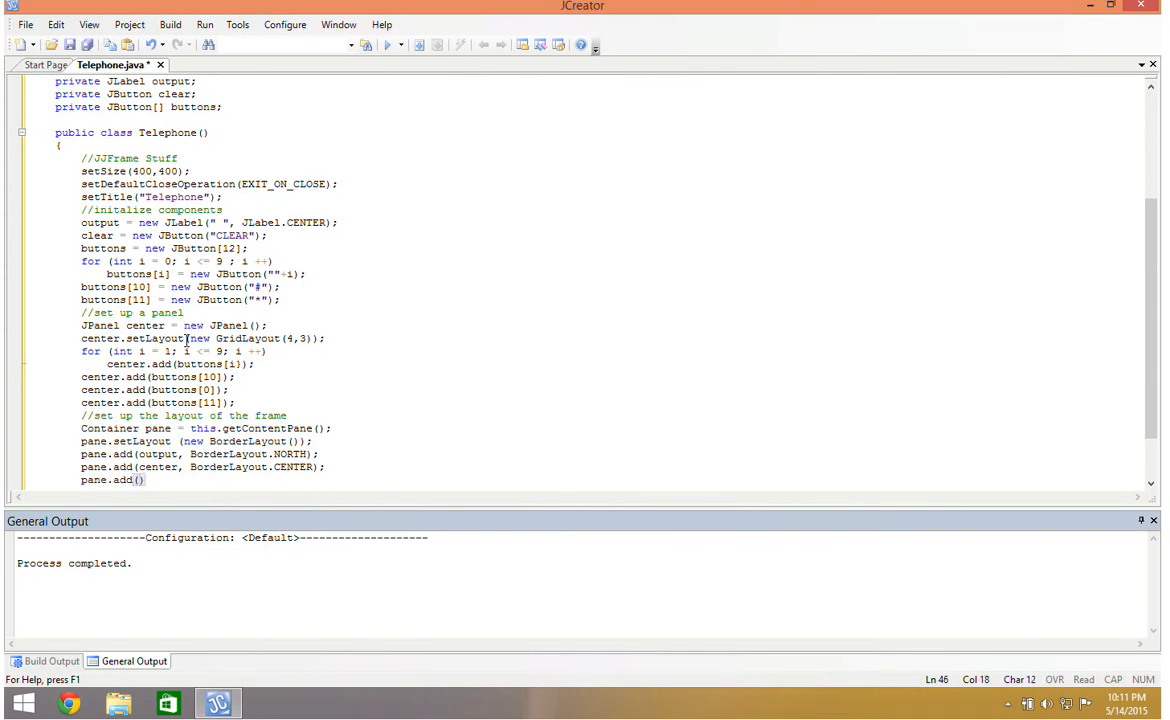
text(clear)
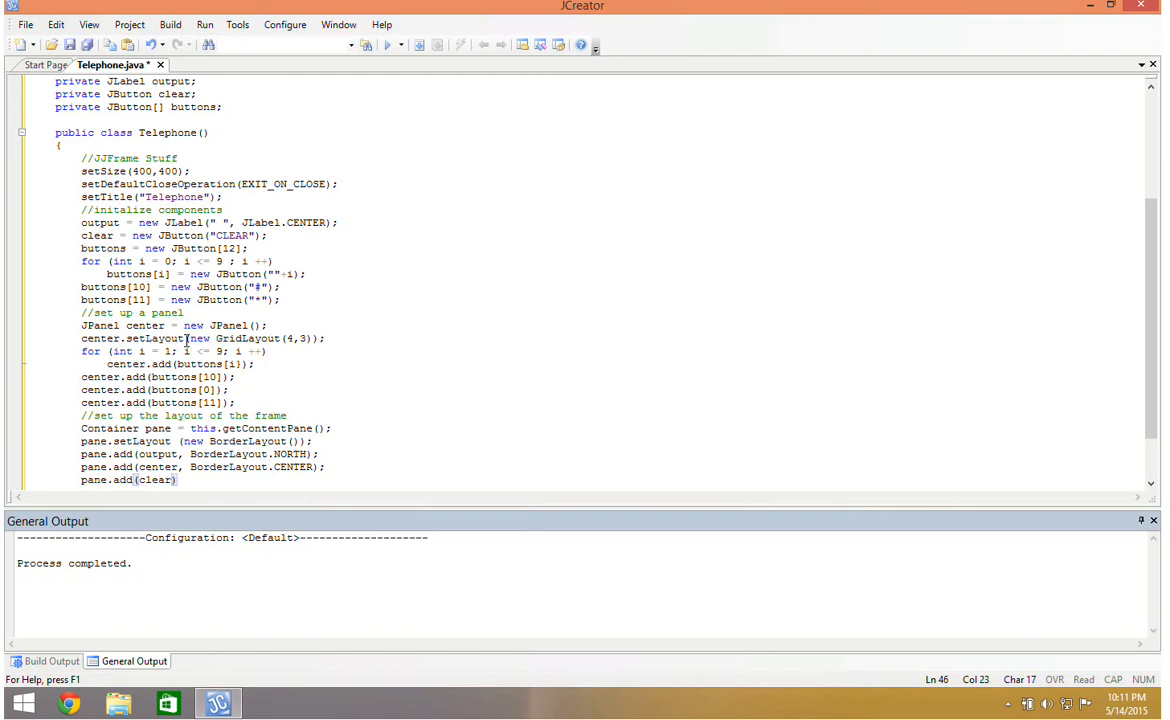
text(, BorderLayout.SOUTH)
text(//set up the ac)
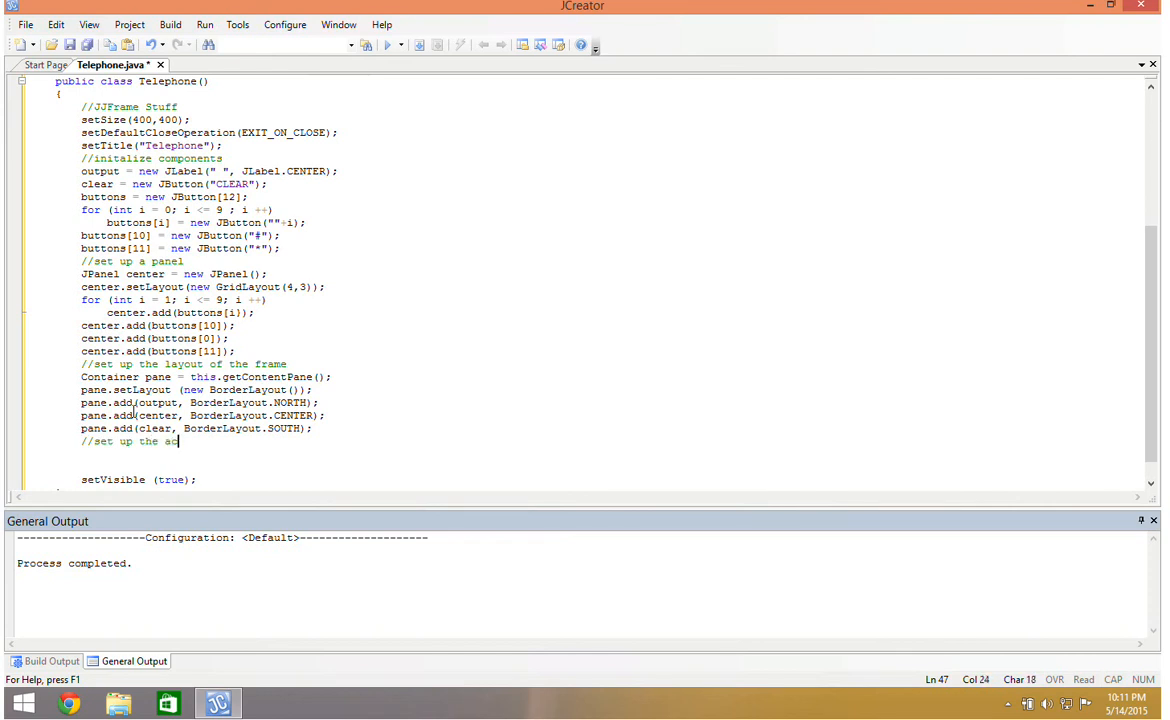
Step: Write a for loop calling buttons[i].addActionListener(this) for all twelve digit buttons
text(tionlisteners)
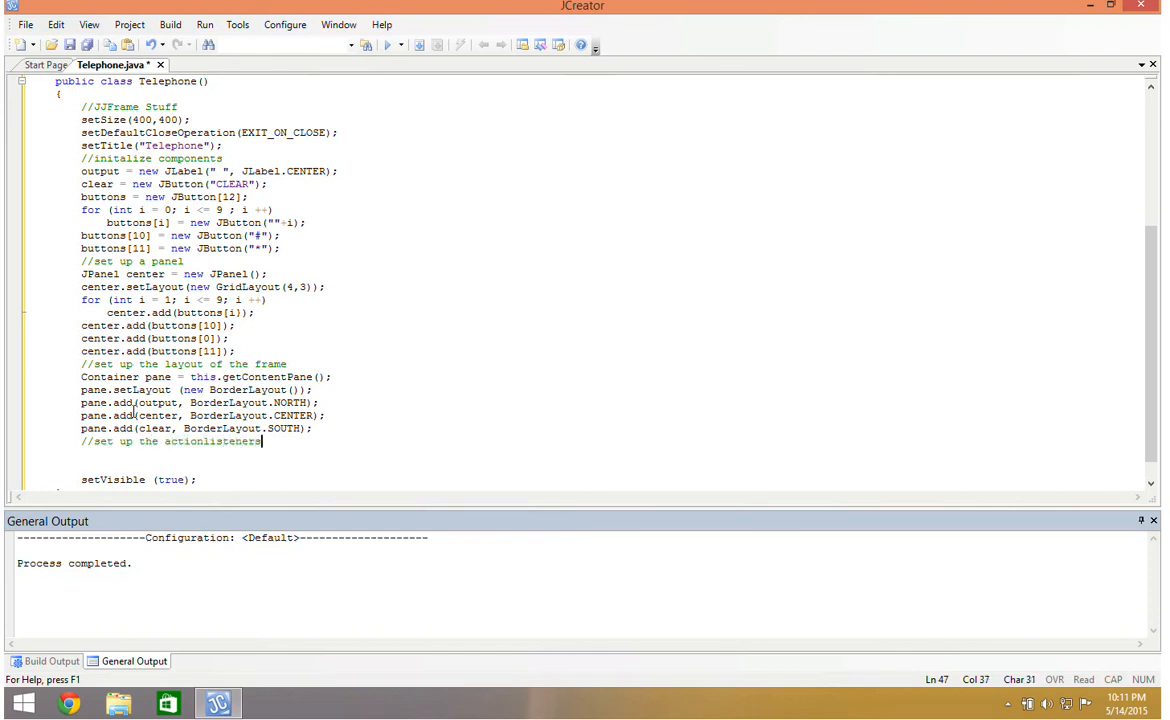
text(for ())
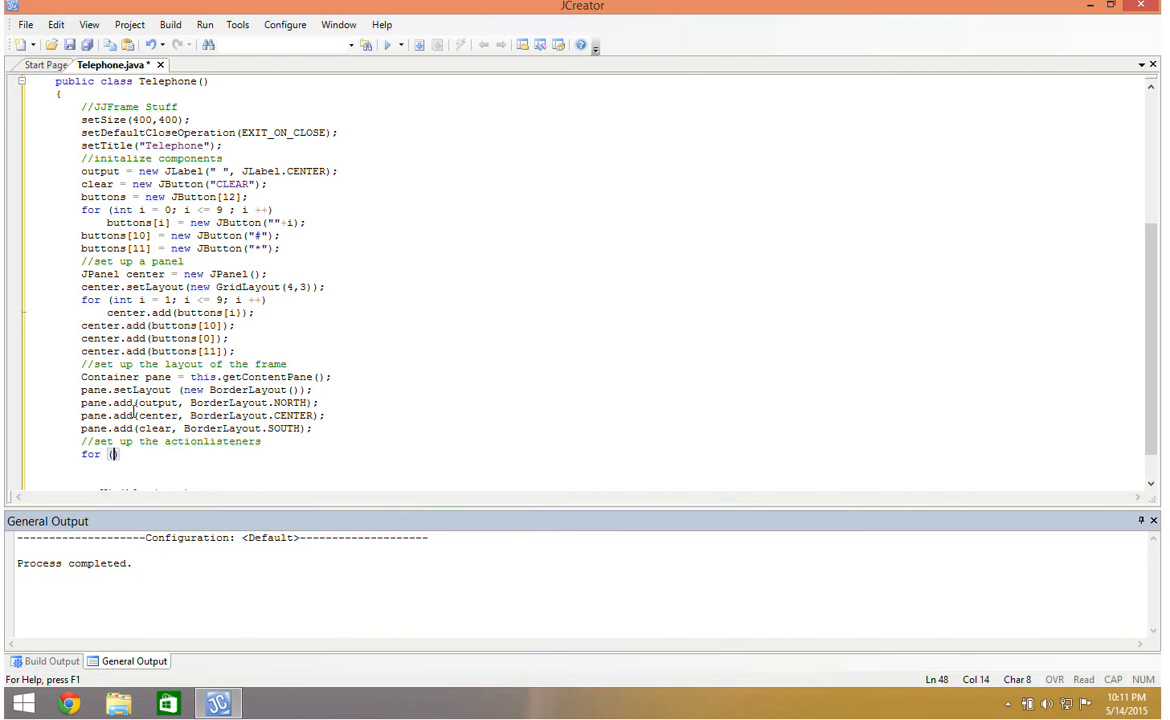
text(int i = 0; i < 12; i ++)
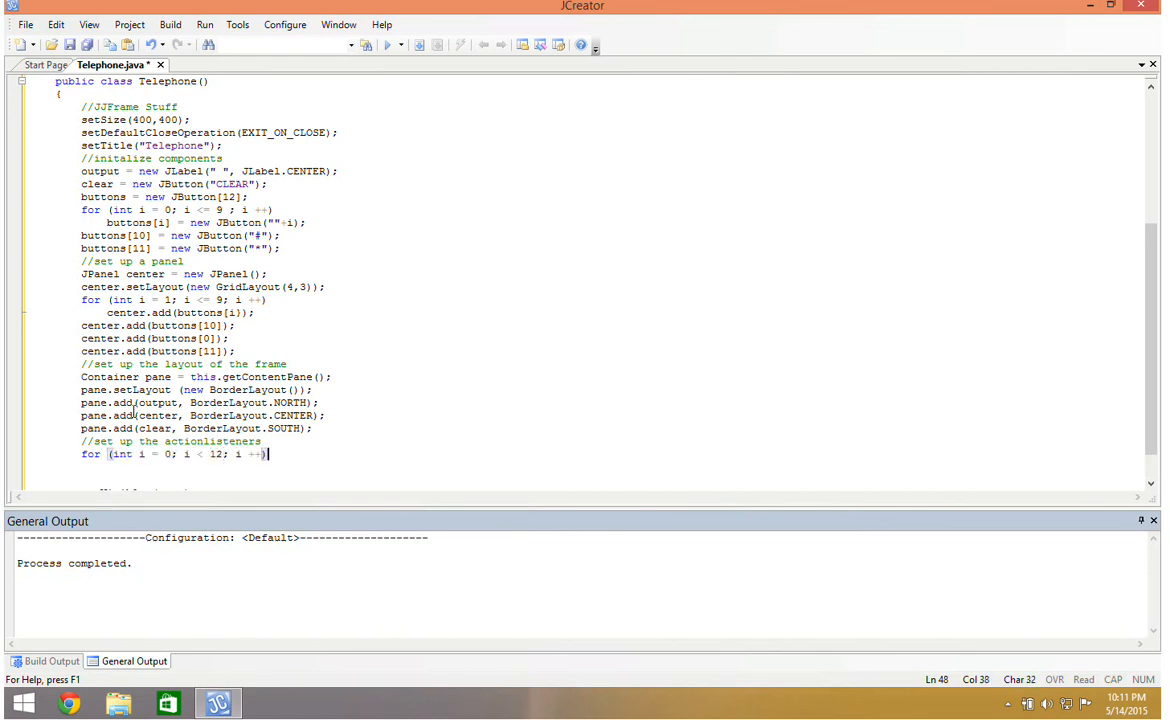
text(buttons[i)
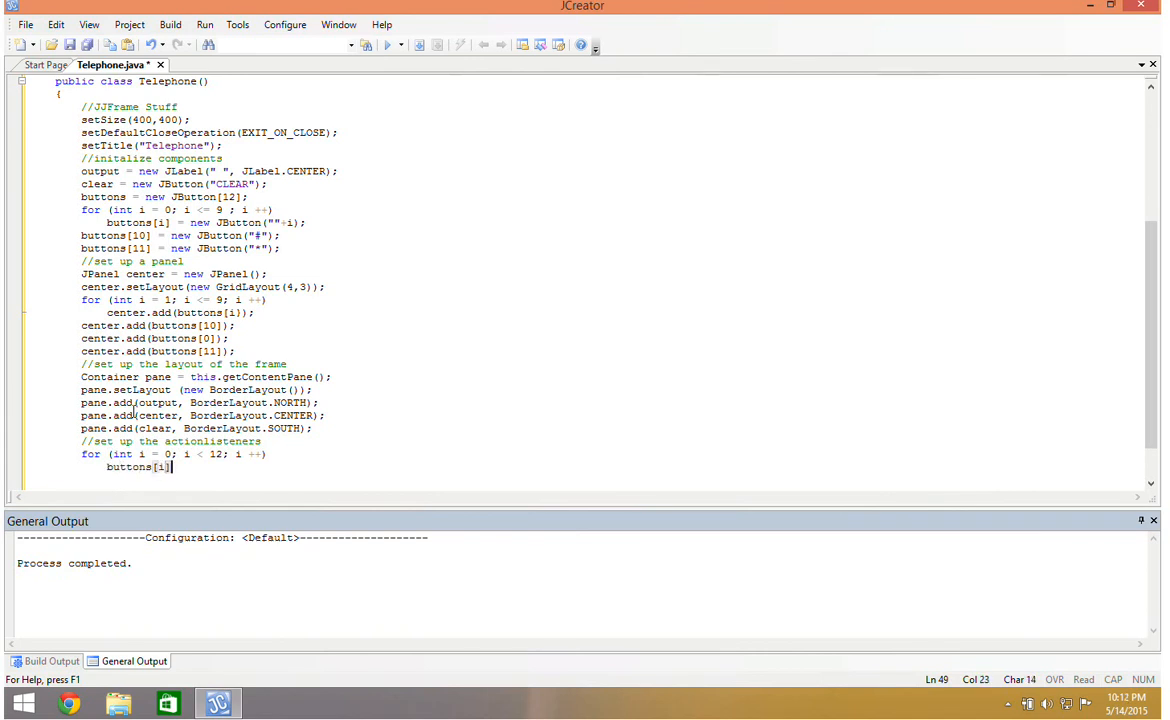
text(.addAc)
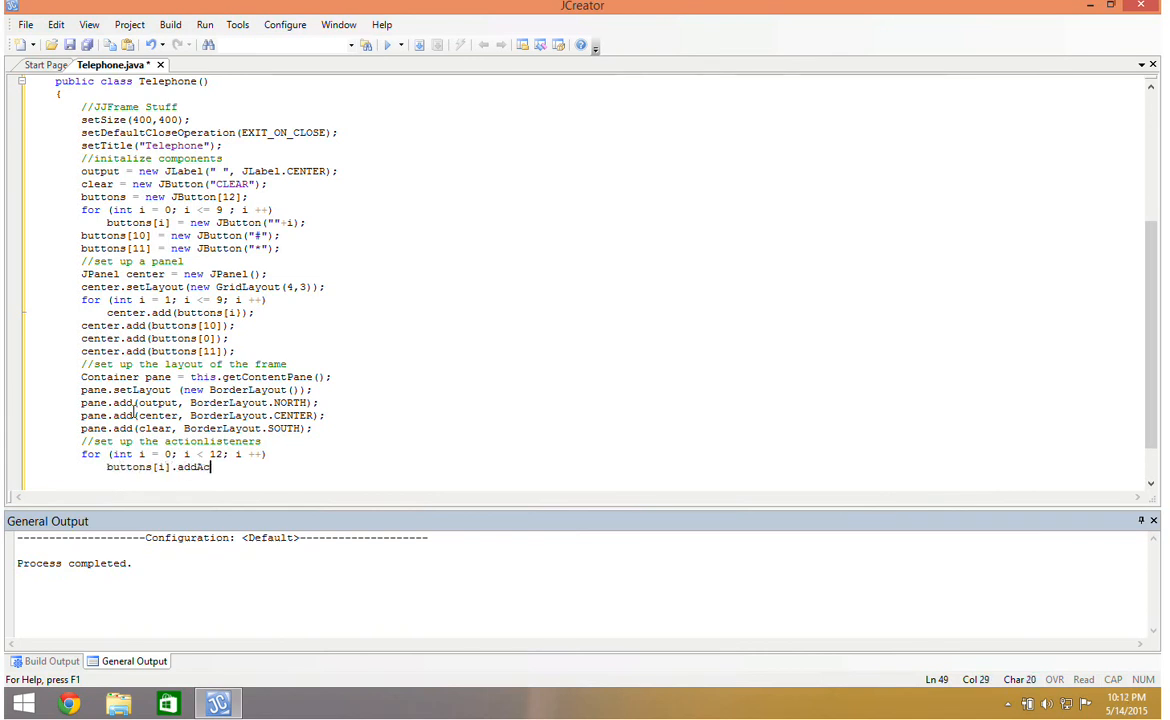
text(tionListne)
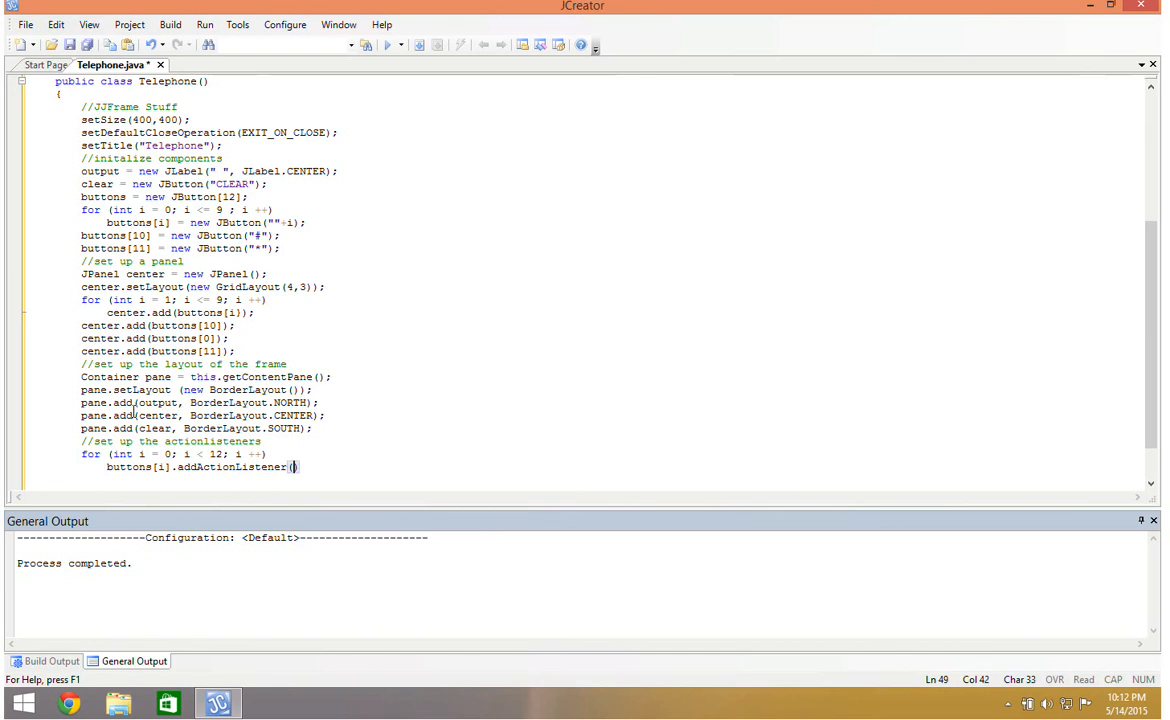
text(this);)
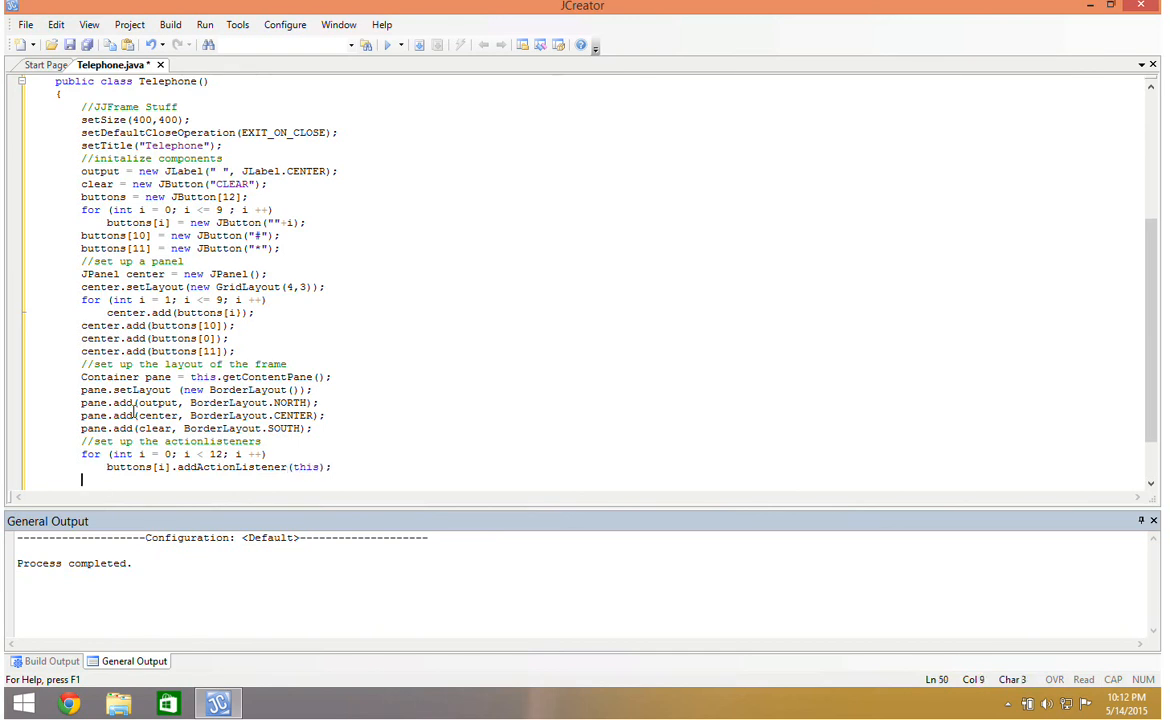
Step: Register clear.addActionListener(this) and begin the setVisible(true) call
text(clear.addAct)
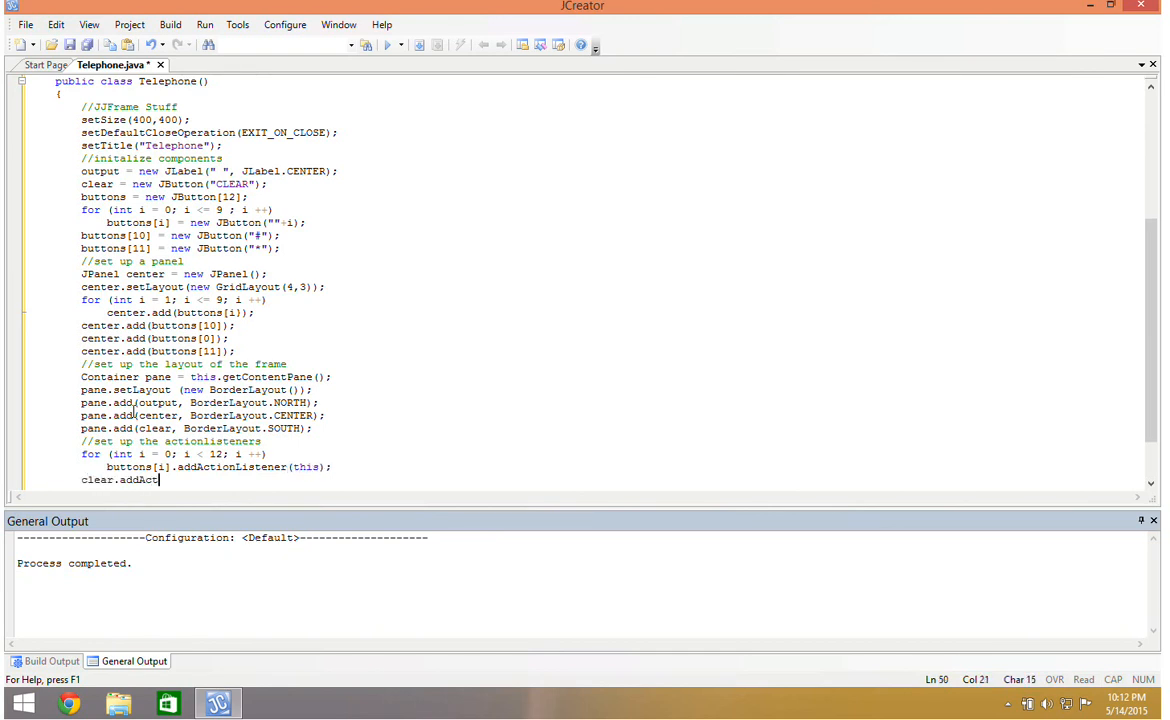
text(ionListener(this);)
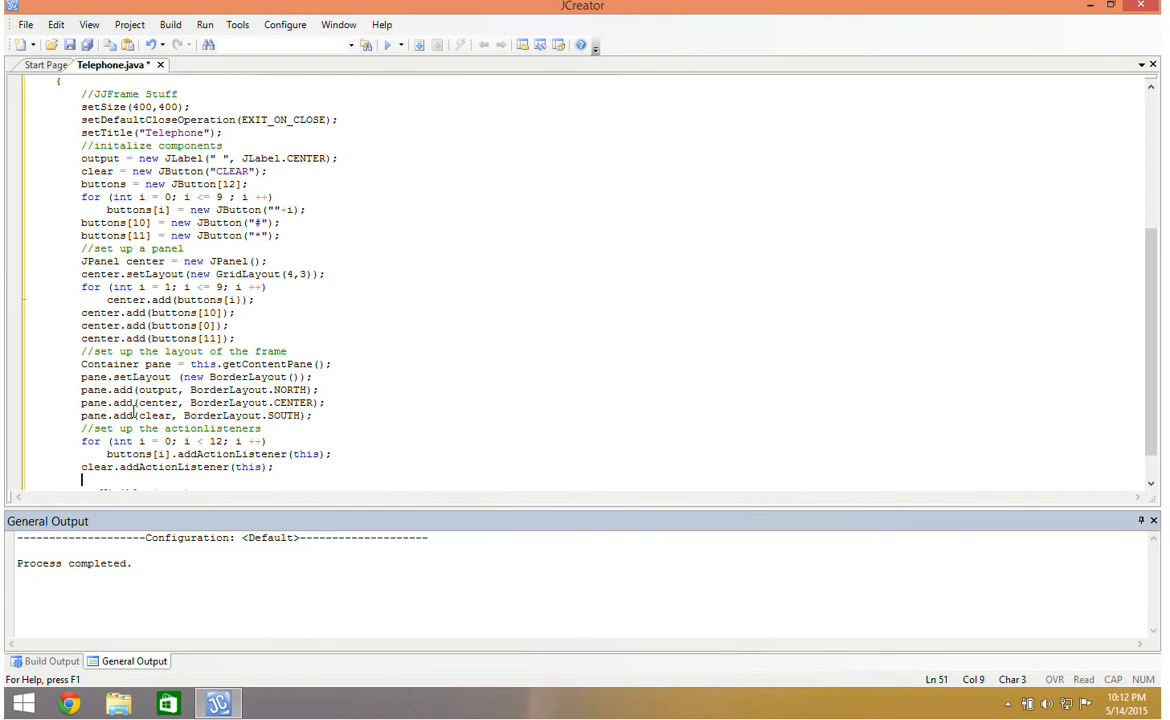
text(setVisible (true);)
text(//make it viis)
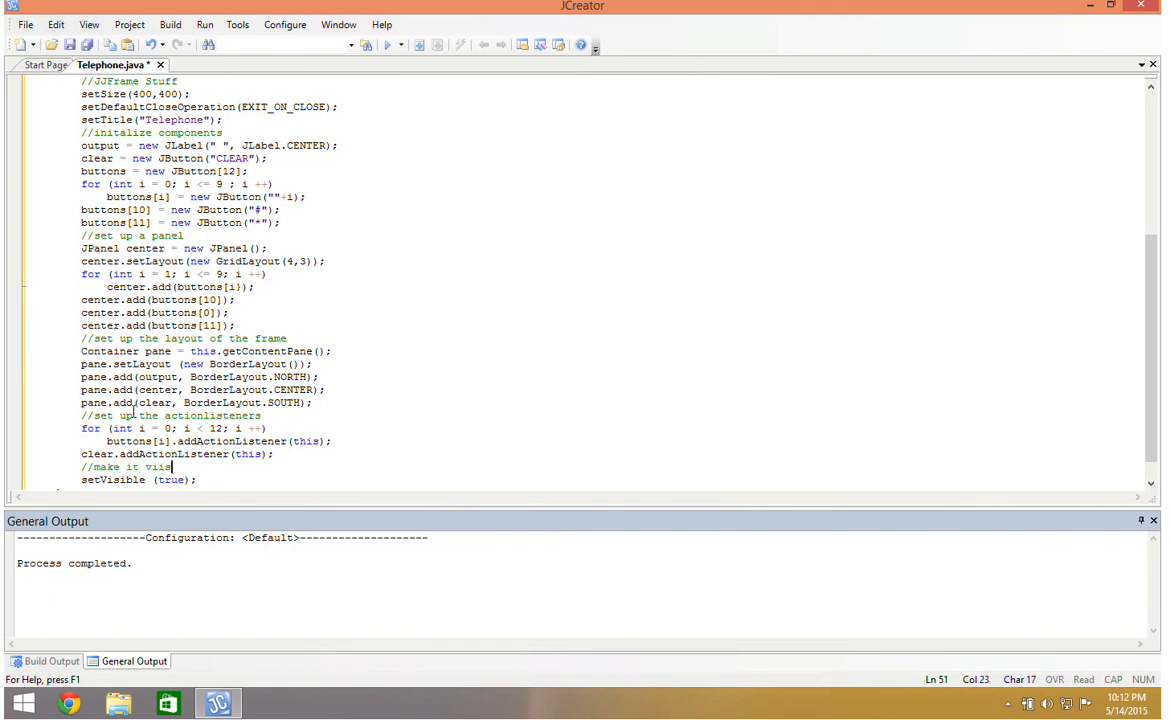
Step: Fix the make-it-visible comment and start the actionPerformed method header
key(Backspace)
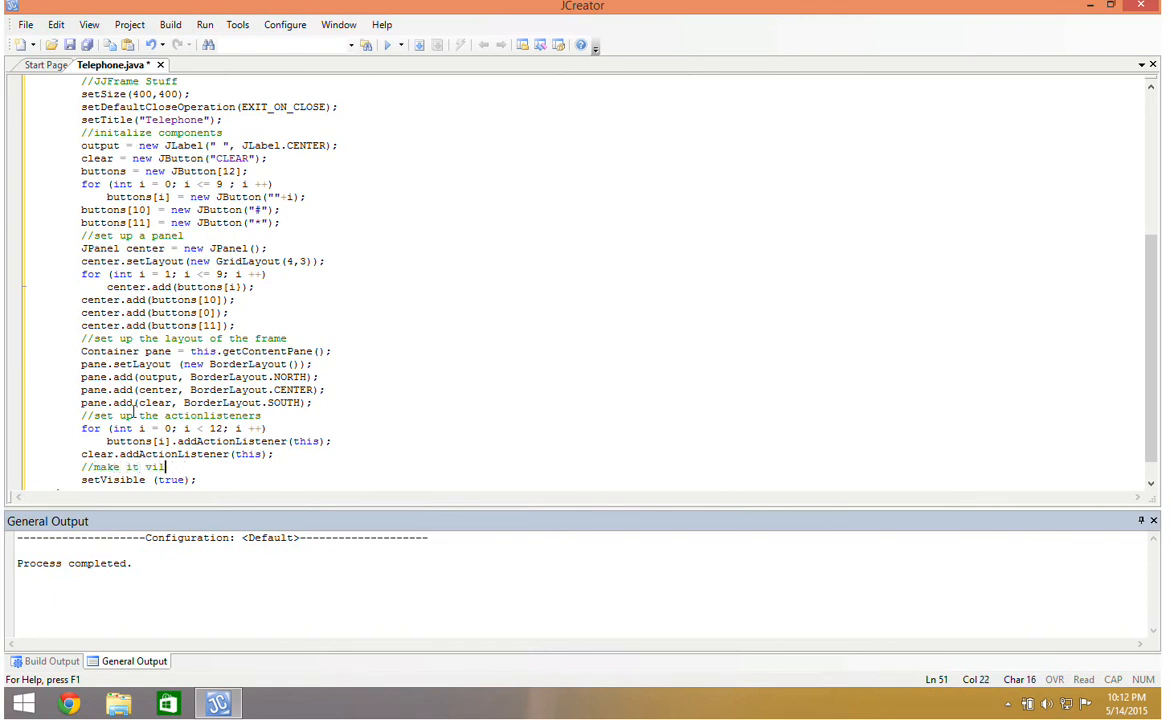
text(sible)
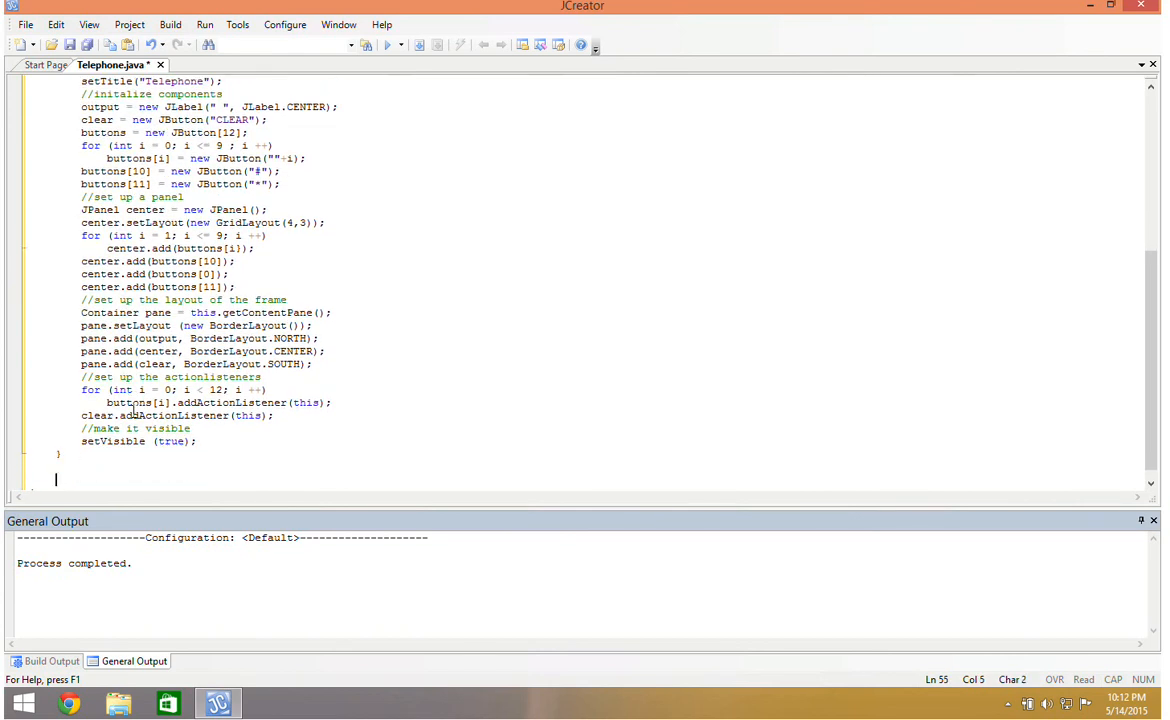
text(public A)
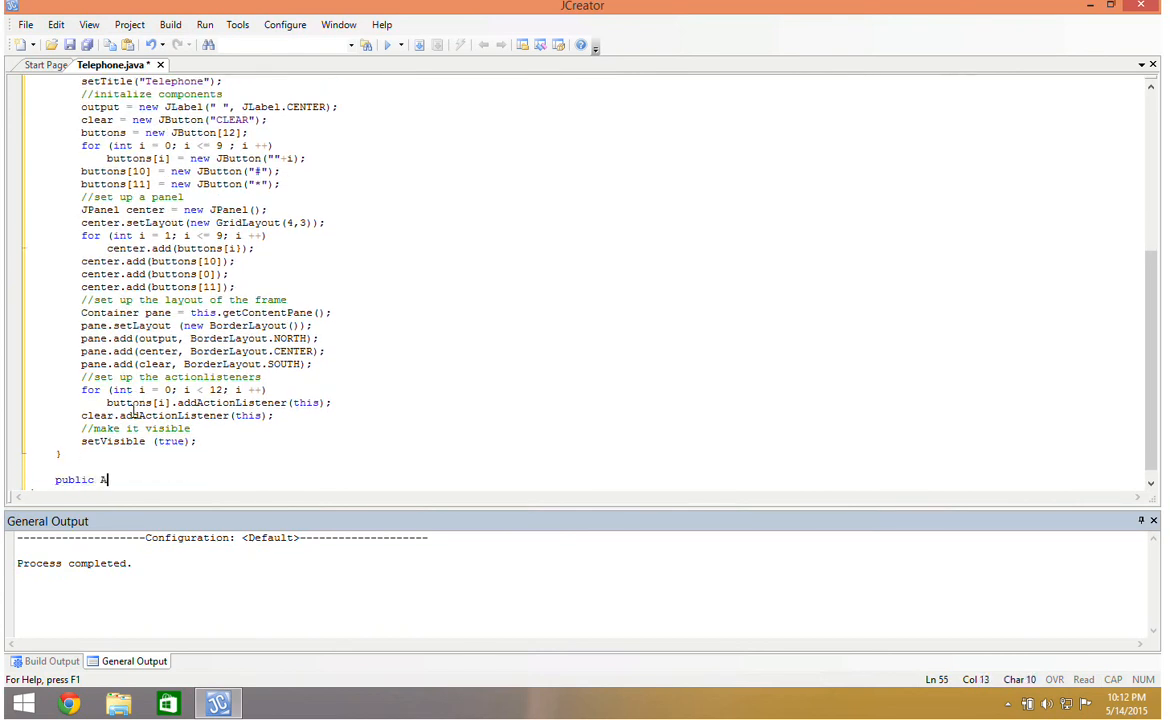
text(ctionPerformed (ActionEvent e)
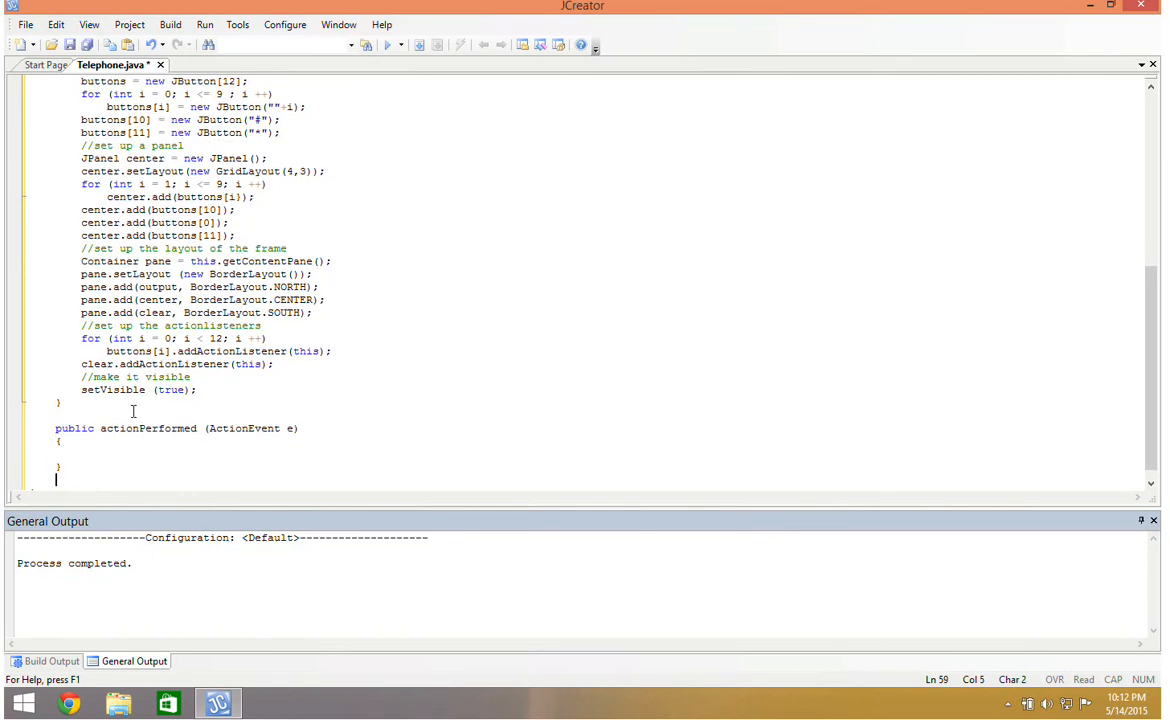
Step: Write public static void main(String[] args) creating a new Telephone()
text(public a)
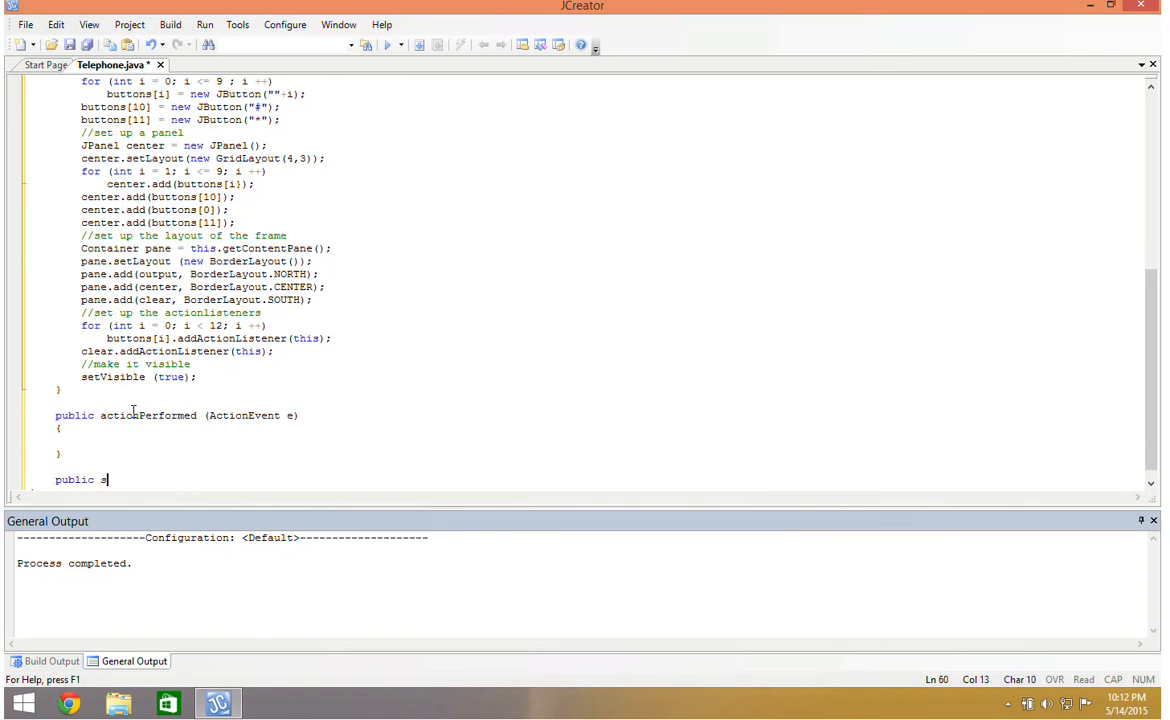
text(static void m)
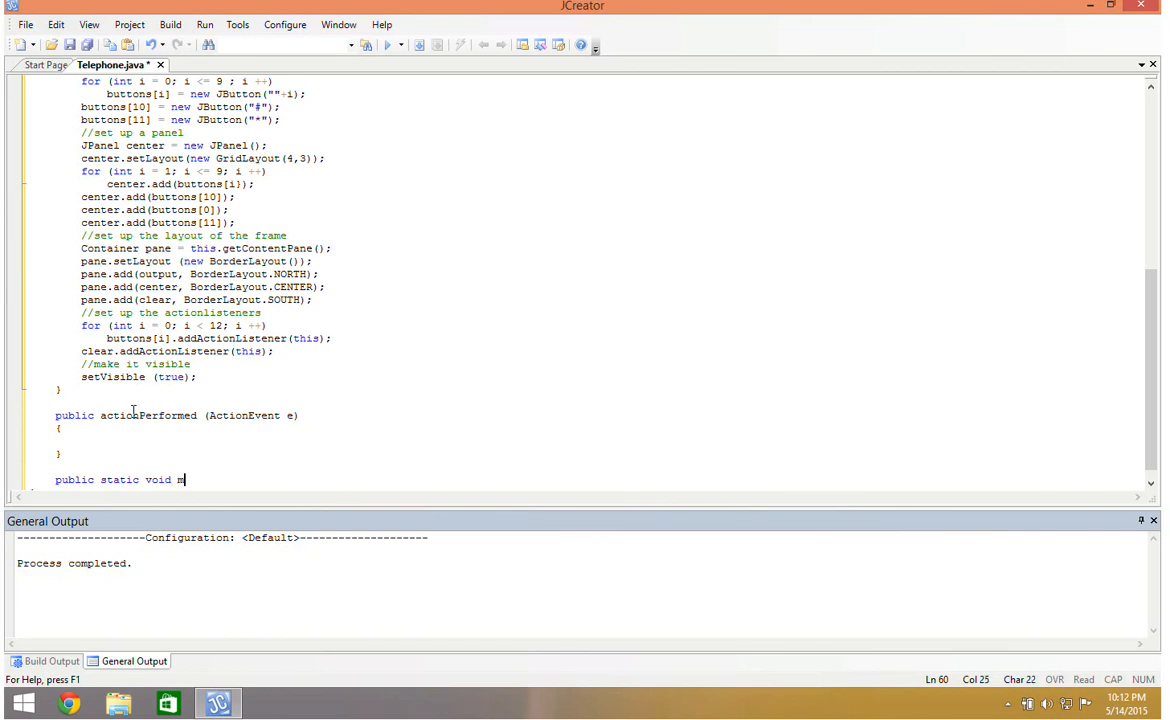
text(ain (String[] args)
text({)
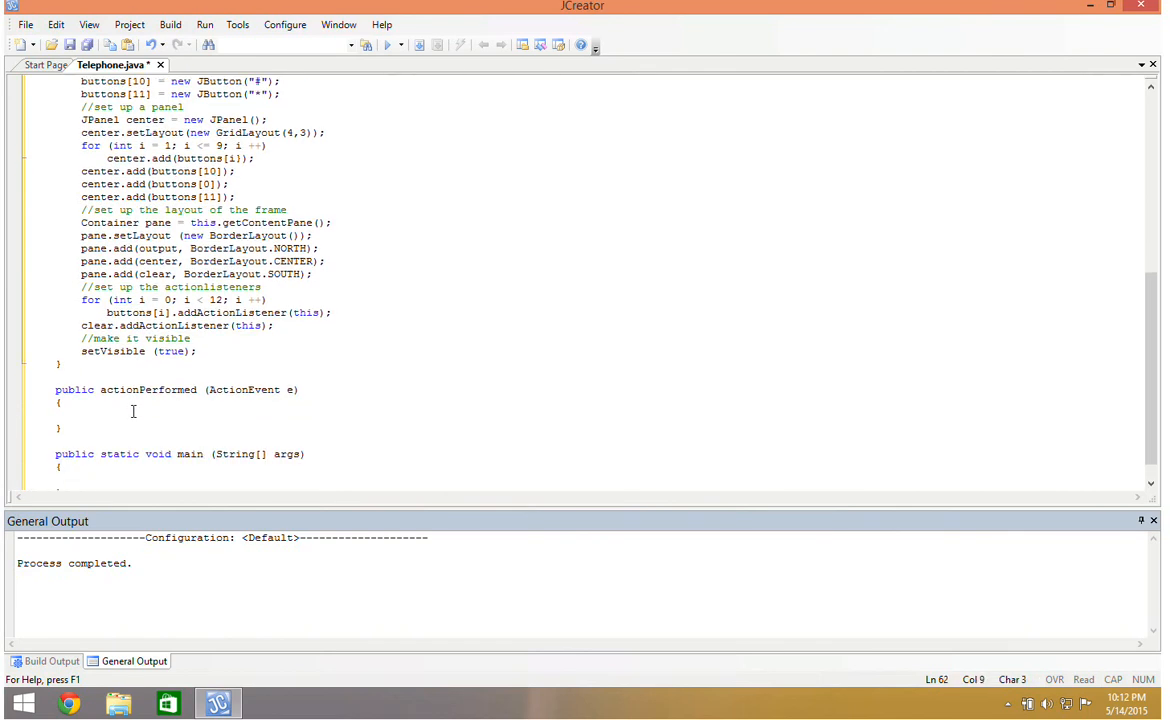
text(Telephone t = new Telephone)
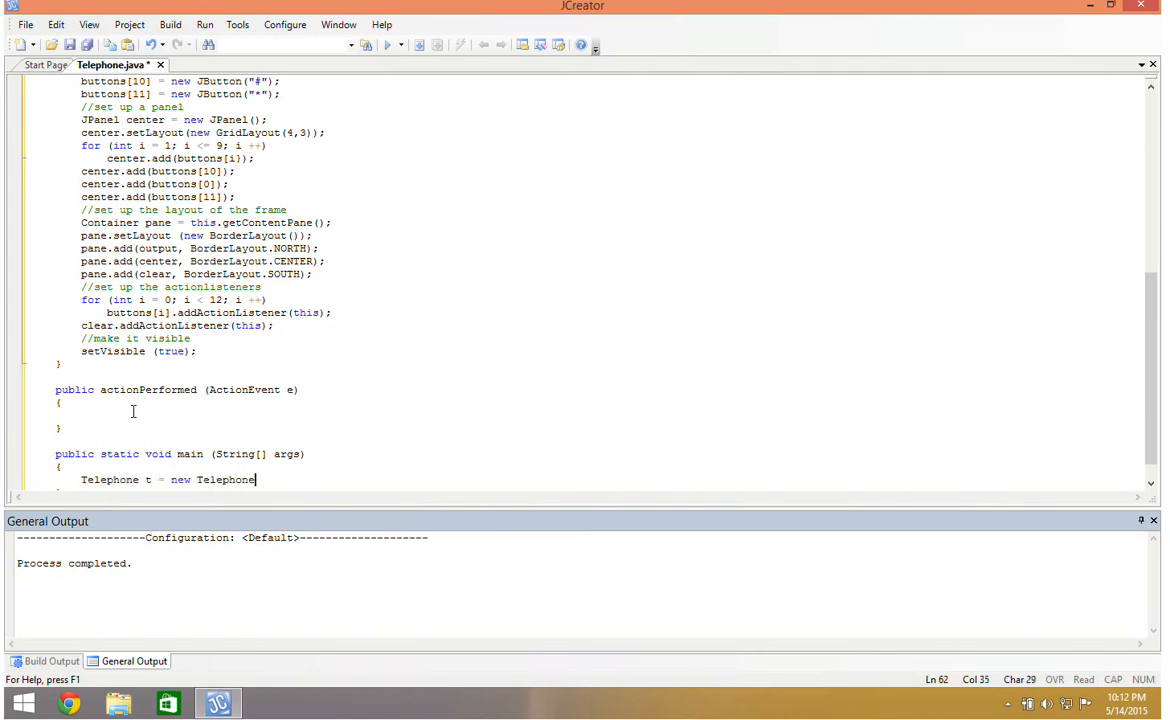
text(();)
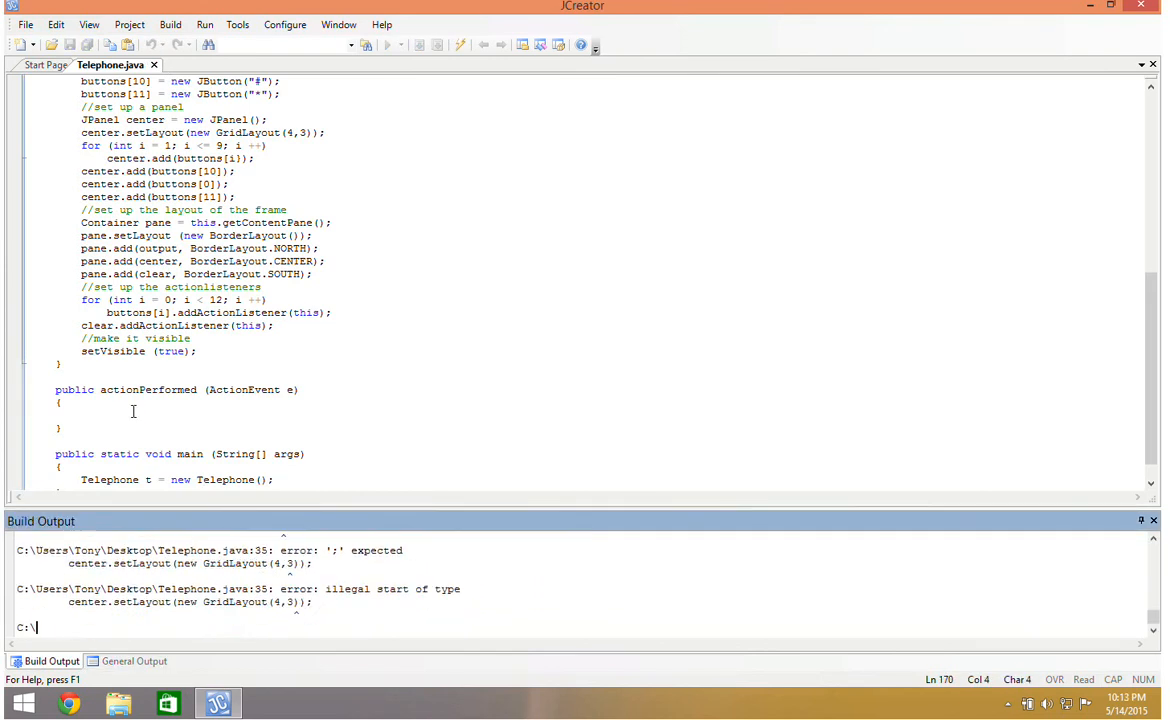
Step: Remove 'class' from the constructor header via the error list, recompile and run the Telephone dialer
click(132, 660)
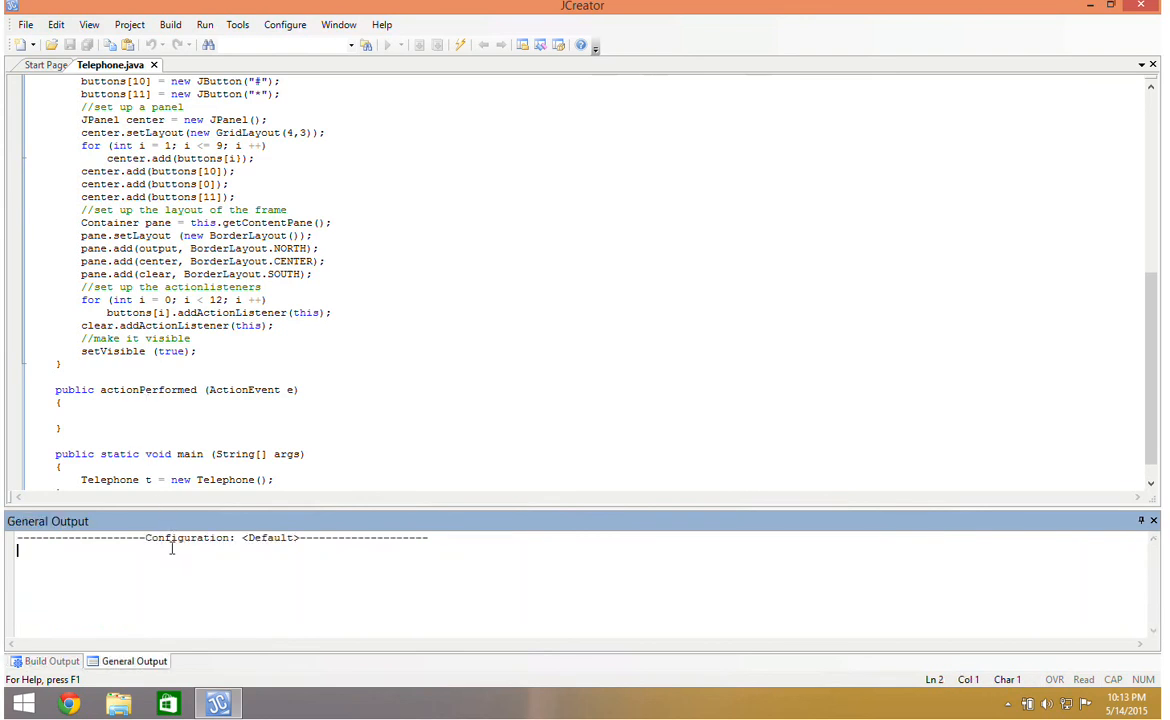
click(384, 44)
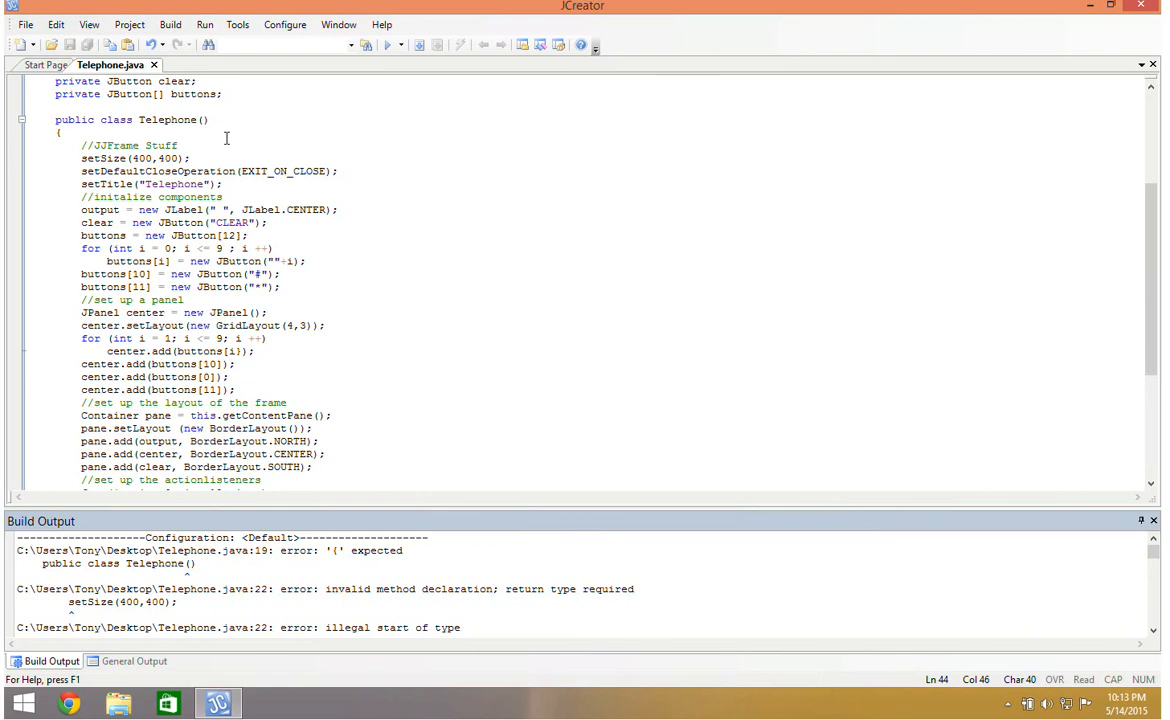
double_click(116, 120)
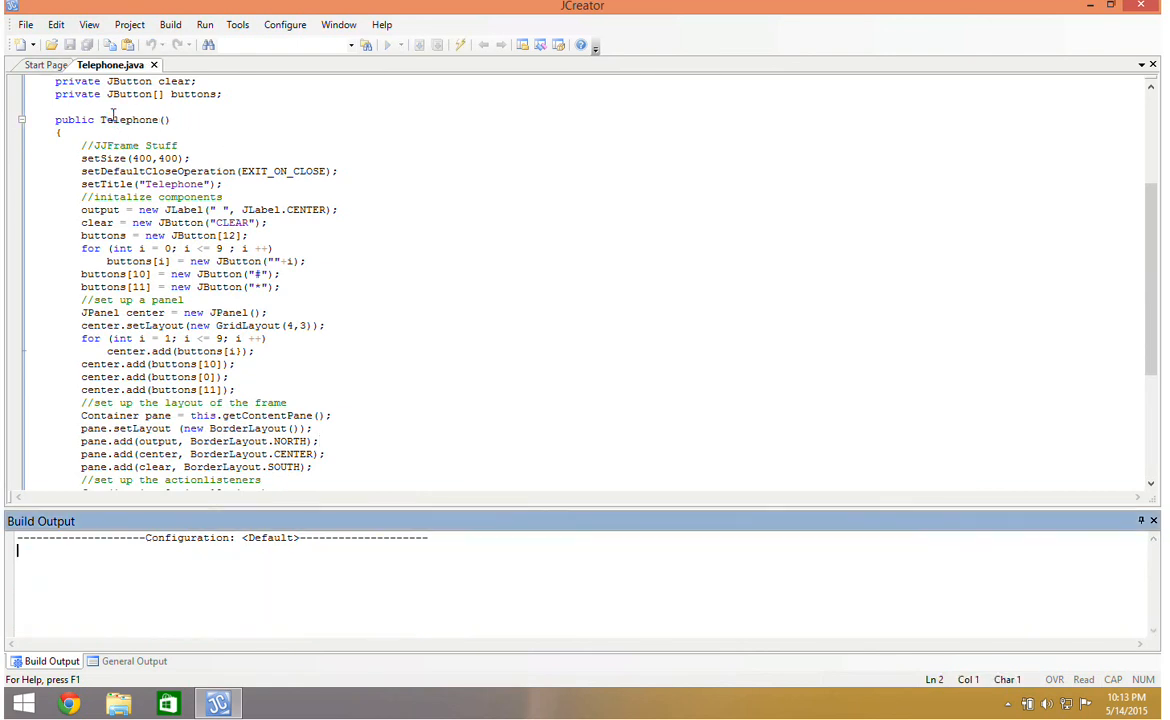
click(132, 660)
text(])
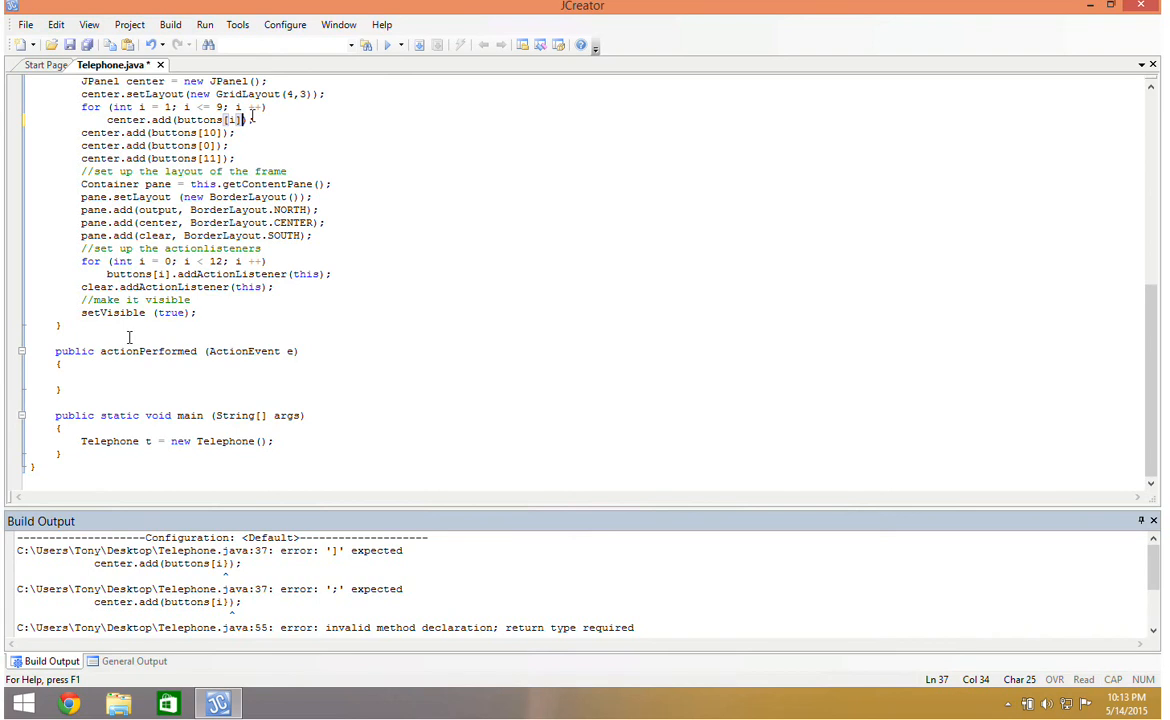
click(132, 660)
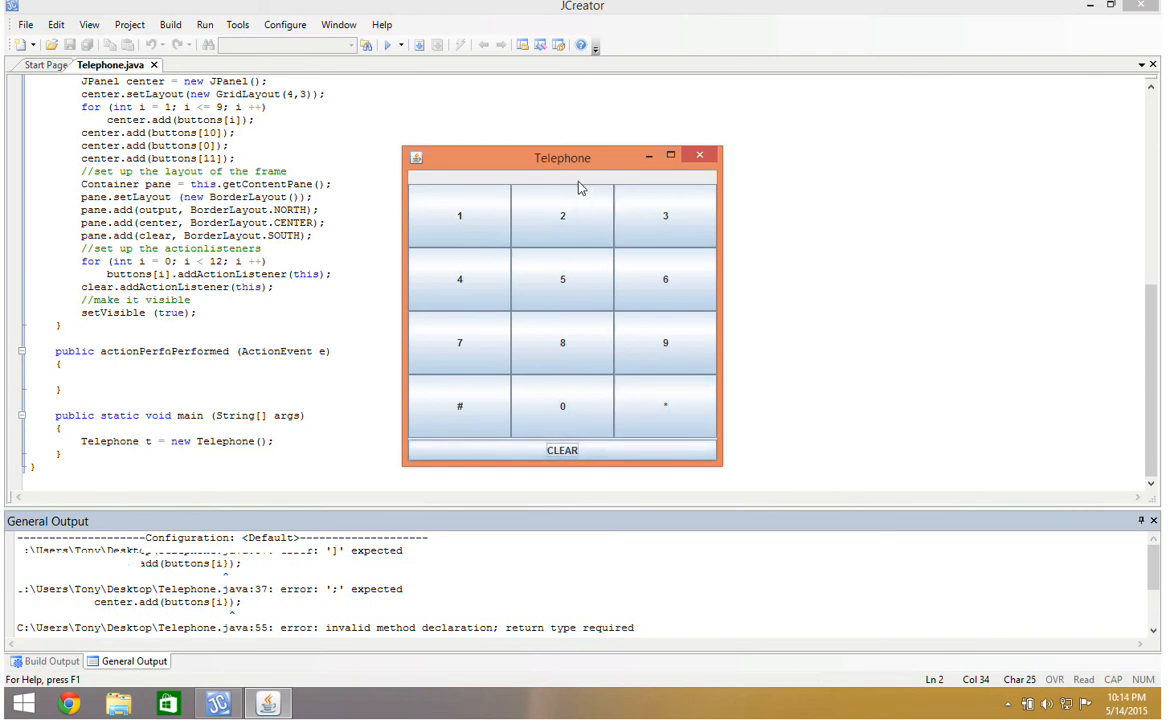
mouse_move(624, 188)
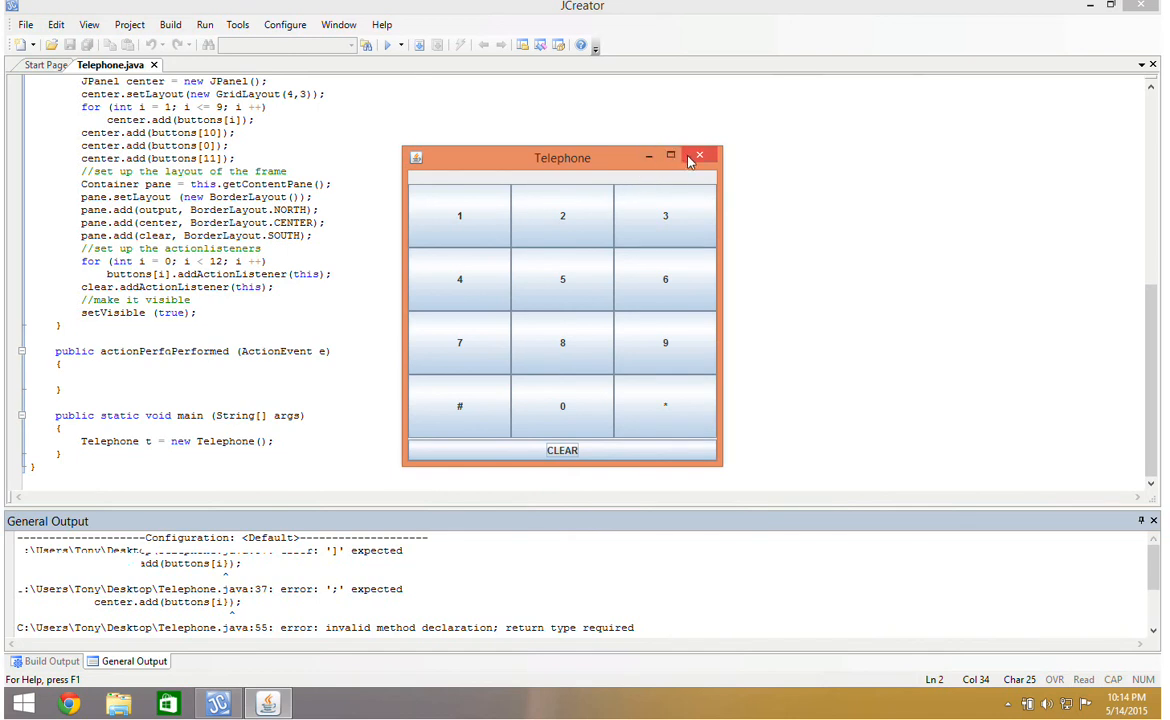
Step: View the running Telephone keypad window, then close it with its X button
click(698, 156)
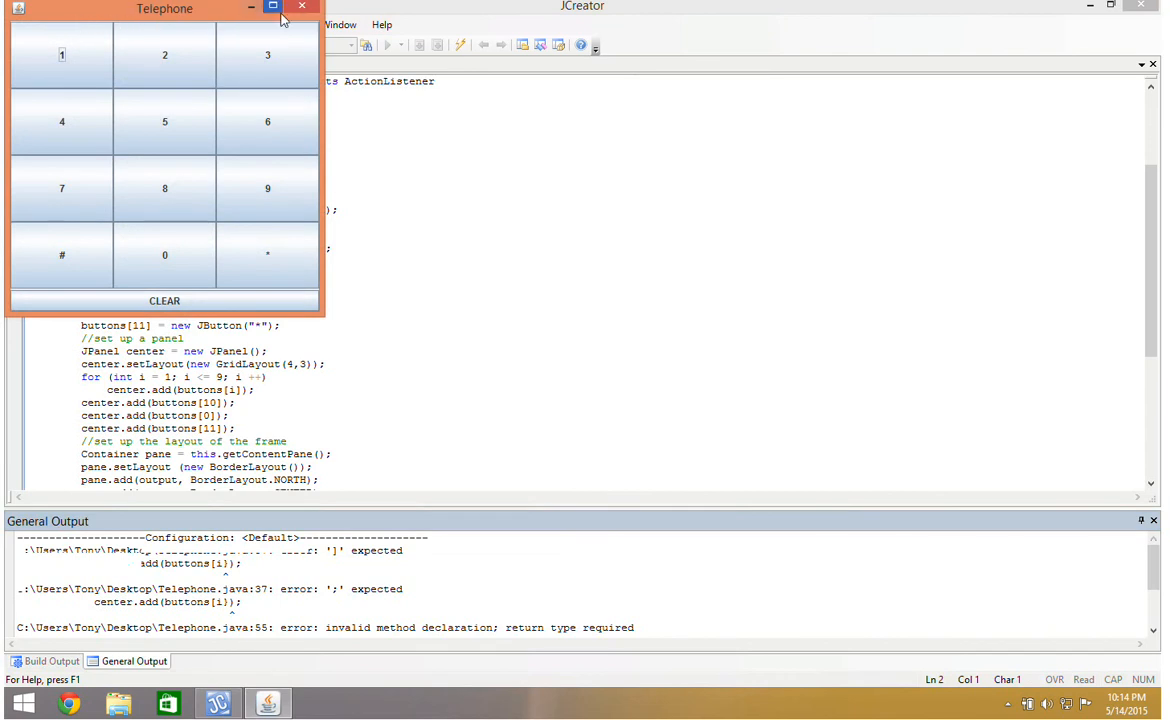
click(304, 8)
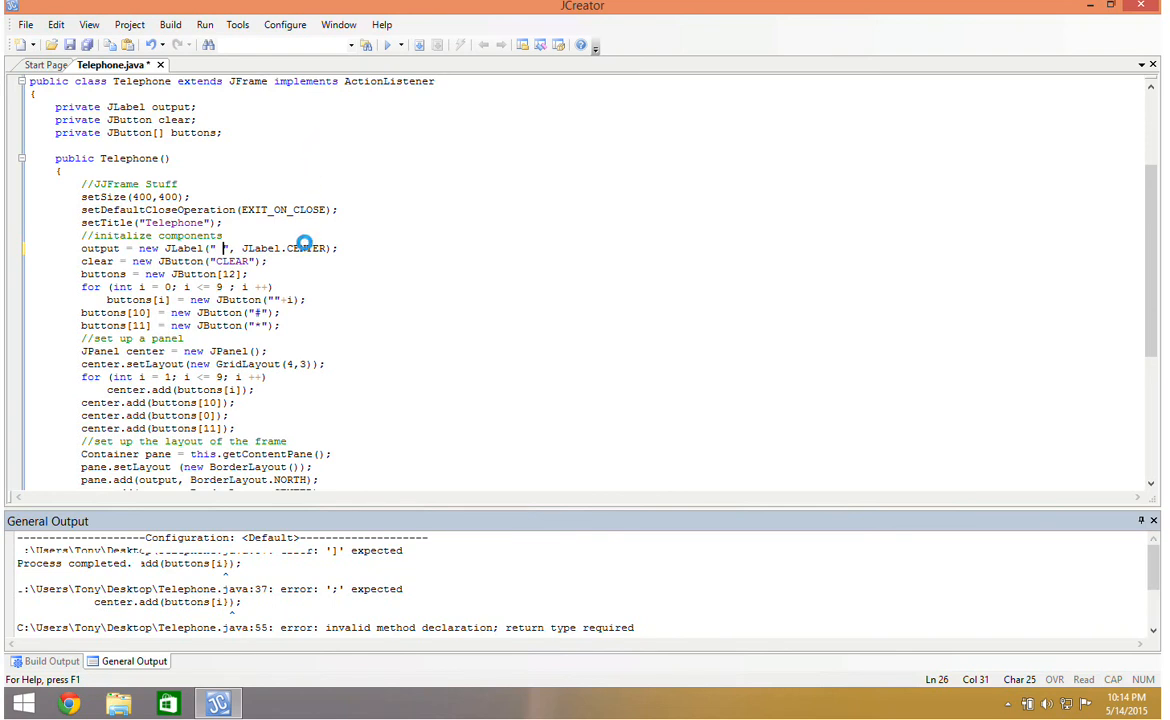
Step: Rebuild and relaunch the Telephone dialer, then close its window again
click(44, 660)
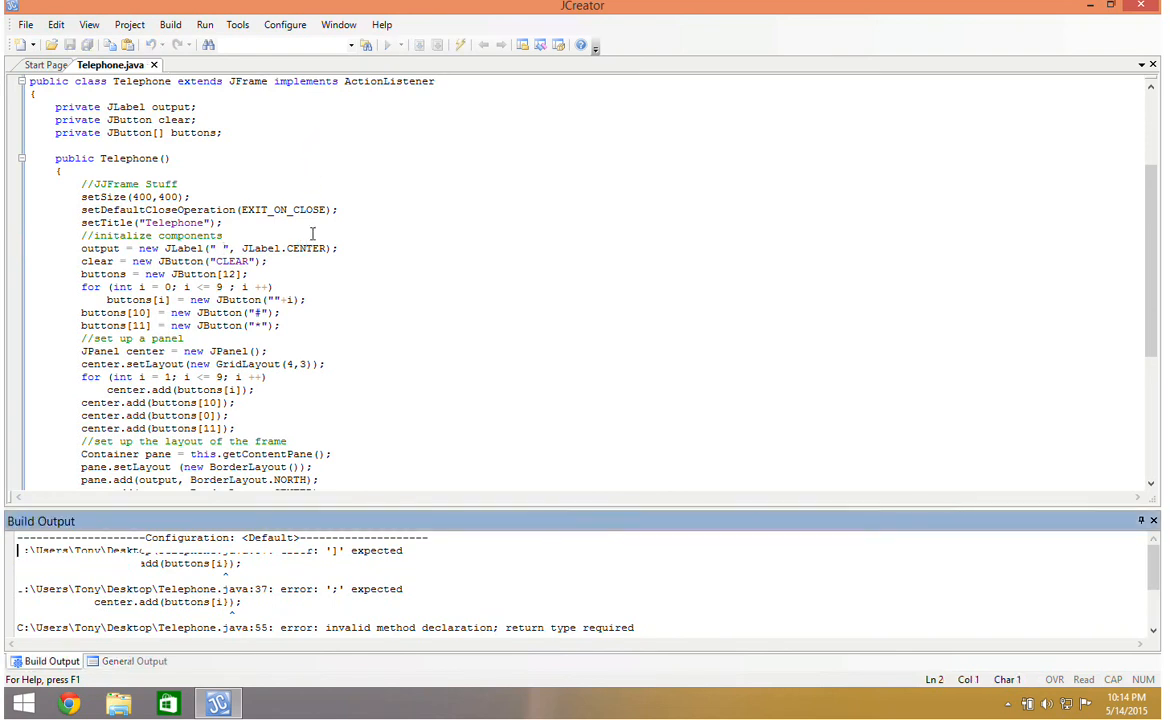
click(132, 660)
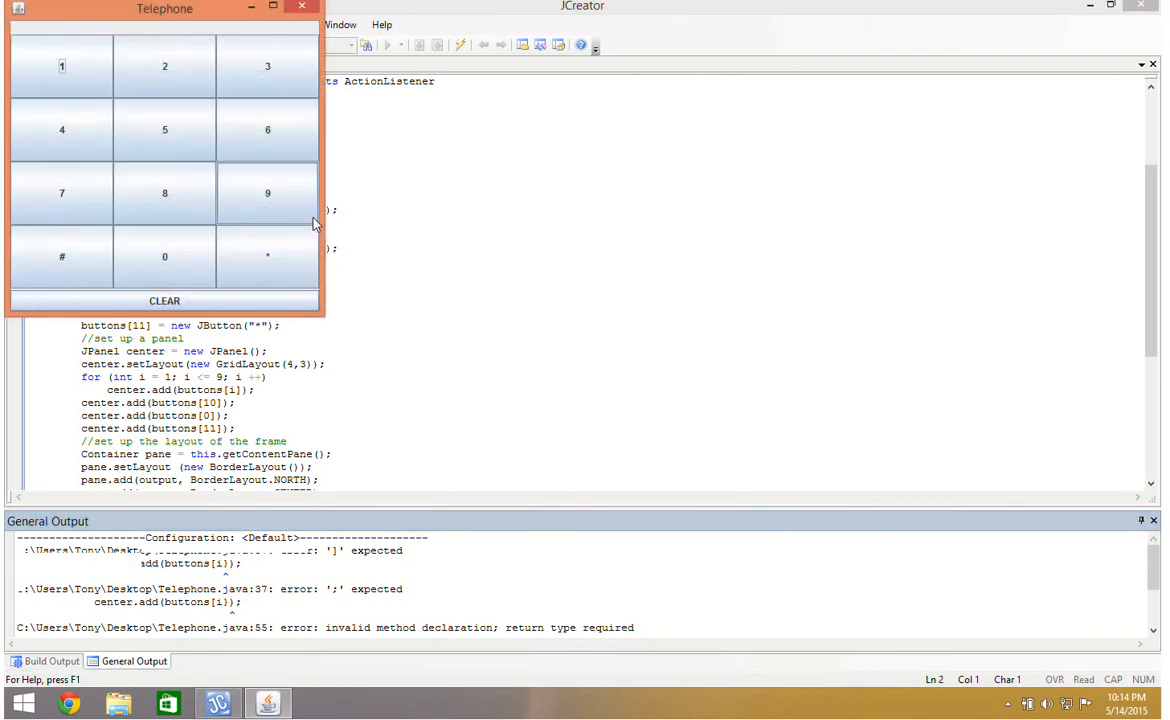
click(302, 8)
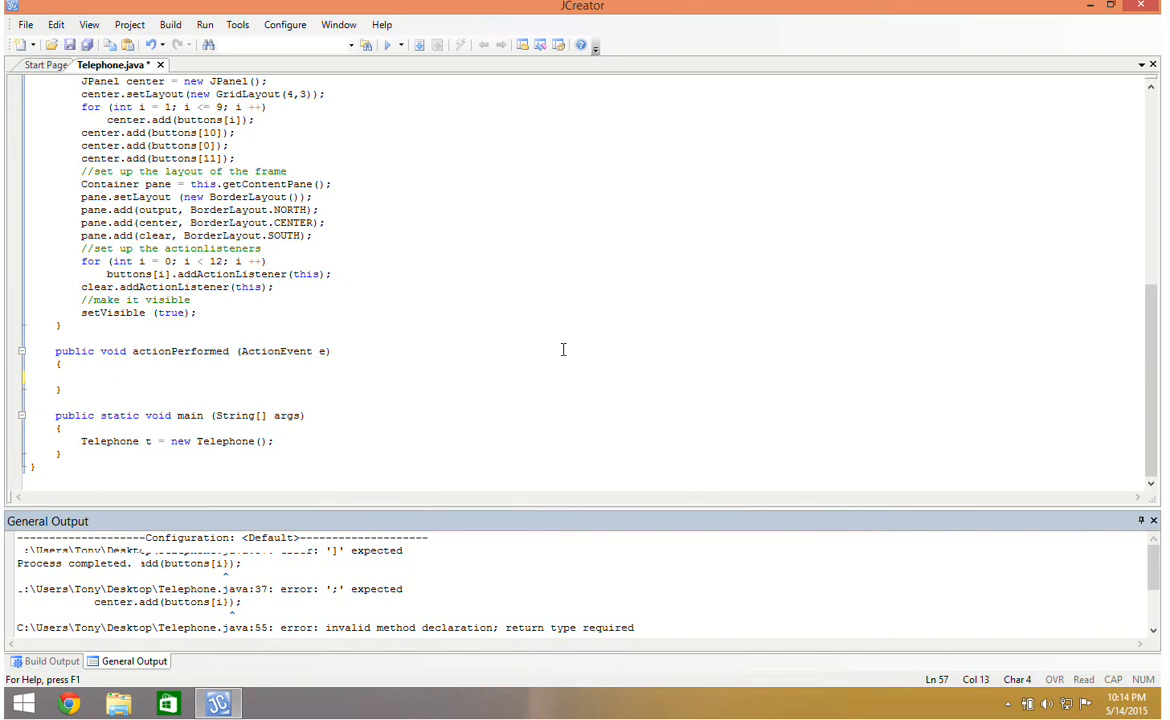
Step: In actionPerformed, declare String action = e.getActionCommand();
click(82, 376)
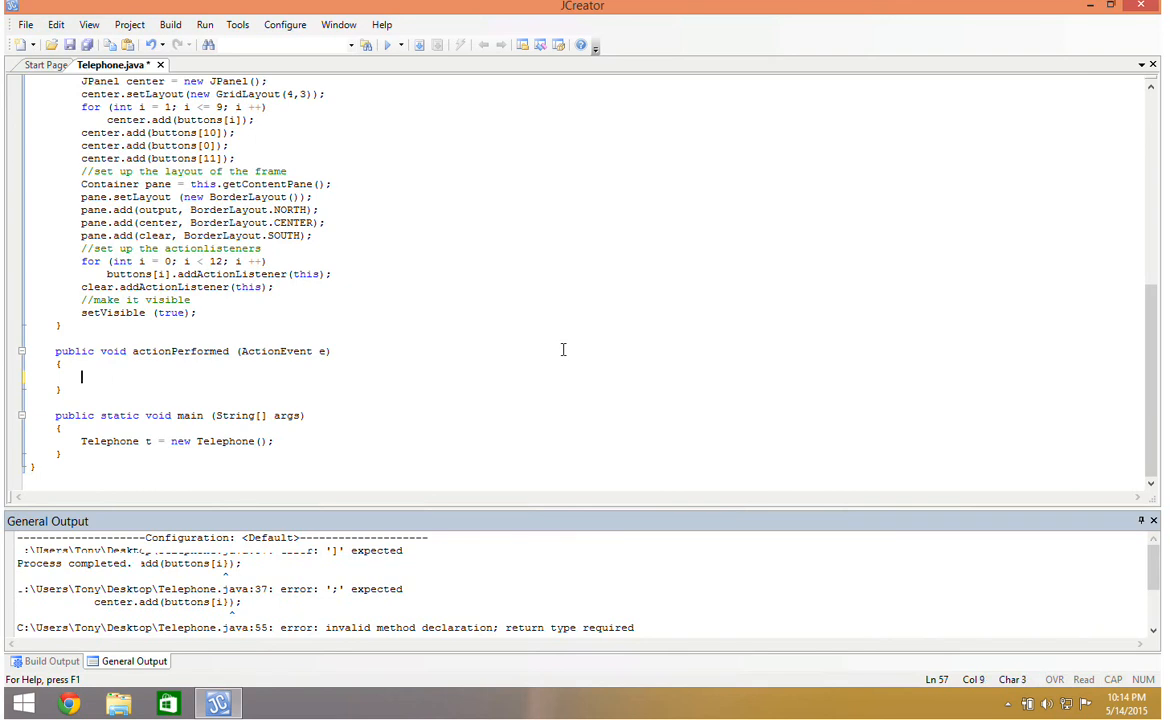
text(string action)
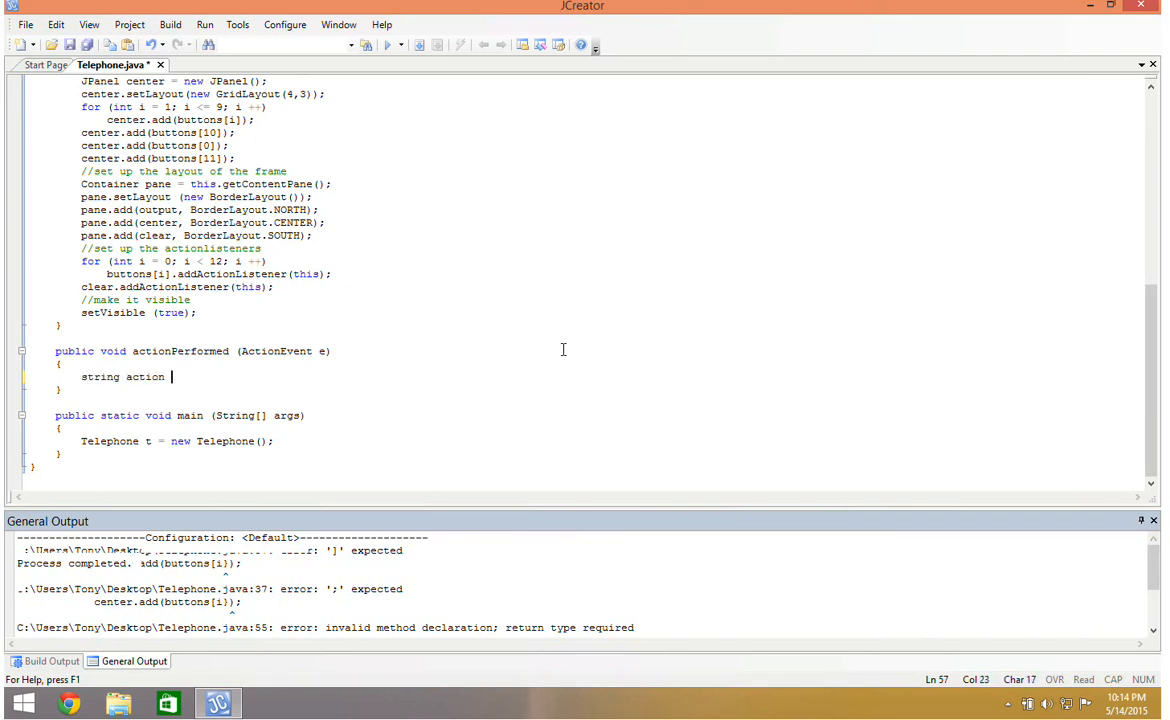
text(= e.getA)
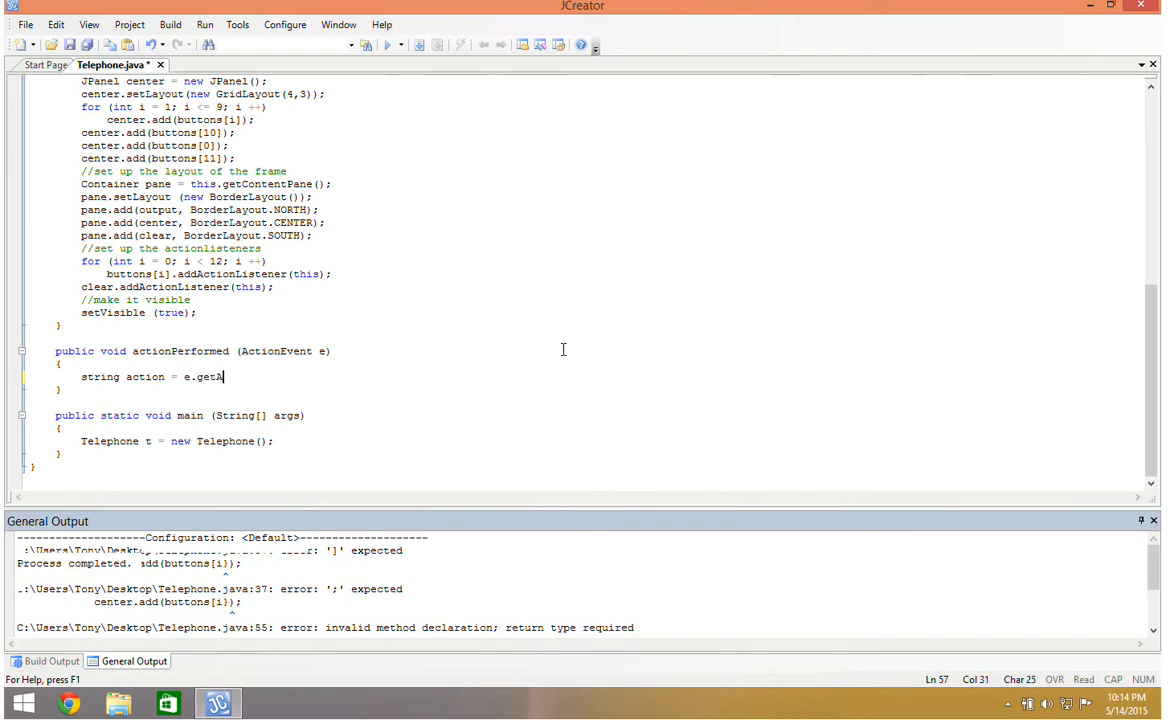
key(backspace)
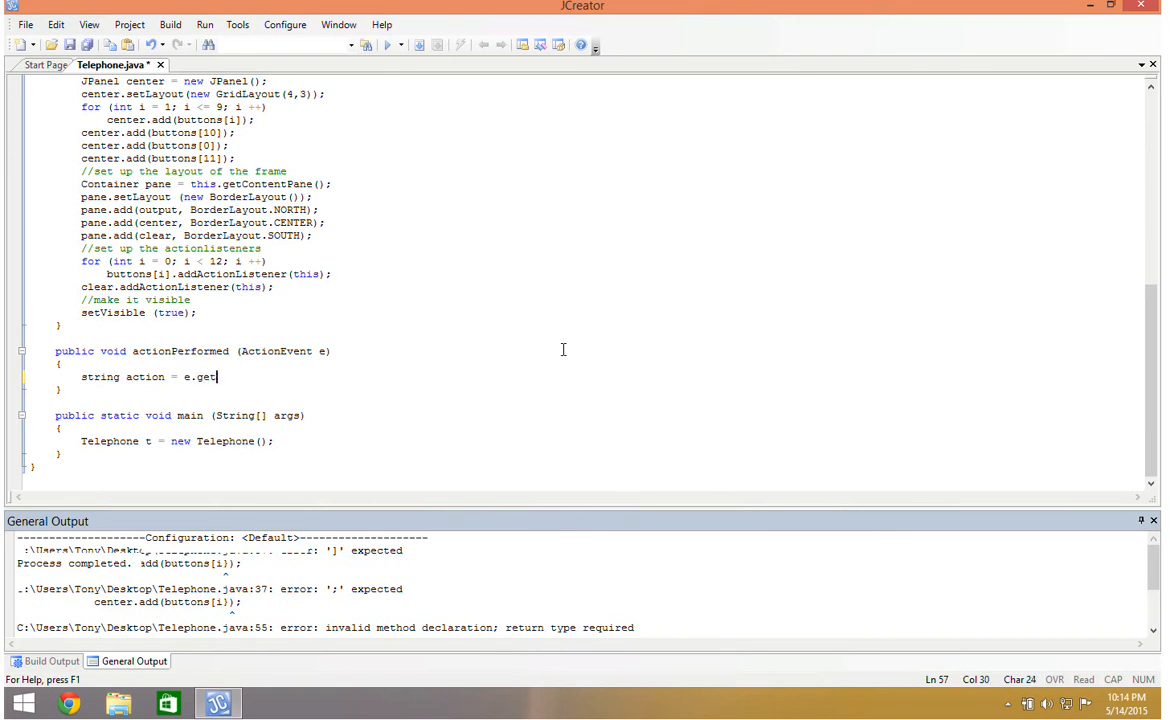
text(A)
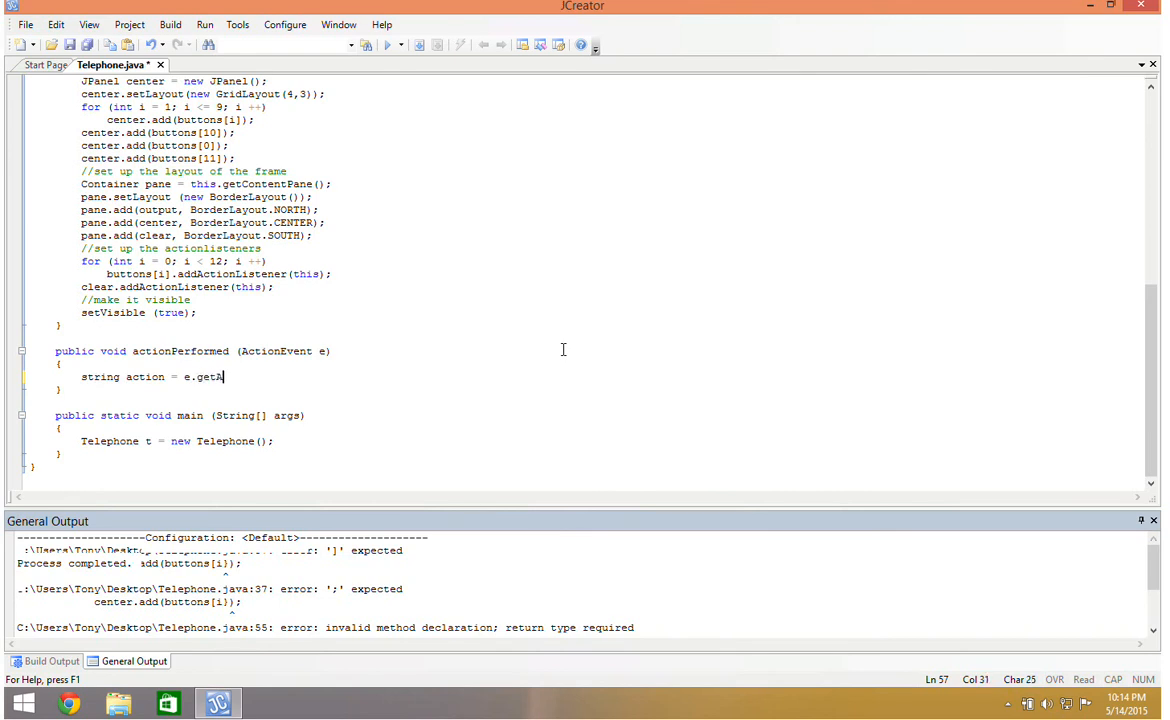
key(Backspace)
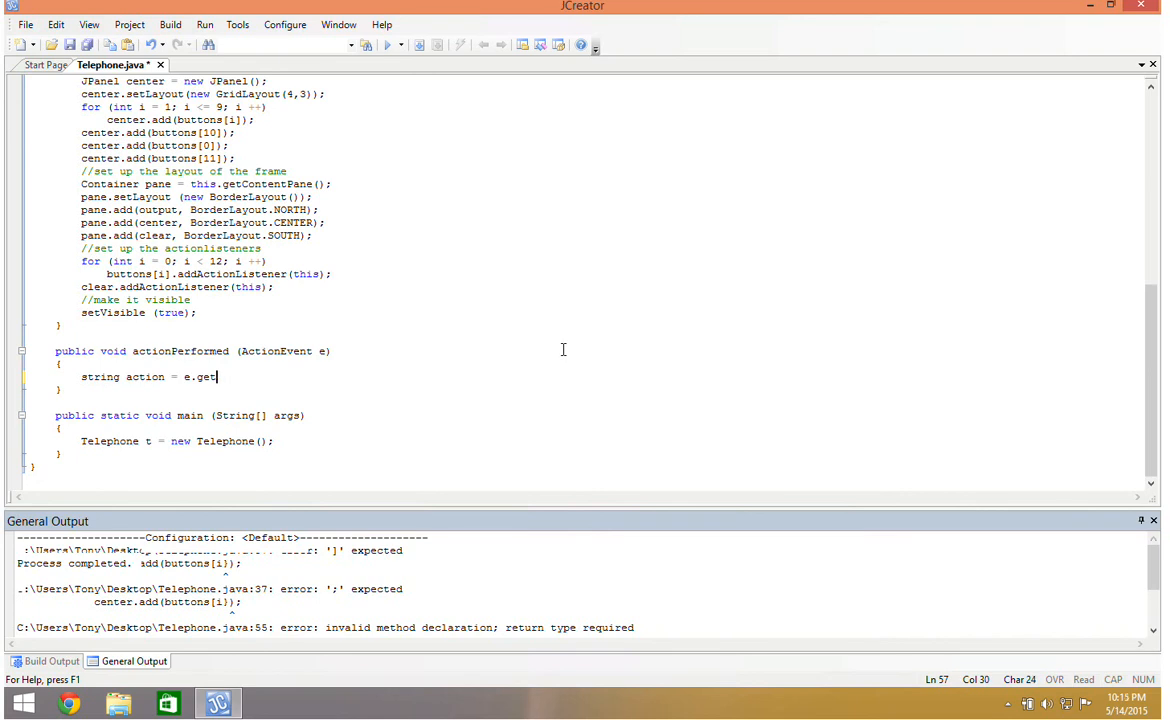
key(BackSpace)
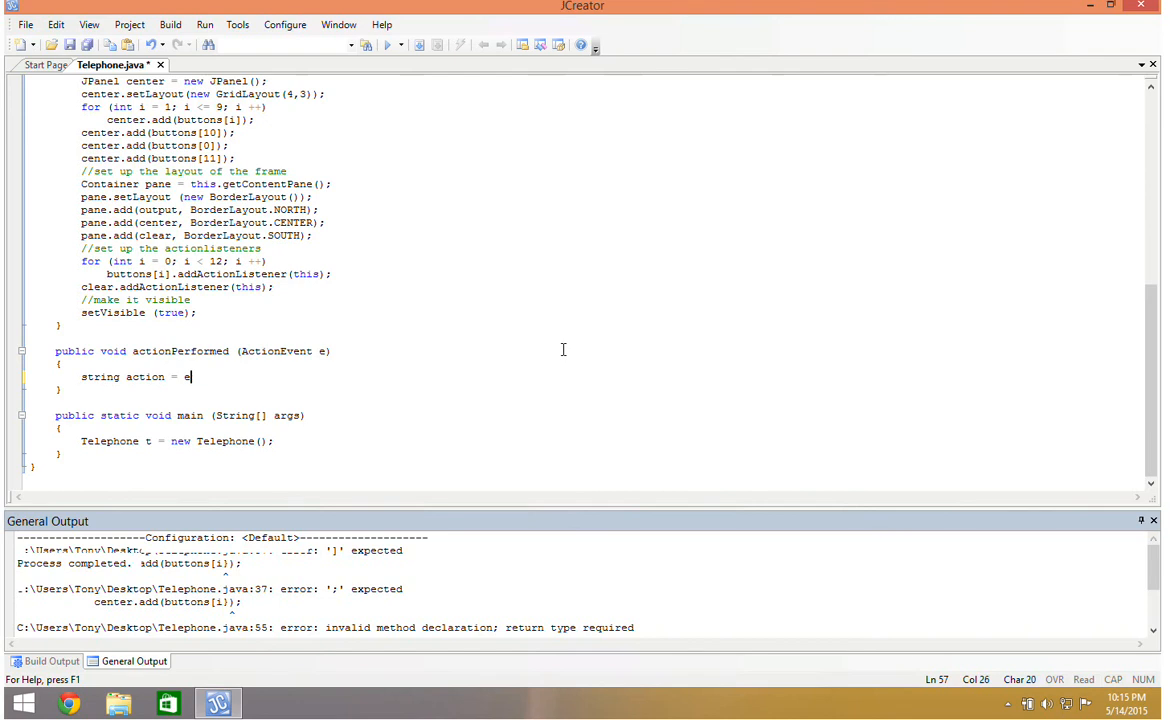
text(.getActionComm)
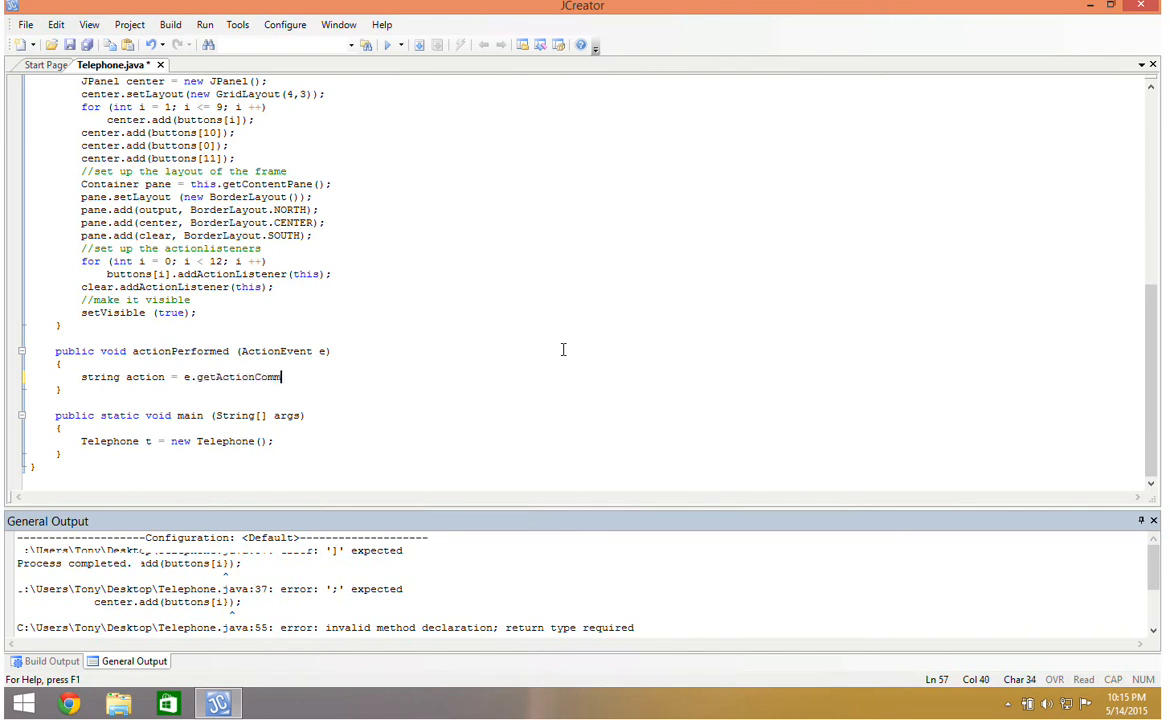
text(and();)
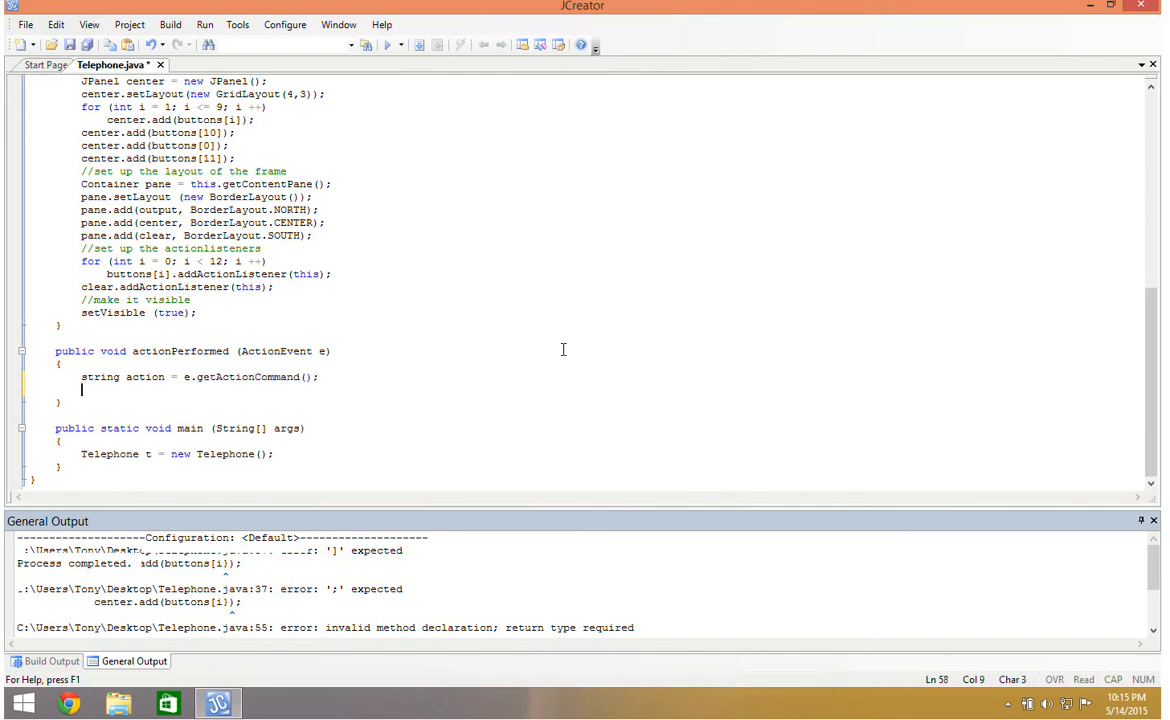
Step: Add if (action.equals("CLEAR")) setting output's text blank, followed by an else line
text(if ()
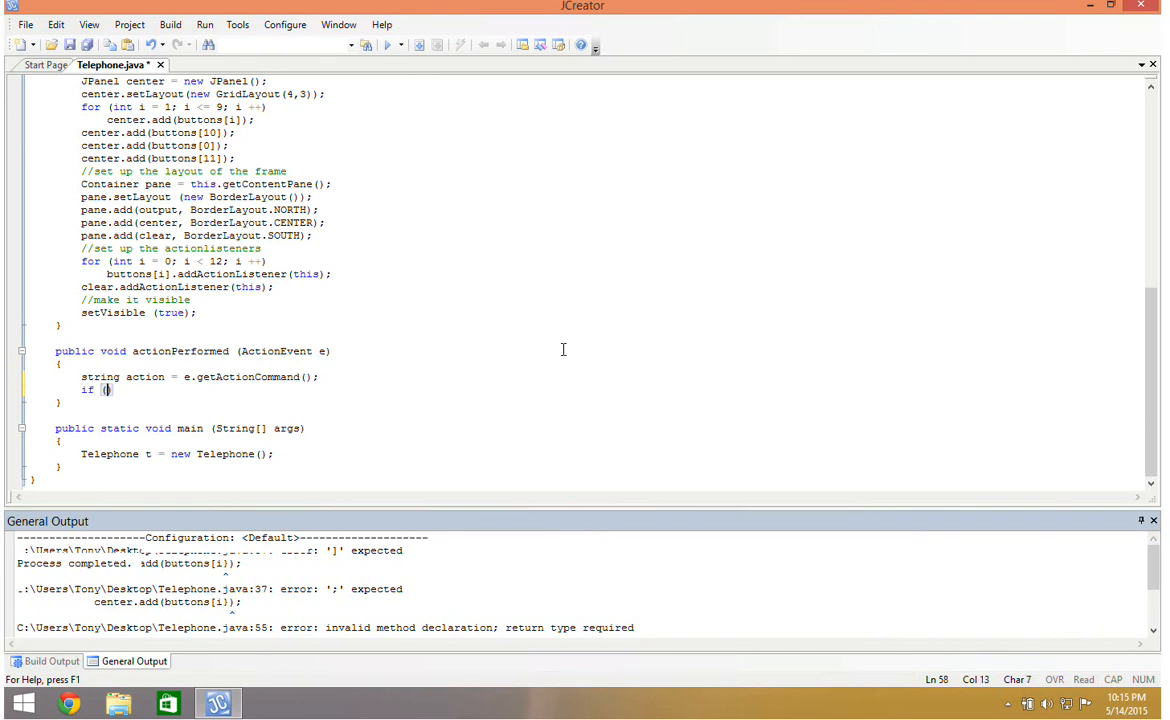
text(action.equals("CLEAR)
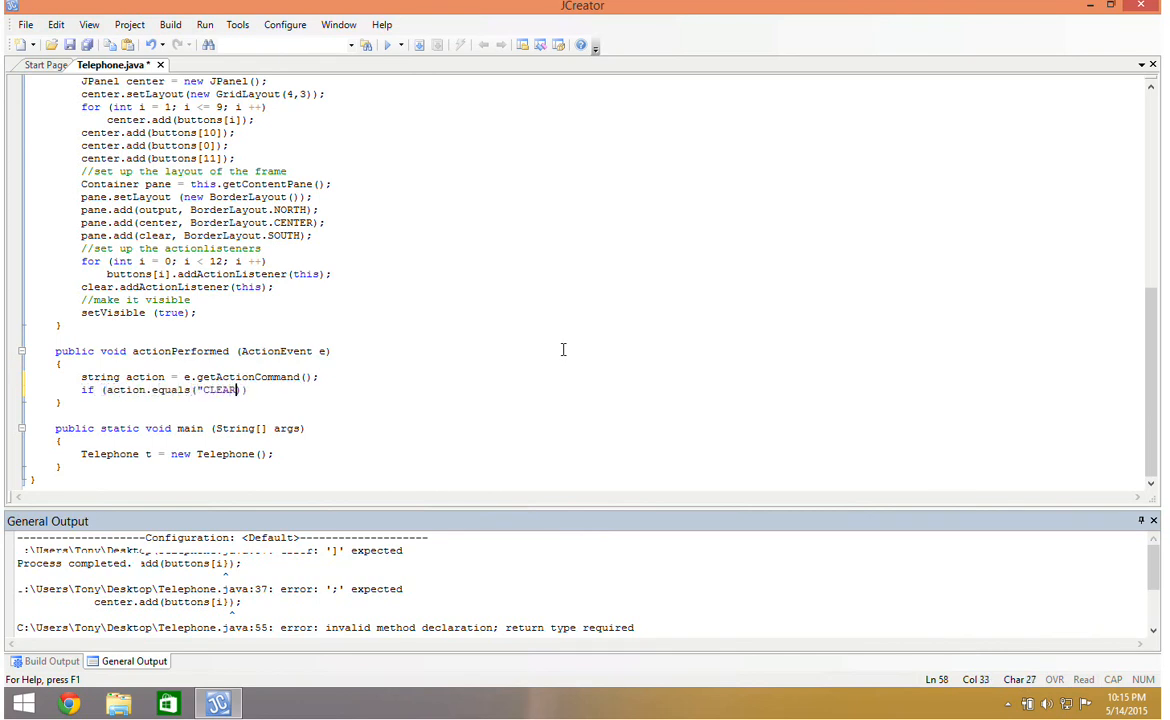
text("))
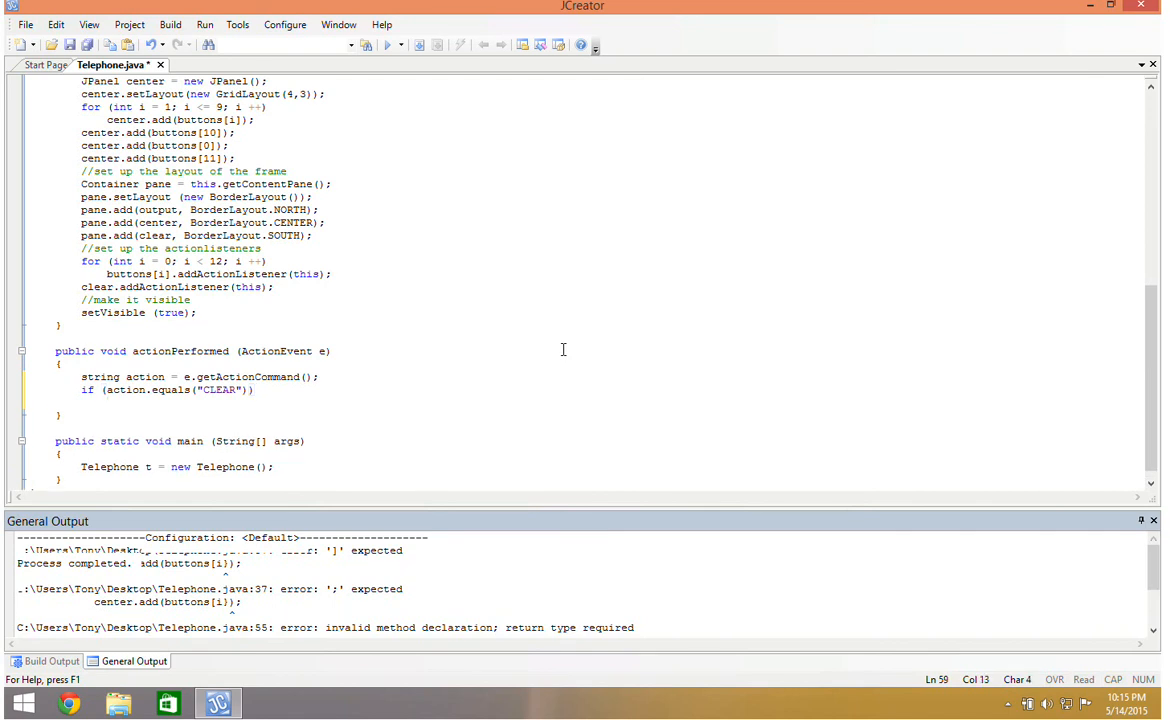
text(output.setText(" ")
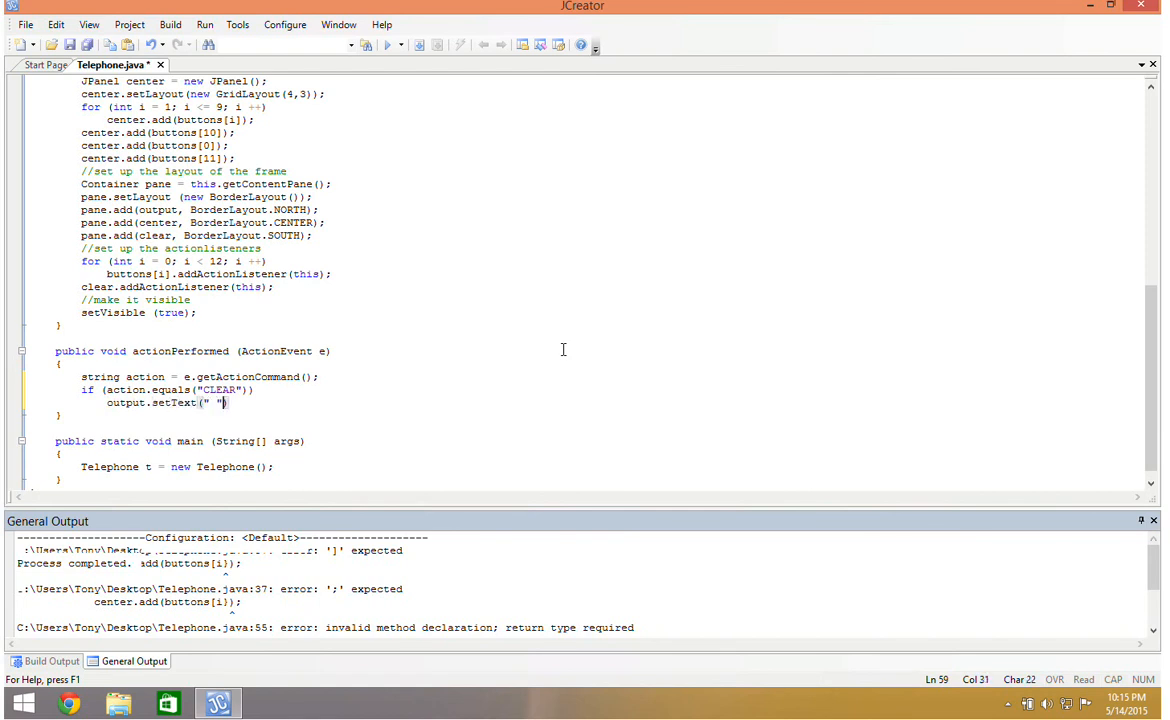
text(;)
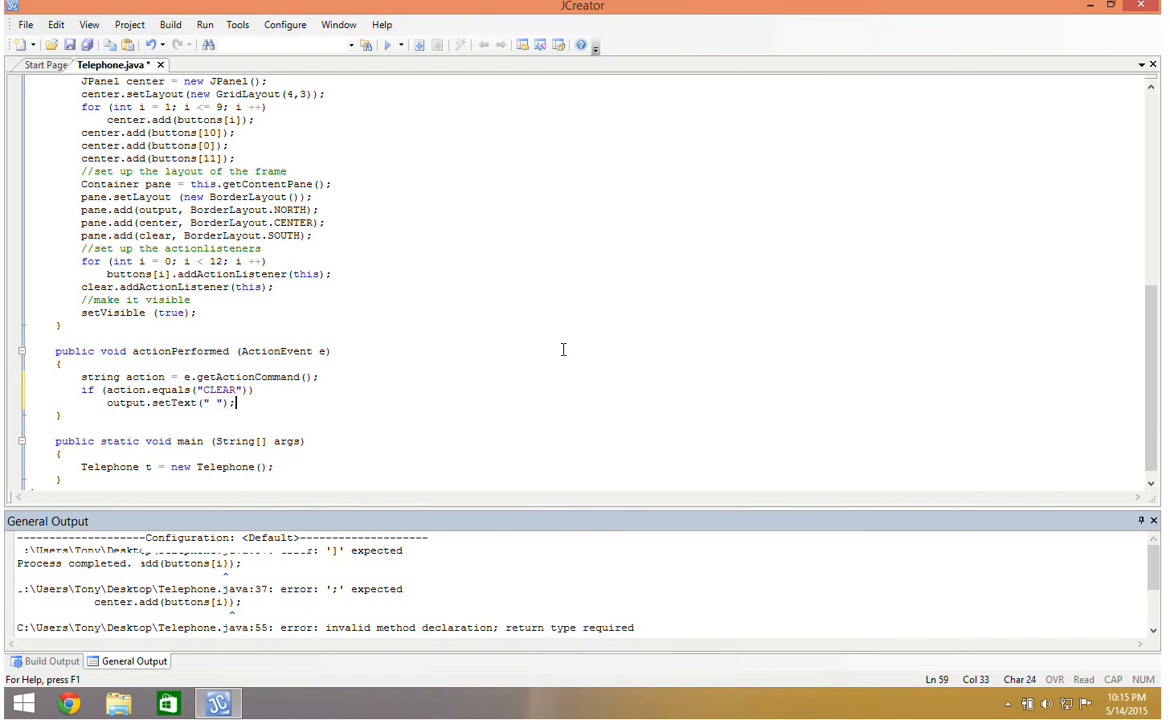
text(e)
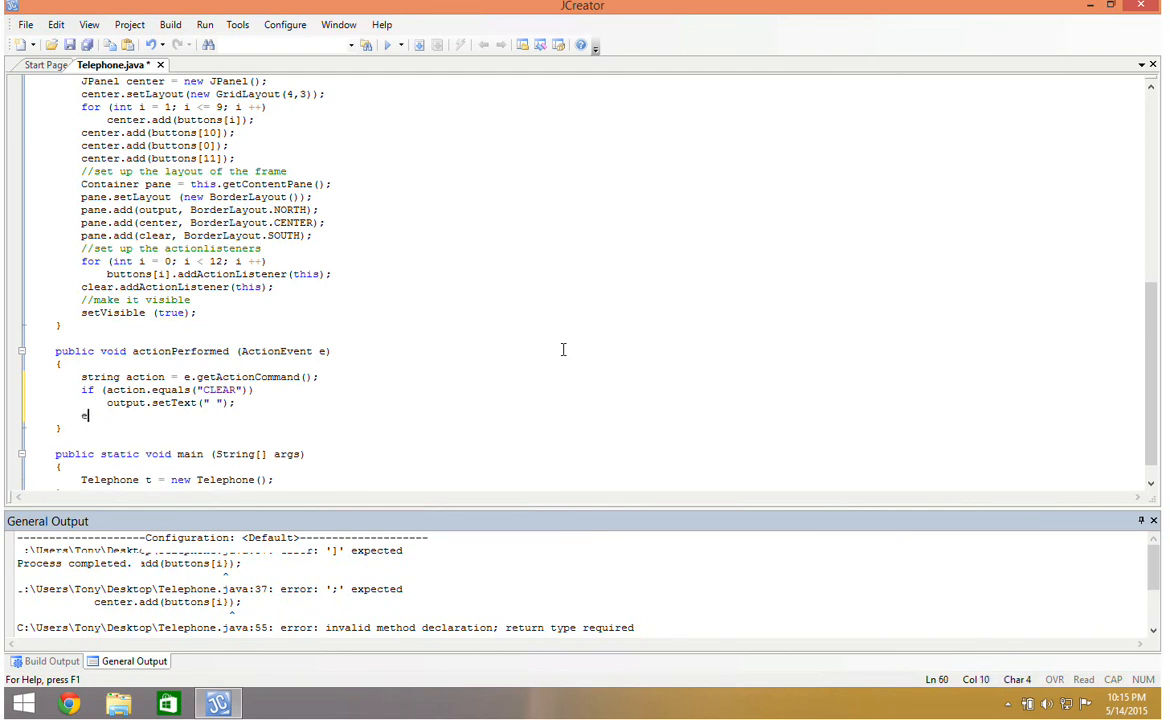
text(else)
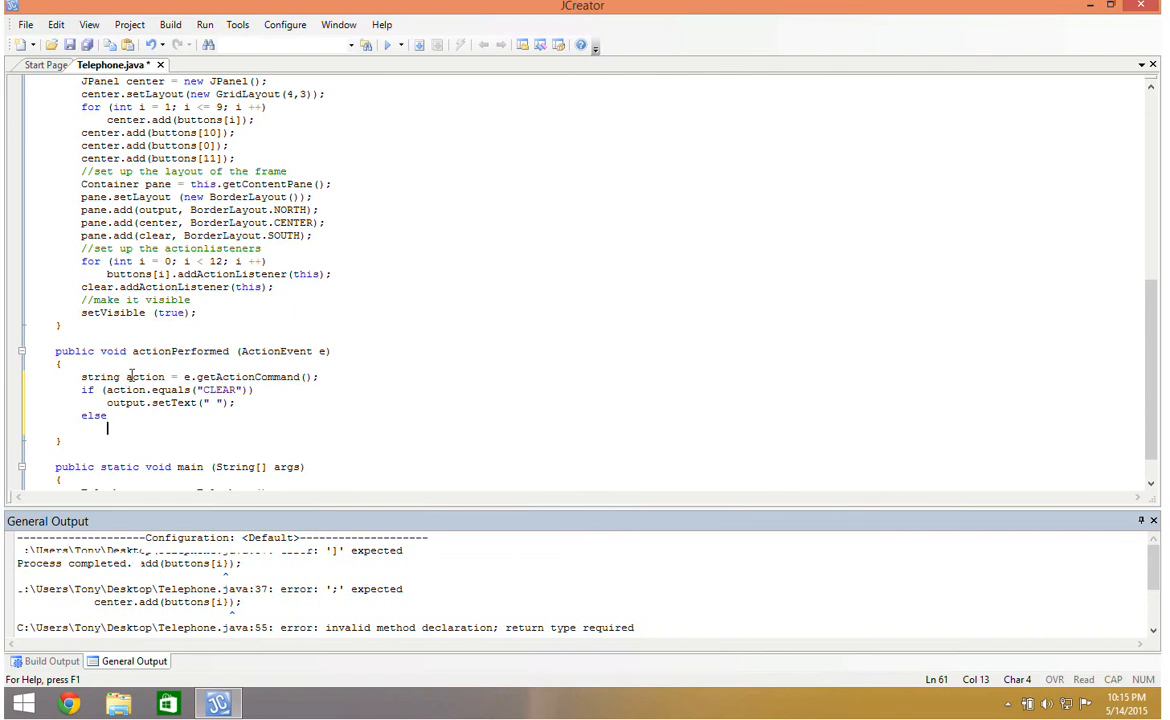
Step: Under else, write output.setText(output.getText()+action); to append the pressed key
double_click(144, 376)
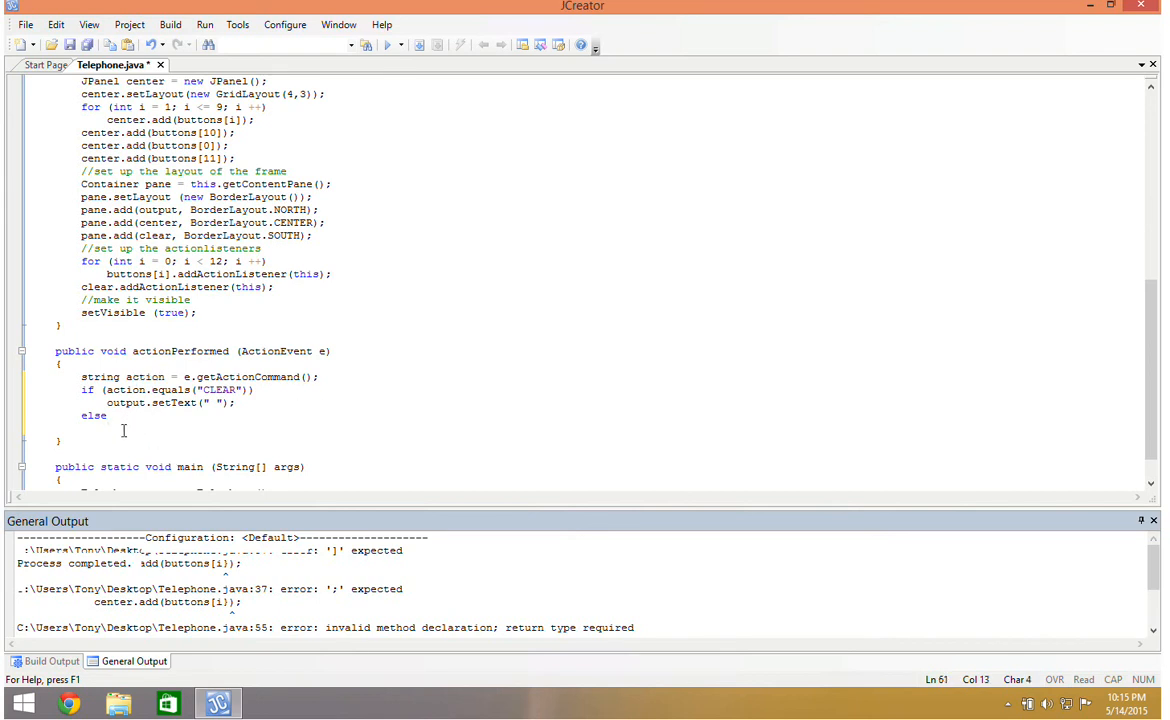
text(output.set)
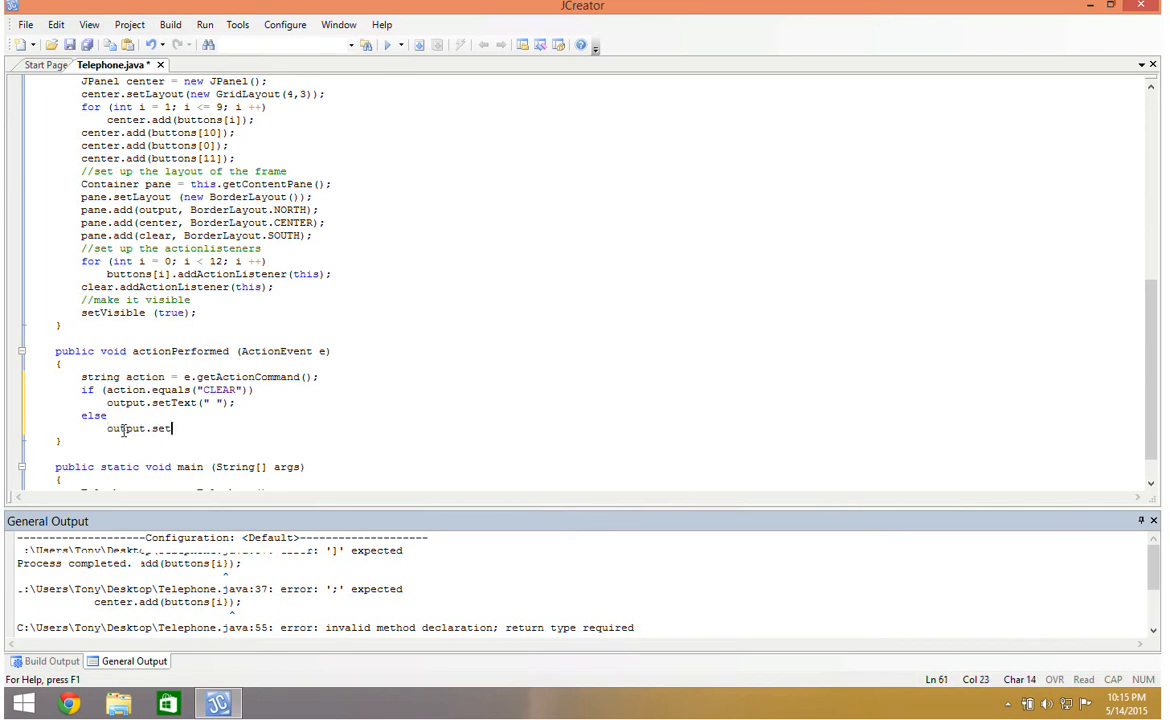
text(Text())
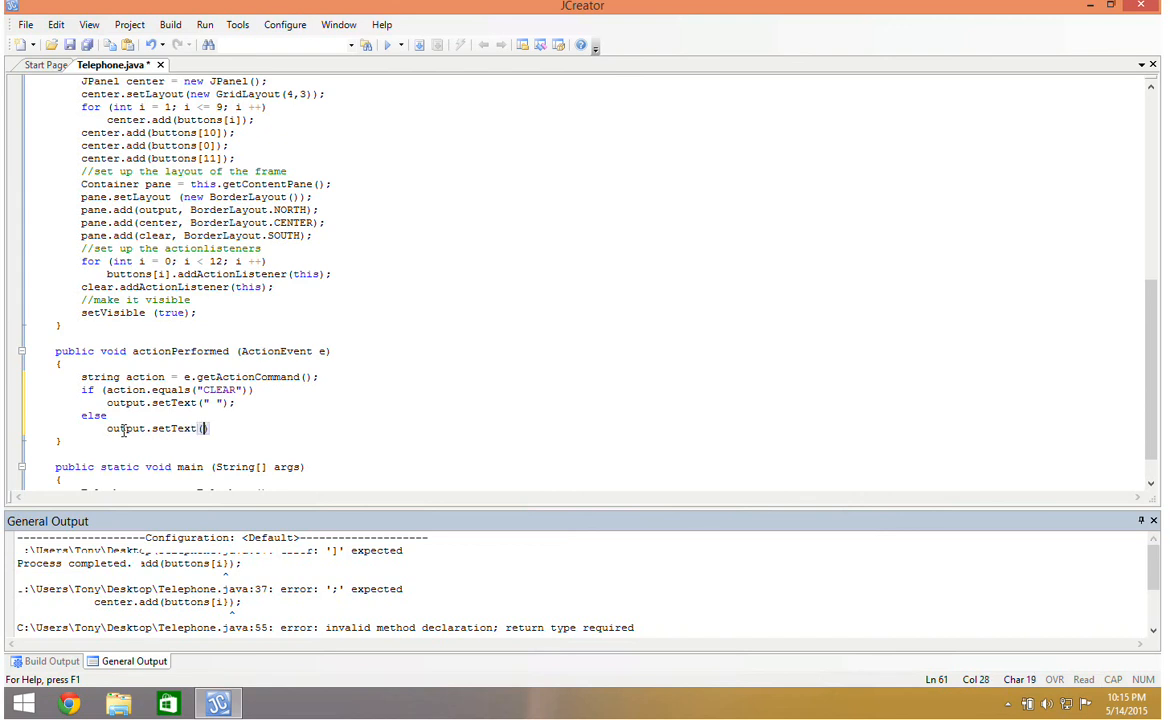
text(output.get)
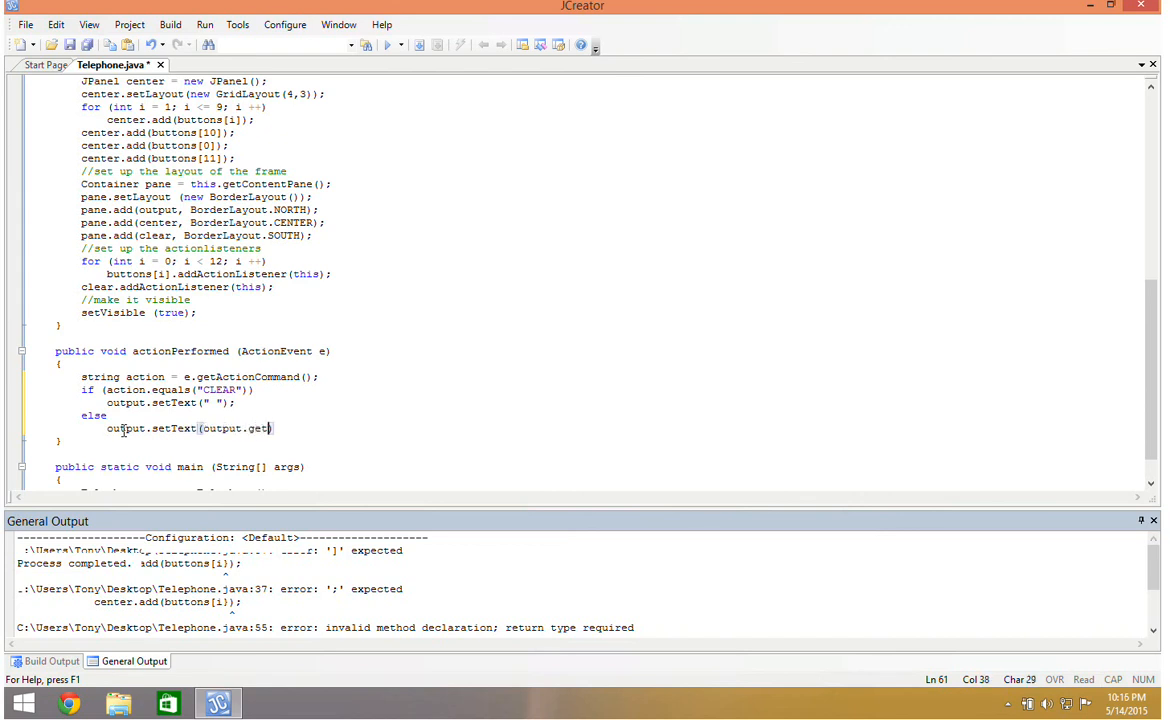
text(T)
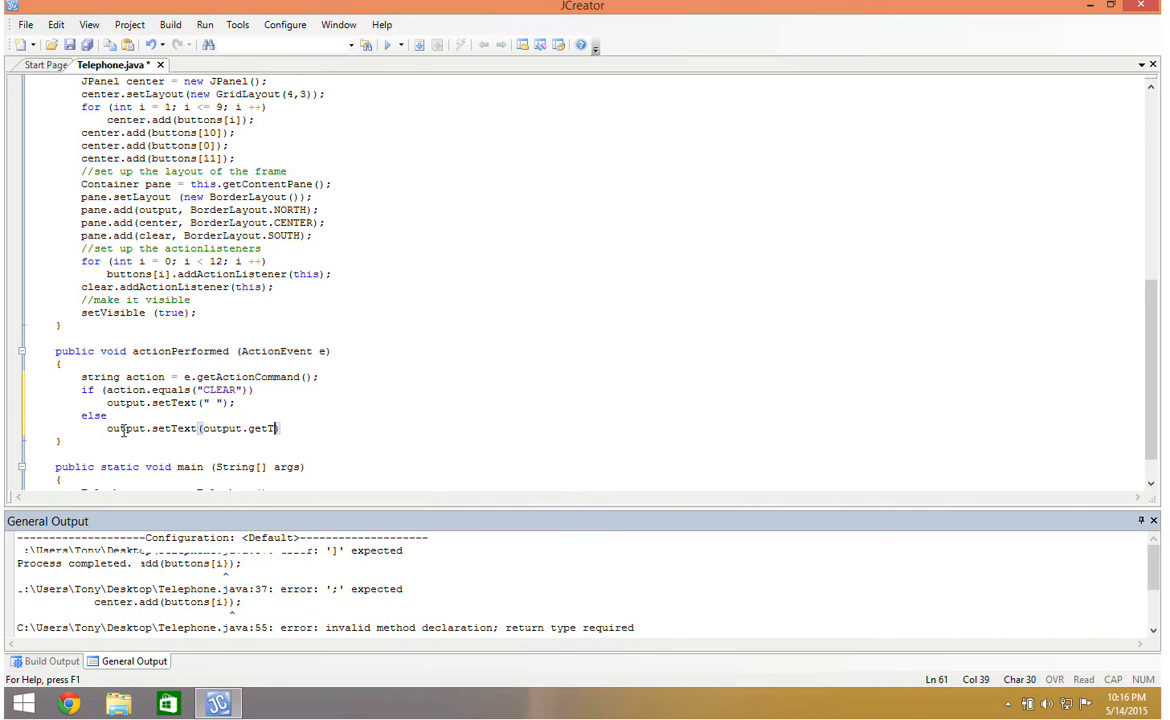
text(ext())
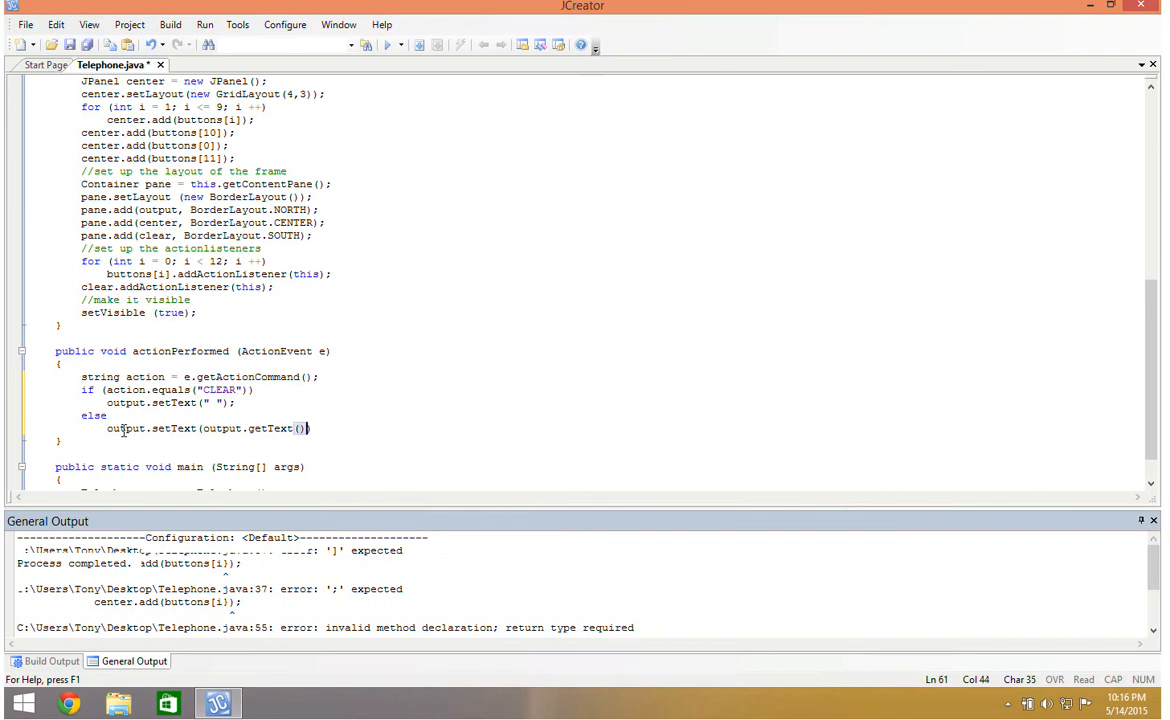
text(+)
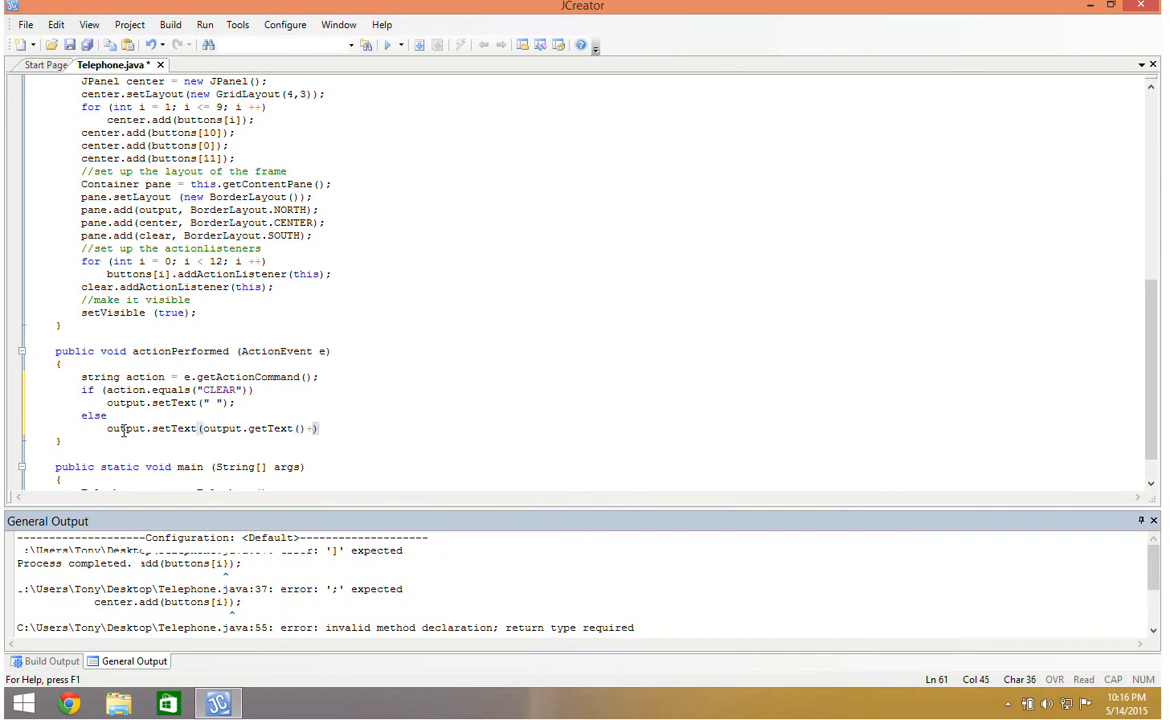
text(action);)
click(200, 378)
text(S)
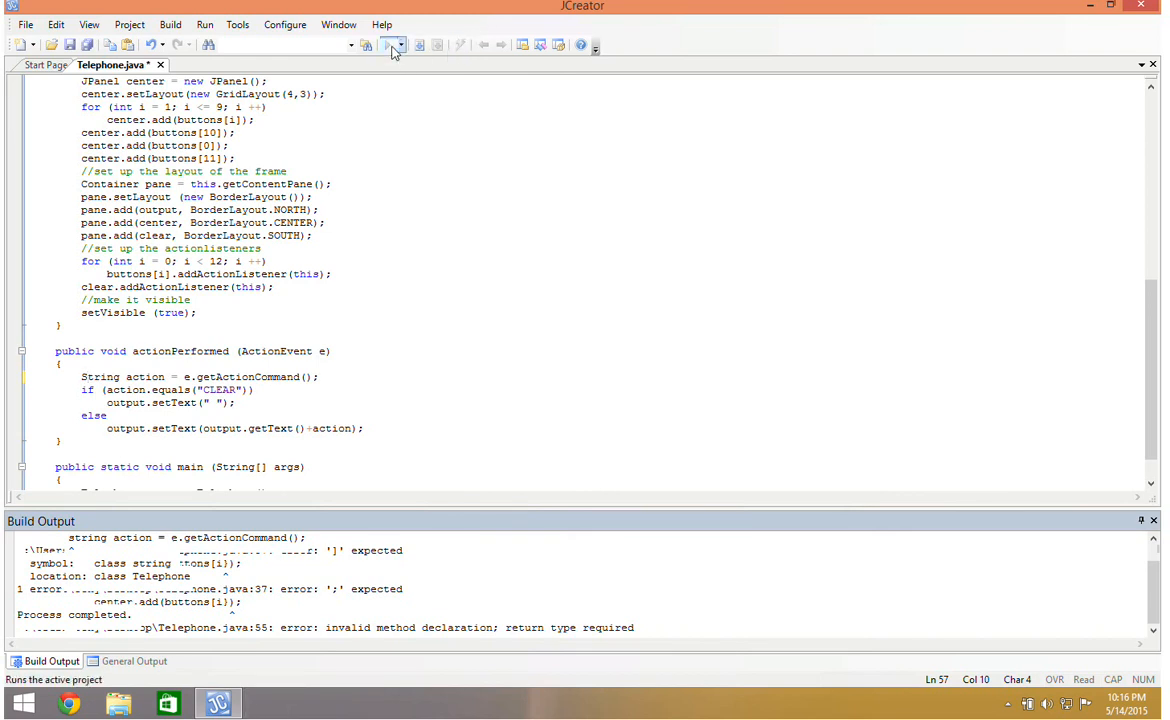
Step: Run the Telephone dialer and press digits 1, 2 and more, appending them to the display
click(132, 660)
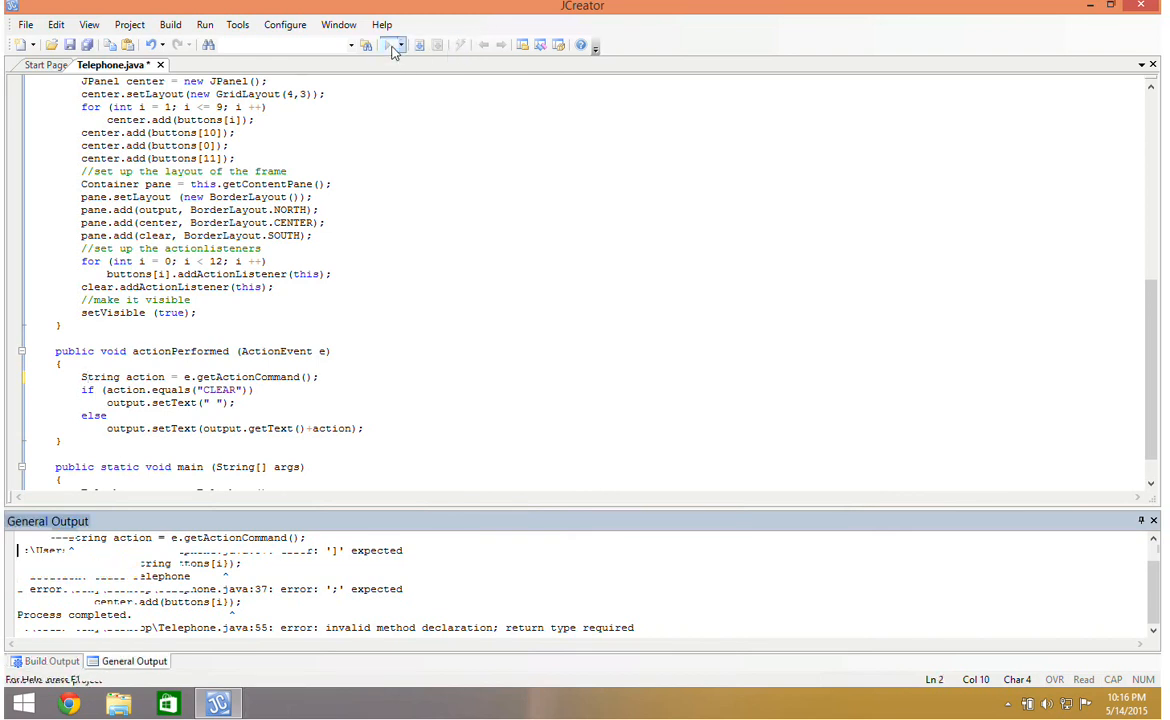
click(388, 44)
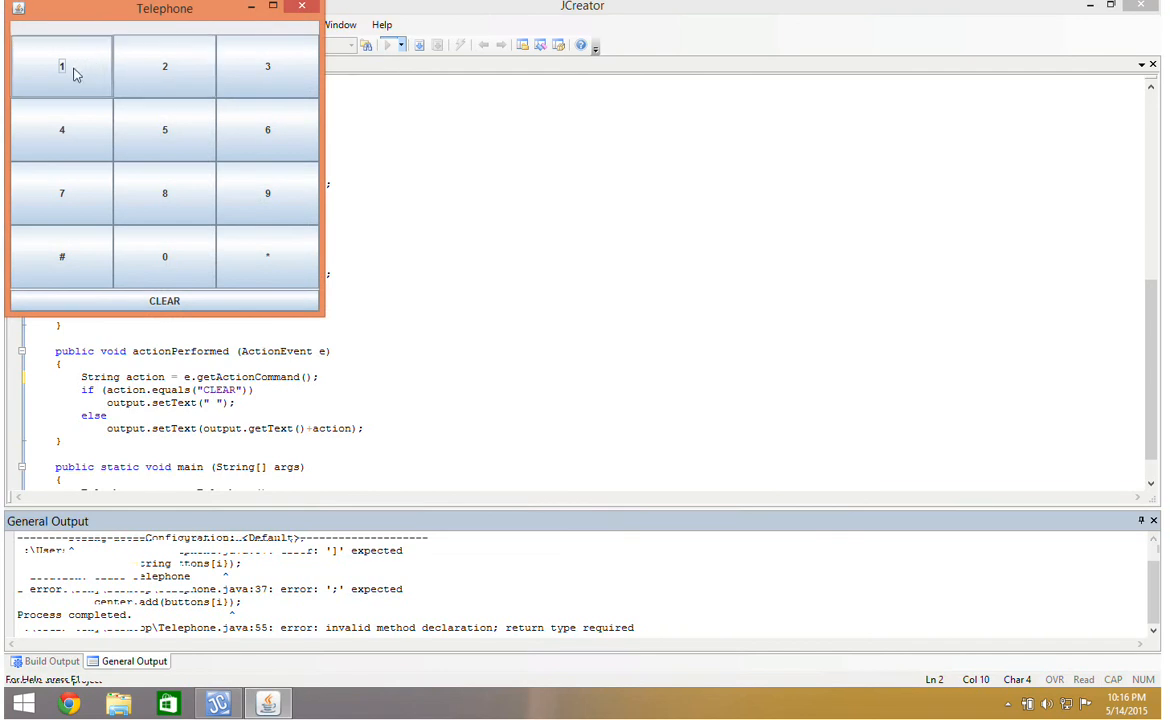
click(60, 66)
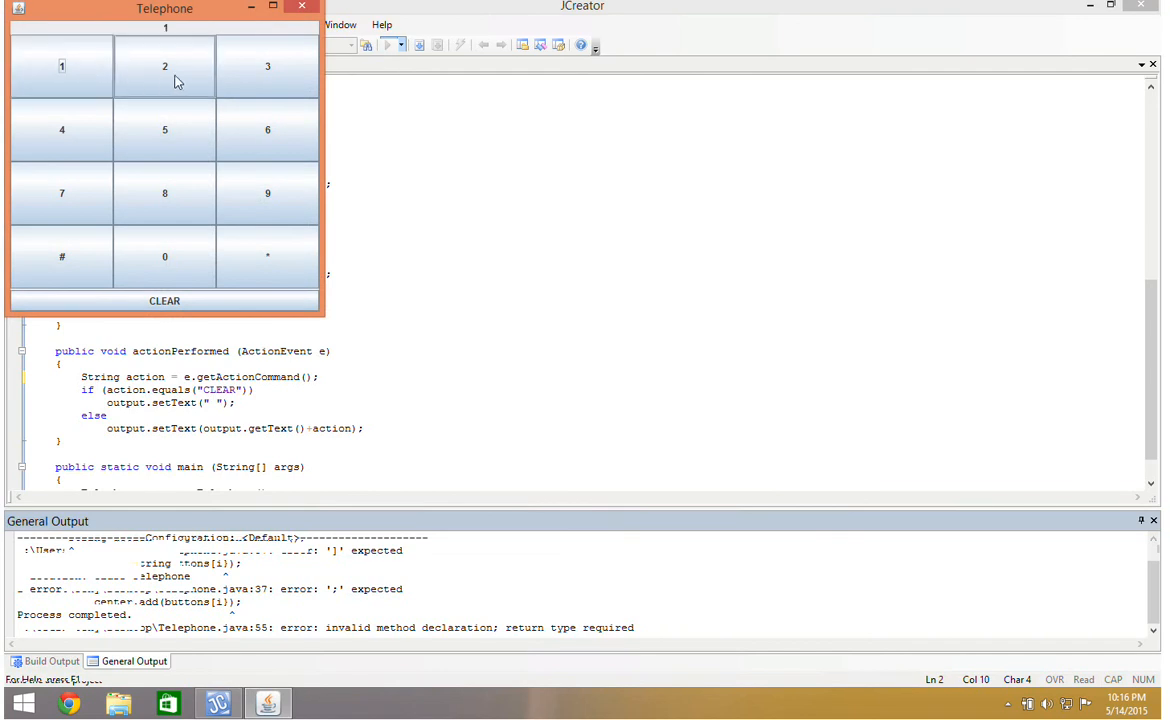
click(164, 66)
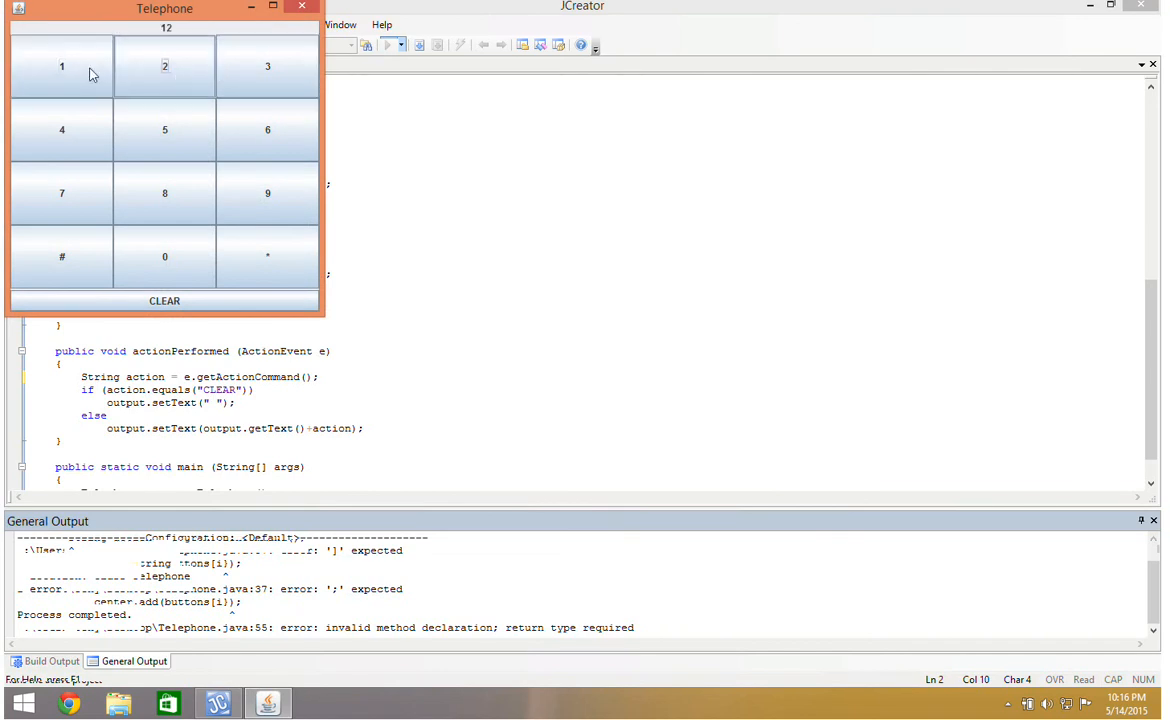
click(164, 256)
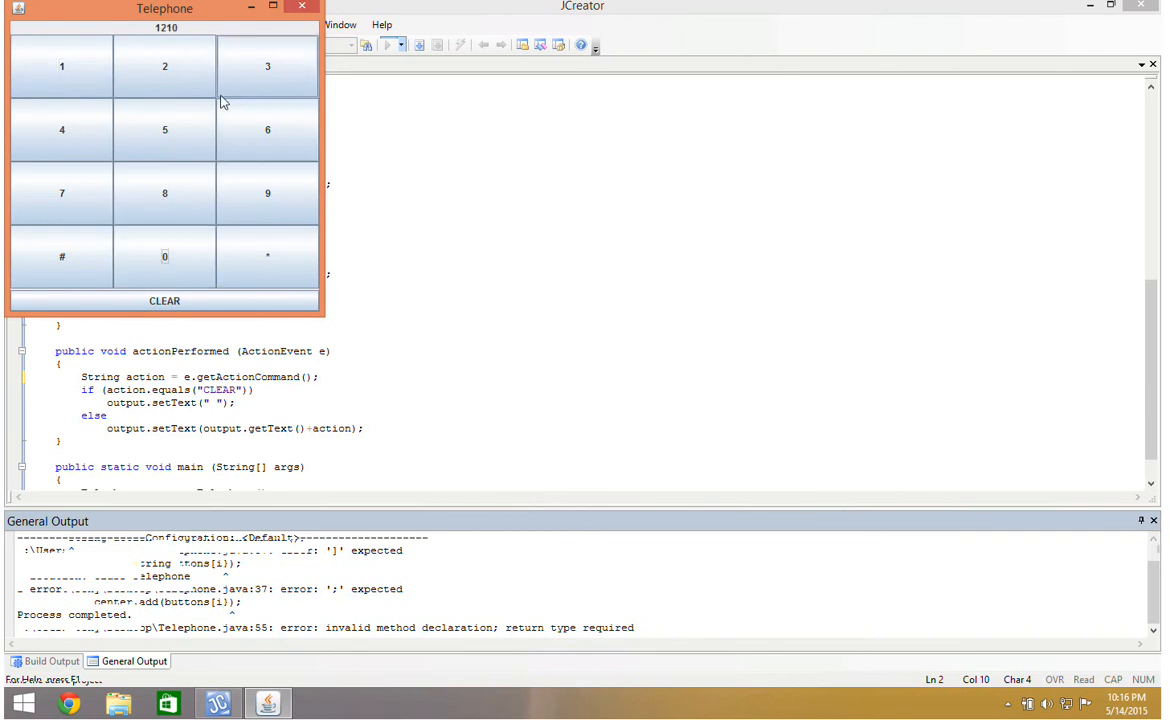
click(164, 66)
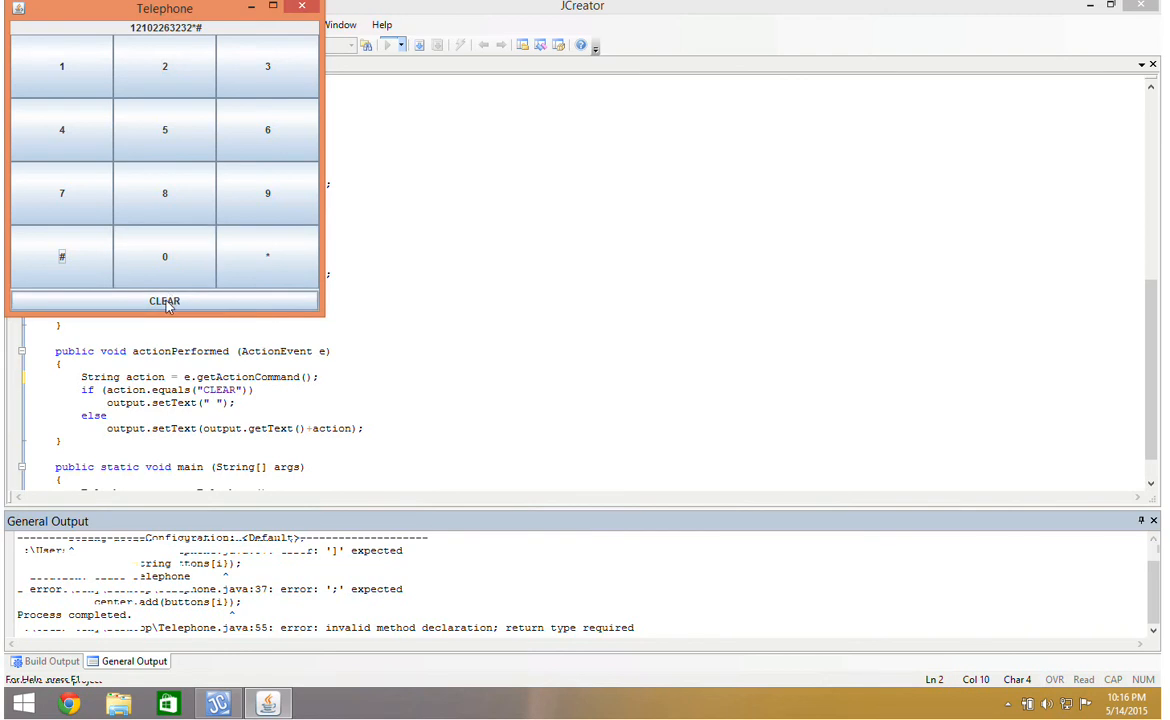
Step: Press CLEAR to empty the display, then dial a new number starting with 8 and ending with *
click(164, 300)
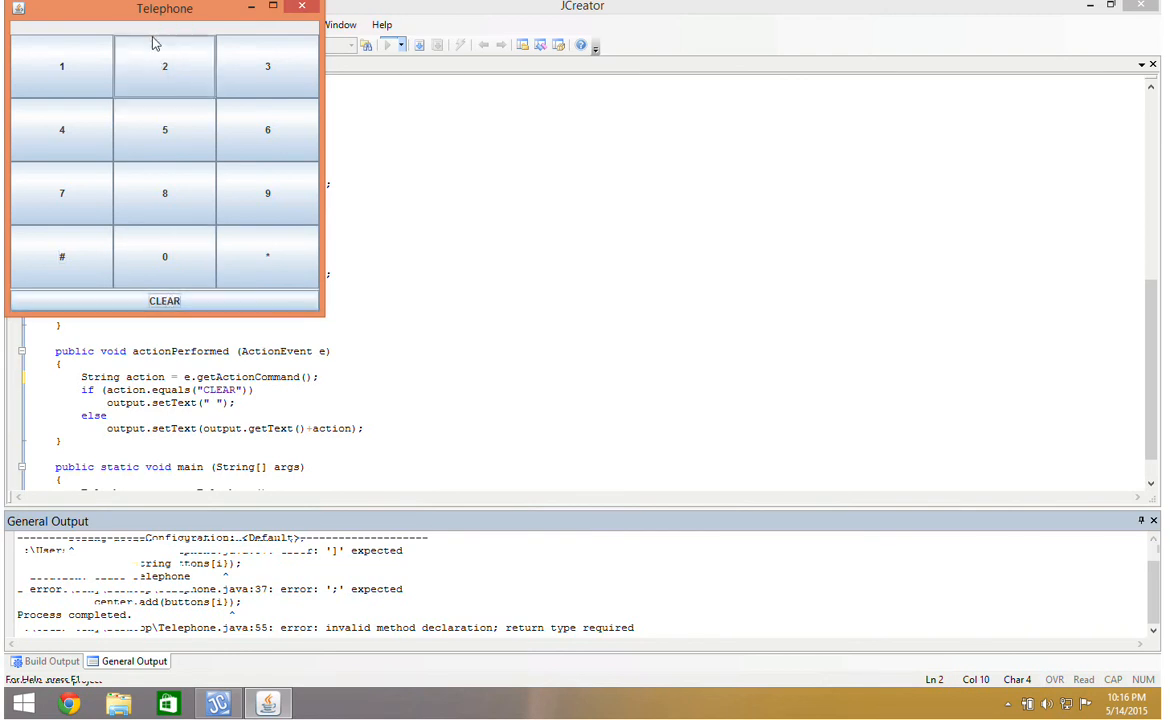
mouse_move(196, 40)
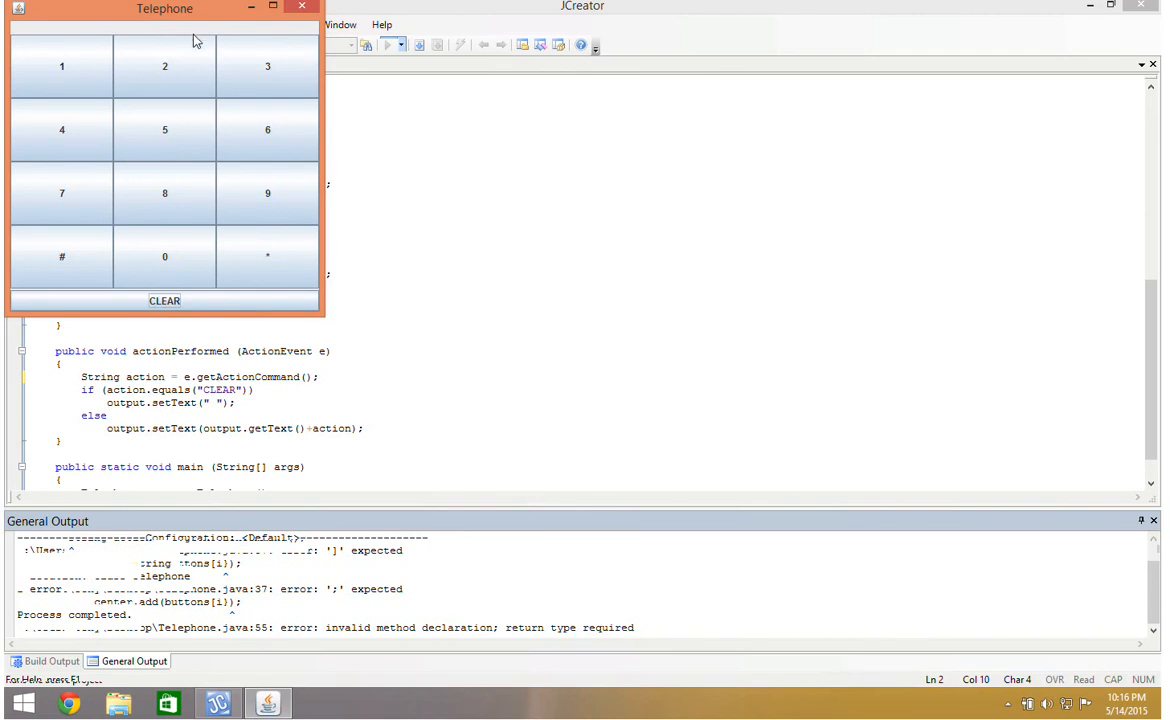
mouse_move(180, 210)
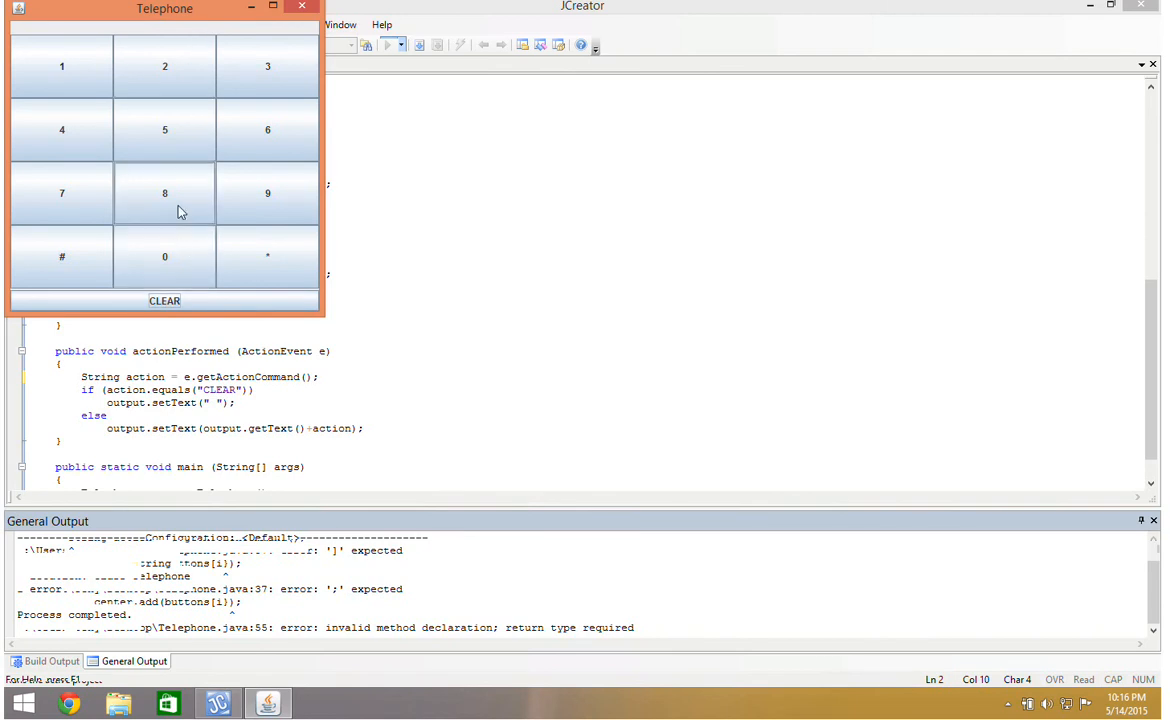
click(164, 128)
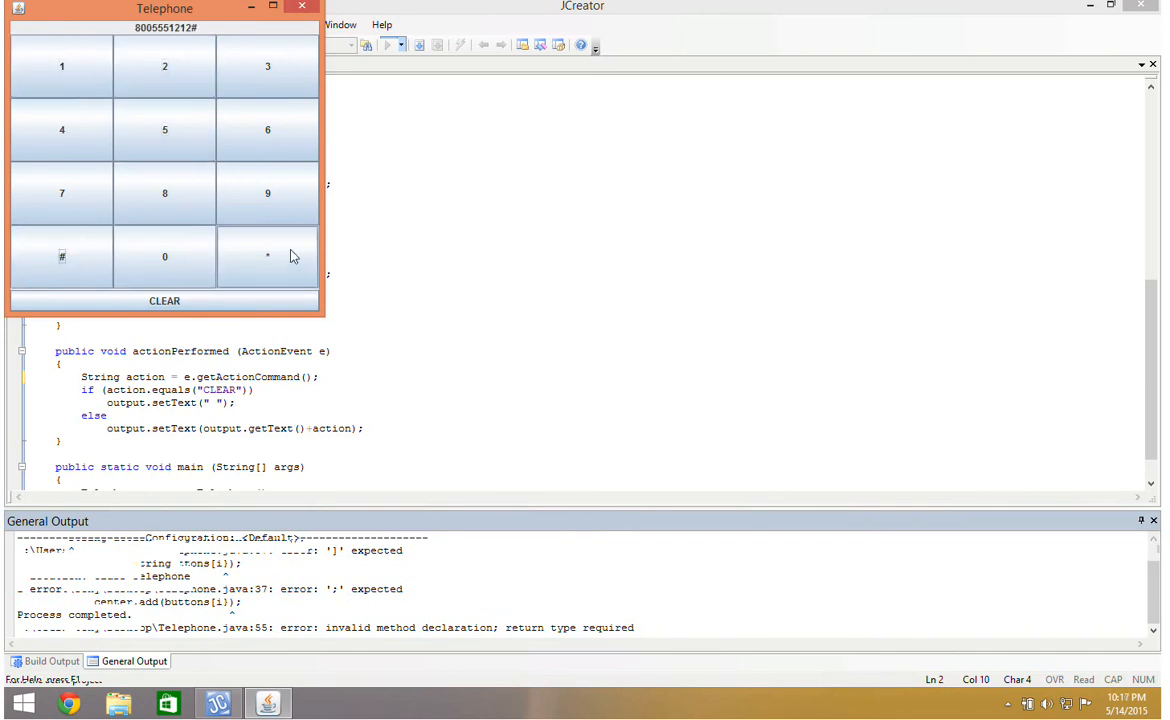
click(268, 256)
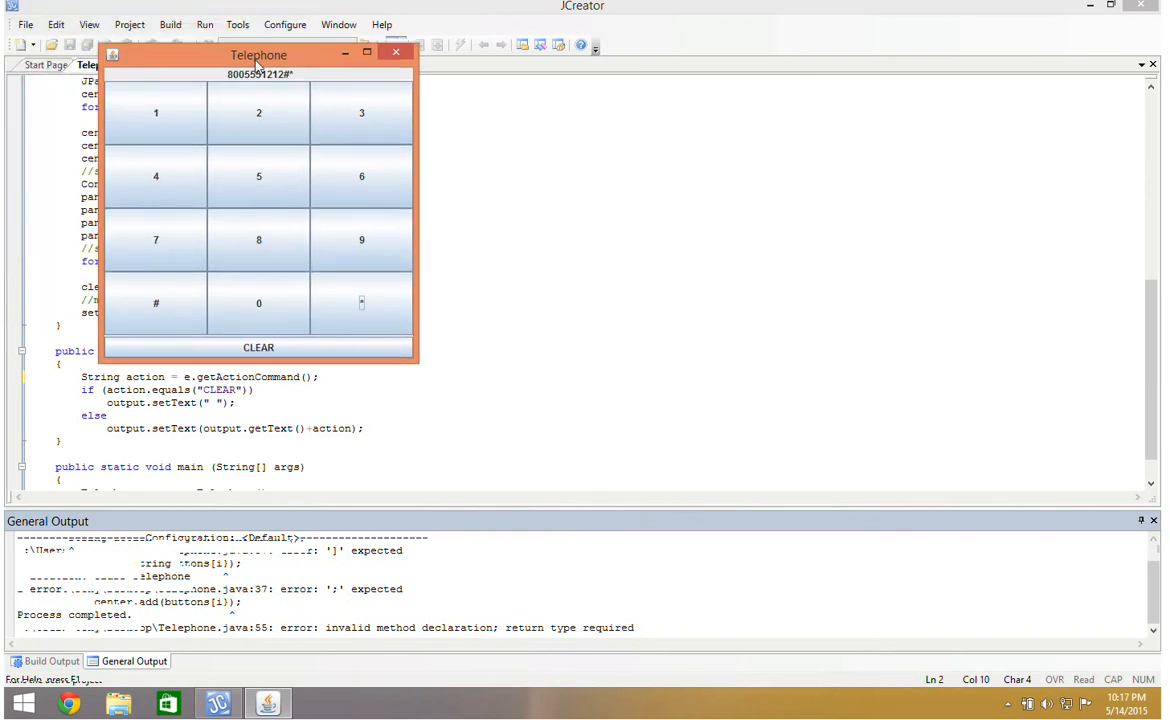
Step: Drag the running Telephone window to the right so the constructor code stays visible
drag(258, 56, 852, 86)
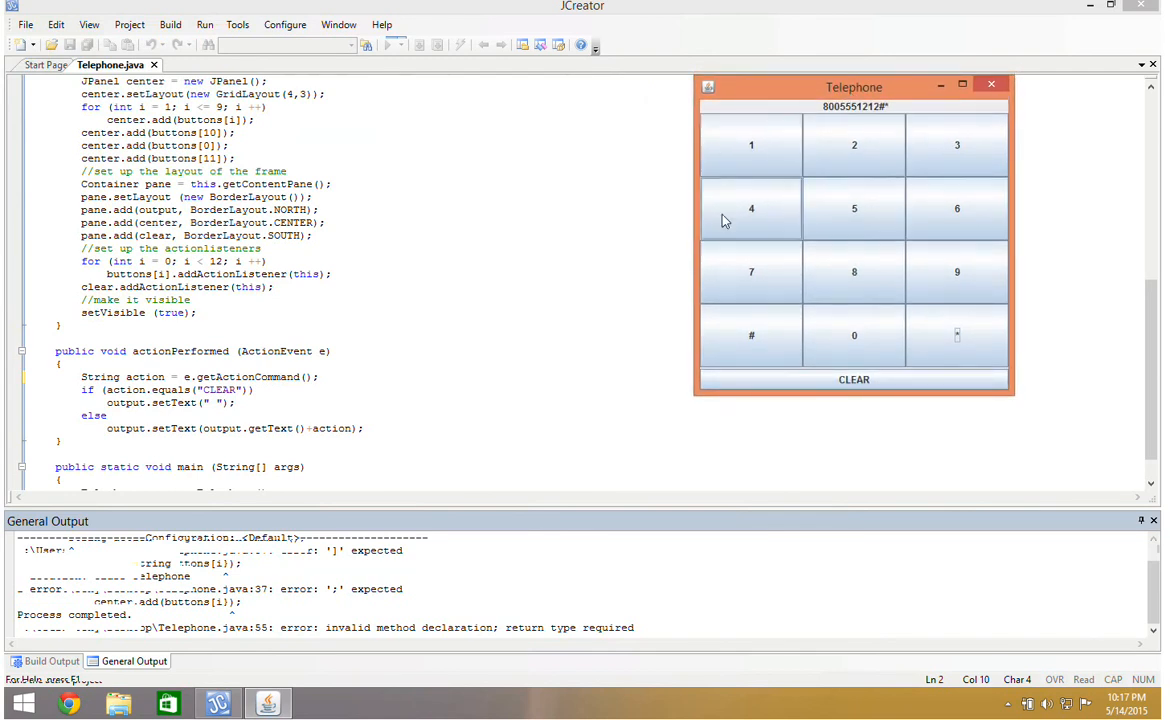
mouse_move(904, 156)
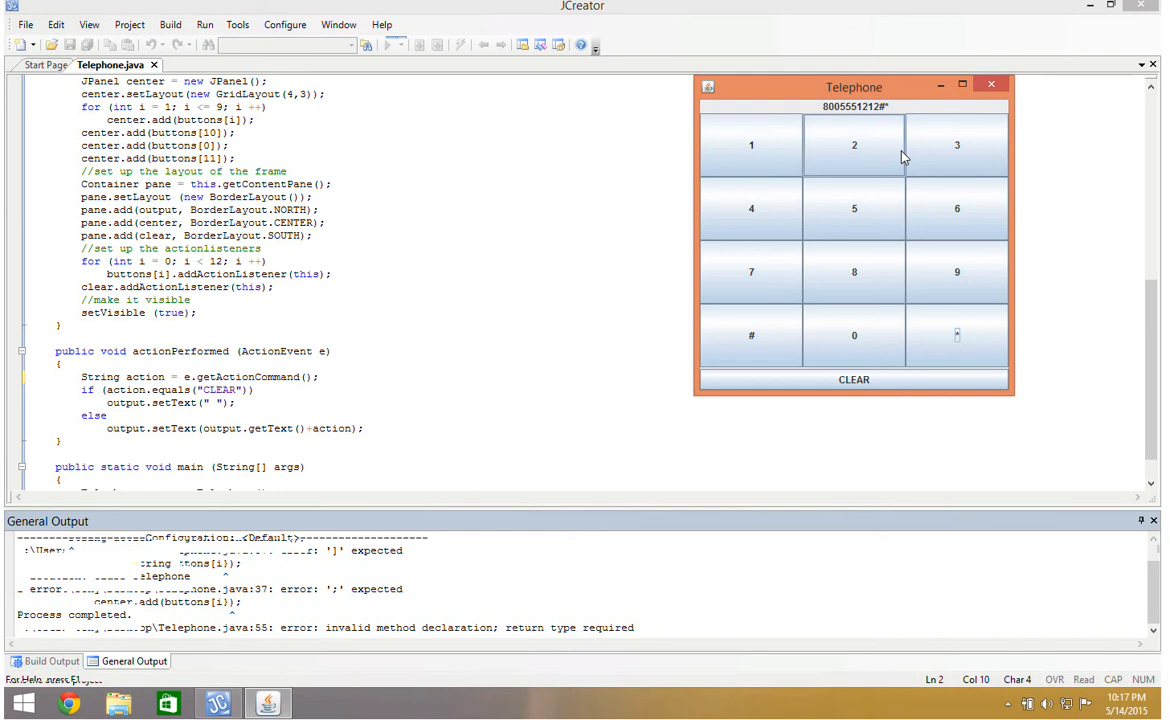
mouse_move(858, 150)
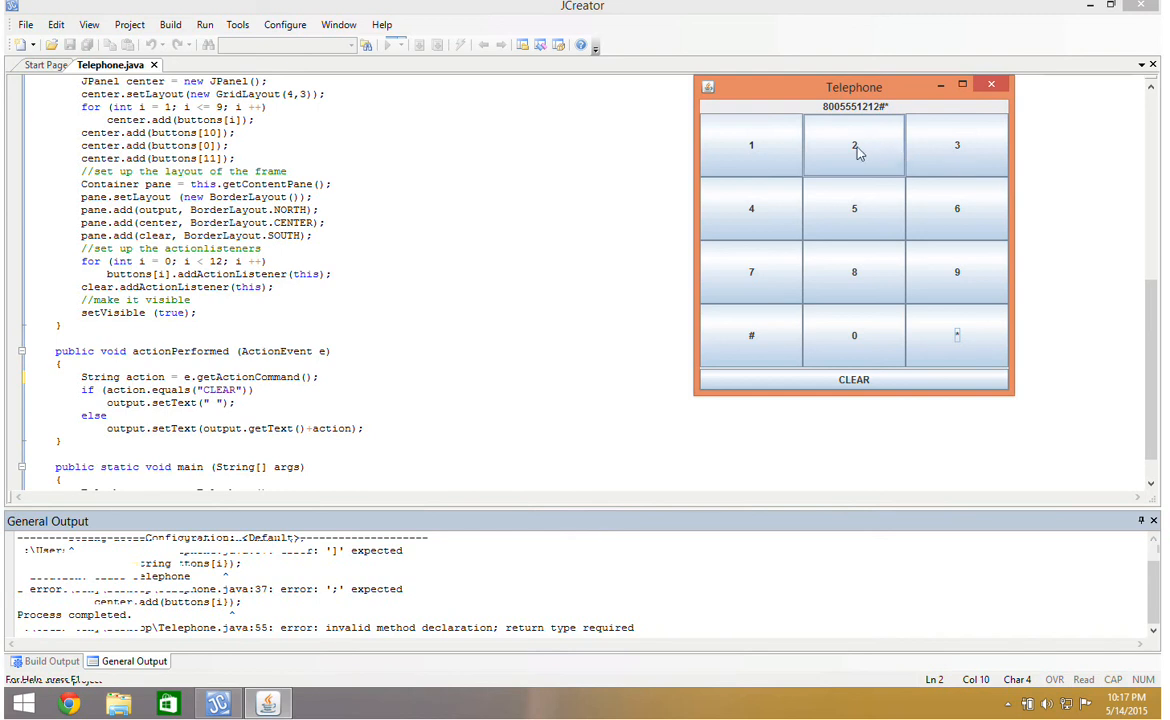